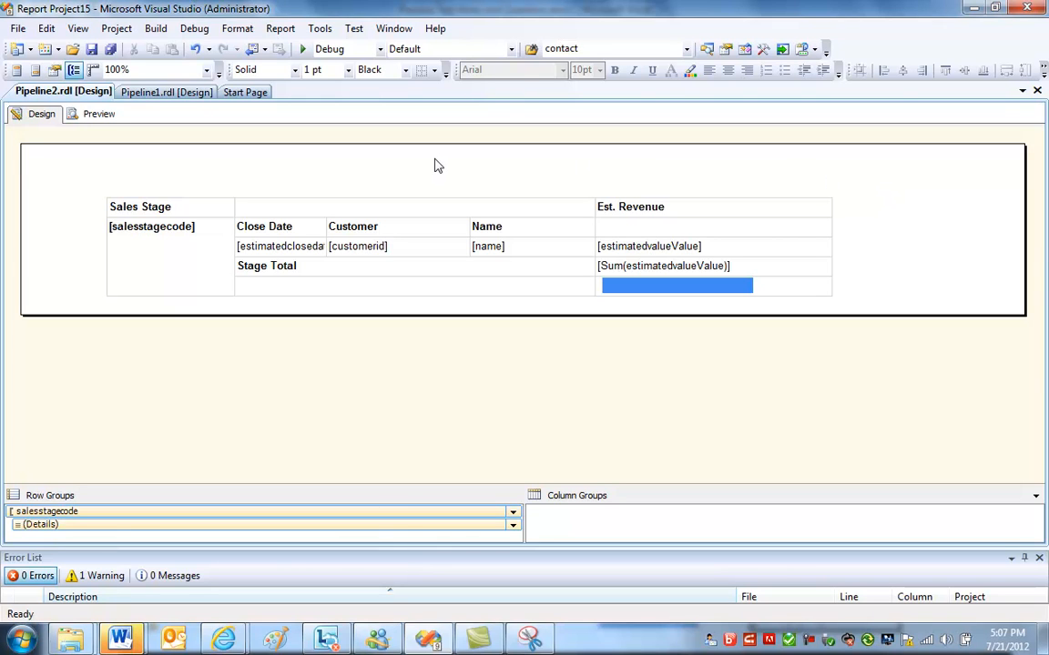
mouse_move(424, 173)
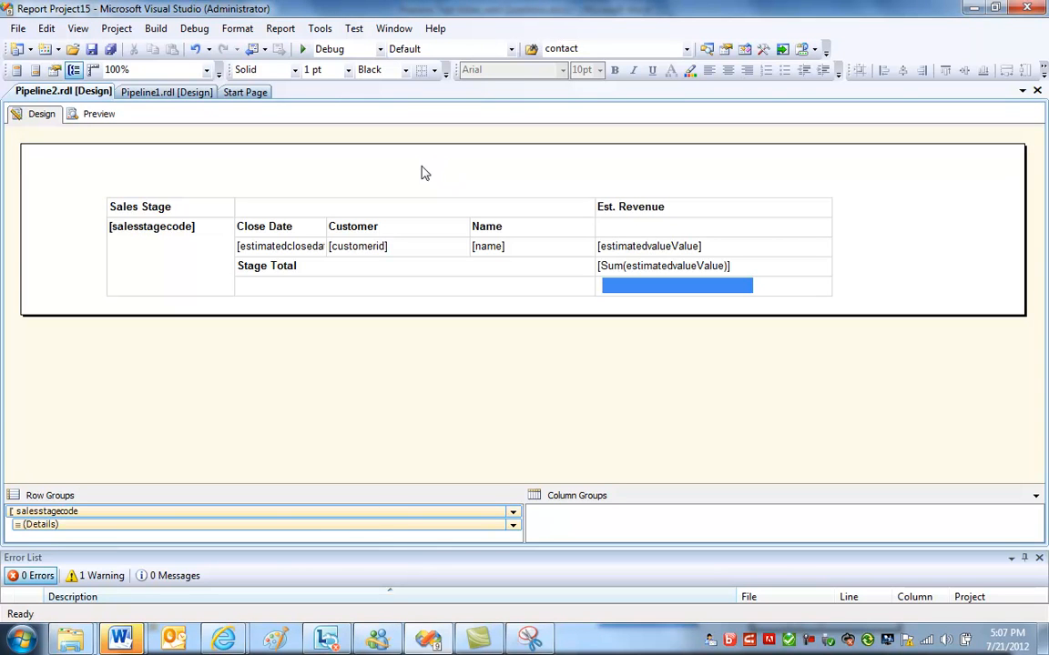
mouse_move(117, 173)
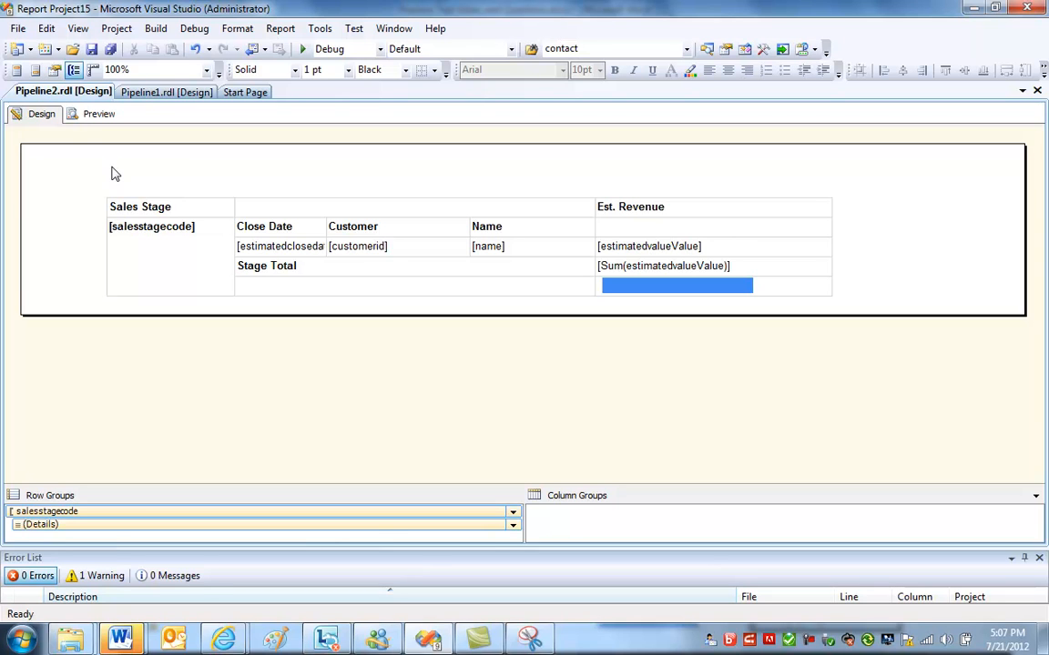
mouse_move(56, 185)
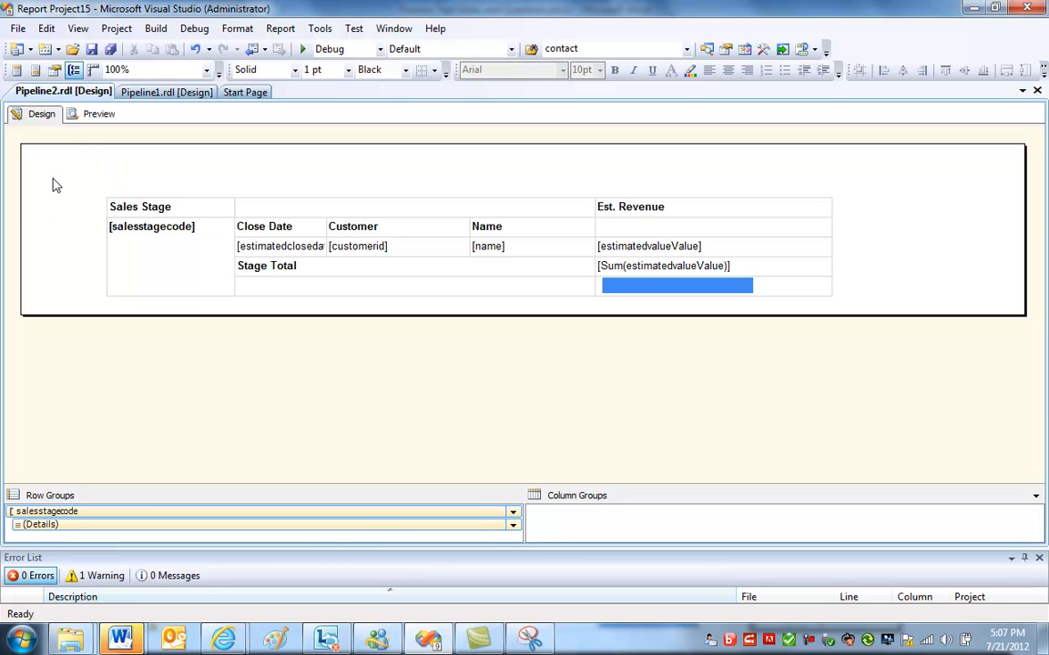
mouse_move(987, 222)
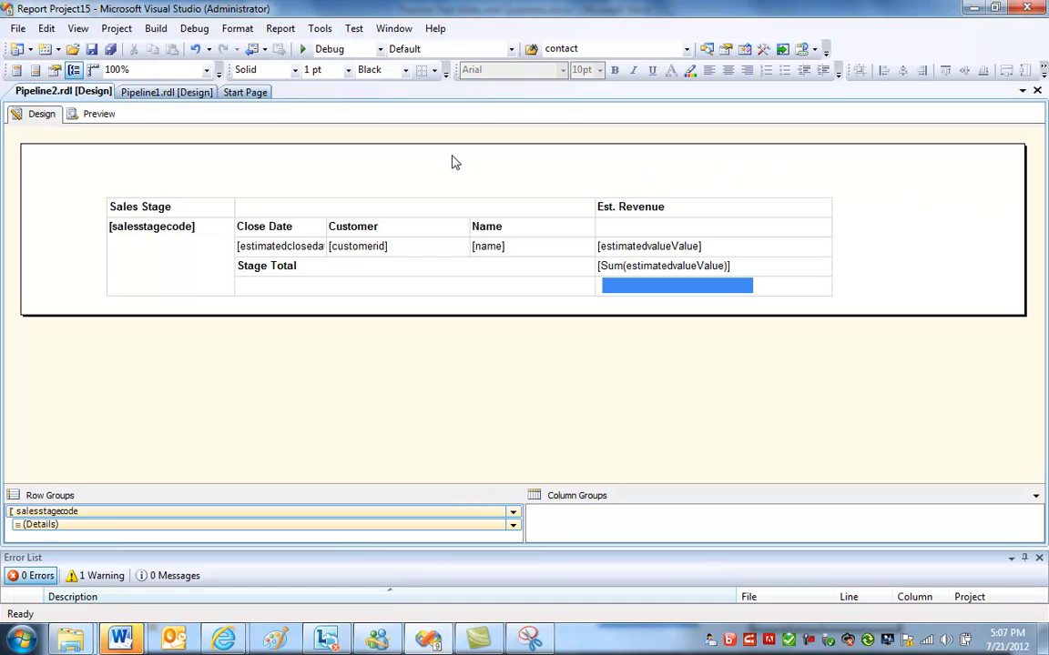
mouse_move(94, 220)
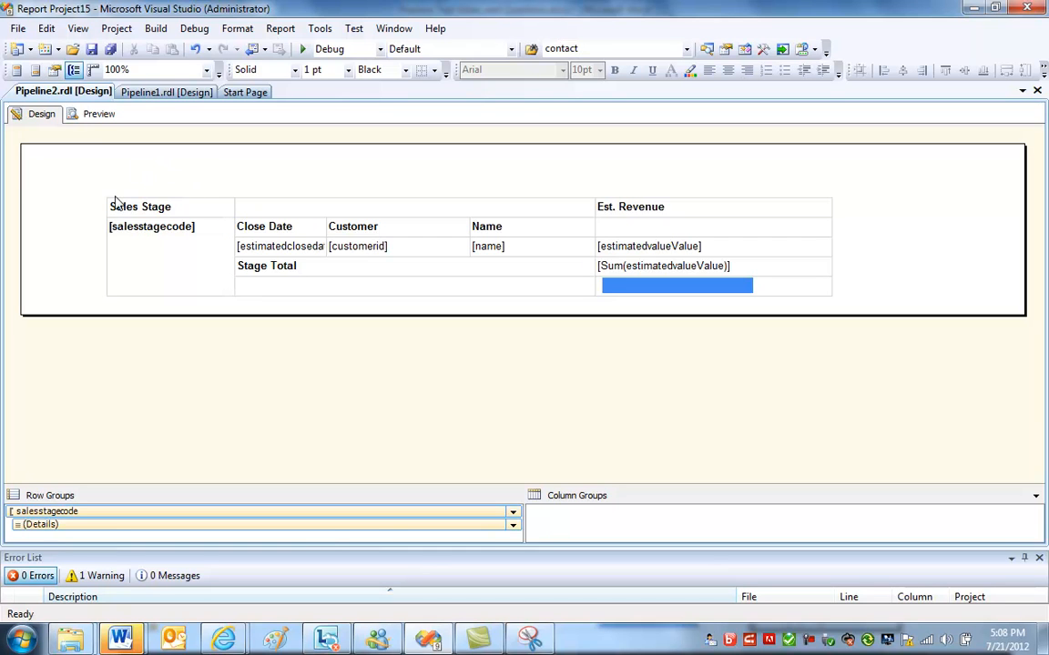
mouse_move(747, 317)
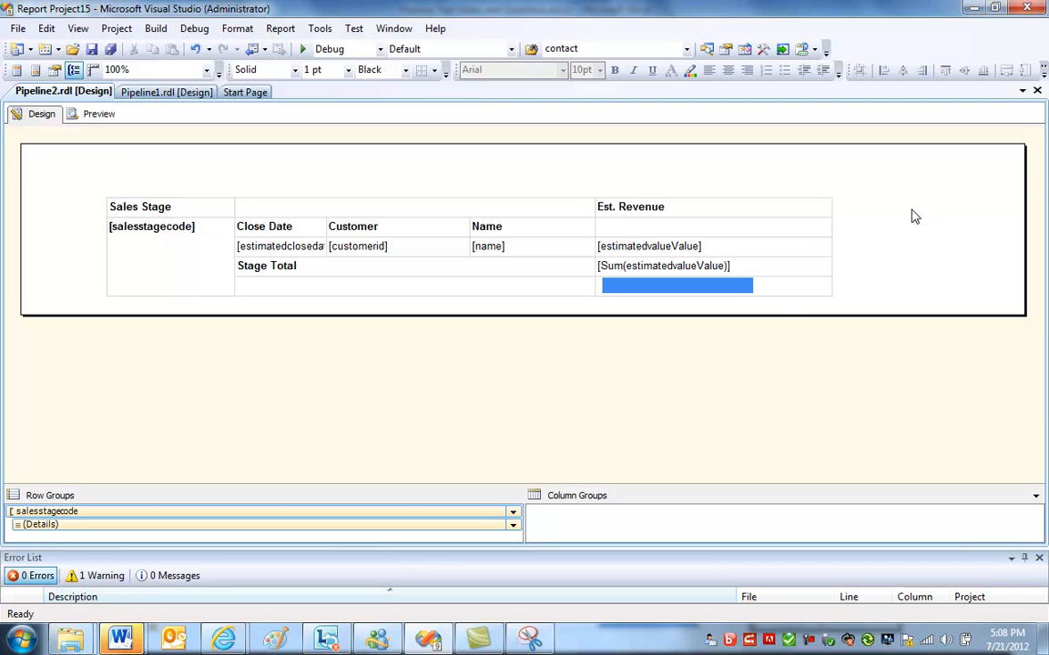
mouse_move(947, 190)
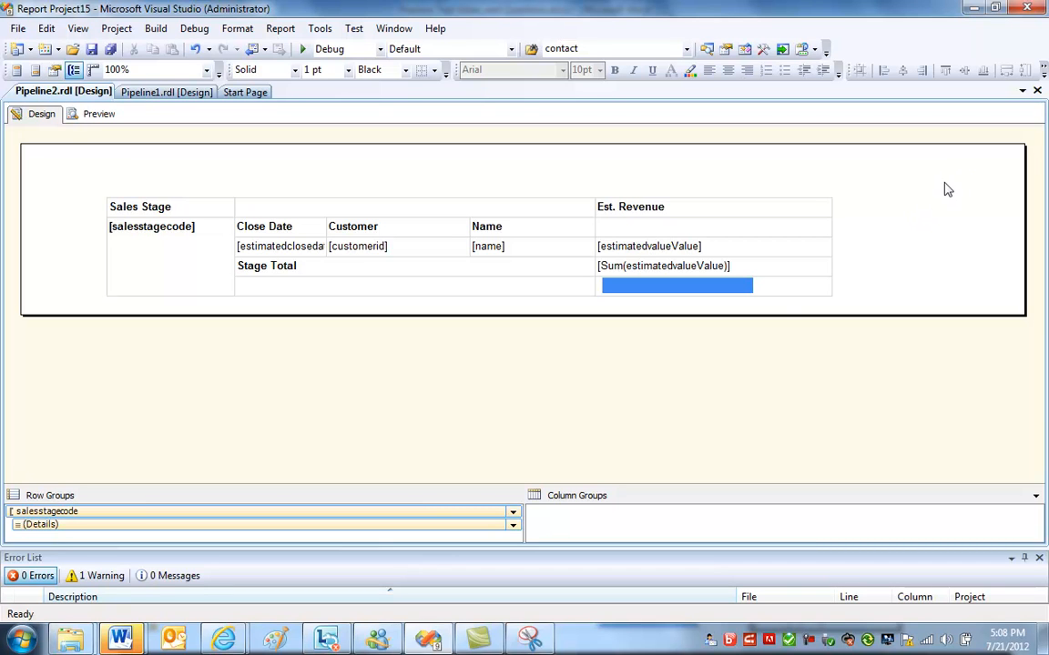
mouse_move(120, 173)
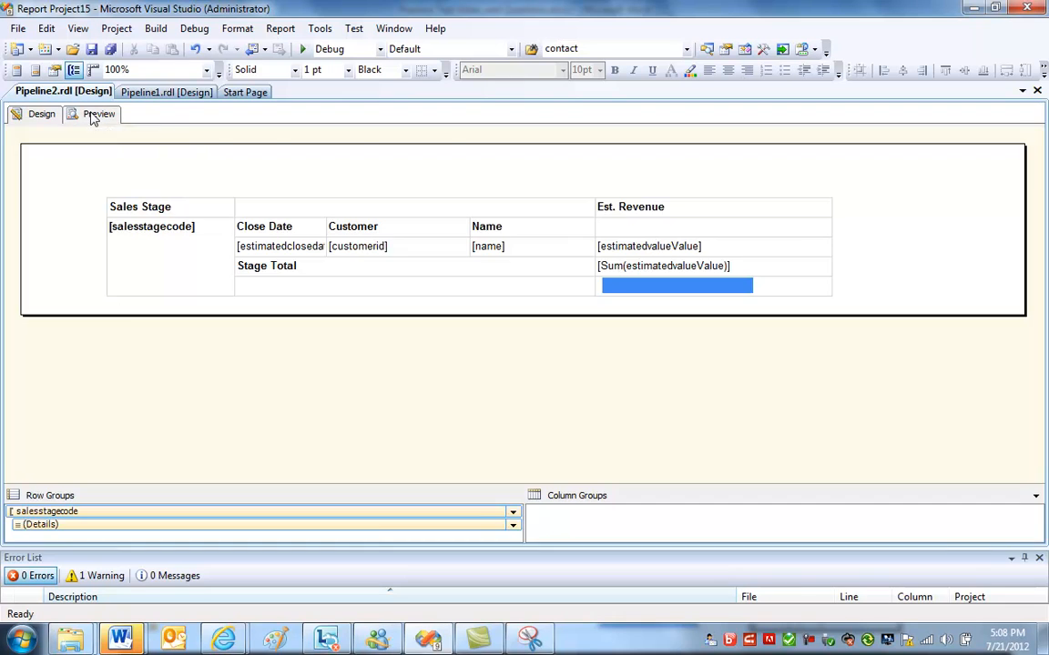
Preview the rendered report, expand the 1. Qualify stage's three deals, then collapse them.
click(98, 113)
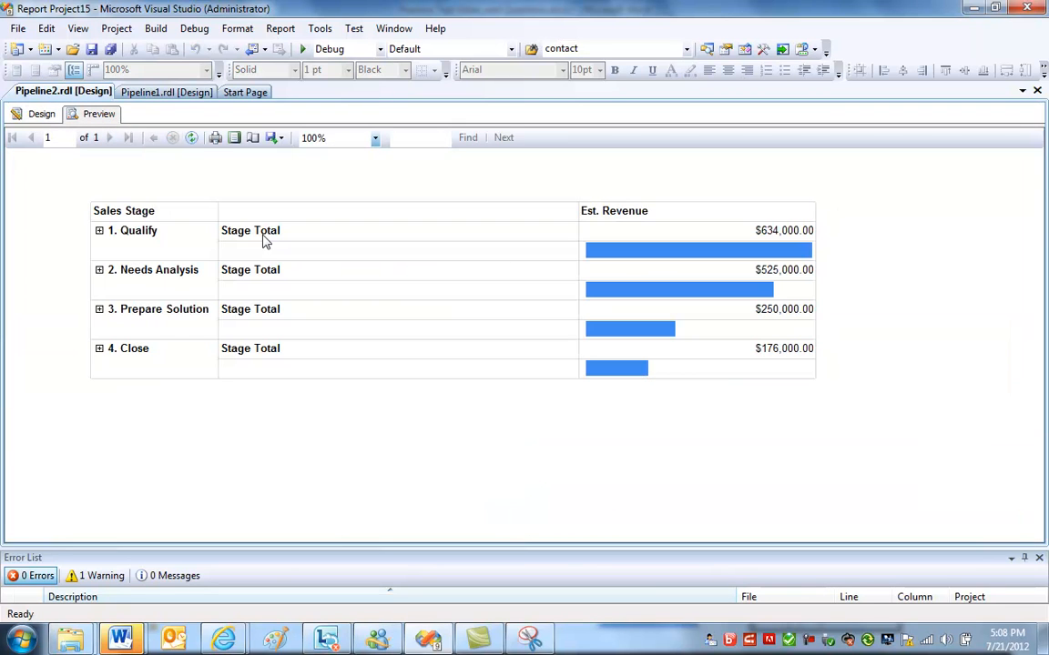
mouse_move(735, 218)
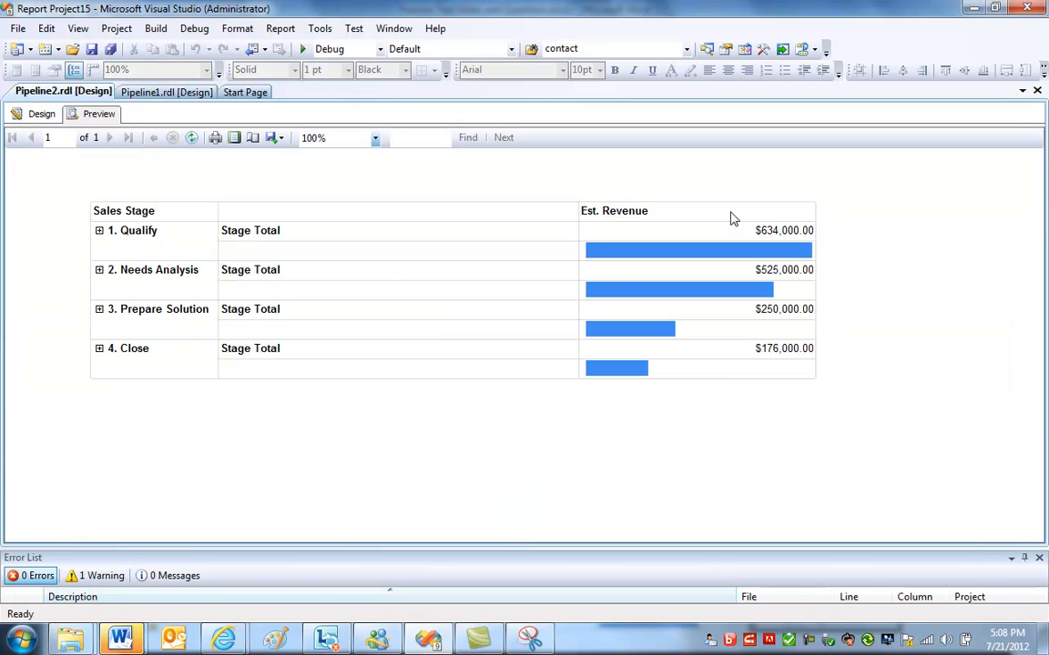
mouse_move(319, 239)
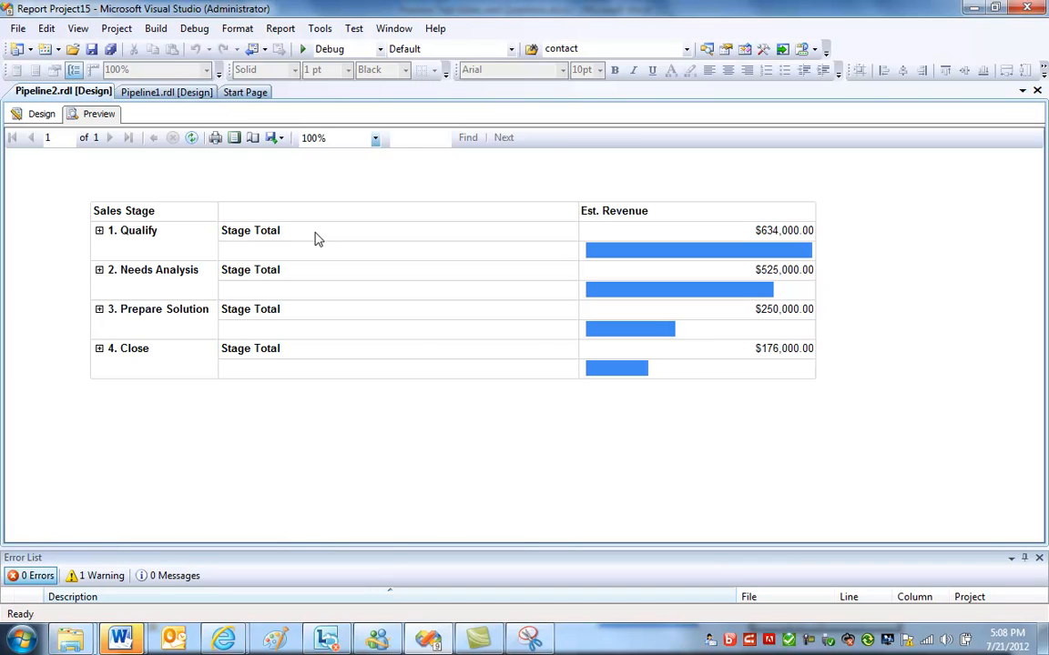
mouse_move(785, 324)
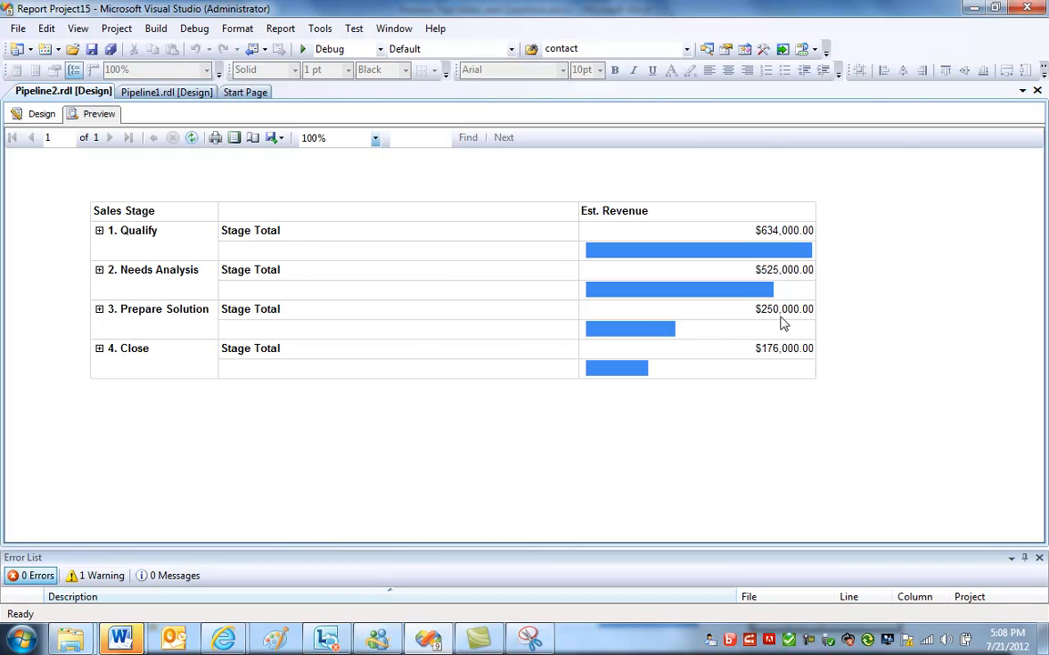
mouse_move(386, 231)
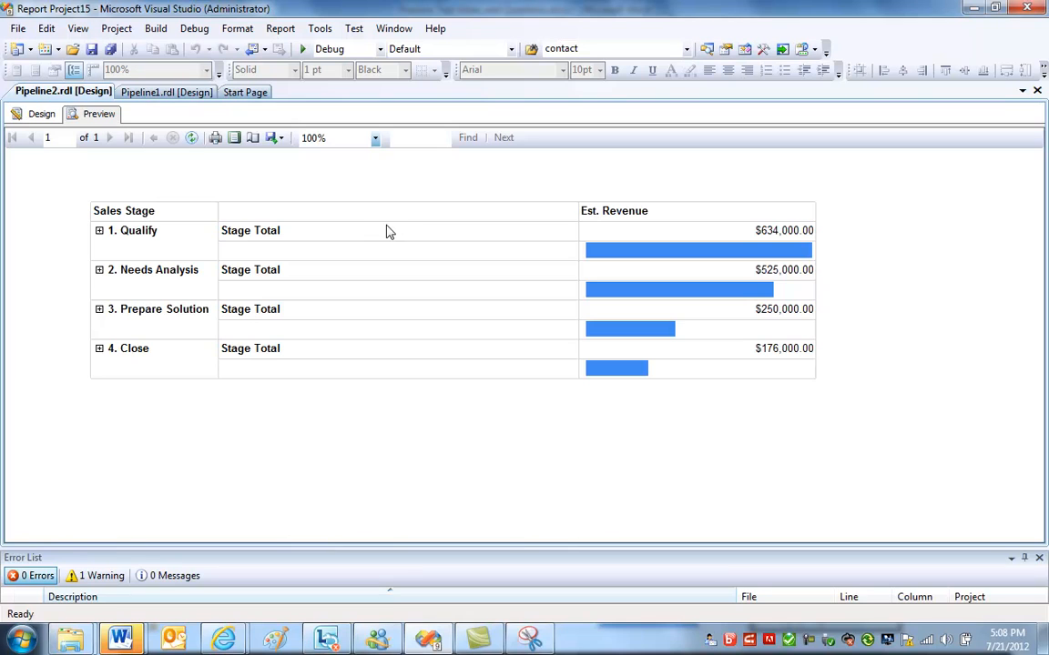
mouse_move(357, 245)
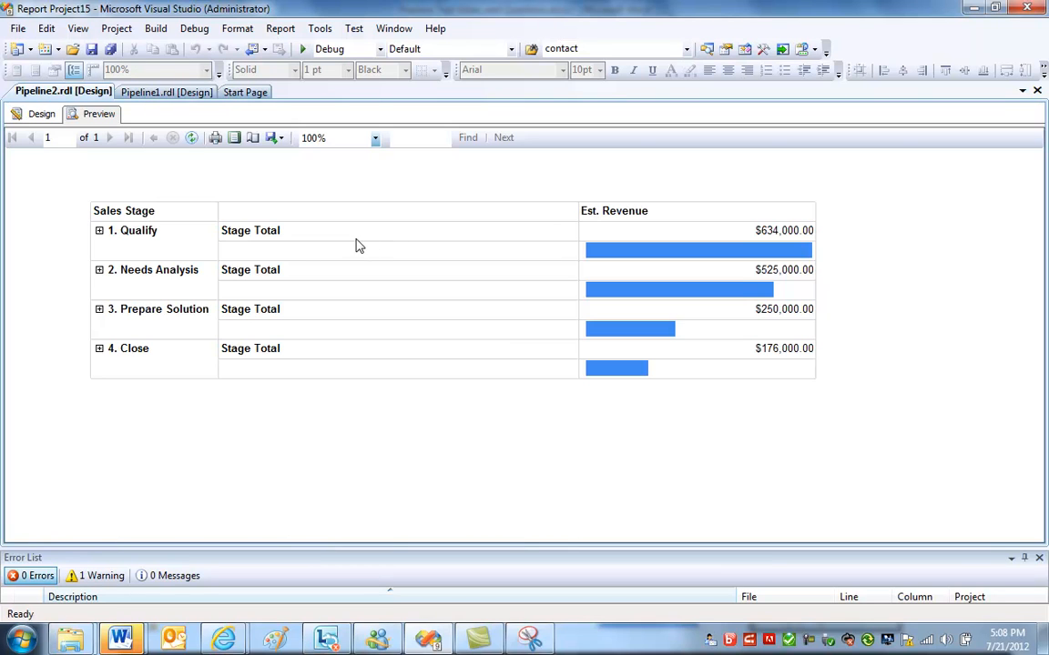
mouse_move(525, 247)
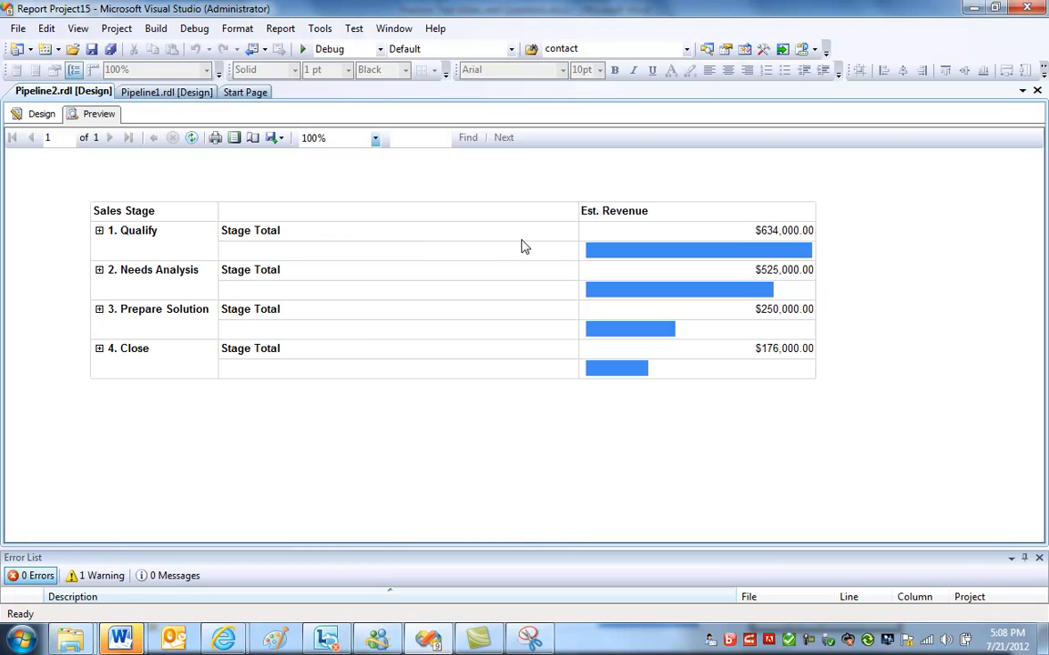
mouse_move(82, 244)
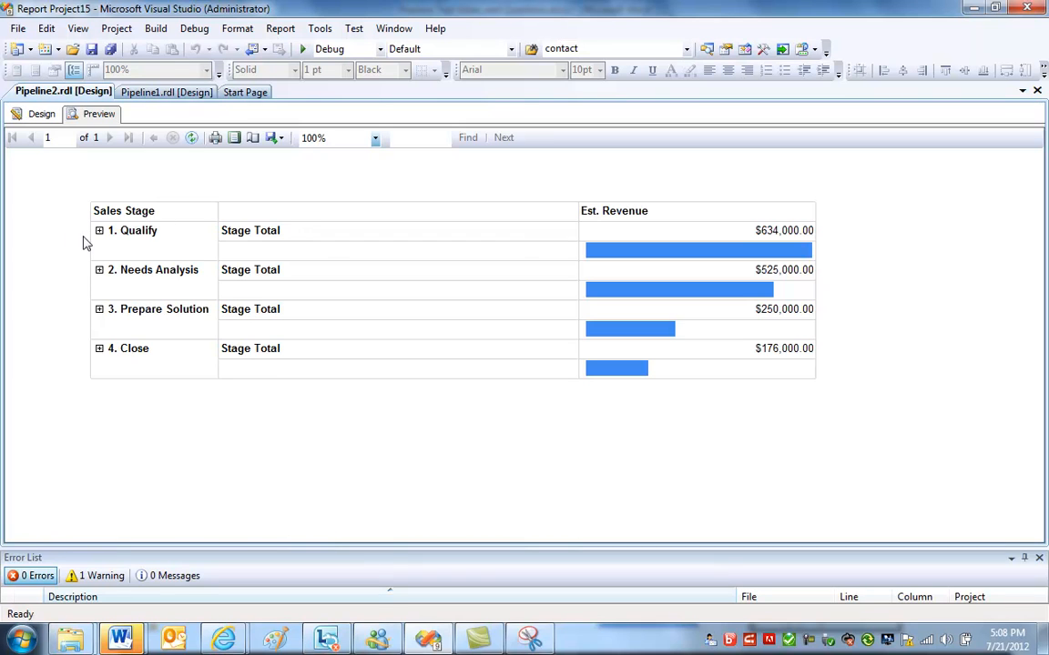
mouse_move(135, 222)
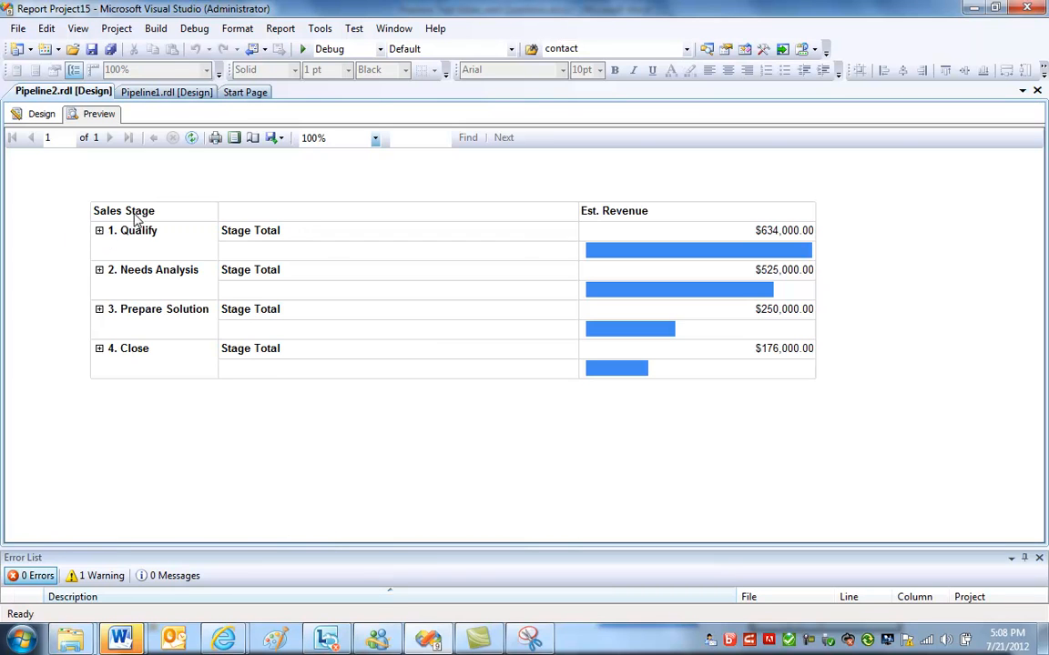
mouse_move(157, 225)
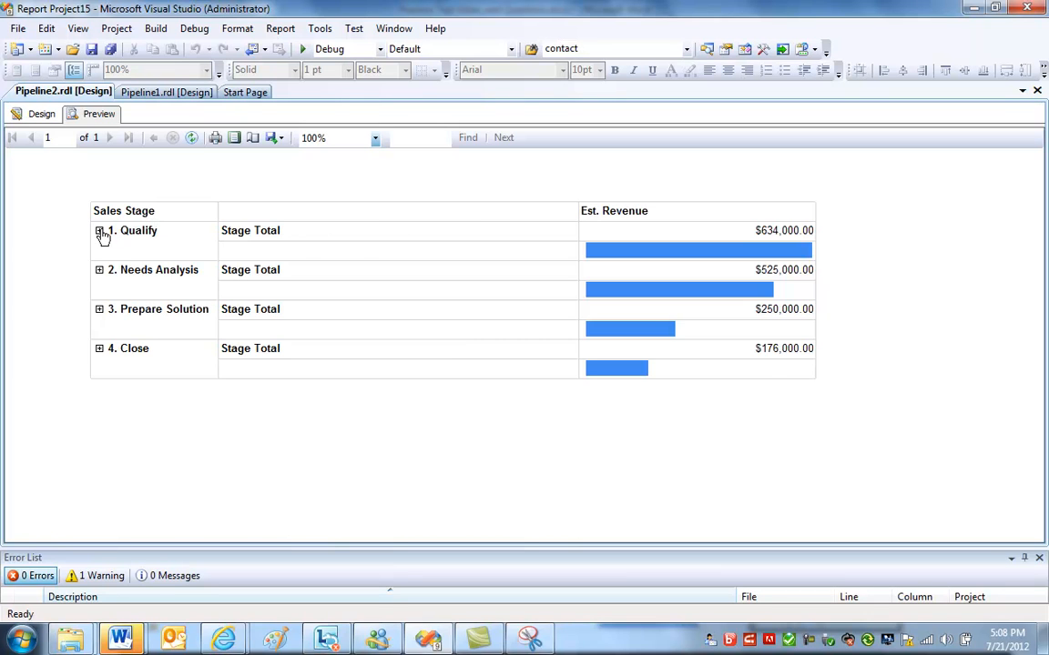
click(100, 231)
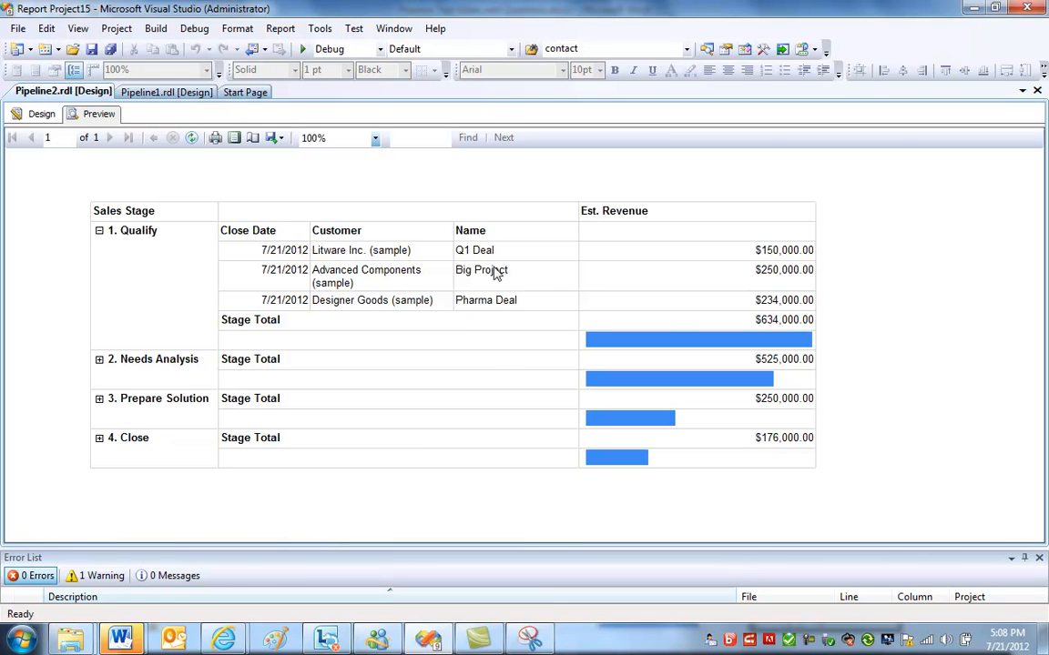
mouse_move(135, 241)
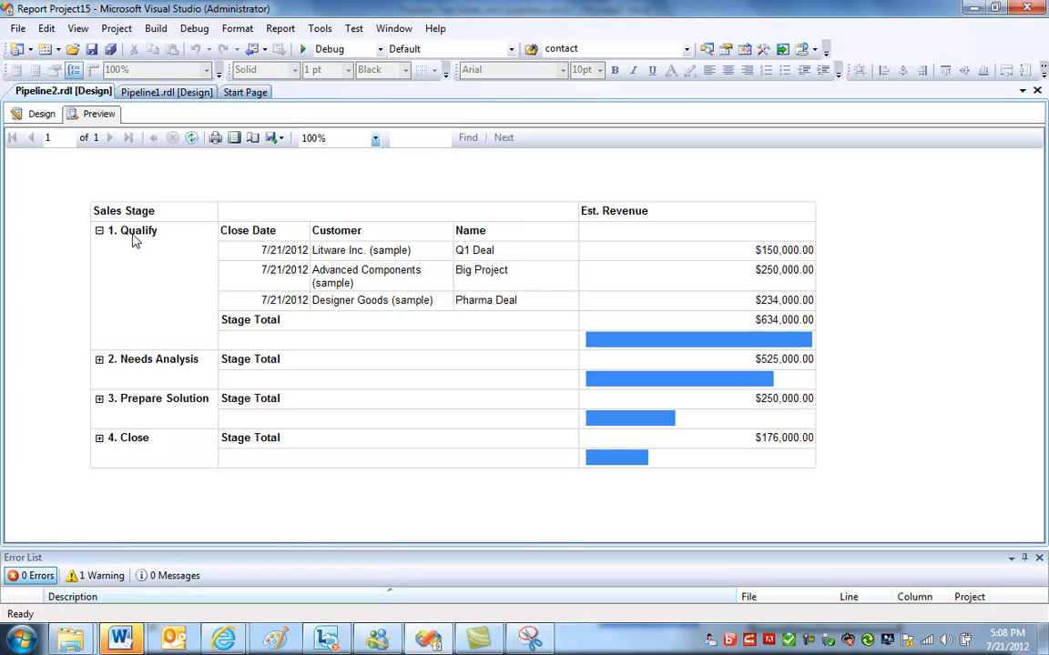
click(98, 229)
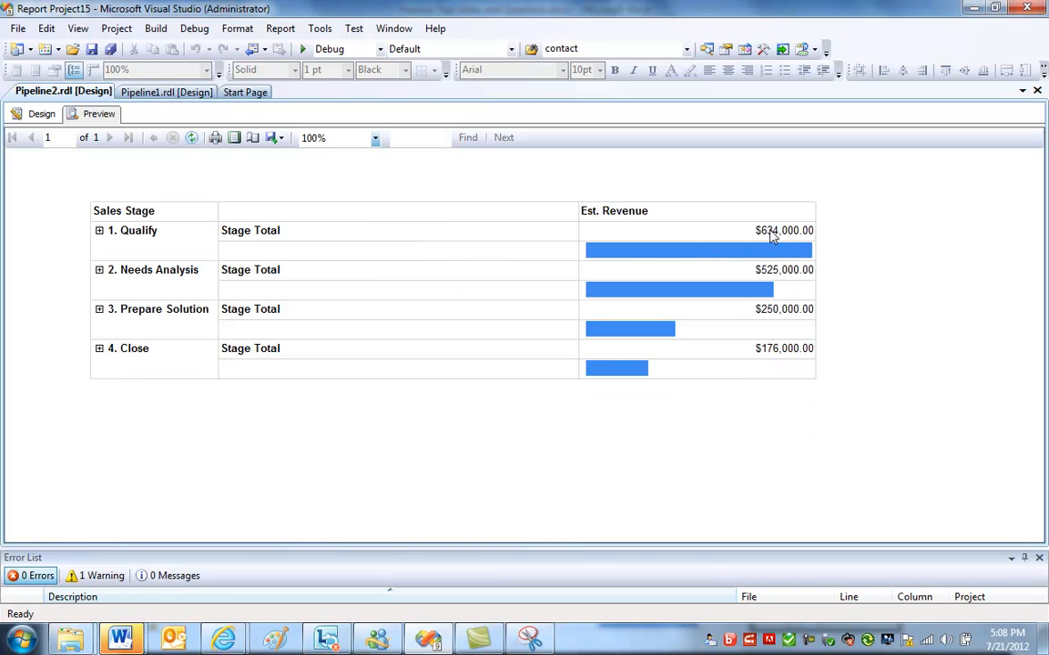
mouse_move(795, 238)
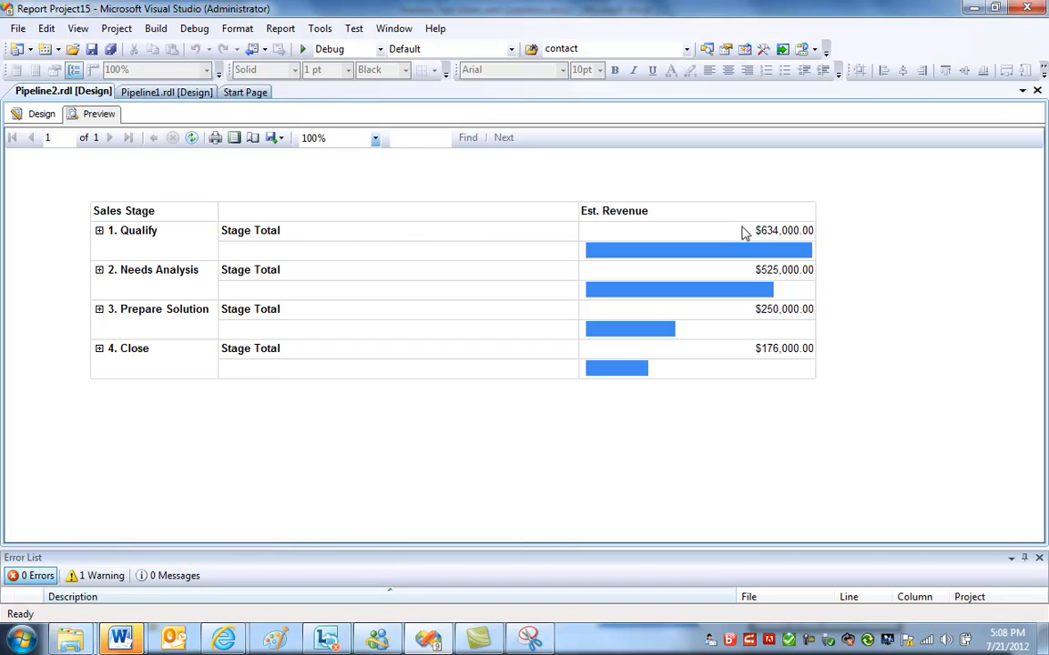
mouse_move(768, 237)
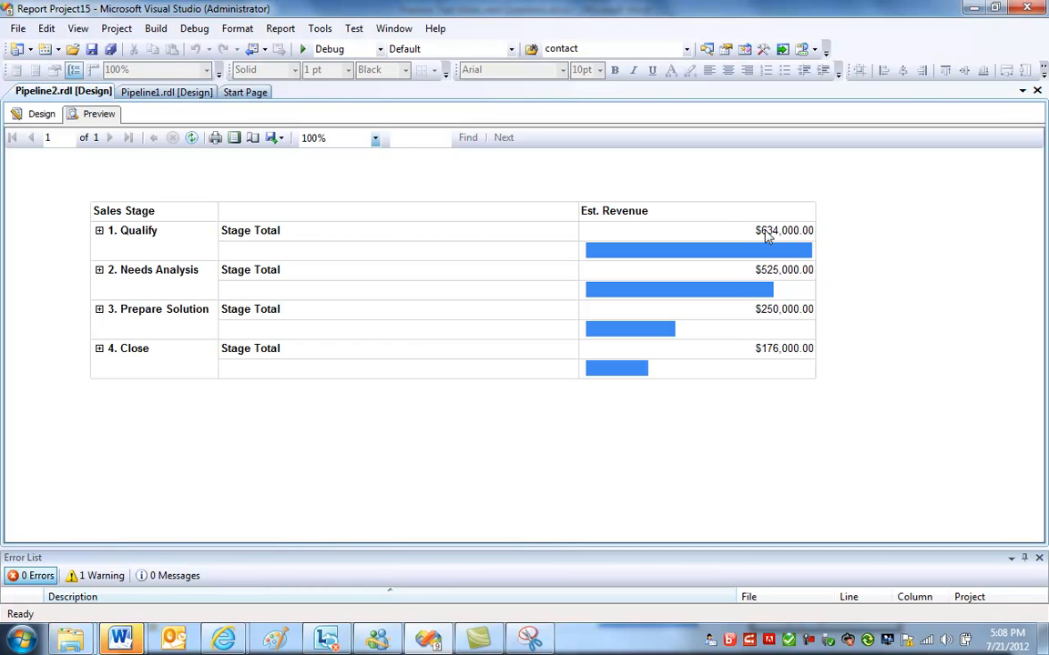
mouse_move(714, 261)
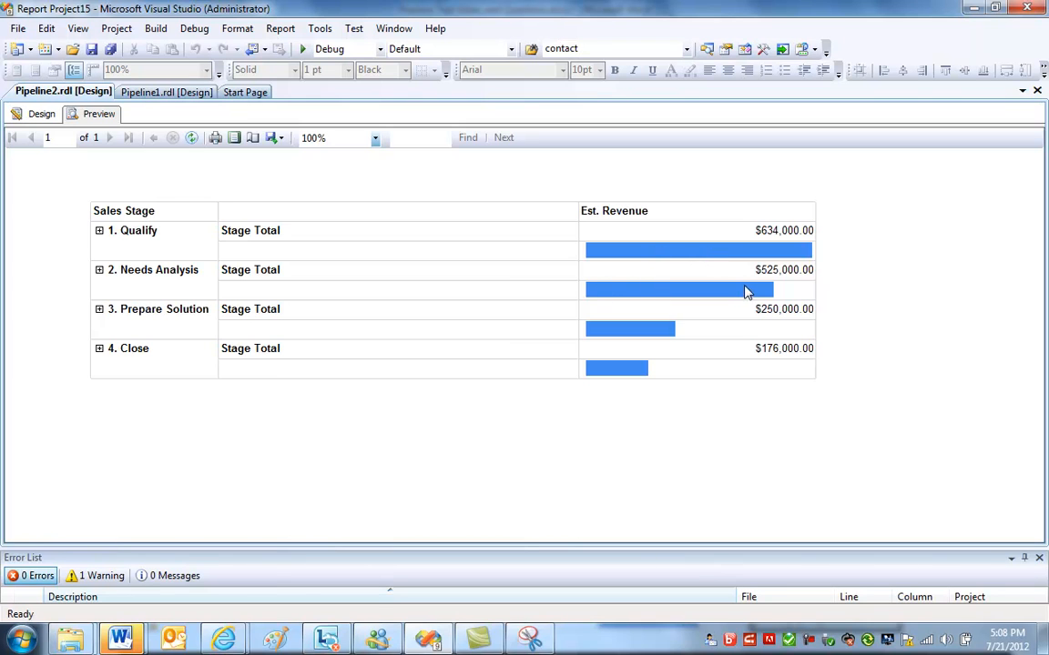
mouse_move(688, 340)
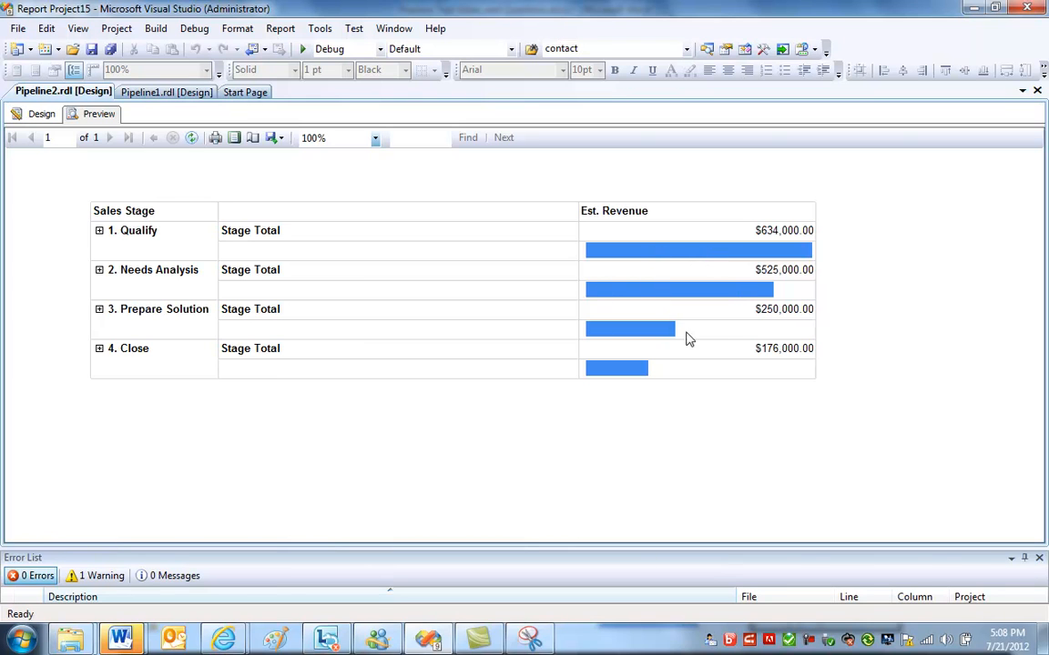
mouse_move(808, 246)
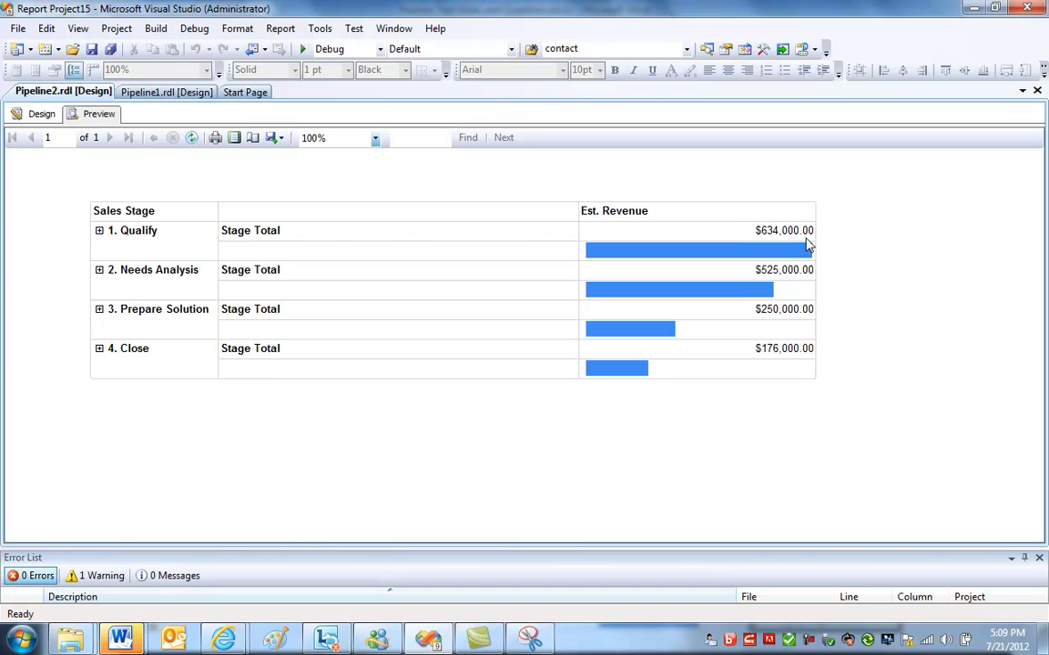
mouse_move(252, 217)
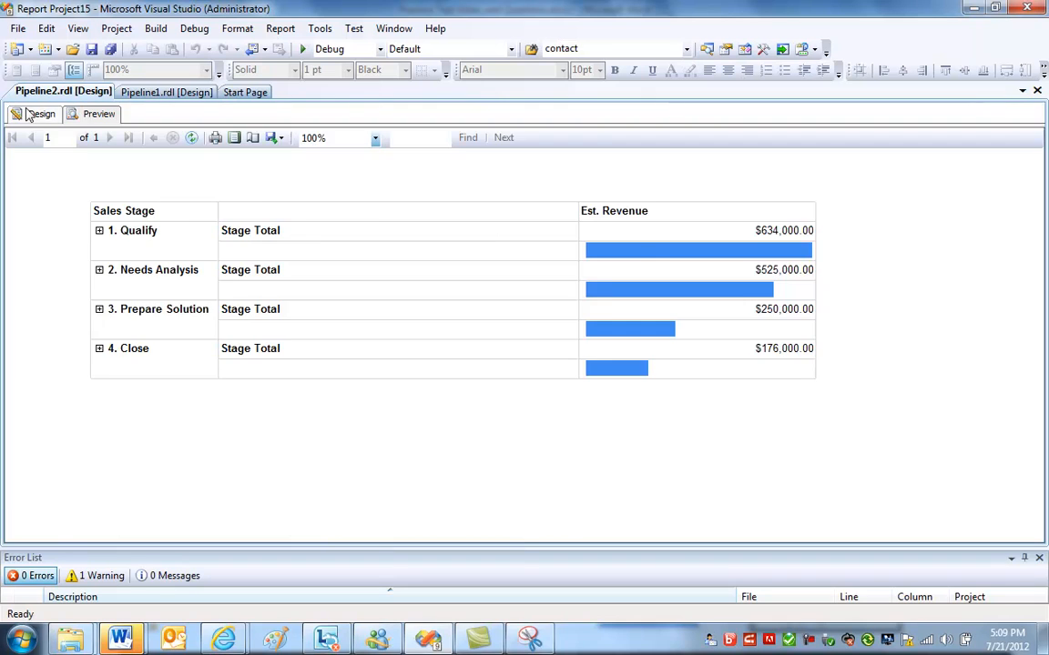
Switch back to the design layout and select the whole grouped table.
click(40, 113)
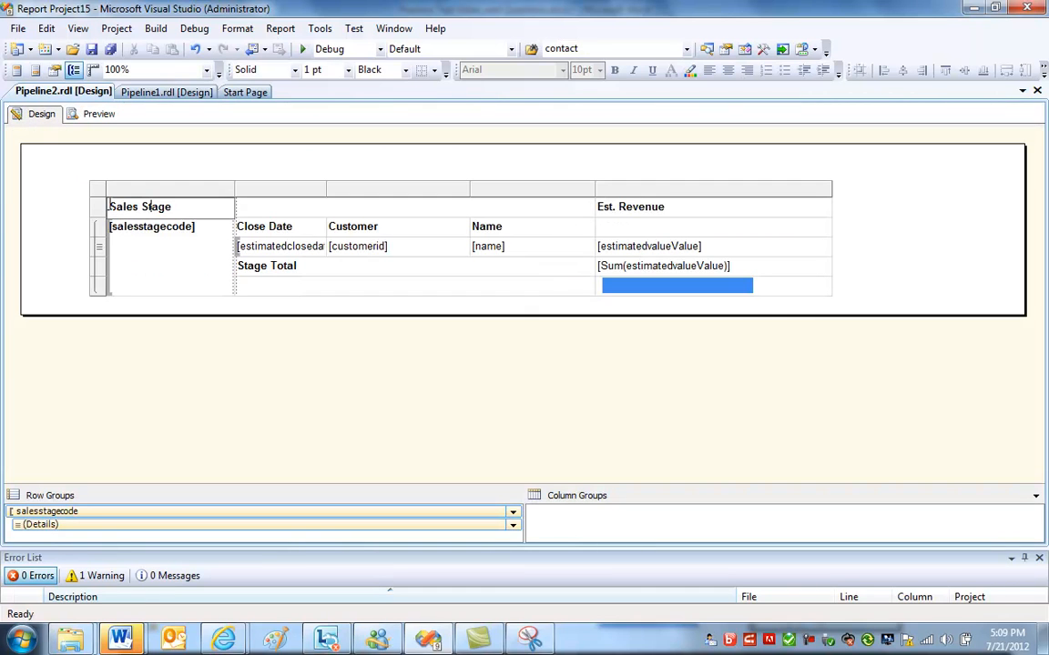
click(138, 206)
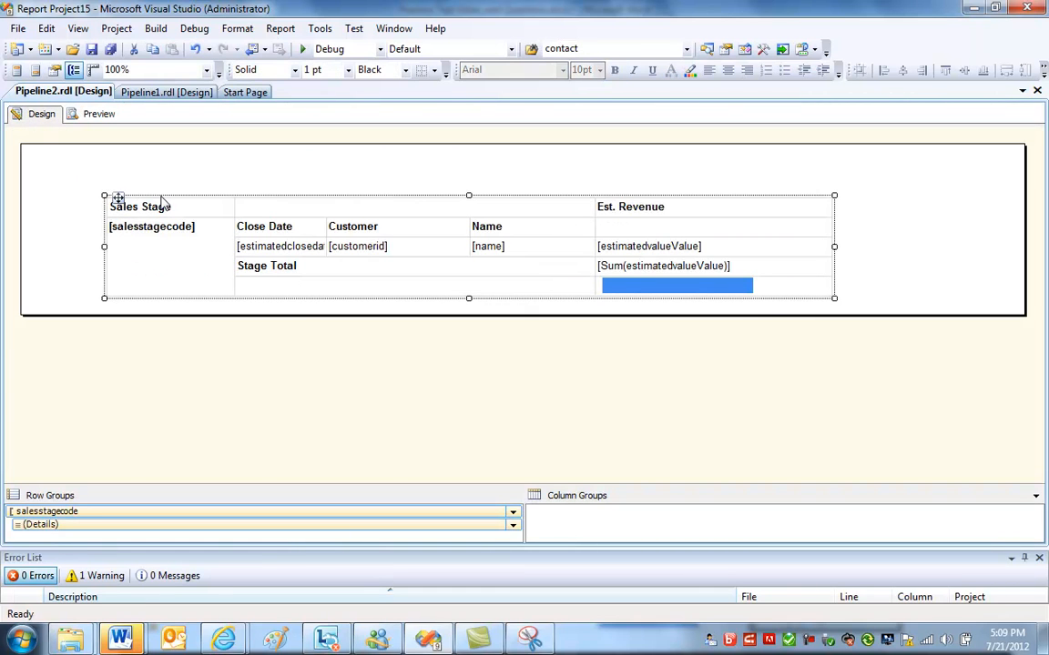
mouse_move(162, 203)
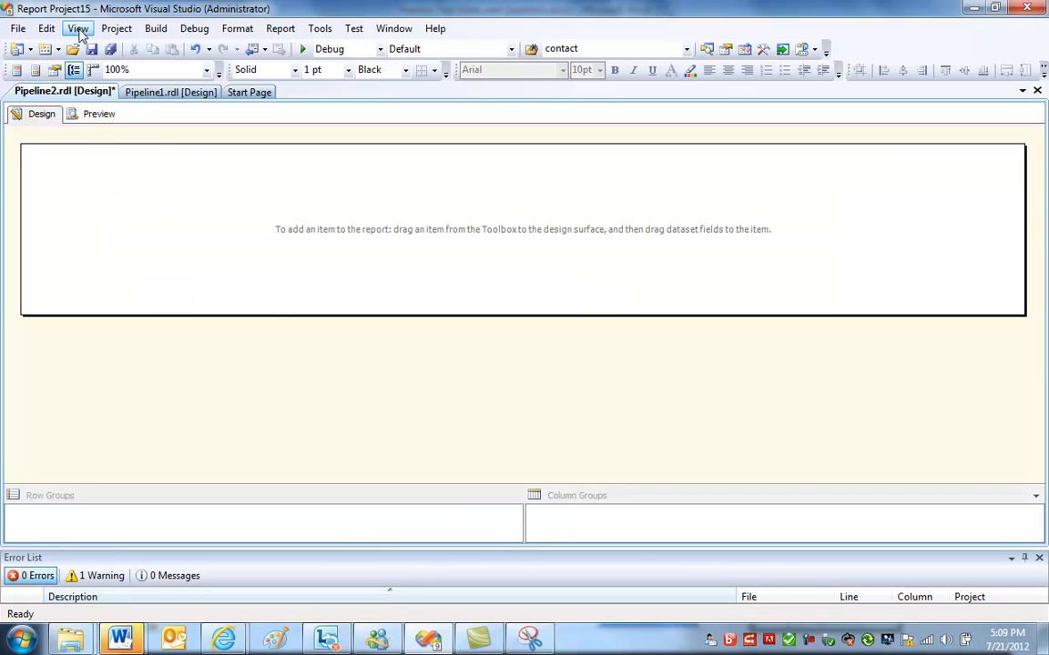
Select Pipeline2.rdl, review the DataSet1 fields in Report Data, then close the docked window.
click(79, 29)
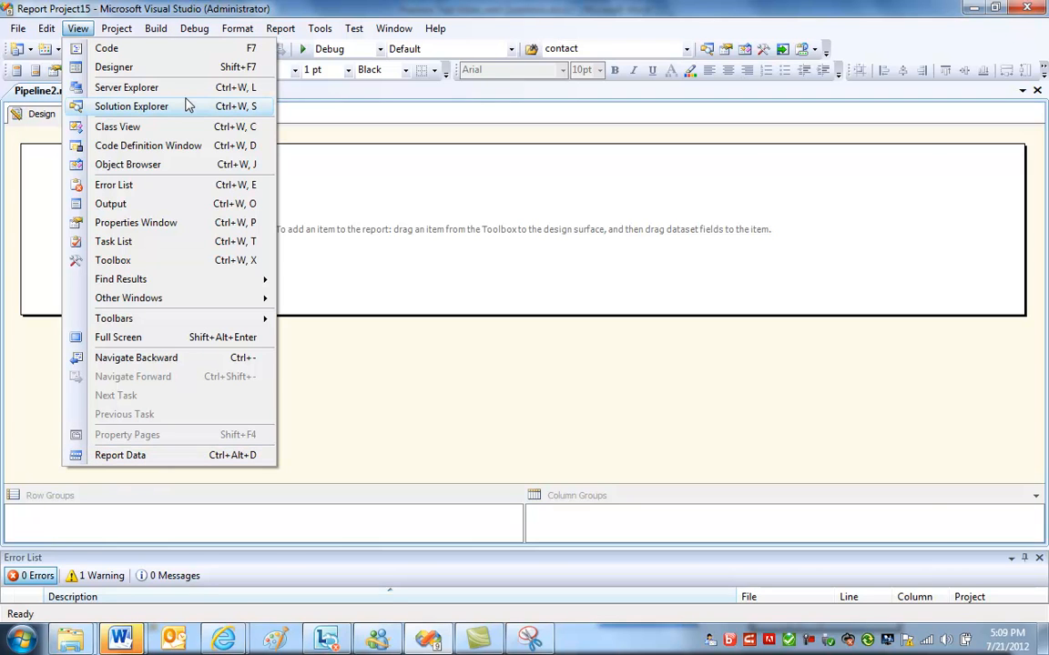
click(131, 105)
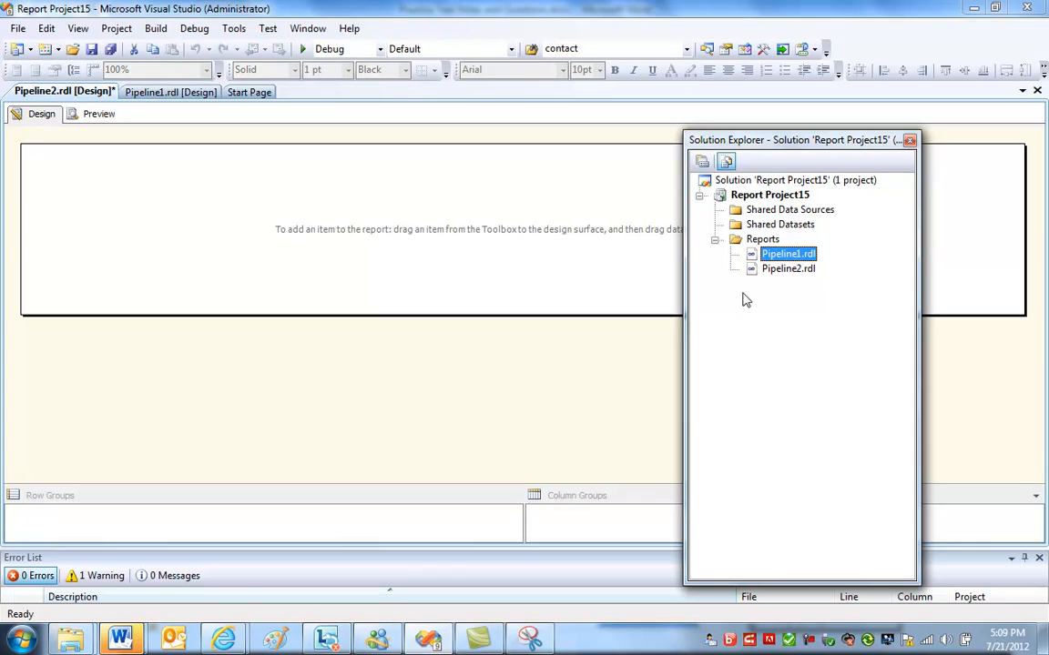
mouse_move(400, 230)
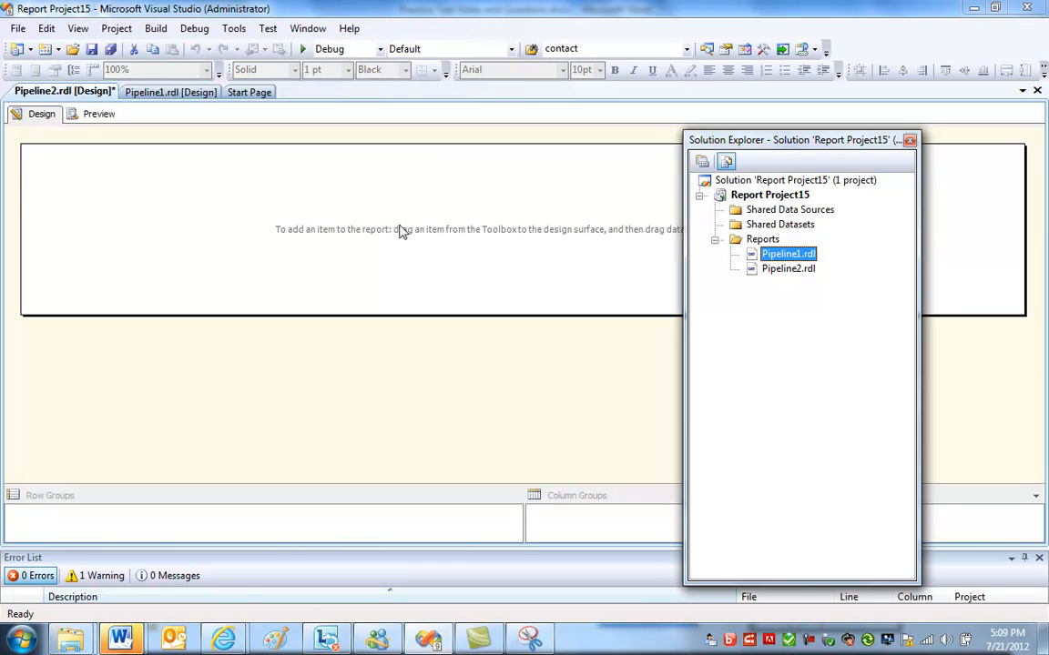
click(787, 270)
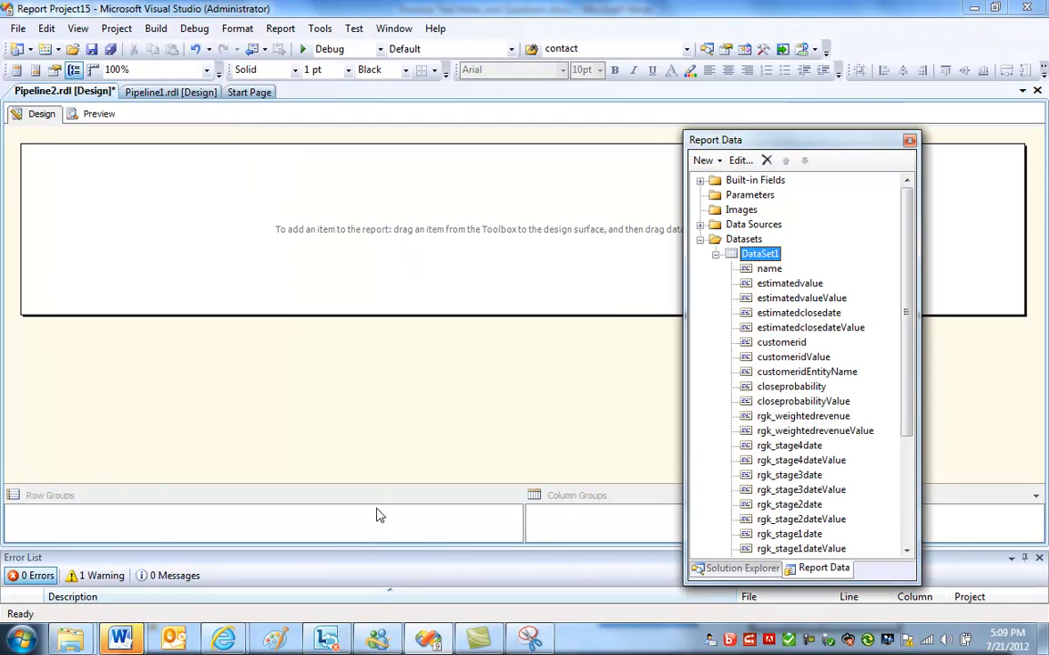
click(741, 568)
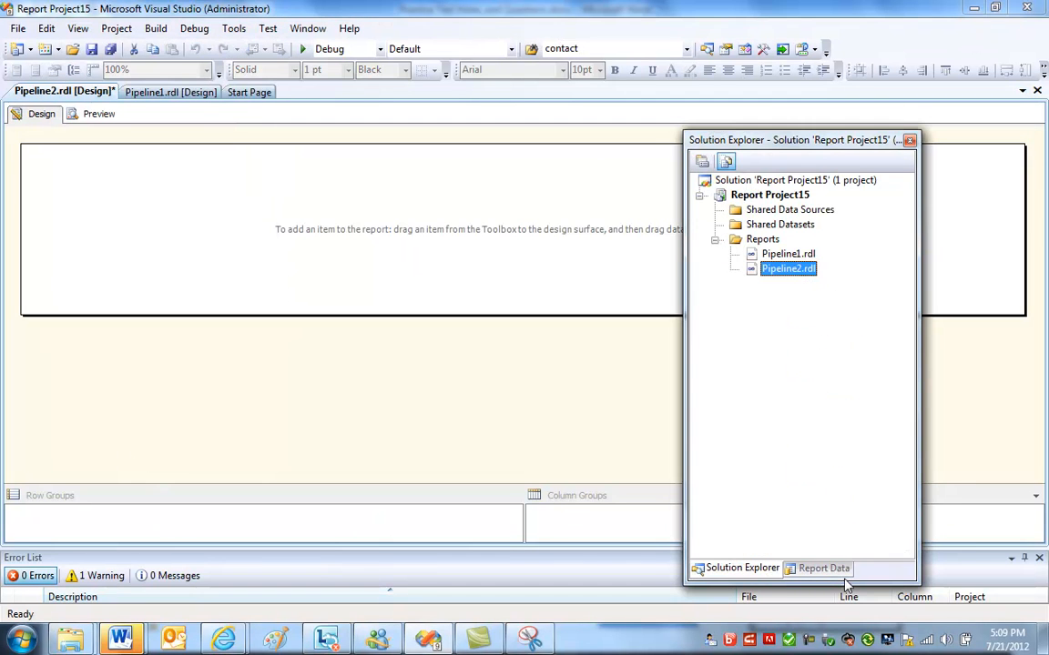
click(823, 568)
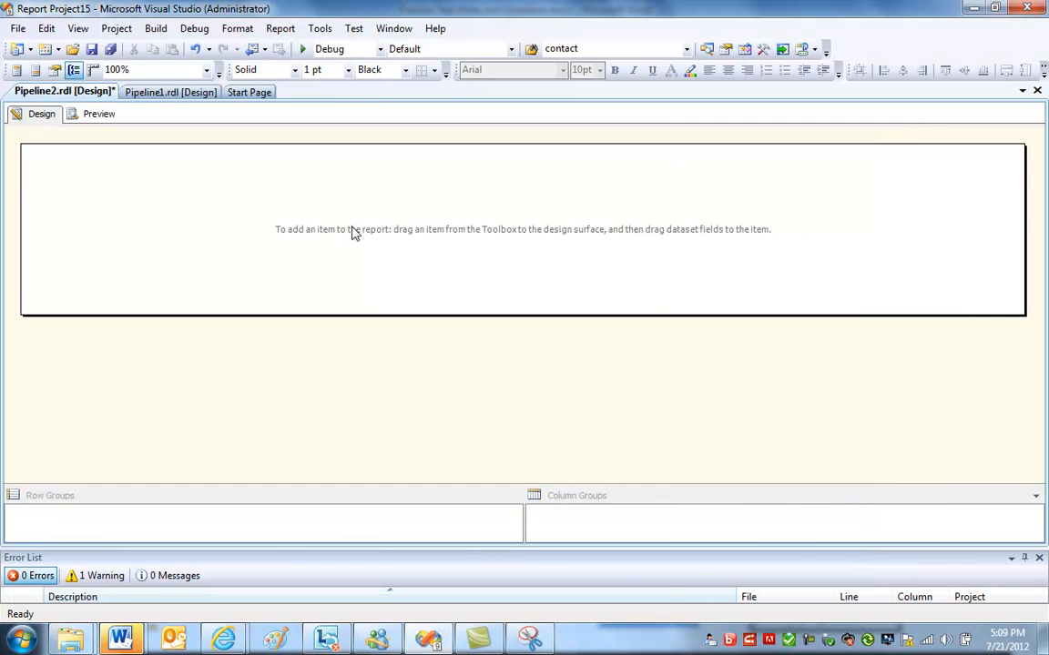
Show the Toolbox and drag a new Table onto the empty report body.
click(77, 29)
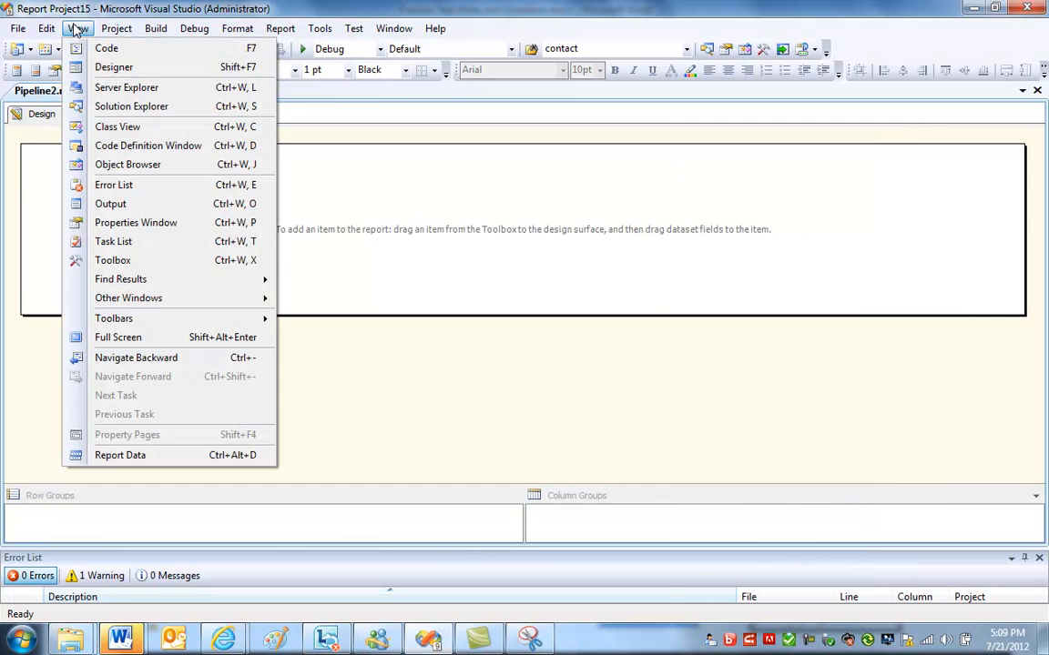
mouse_move(112, 260)
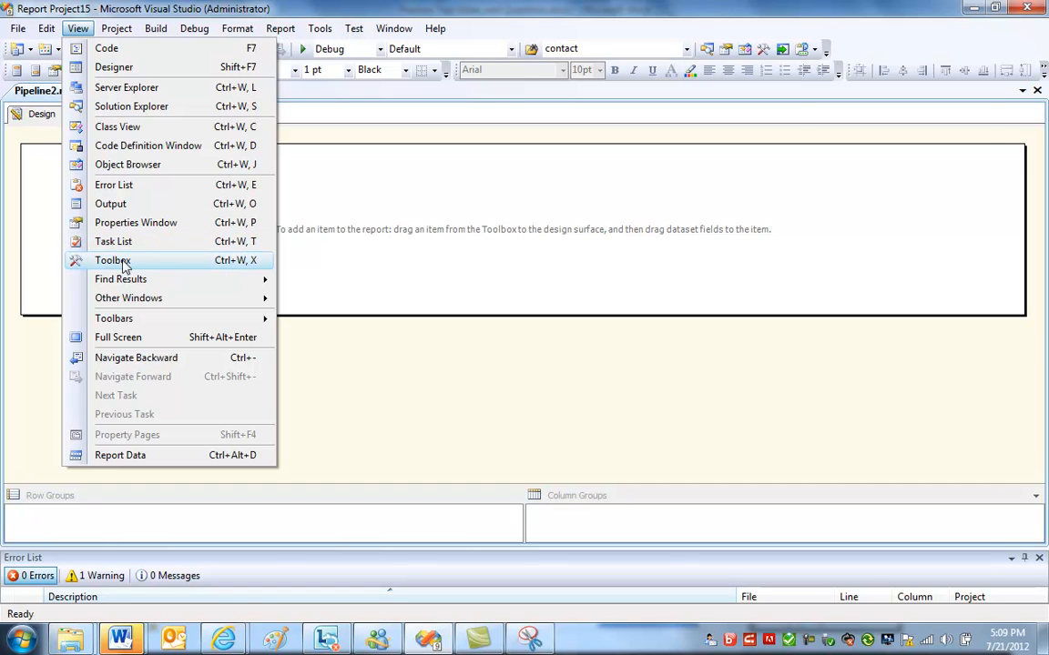
click(112, 261)
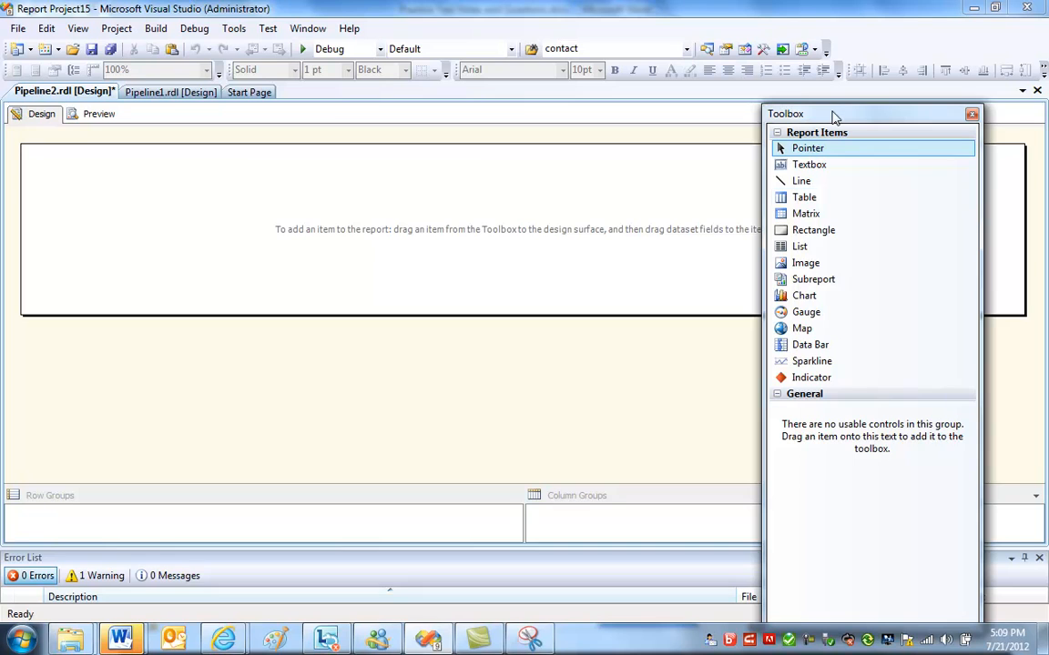
mouse_move(812, 376)
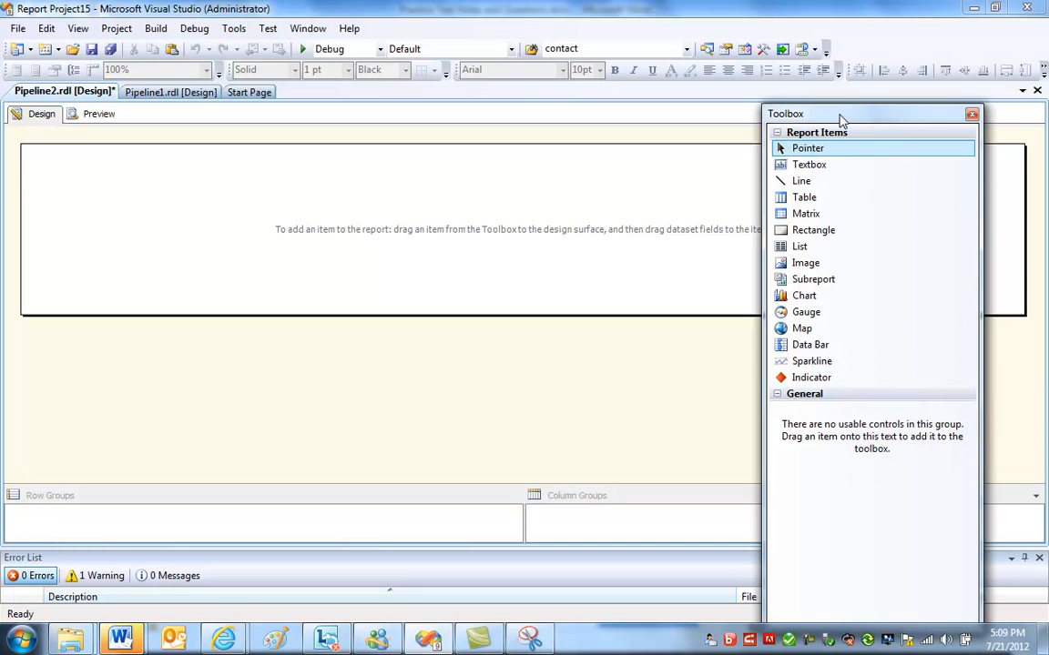
mouse_move(812, 230)
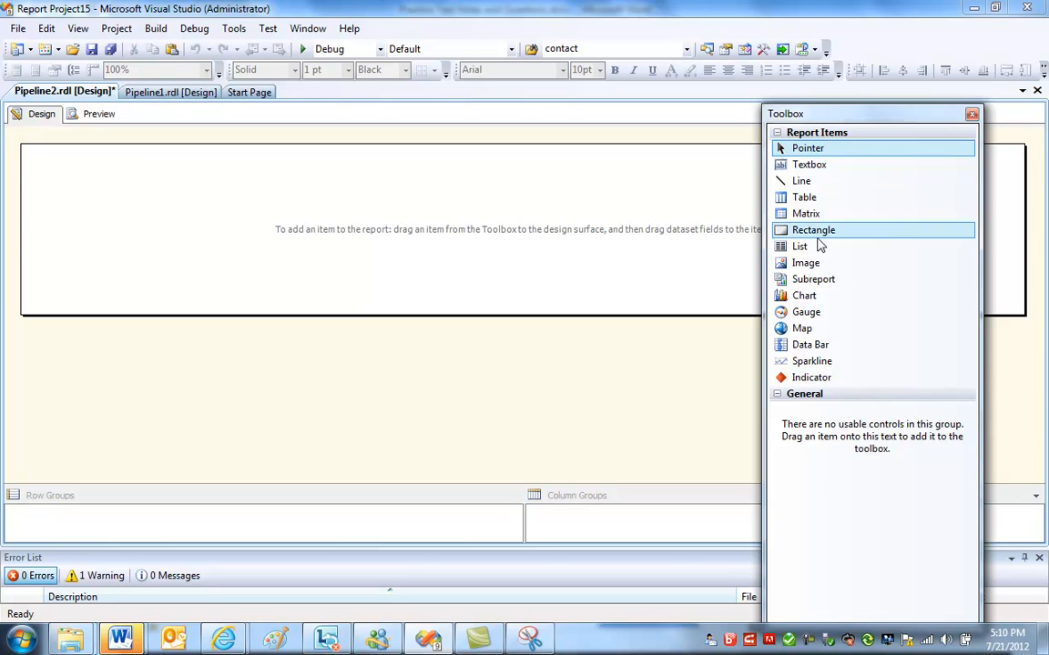
mouse_move(812, 278)
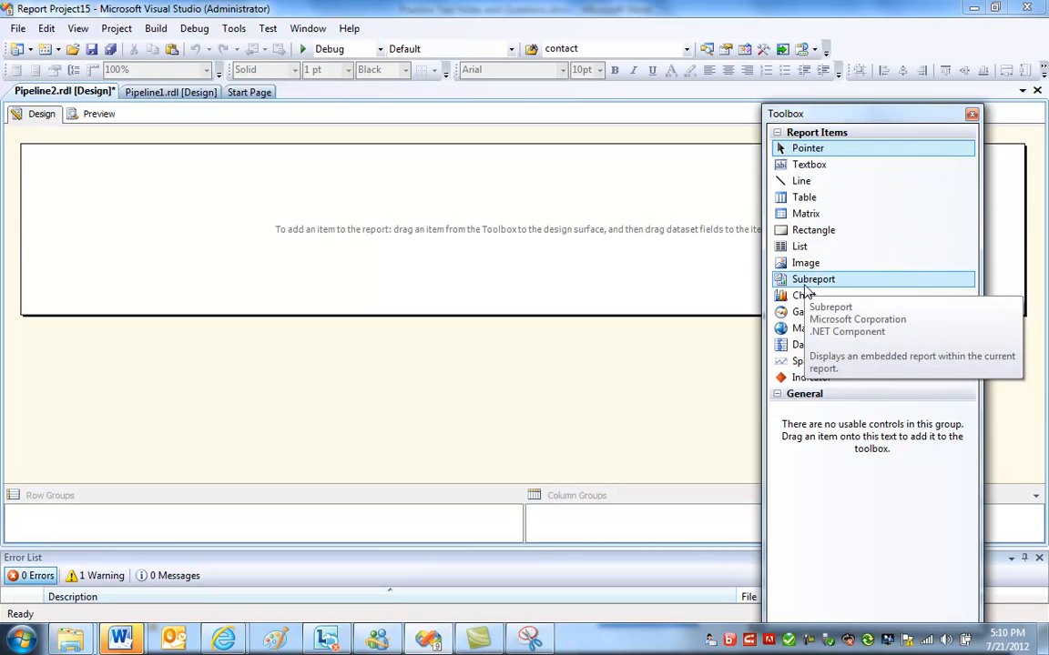
mouse_move(921, 408)
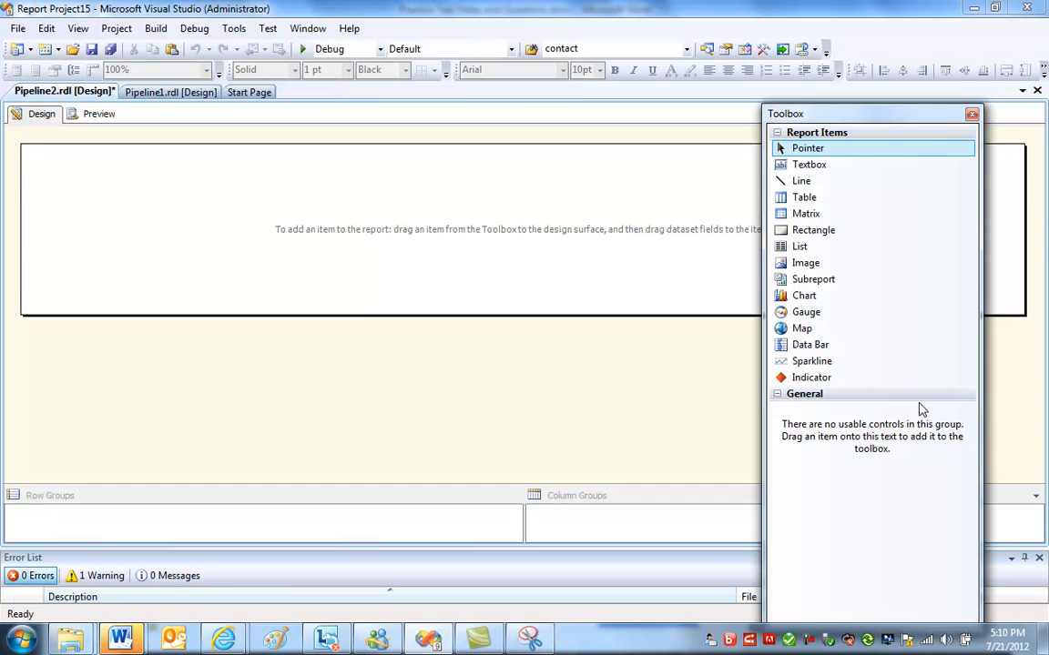
mouse_move(804, 196)
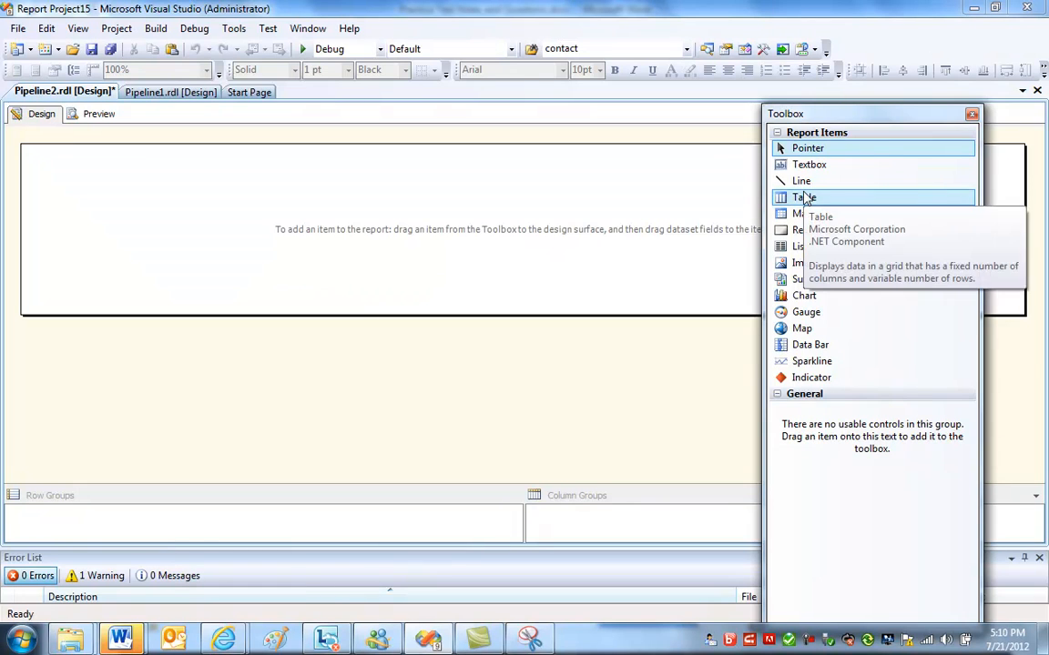
mouse_move(124, 210)
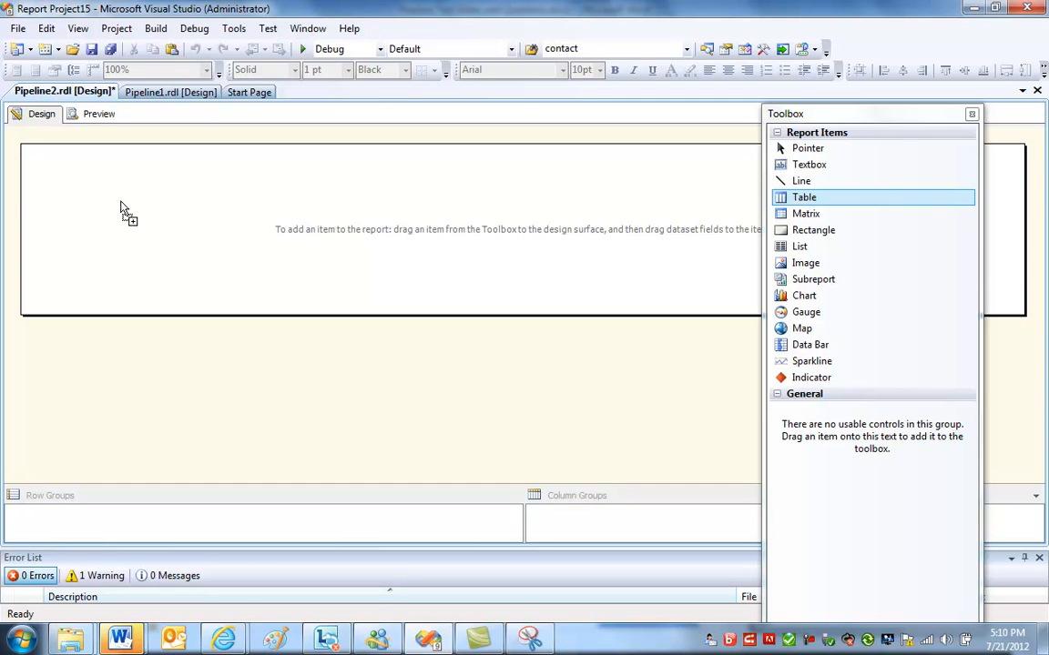
drag(804, 196, 237, 219)
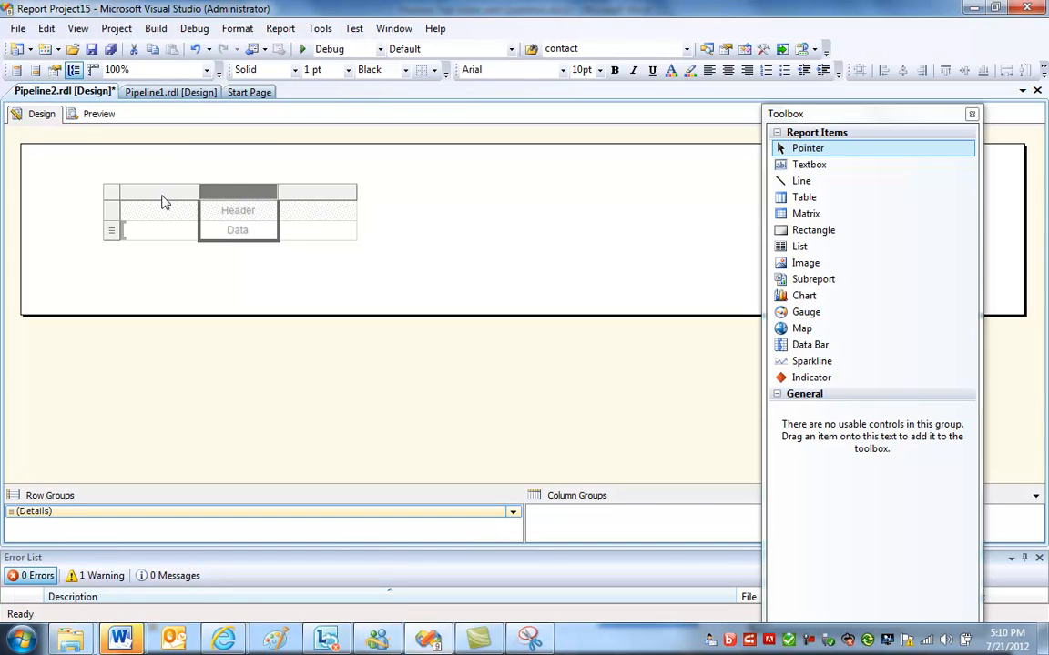
mouse_move(343, 202)
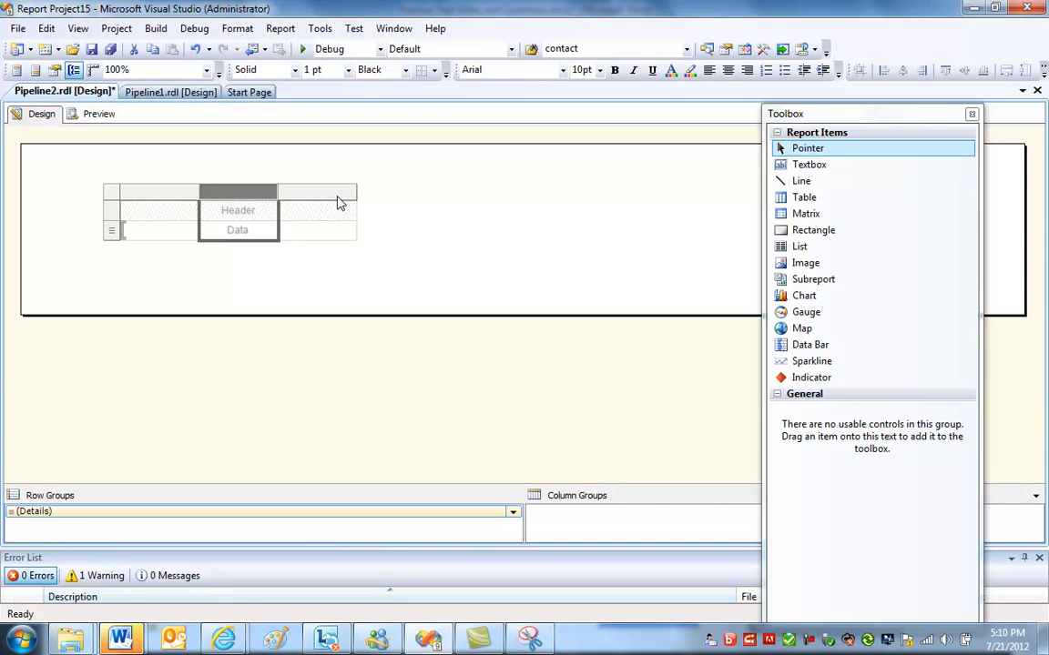
Insert columns to the right until the table has six, then close the Toolbox.
right_click(338, 202)
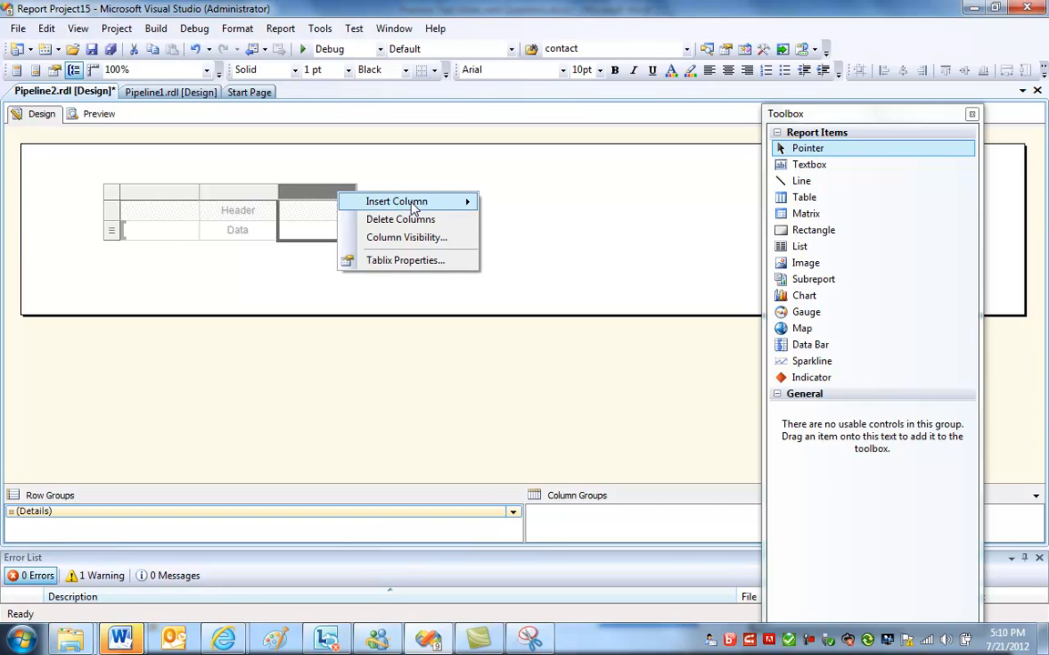
click(397, 200)
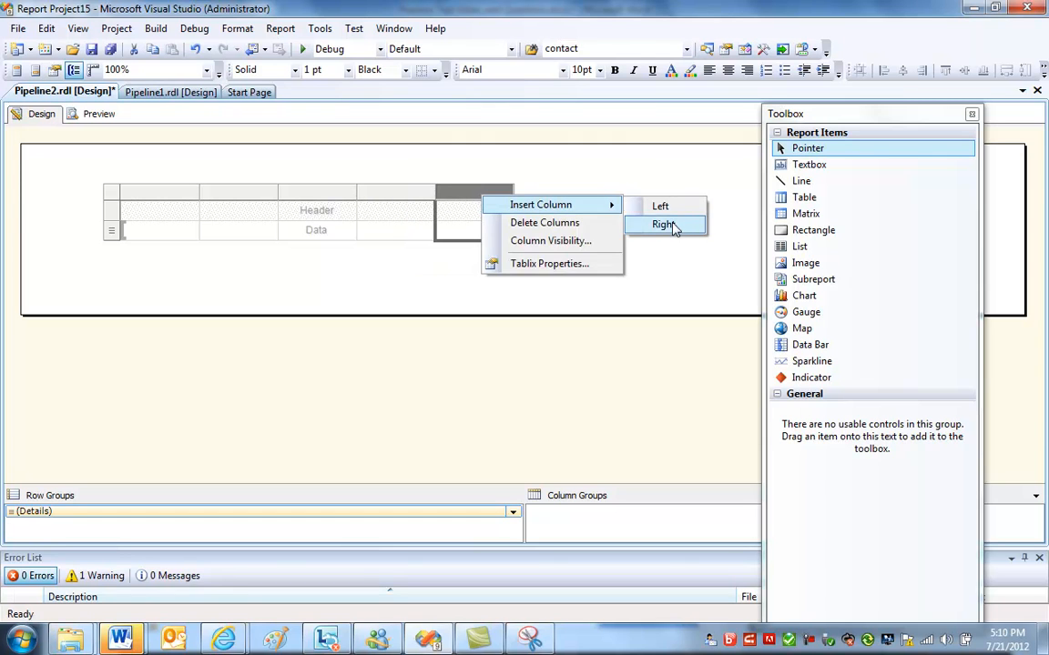
click(663, 224)
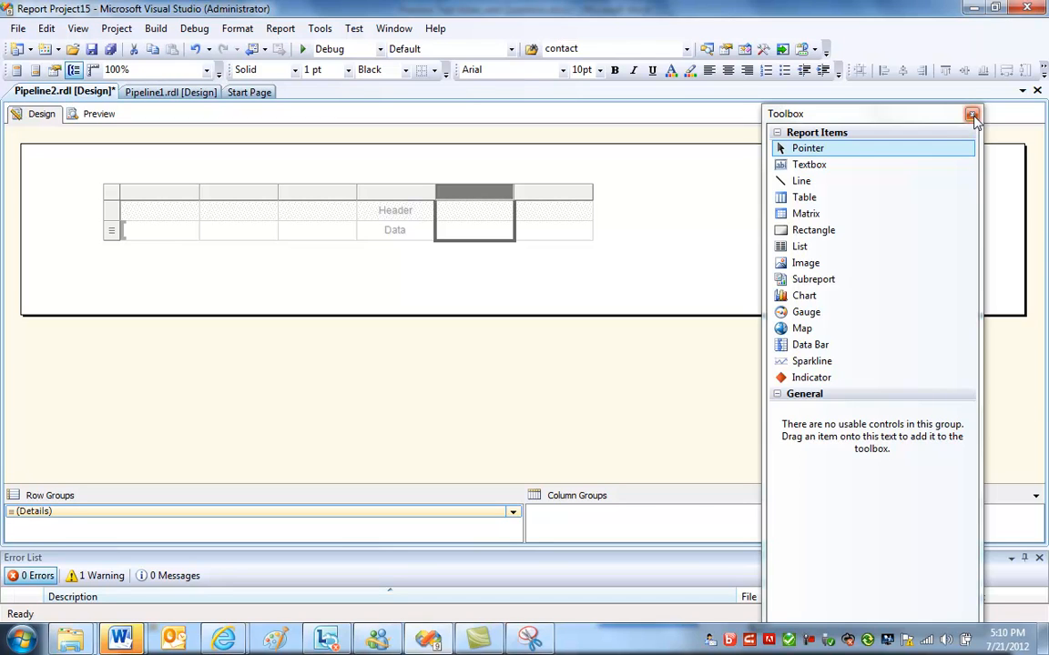
click(972, 113)
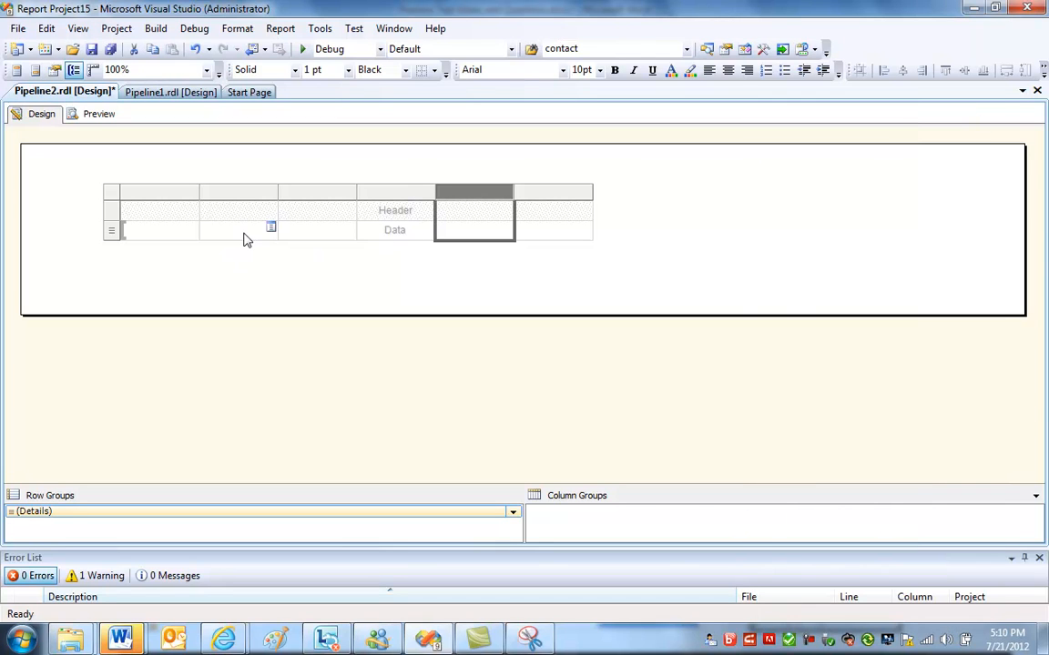
Show the dataset field list for the table's first data cell.
click(238, 230)
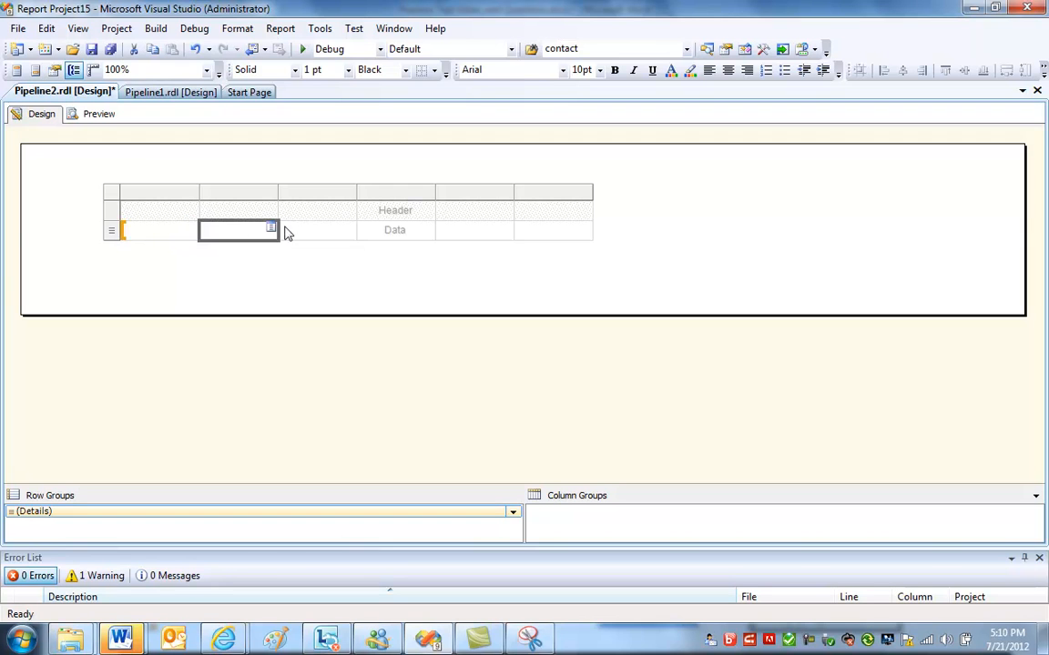
mouse_move(280, 237)
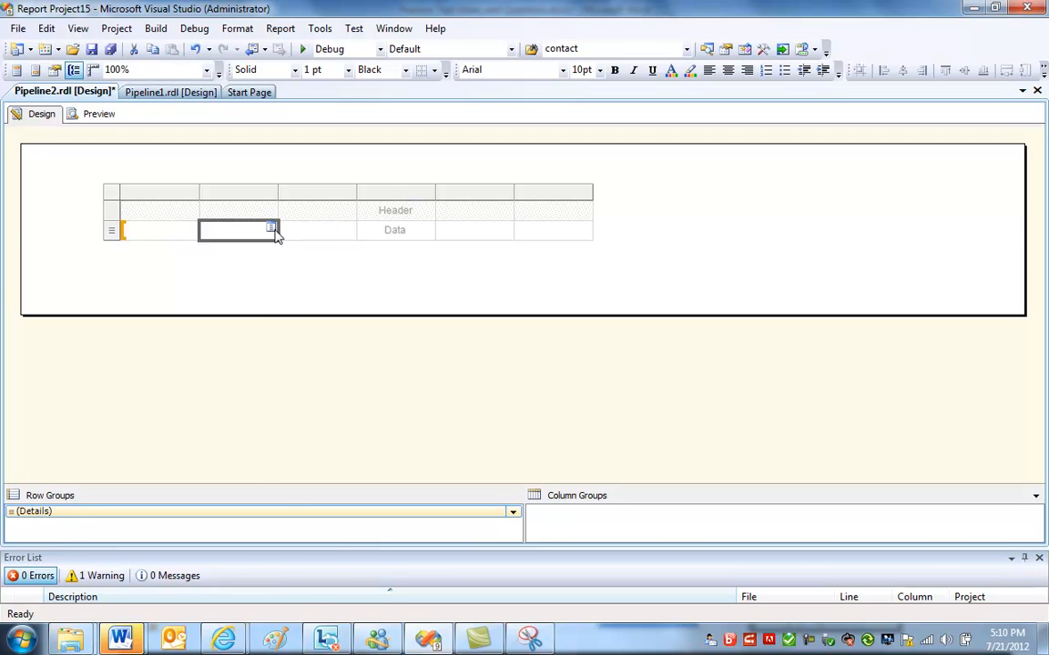
click(272, 226)
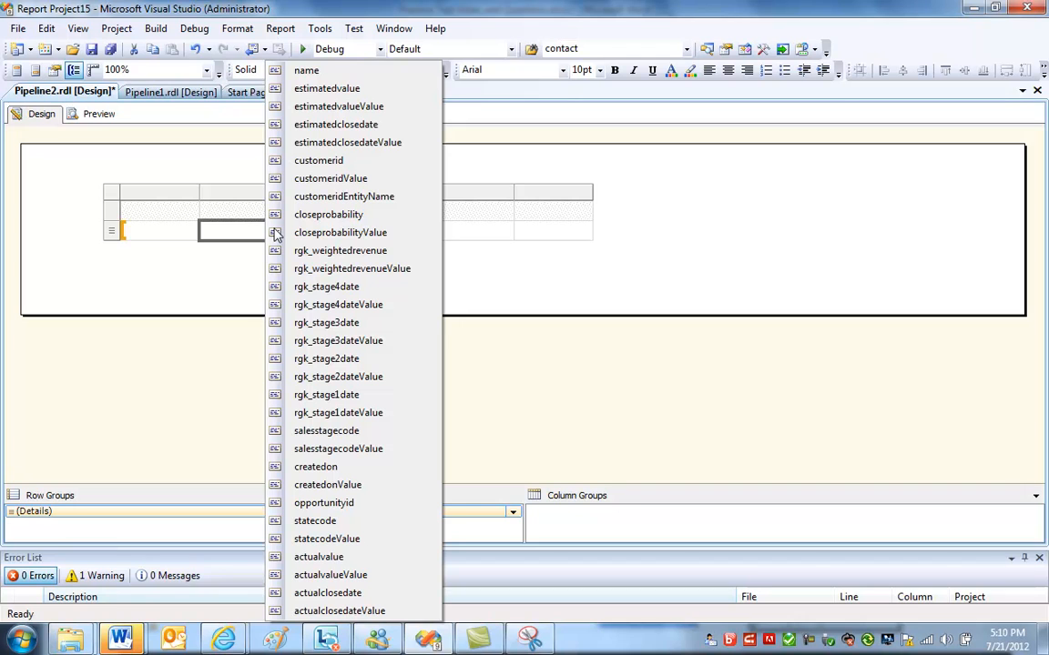
mouse_move(389, 142)
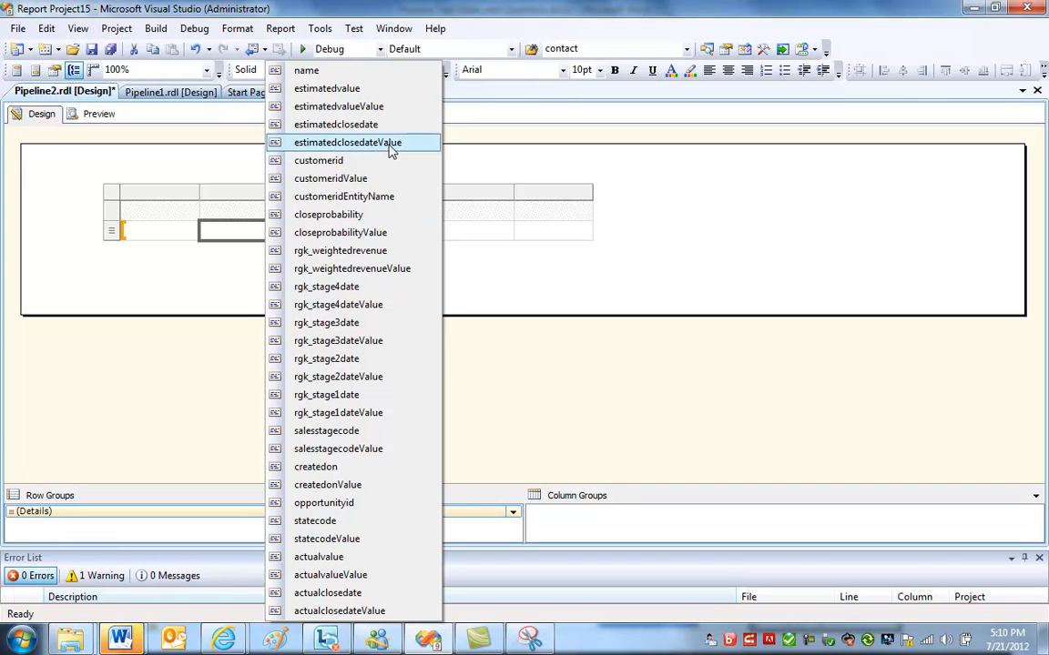
mouse_move(374, 87)
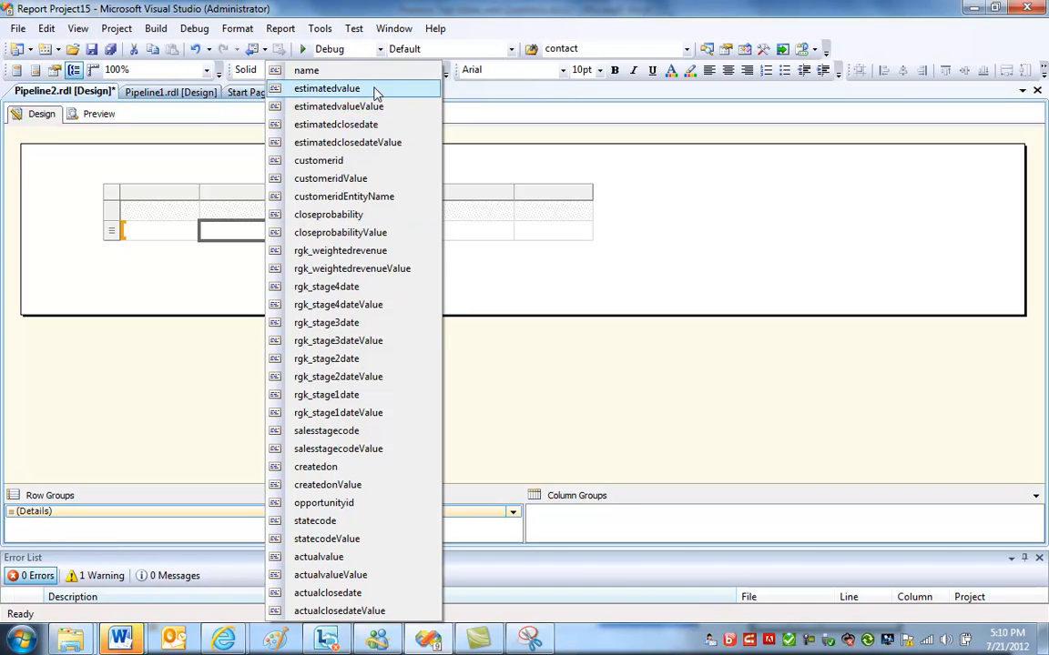
mouse_move(364, 124)
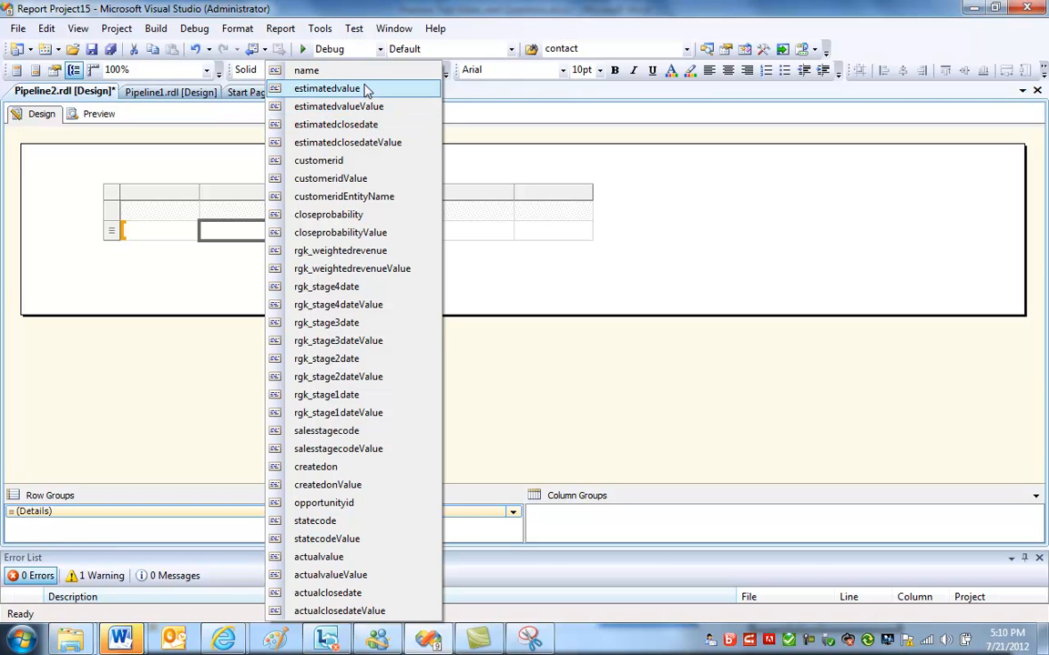
mouse_move(317, 95)
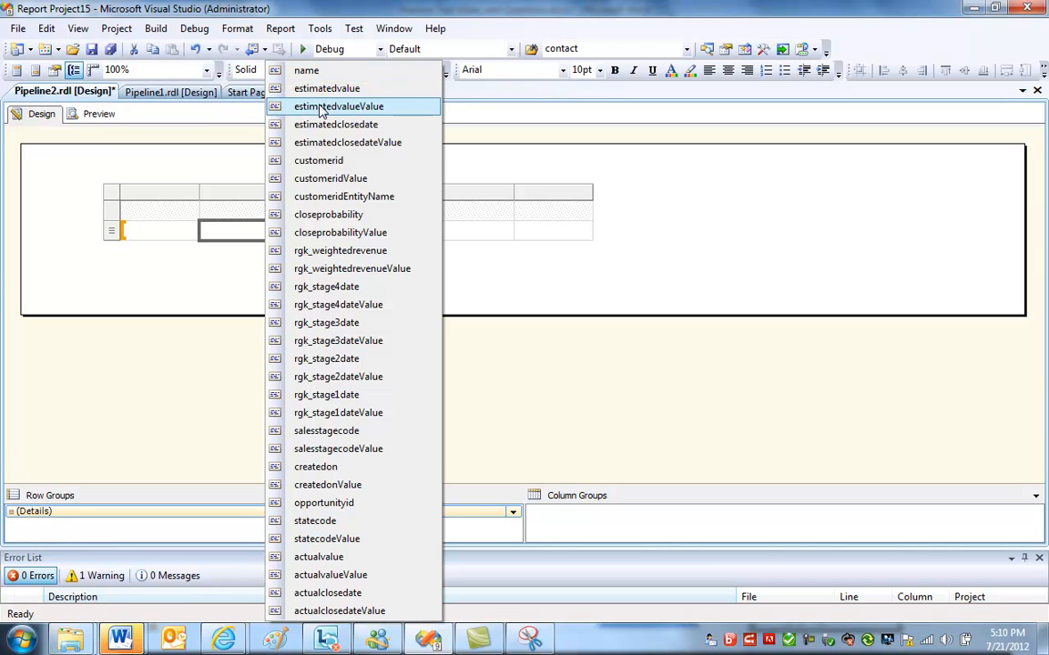
mouse_move(326, 87)
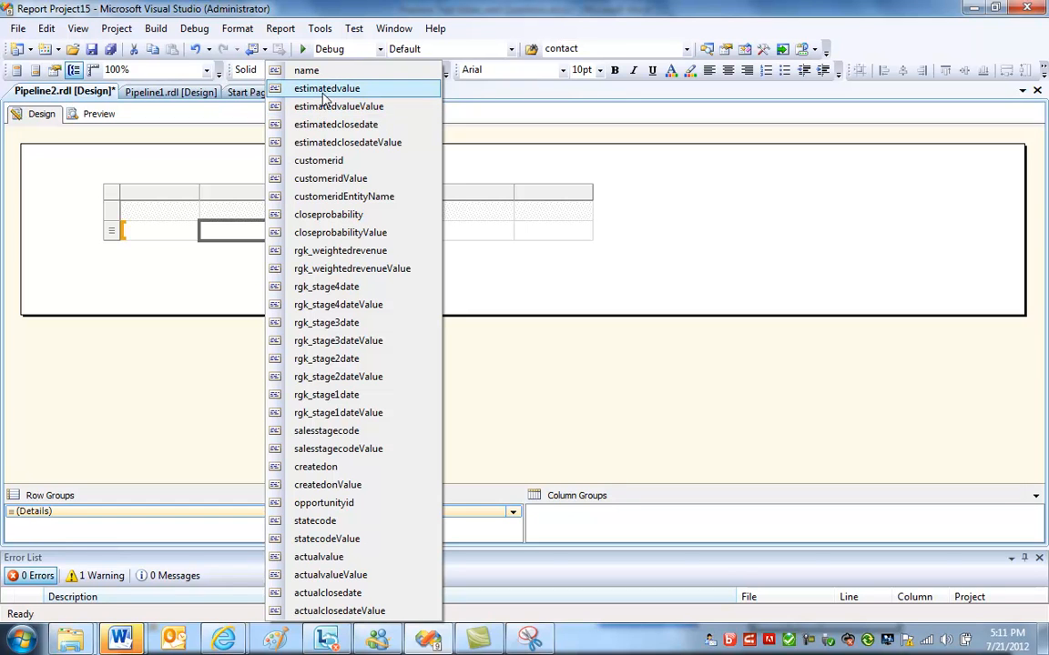
mouse_move(300, 95)
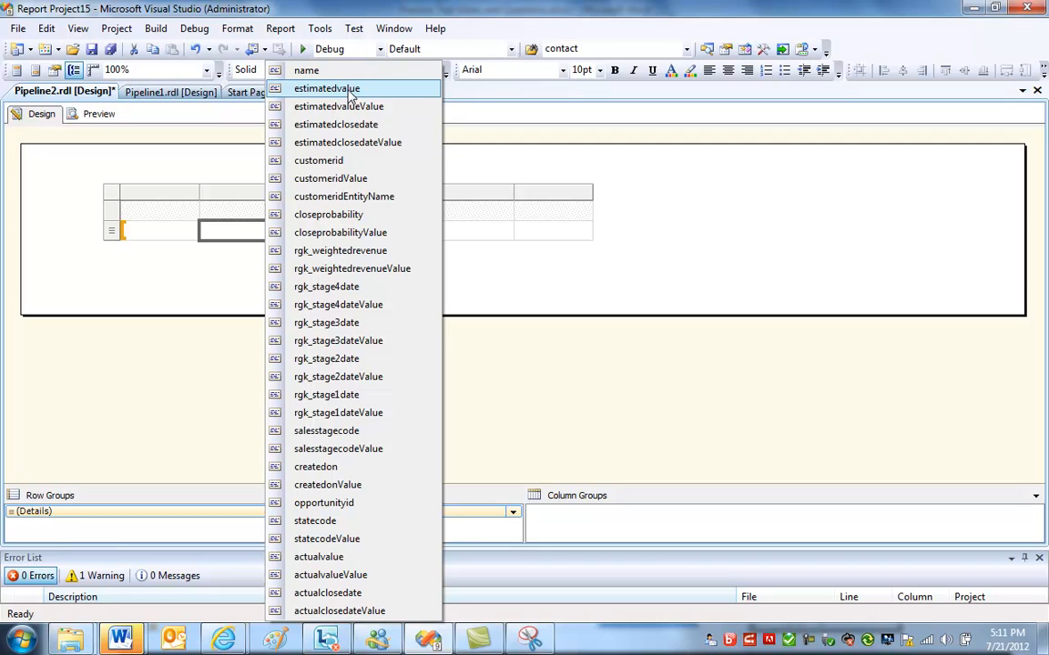
mouse_move(338, 106)
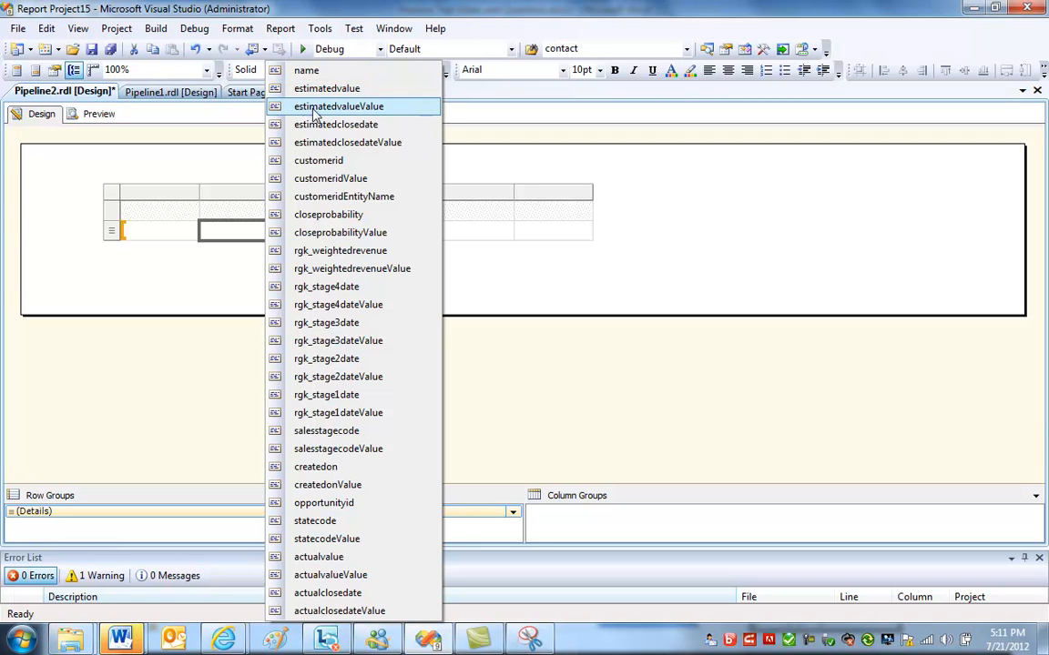
mouse_move(282, 123)
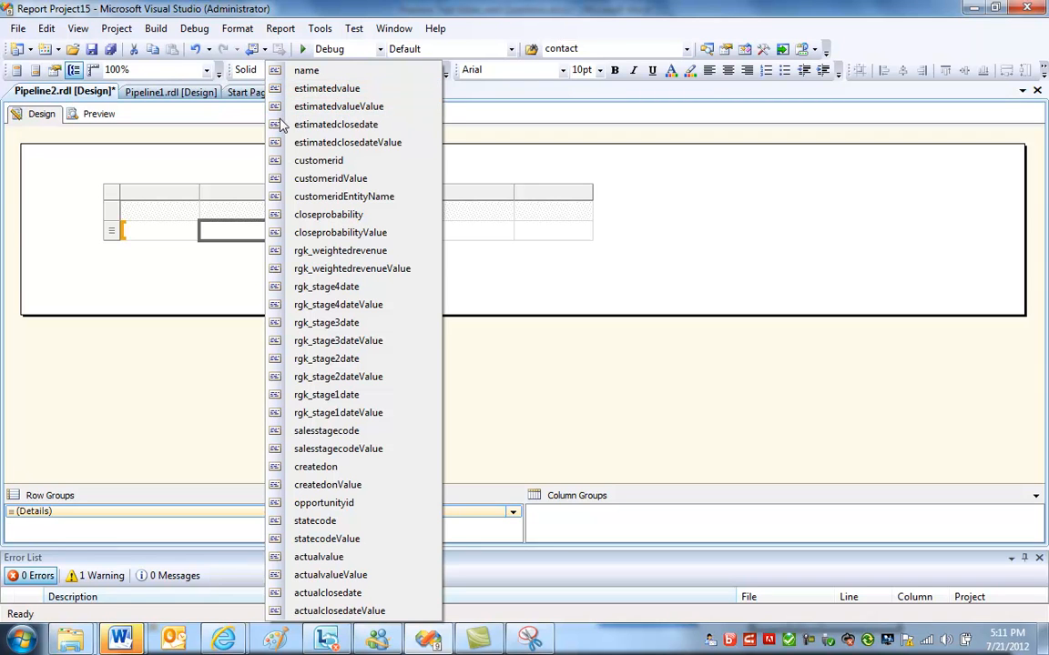
mouse_move(338, 105)
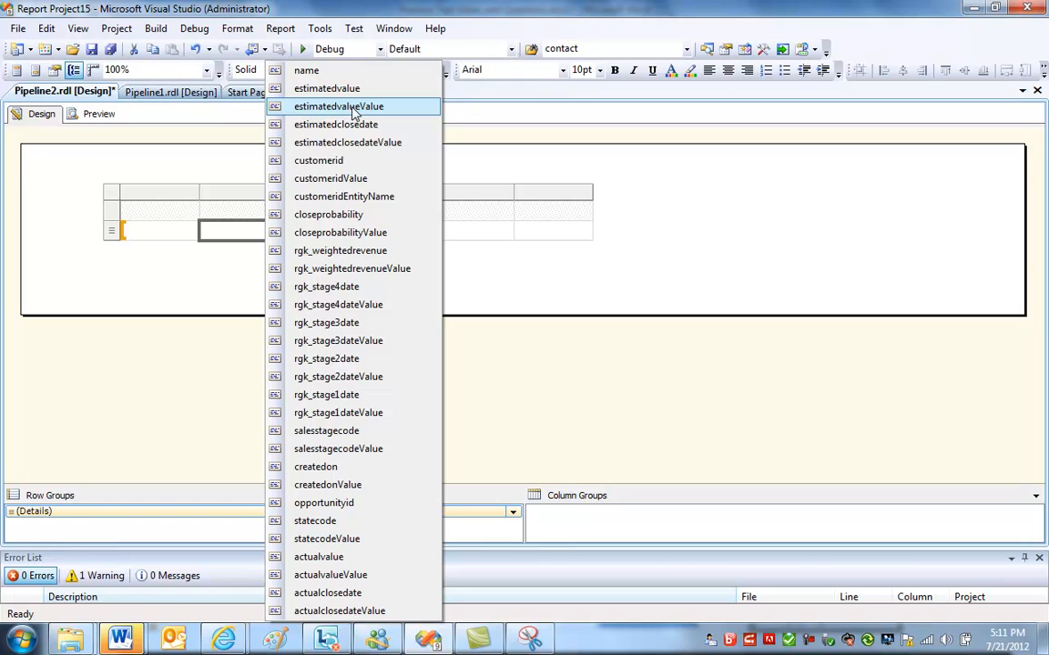
mouse_move(382, 117)
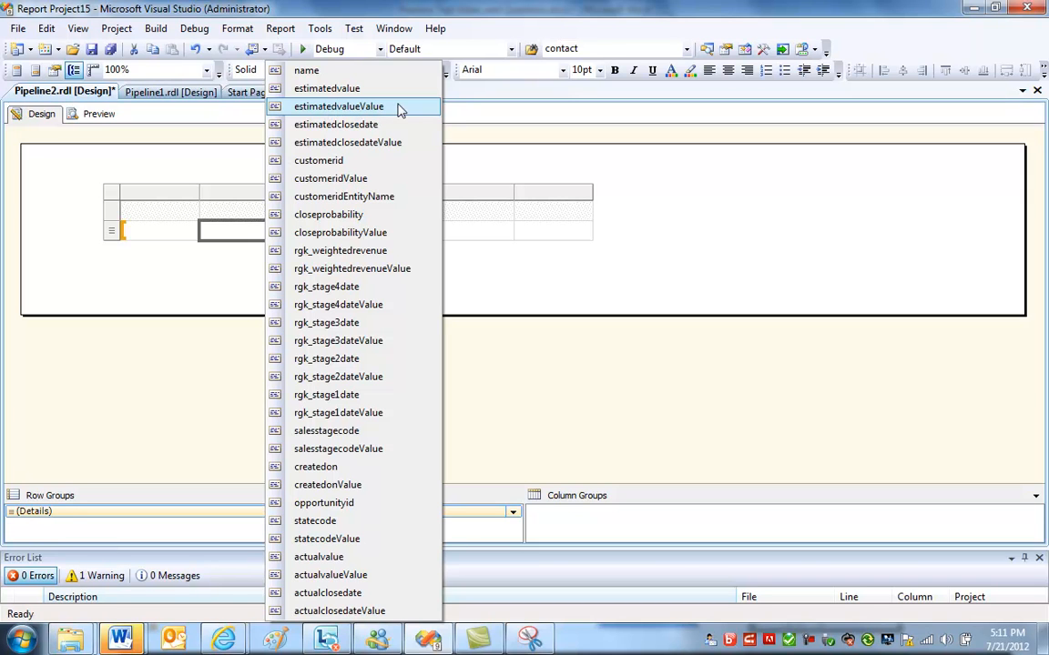
mouse_move(306, 87)
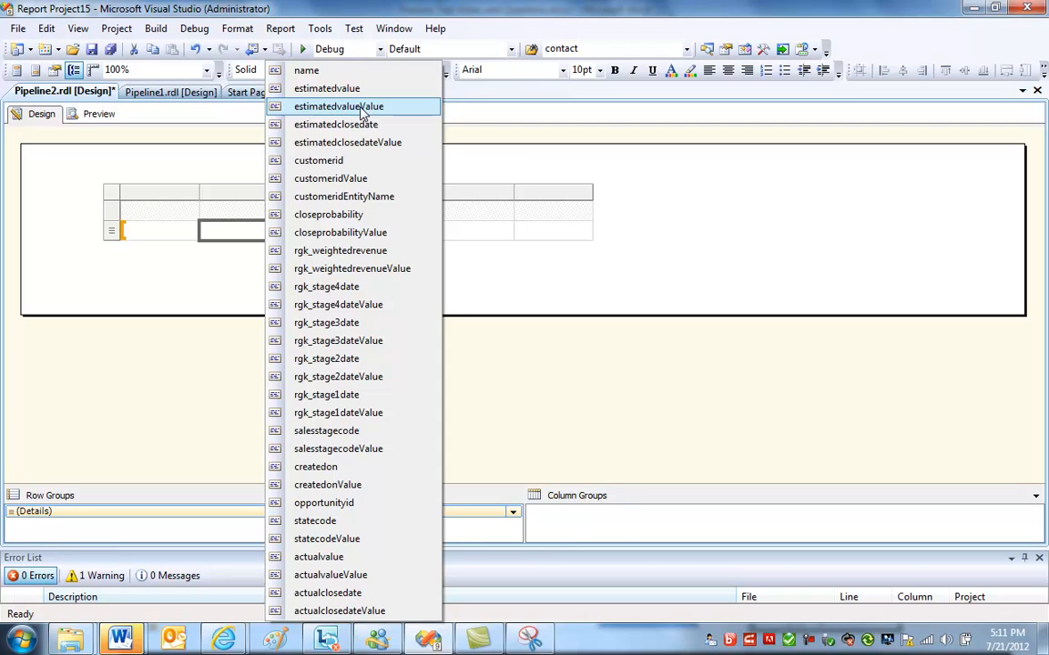
mouse_move(350, 142)
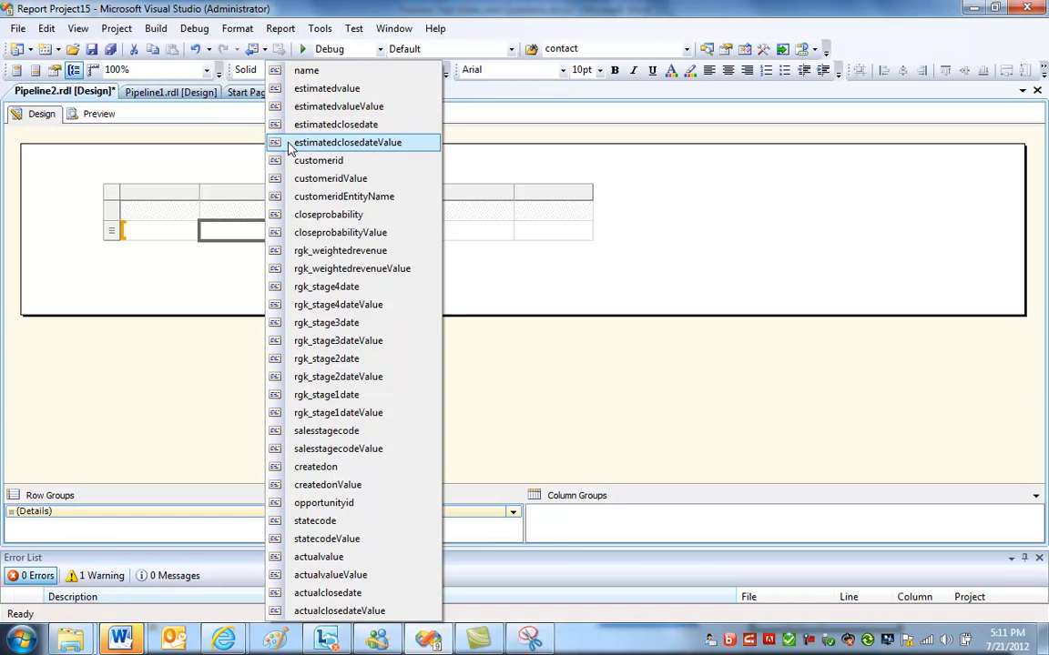
mouse_move(320, 148)
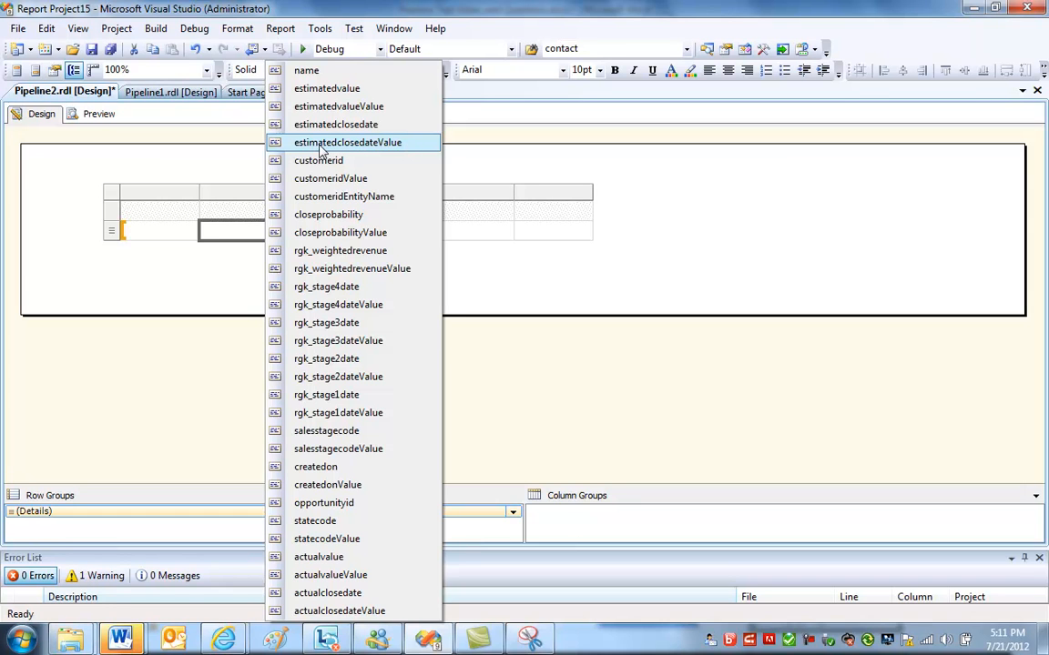
mouse_move(334, 147)
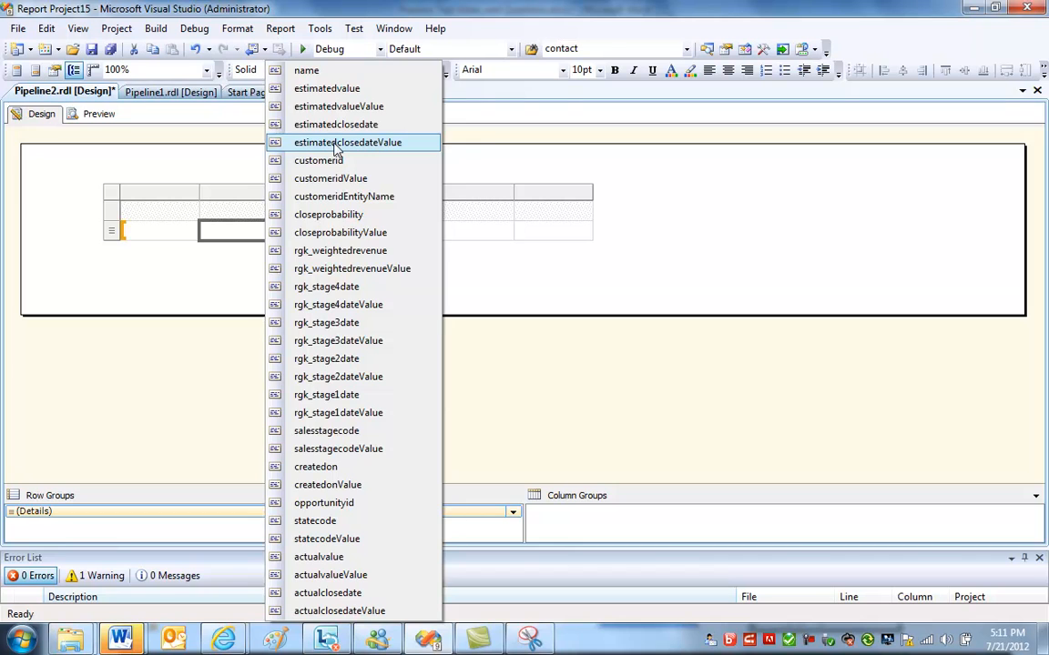
Fill columns one to four with estimatedclosedateValue, customerid, name and estimatedvalueValue.
click(348, 142)
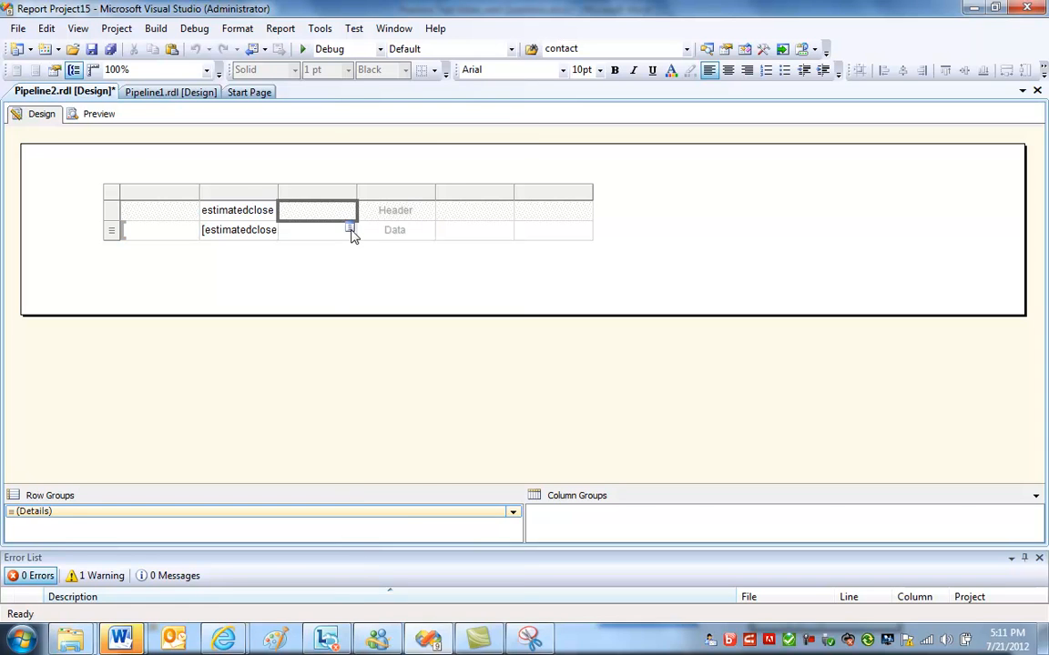
click(349, 230)
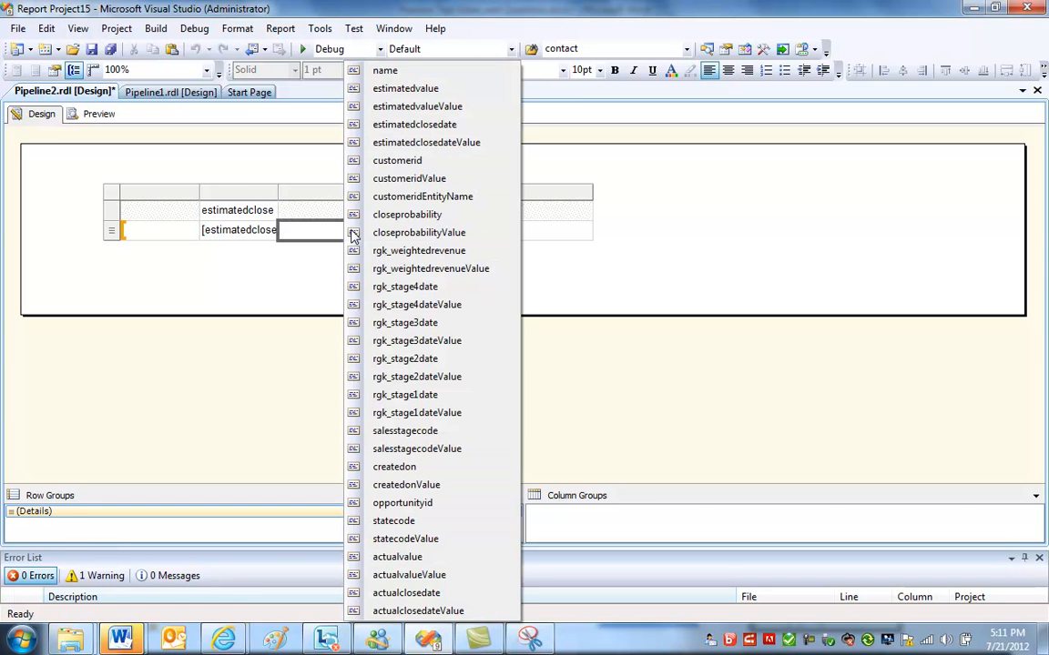
mouse_move(408, 179)
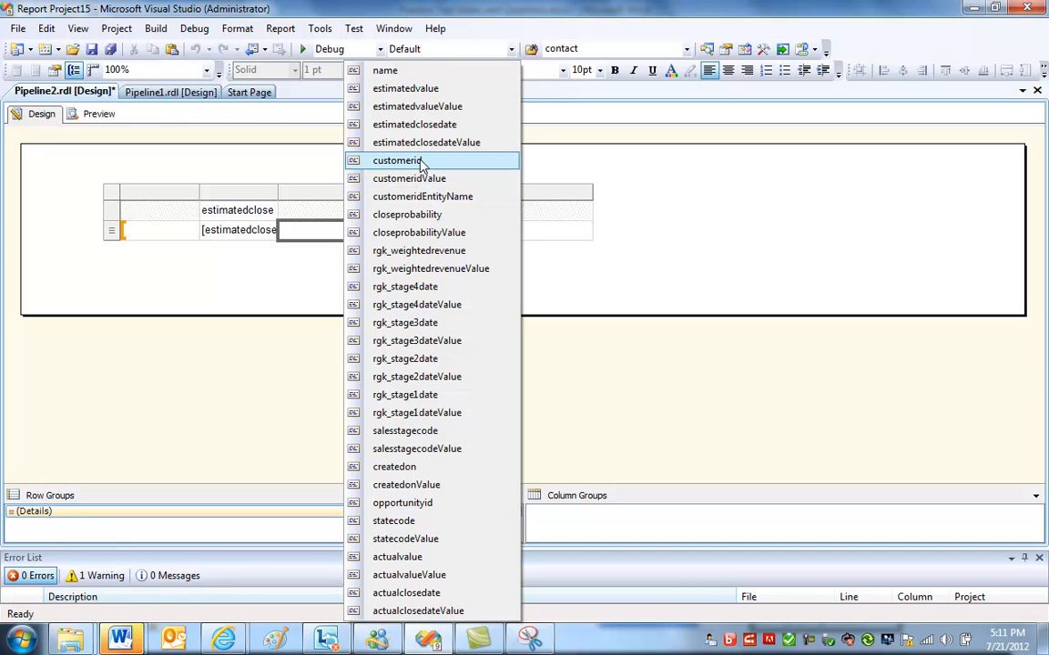
click(397, 160)
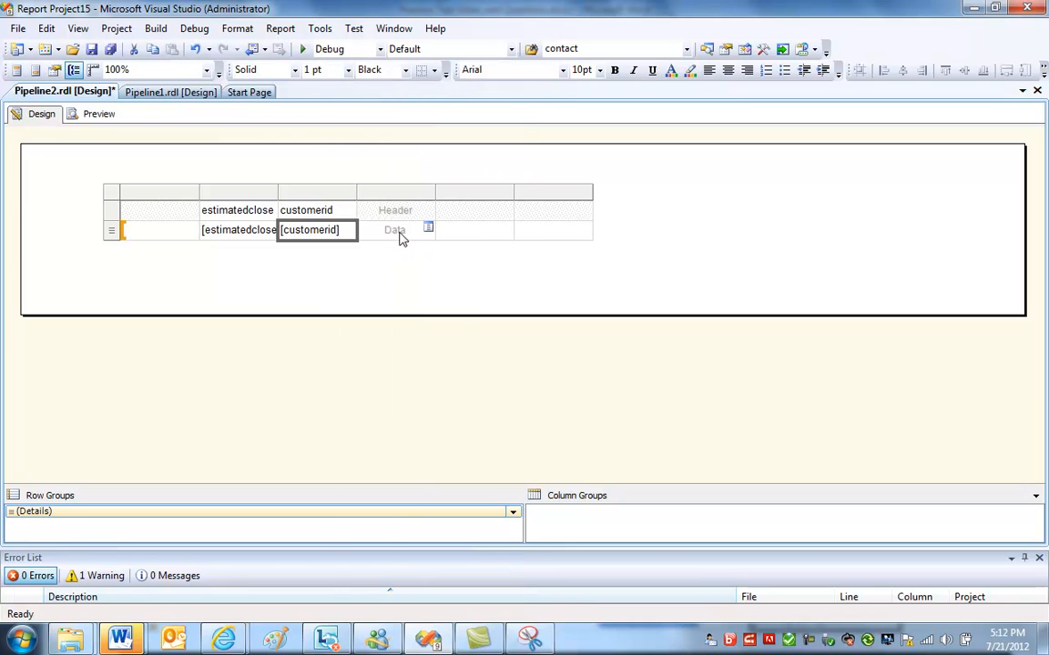
click(428, 227)
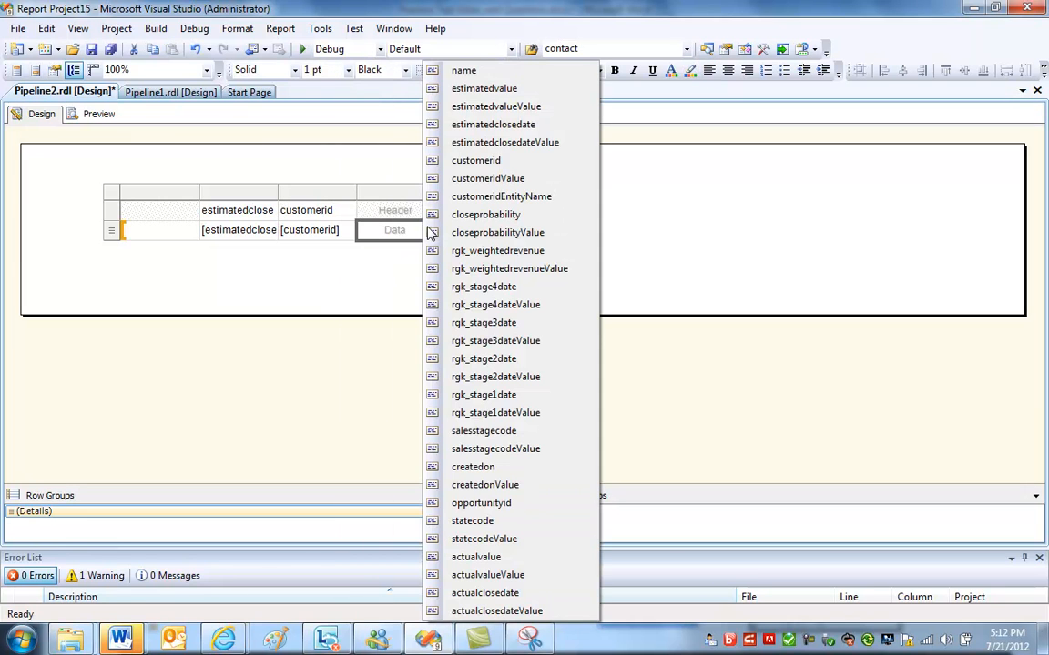
mouse_move(463, 69)
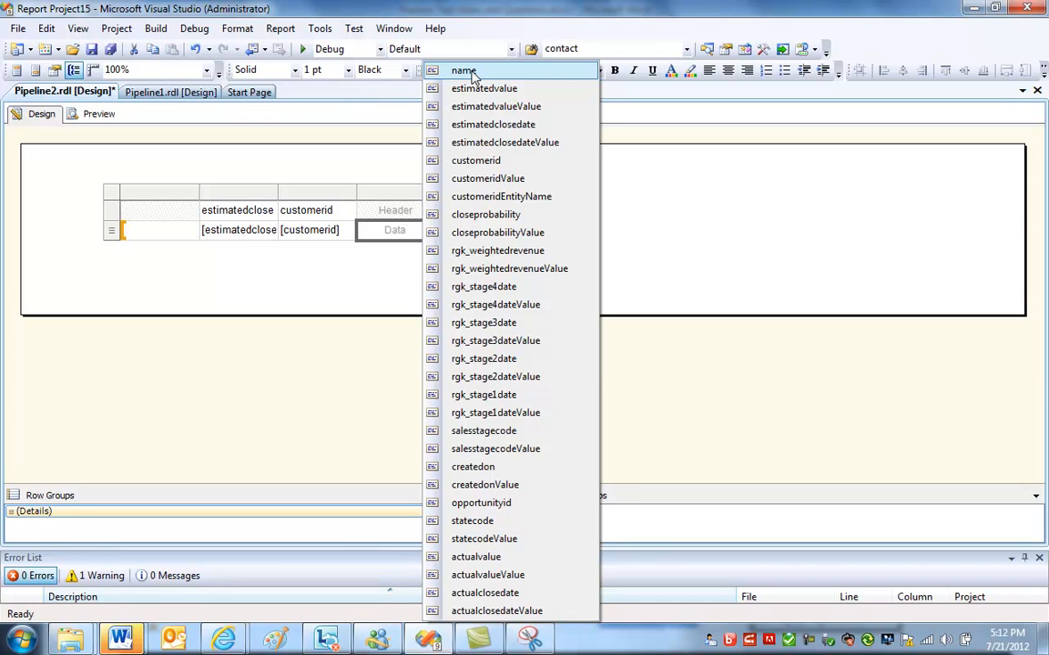
click(464, 69)
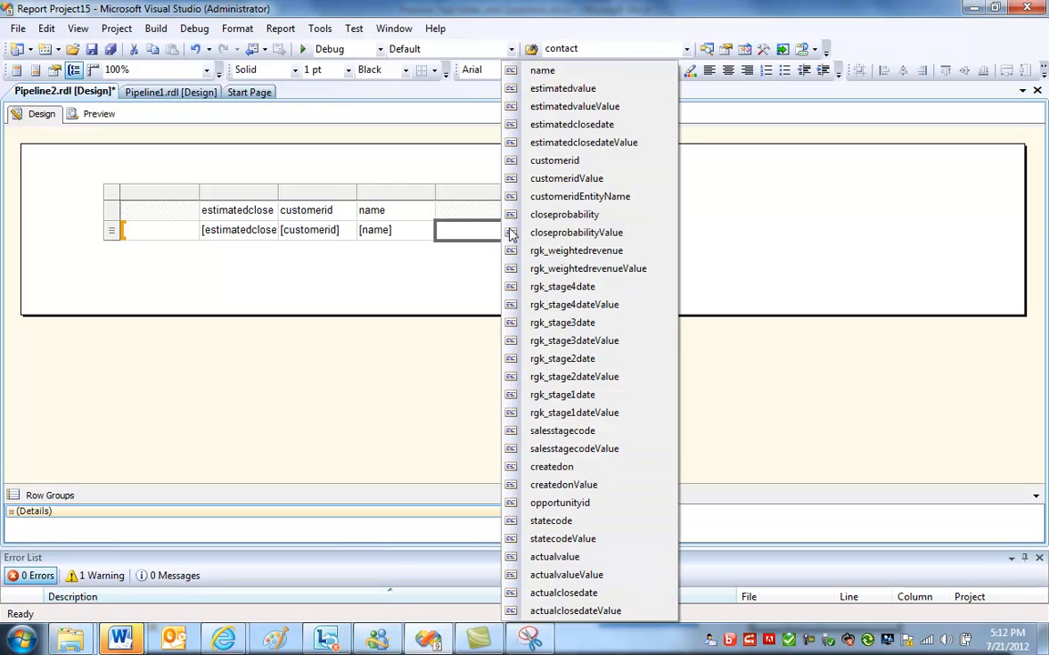
mouse_move(591, 105)
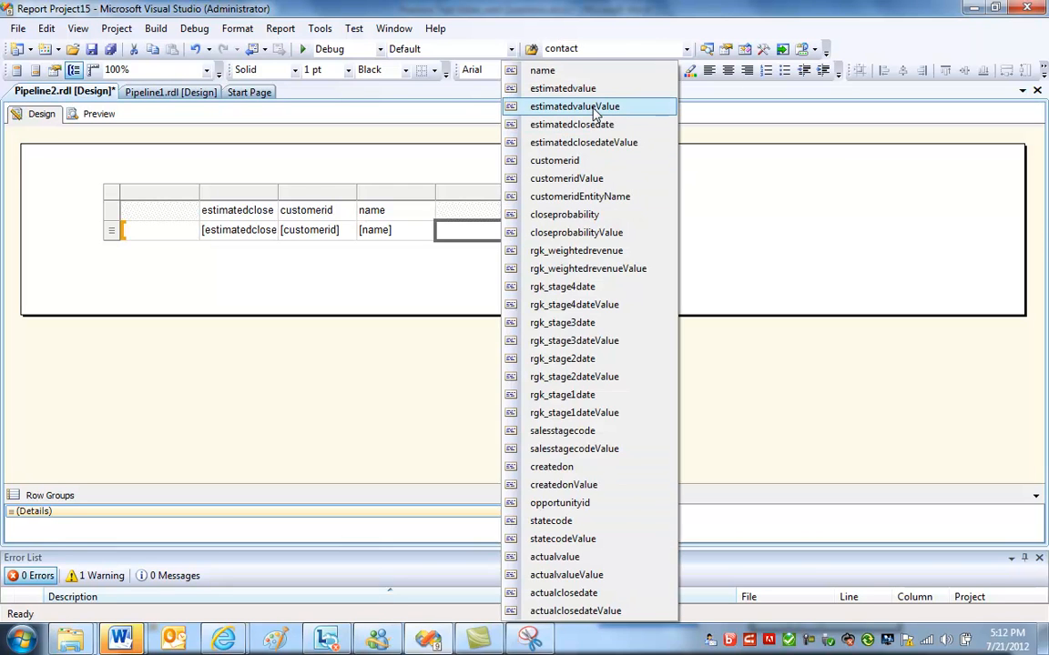
mouse_move(610, 113)
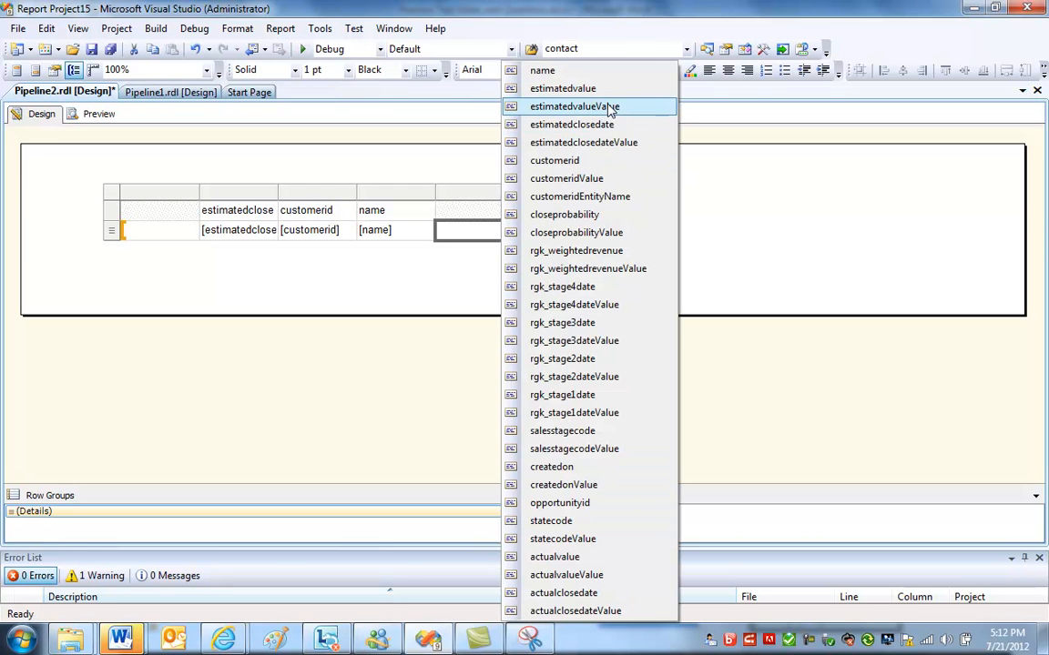
click(562, 88)
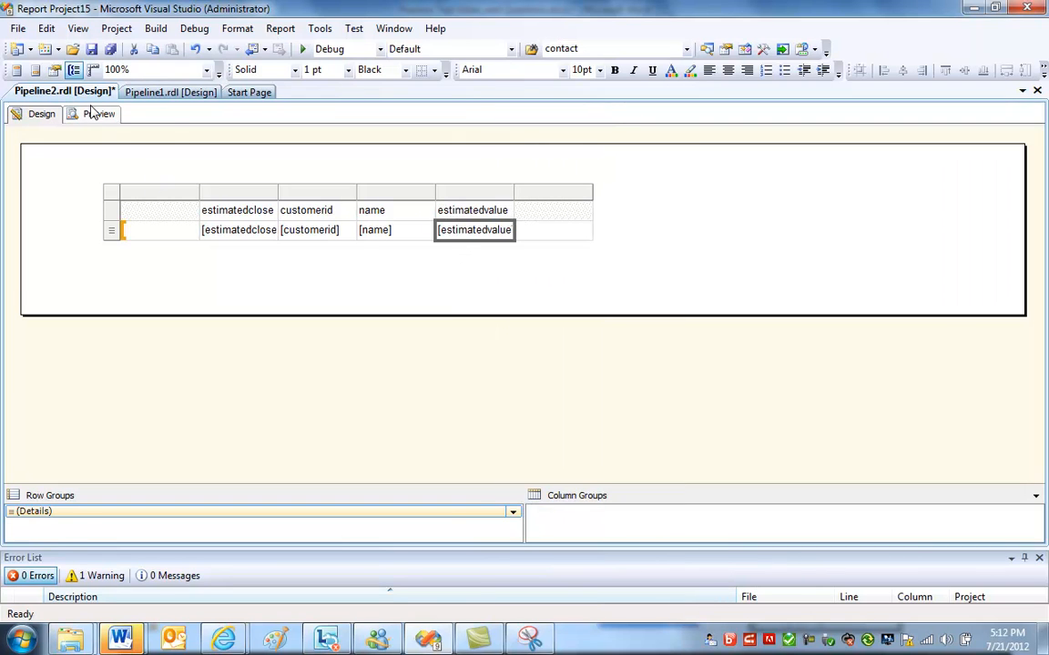
Preview the report listing opportunities with unformatted dates and values.
click(98, 112)
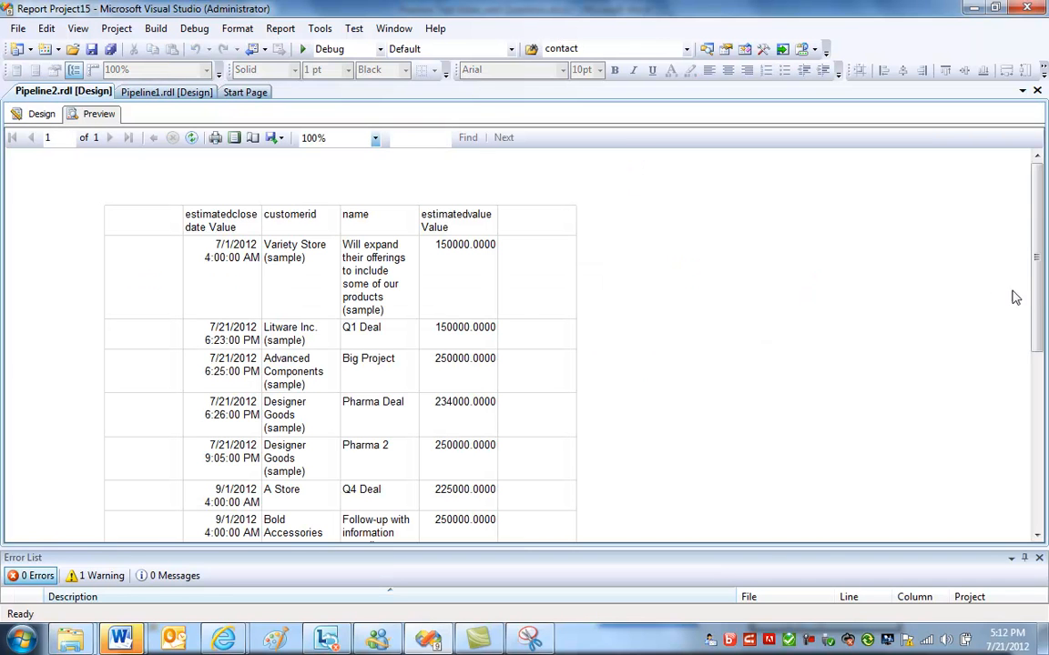
scroll(down, 3)
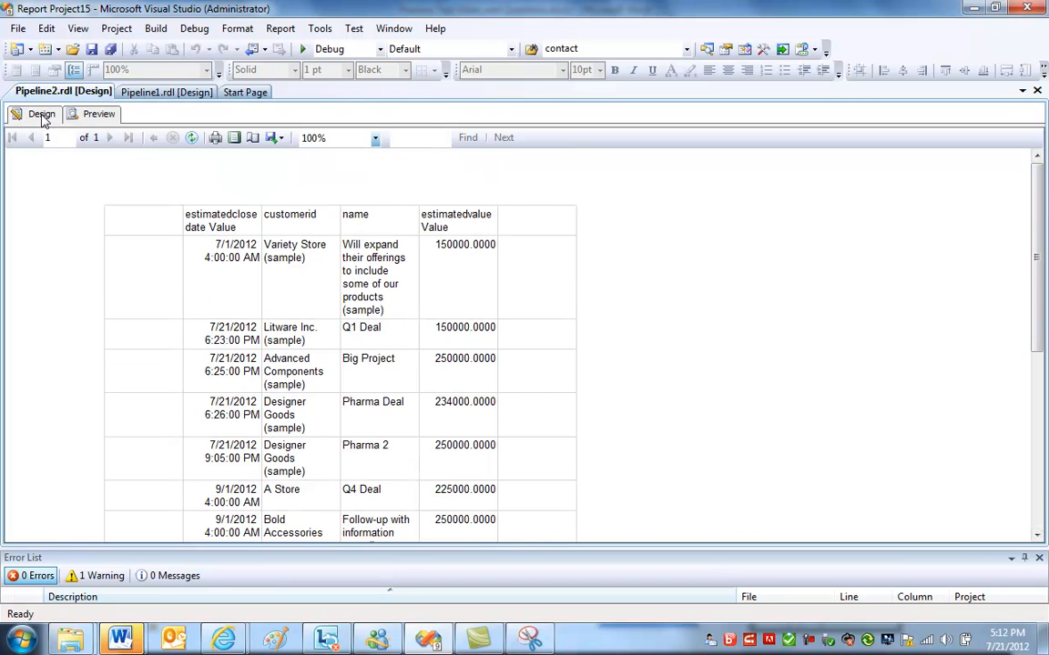
Format the estimatedvalue cell as Currency with a 1000 separator via Text Box Properties.
right_click(474, 230)
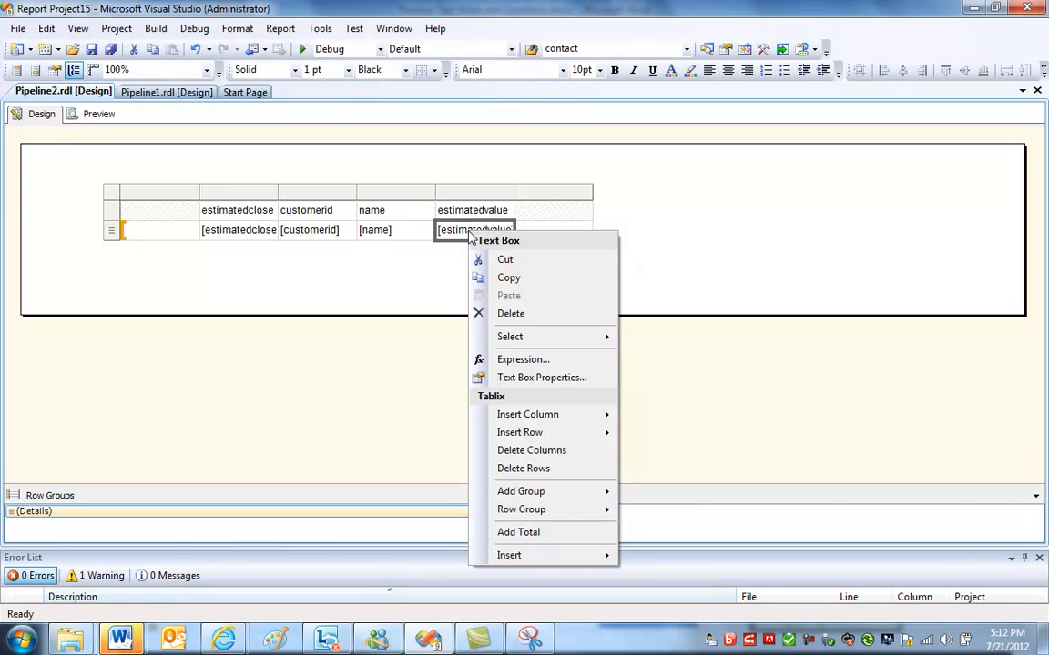
mouse_move(510, 313)
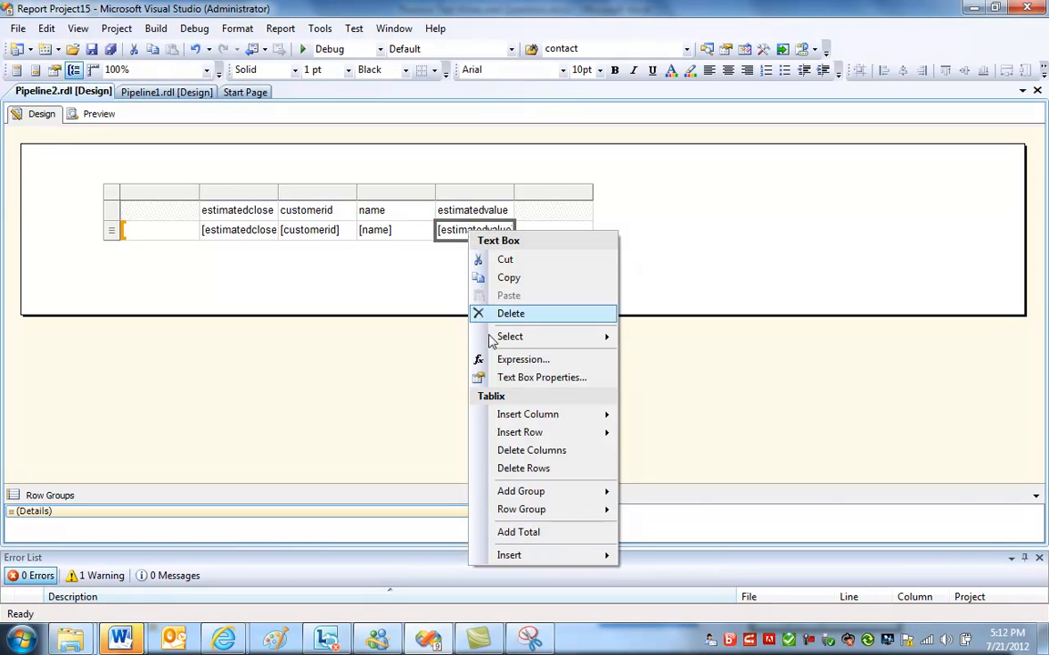
click(543, 377)
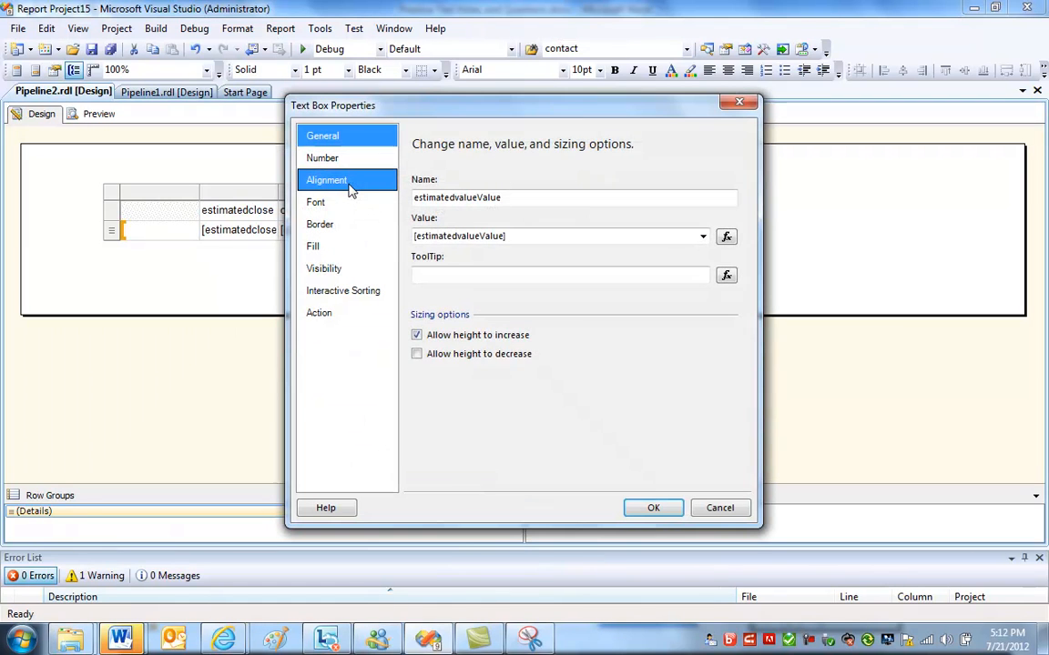
click(322, 157)
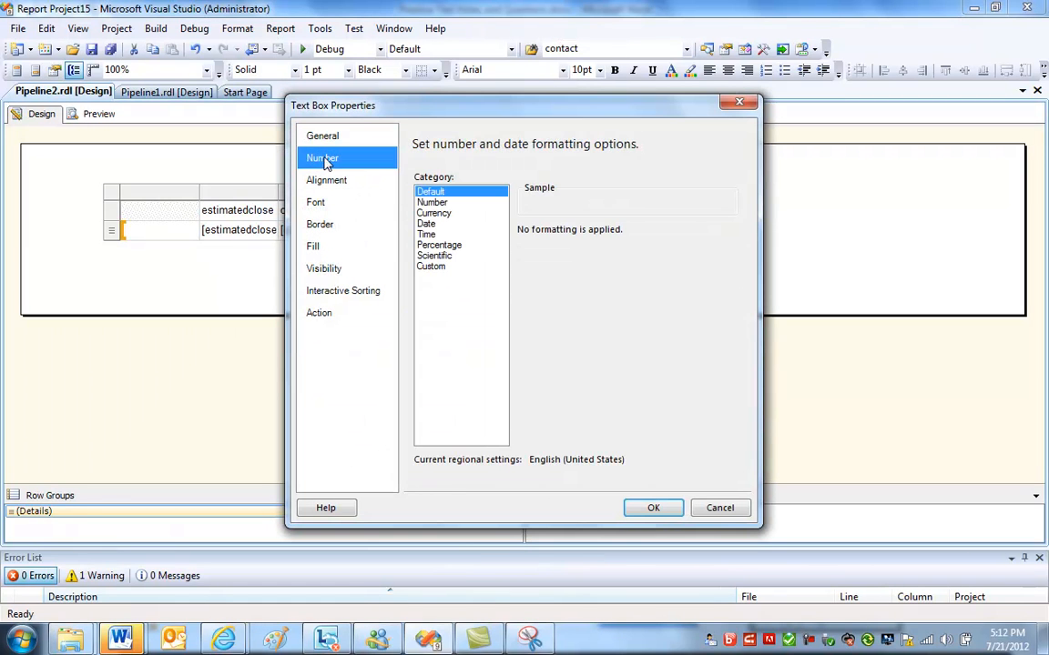
click(433, 213)
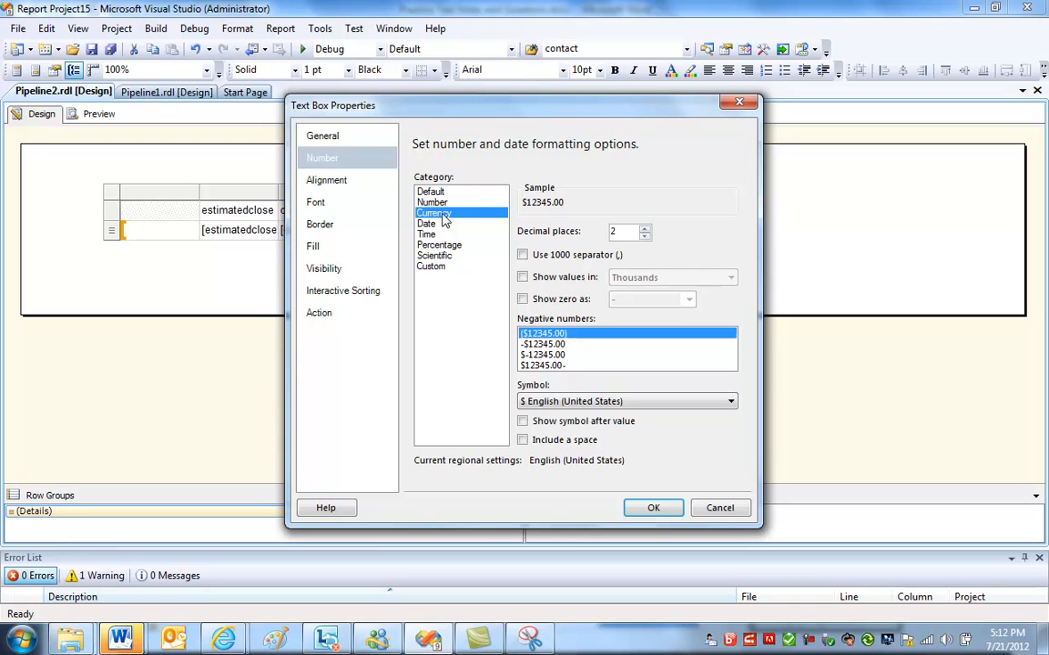
click(522, 255)
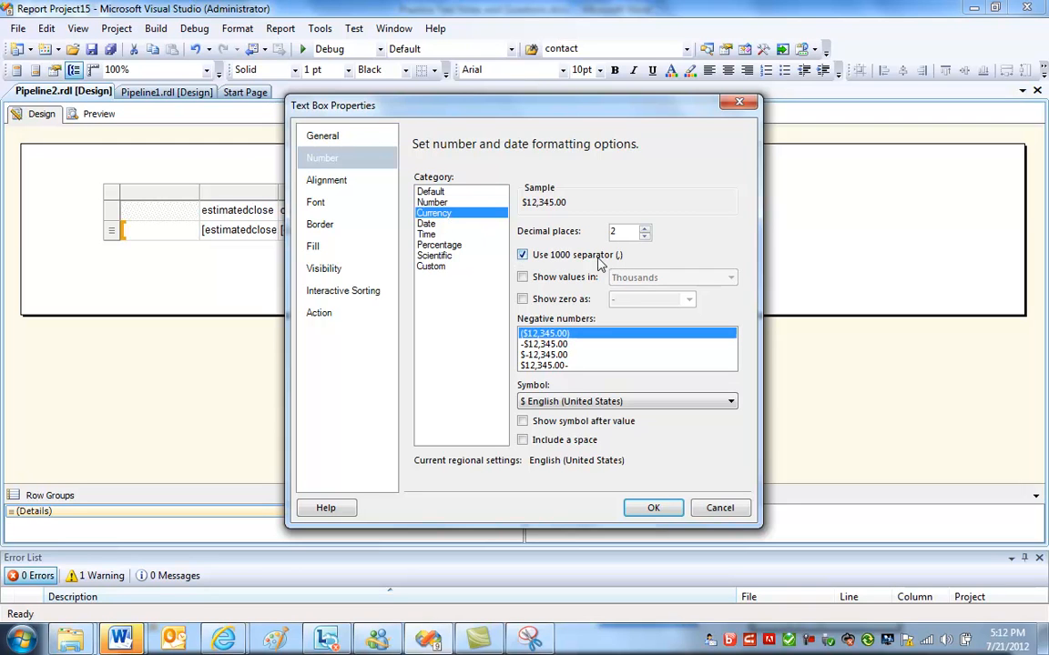
click(652, 508)
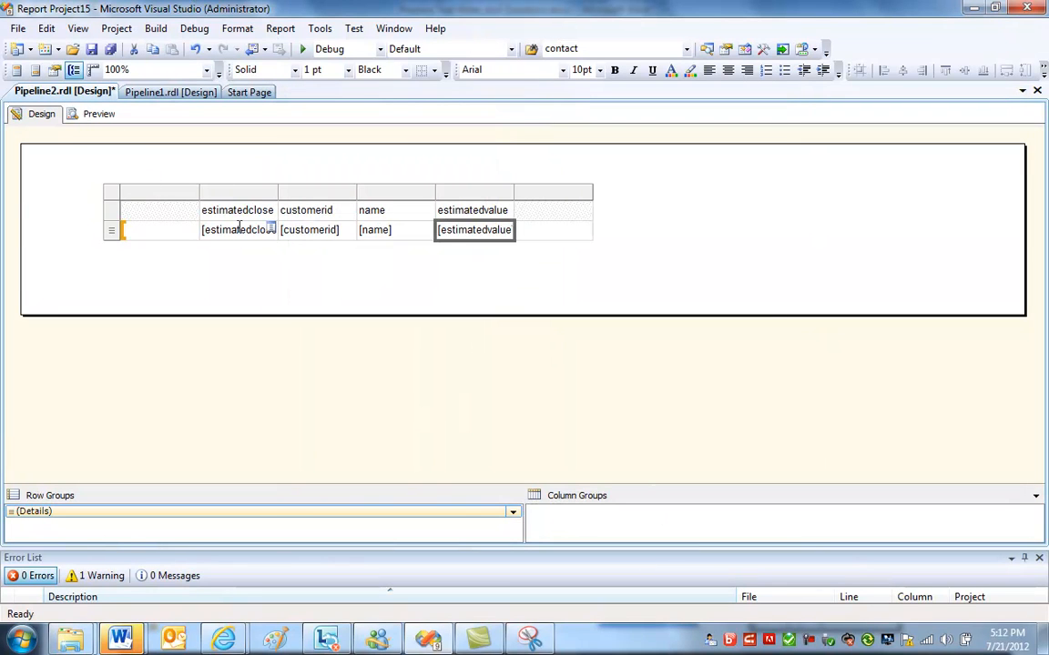
right_click(237, 229)
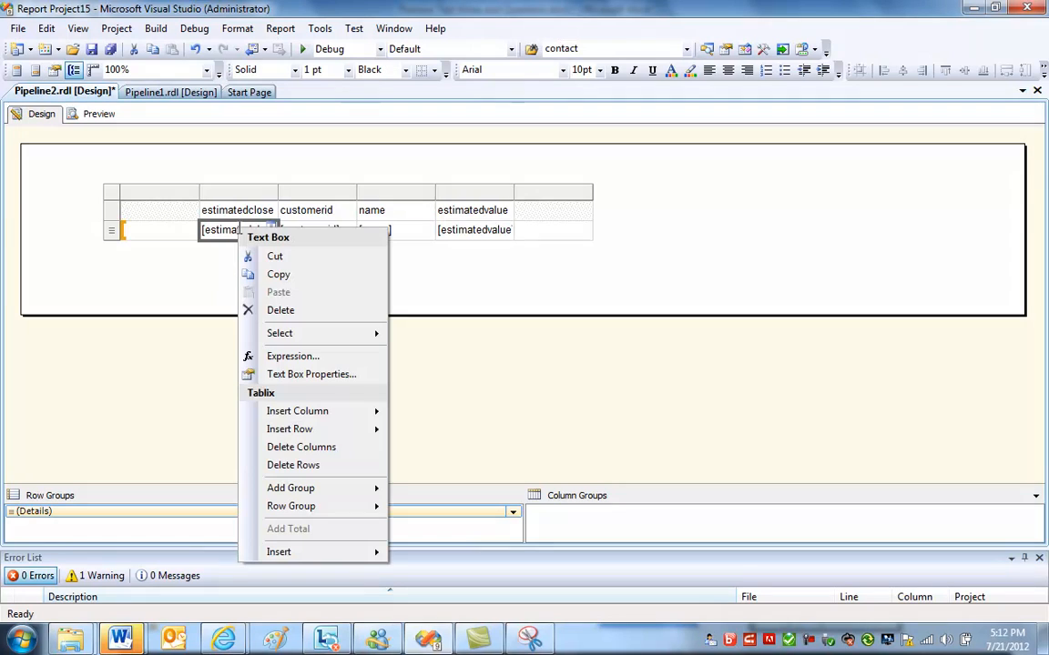
mouse_move(312, 375)
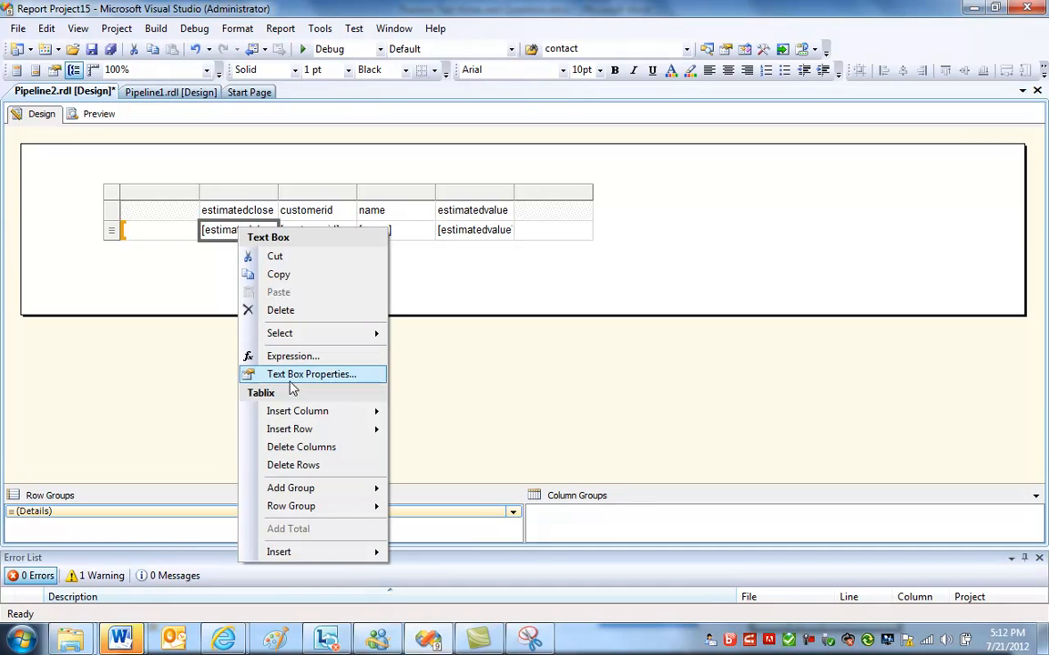
click(311, 375)
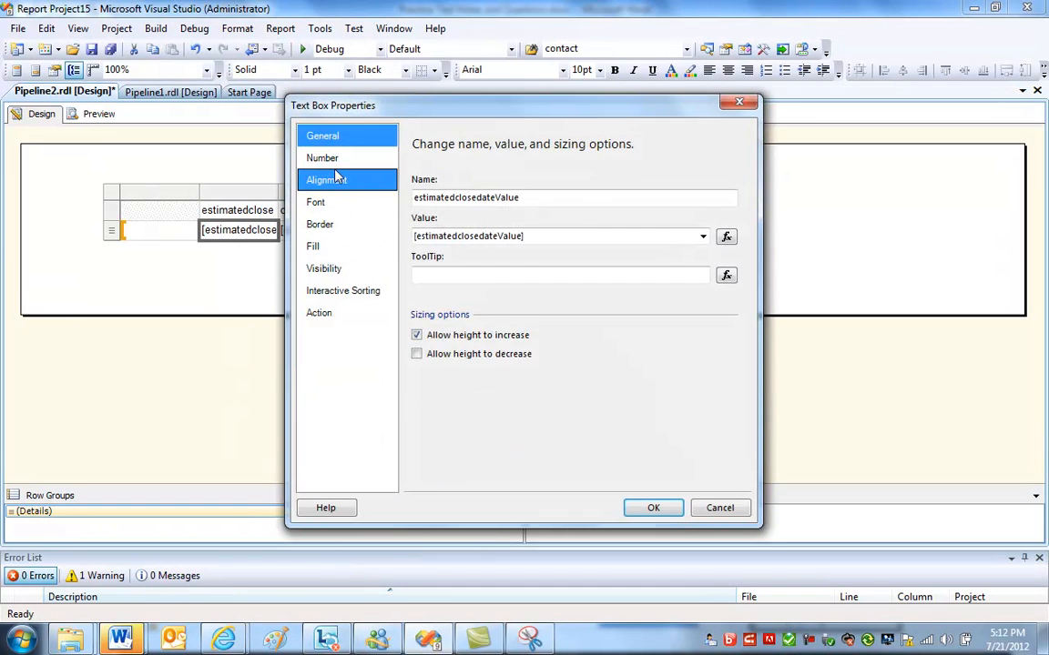
click(320, 156)
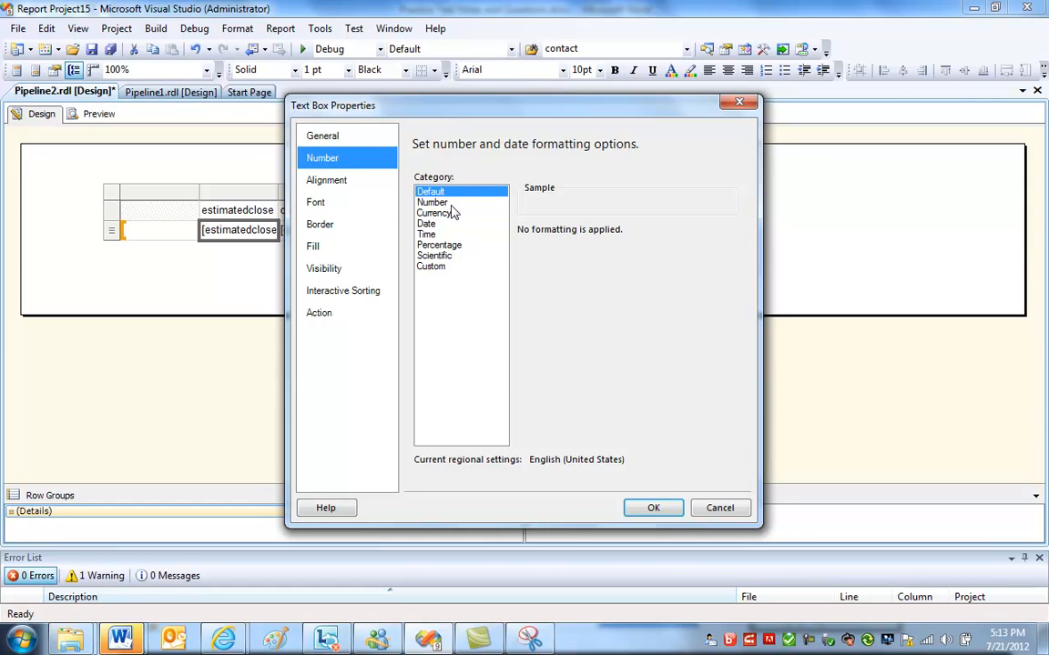
click(426, 222)
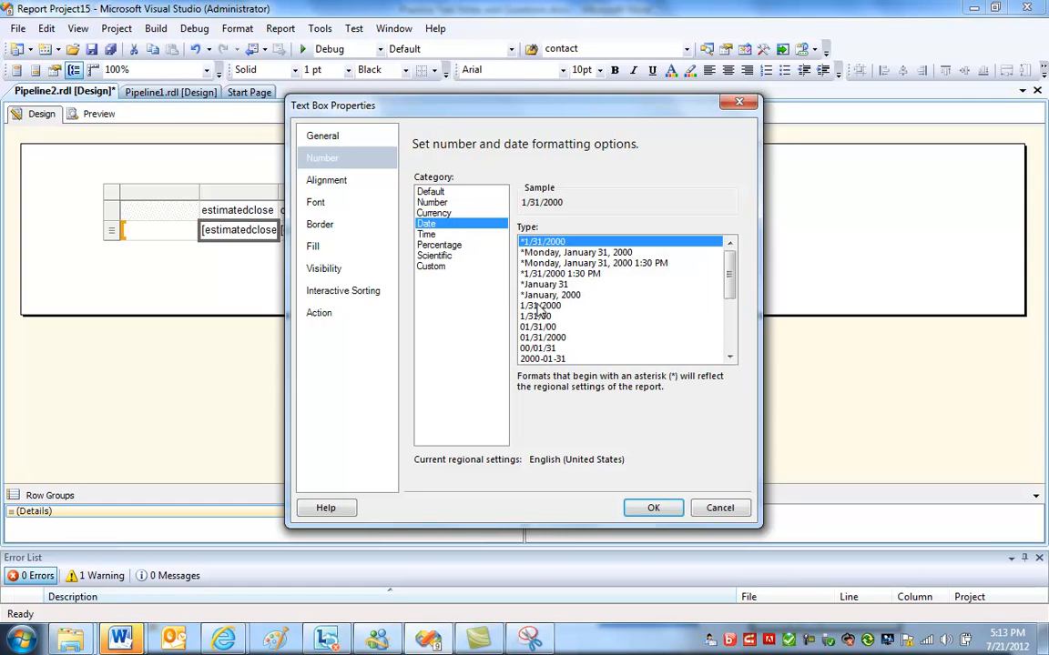
click(539, 306)
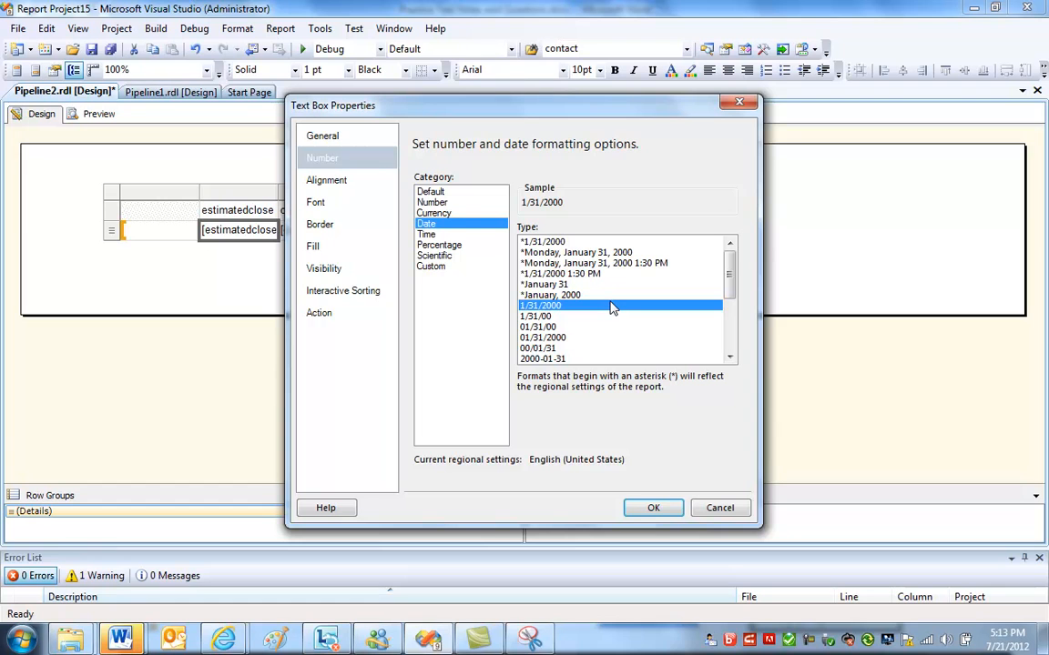
mouse_move(651, 508)
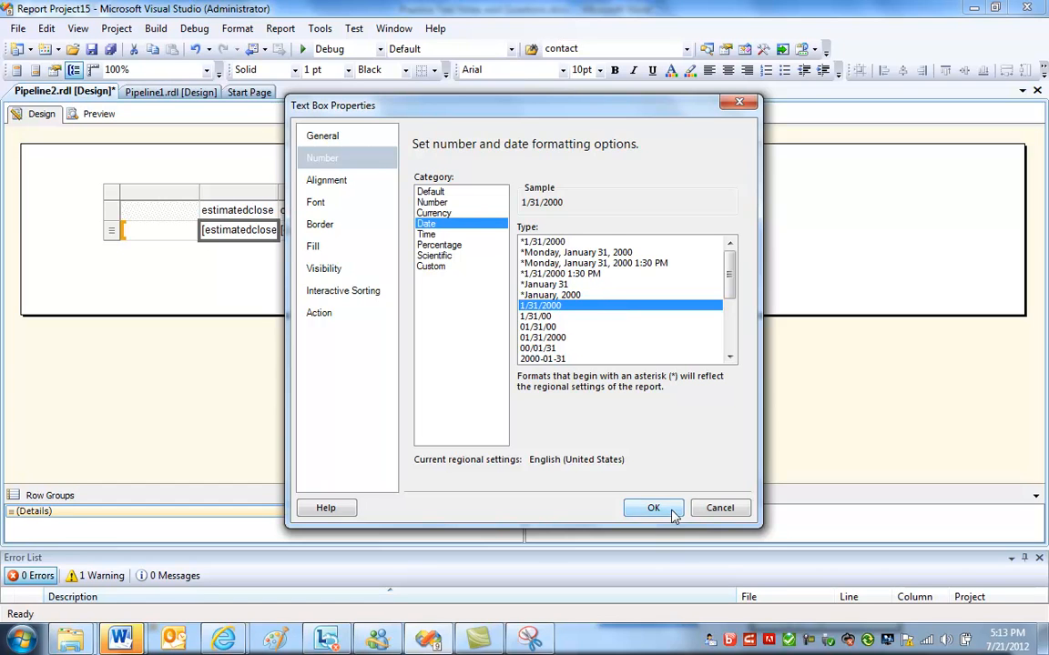
click(651, 506)
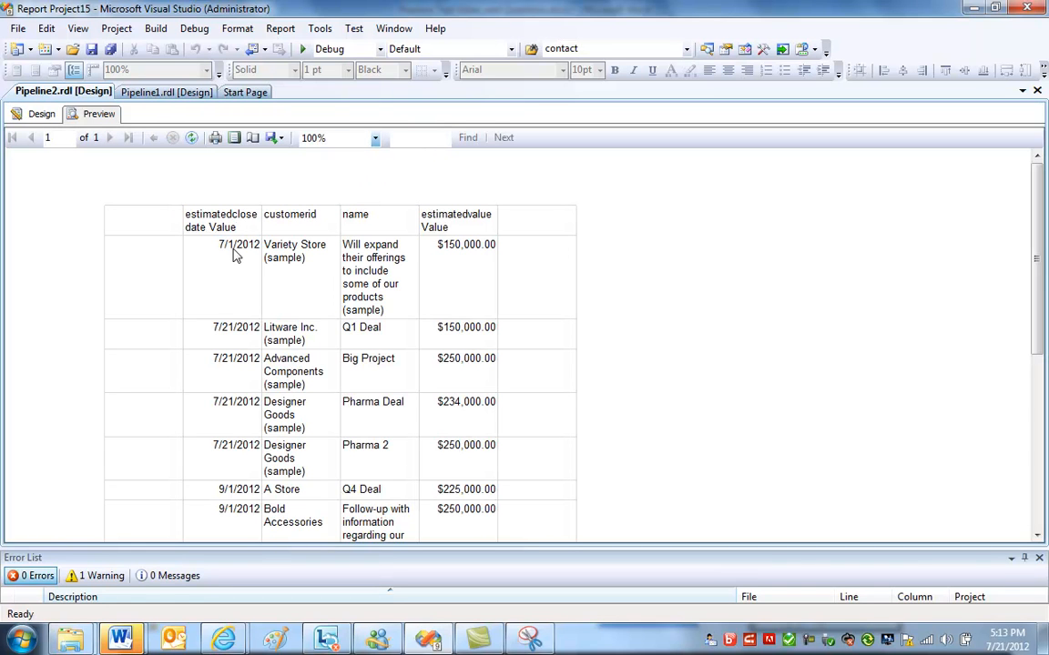
mouse_move(313, 426)
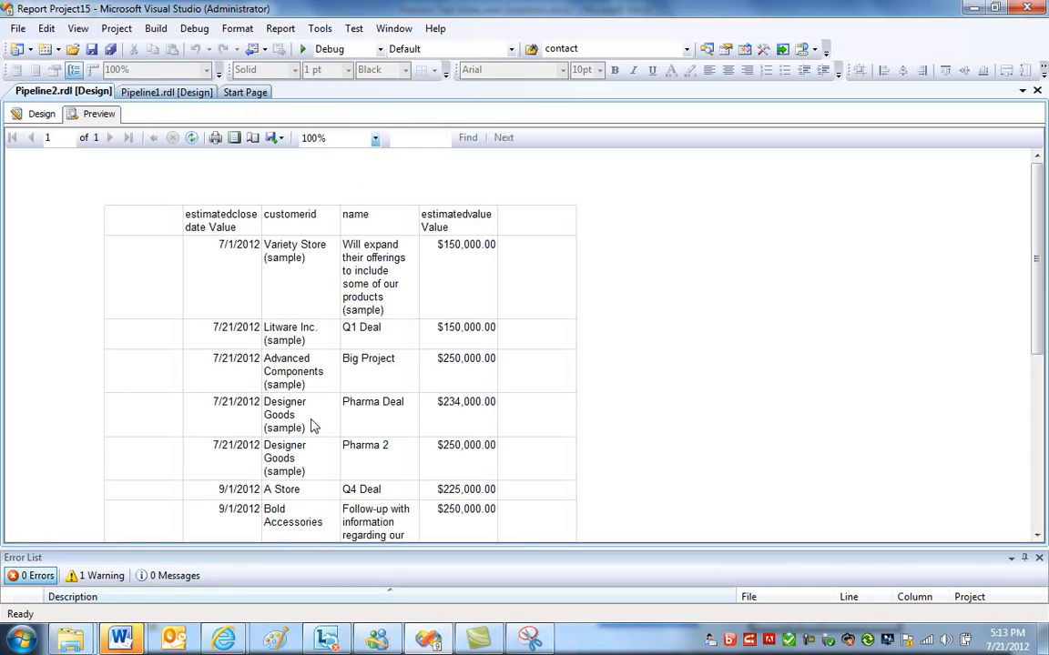
click(40, 113)
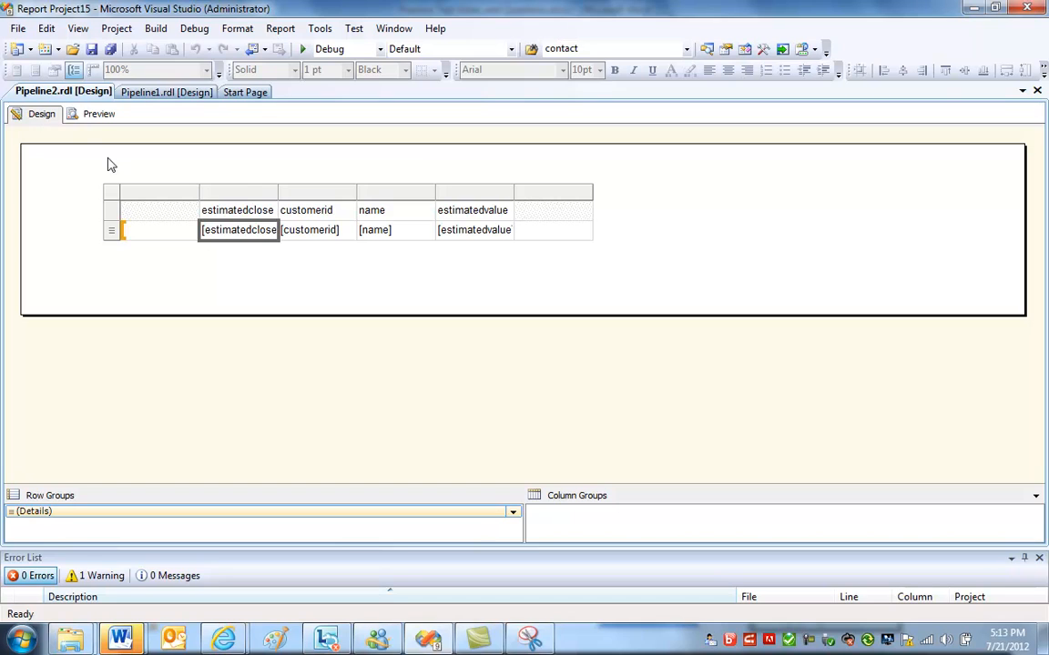
Select the close date column and reach the table's Sorting options in Tablix Properties.
click(237, 211)
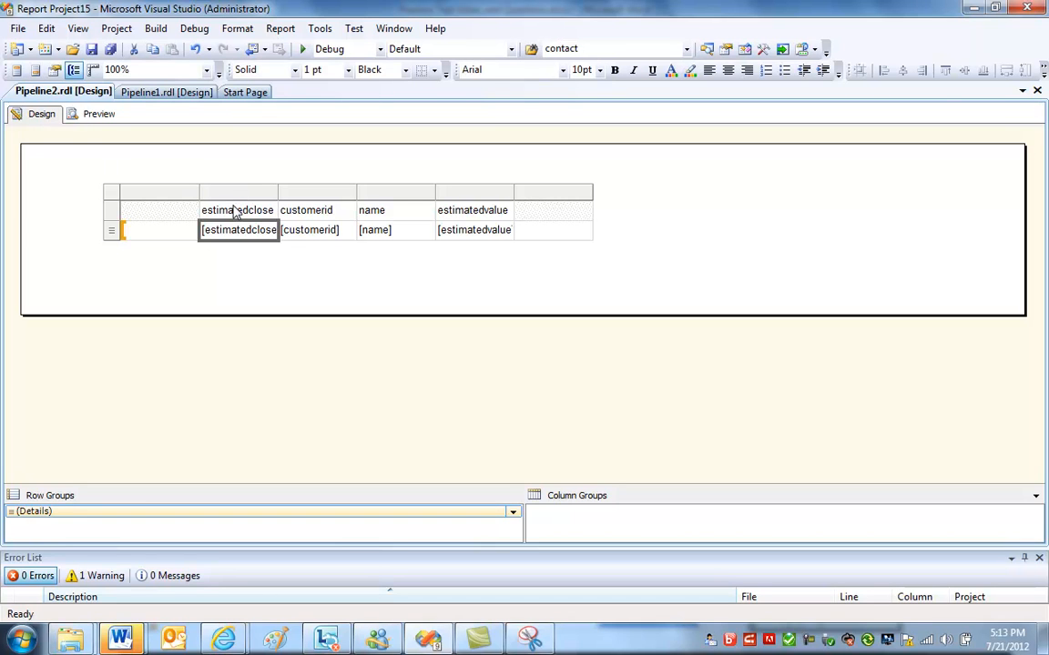
mouse_move(237, 199)
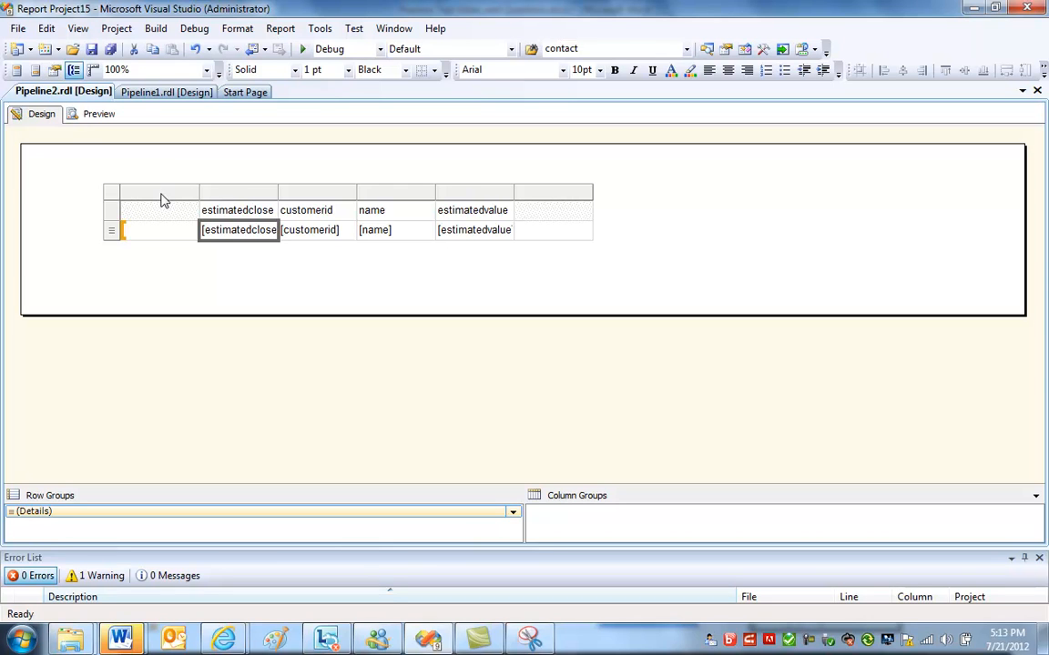
mouse_move(149, 199)
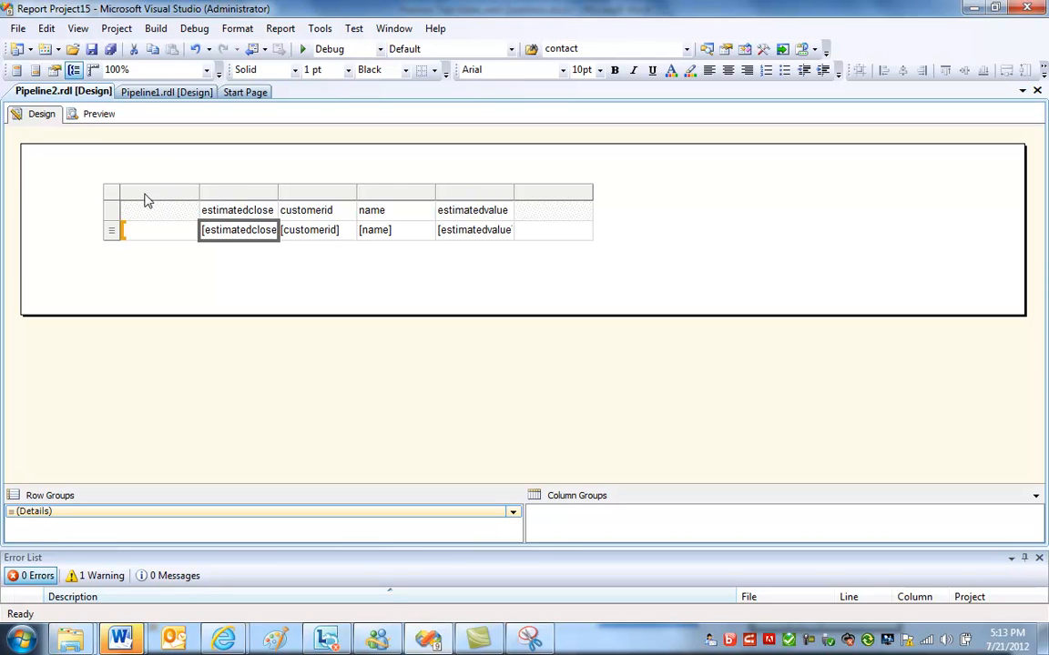
click(236, 209)
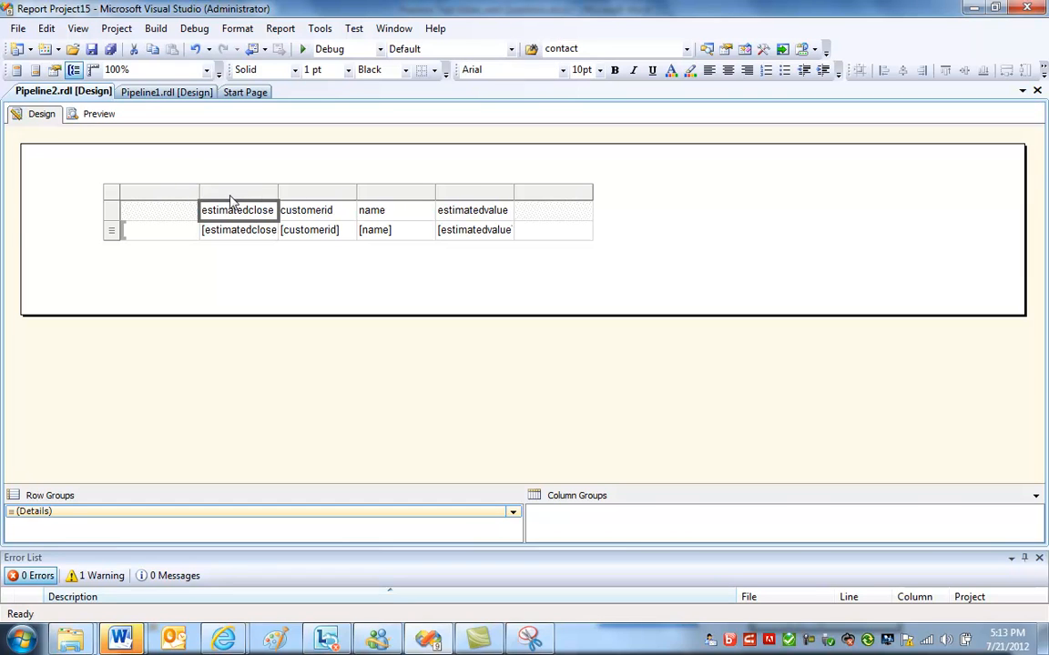
right_click(228, 191)
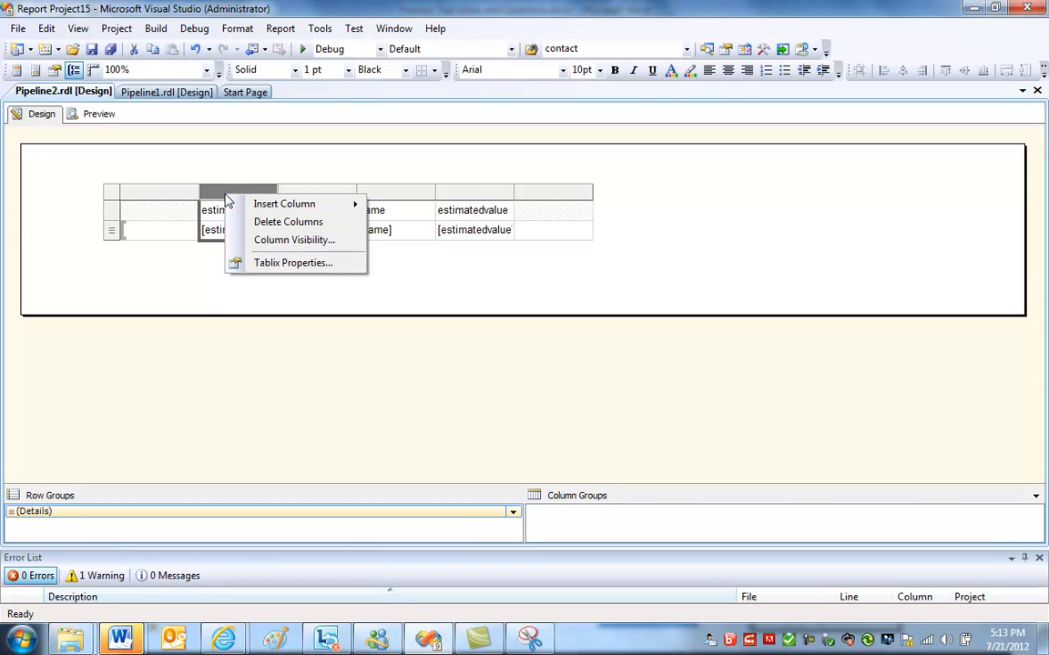
mouse_move(292, 262)
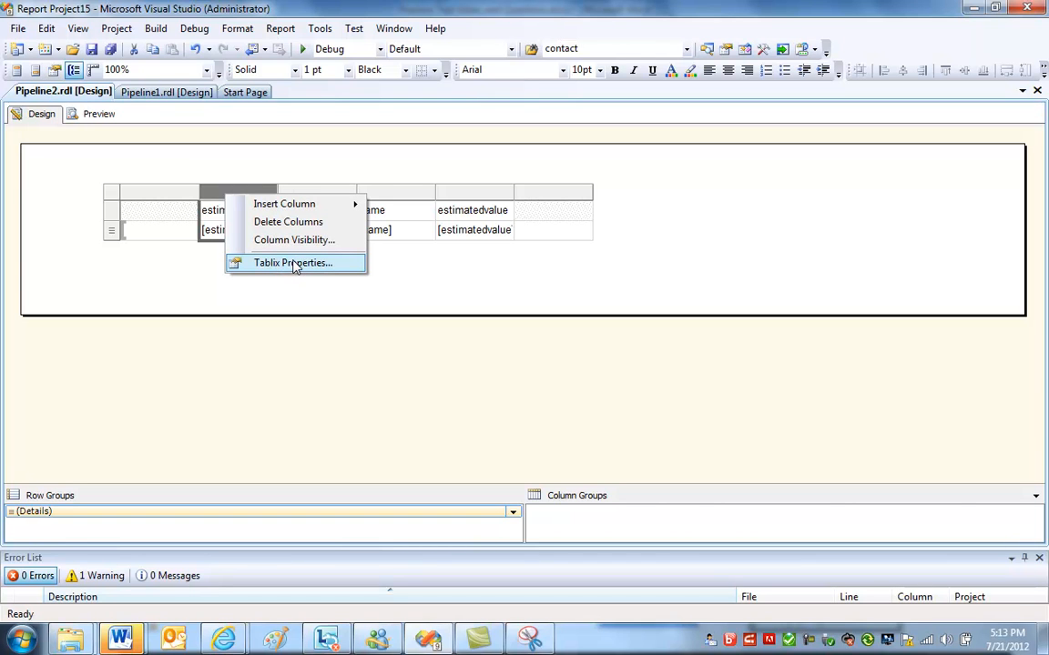
mouse_move(290, 266)
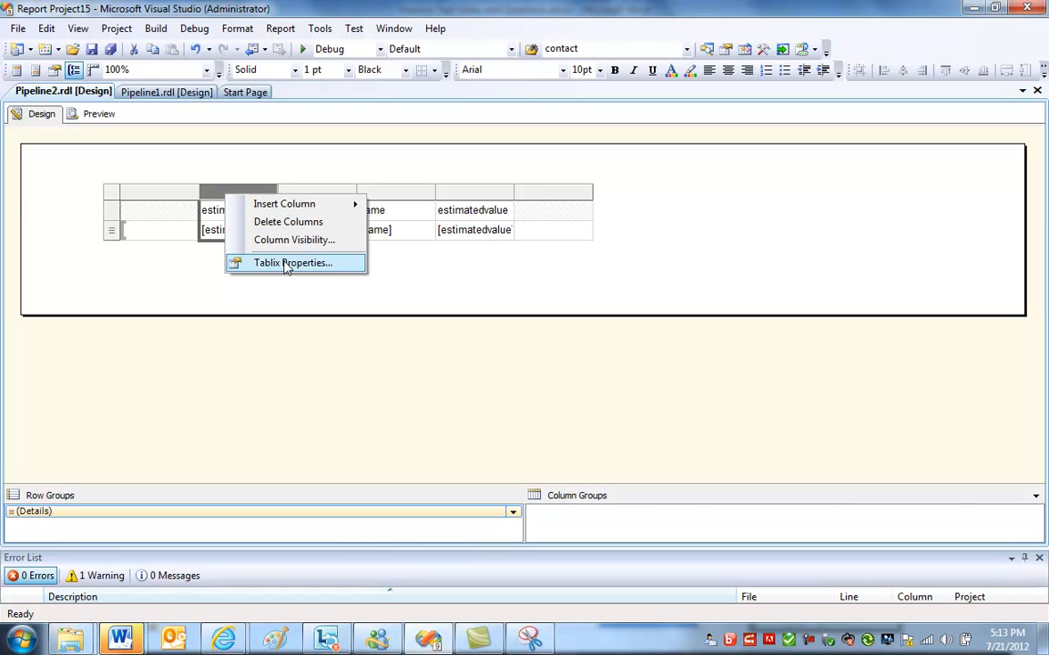
mouse_move(280, 270)
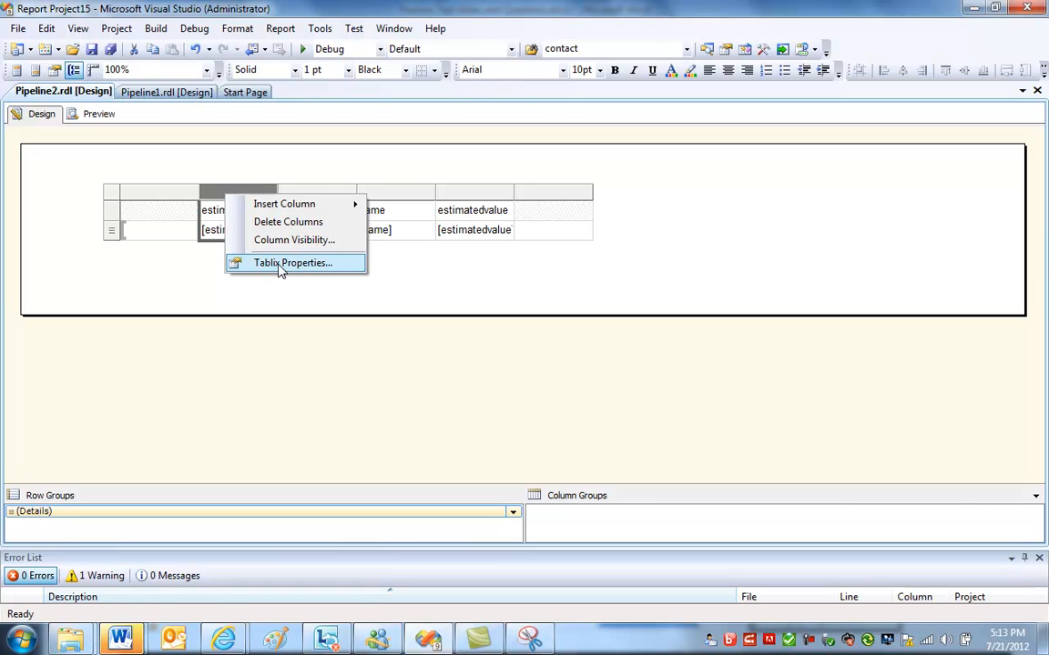
mouse_move(841, 222)
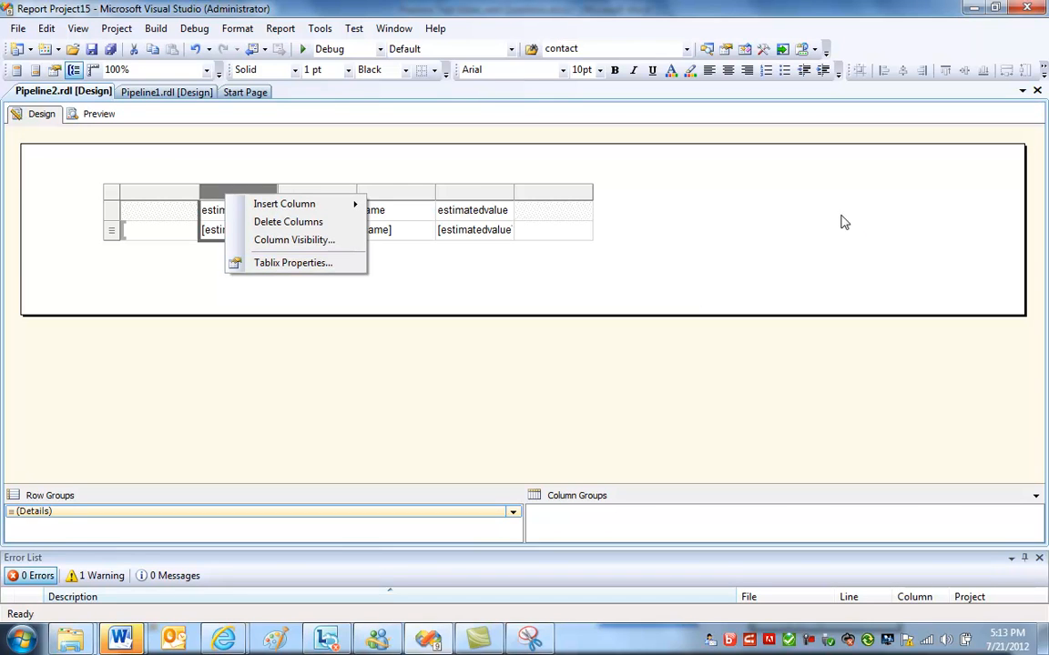
mouse_move(397, 293)
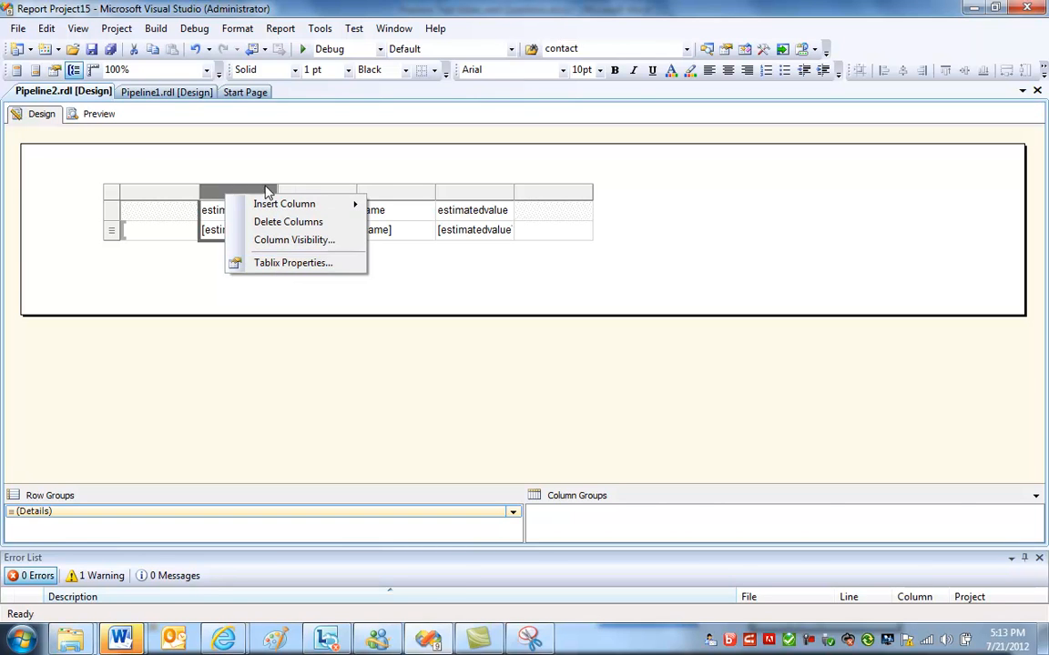
click(294, 262)
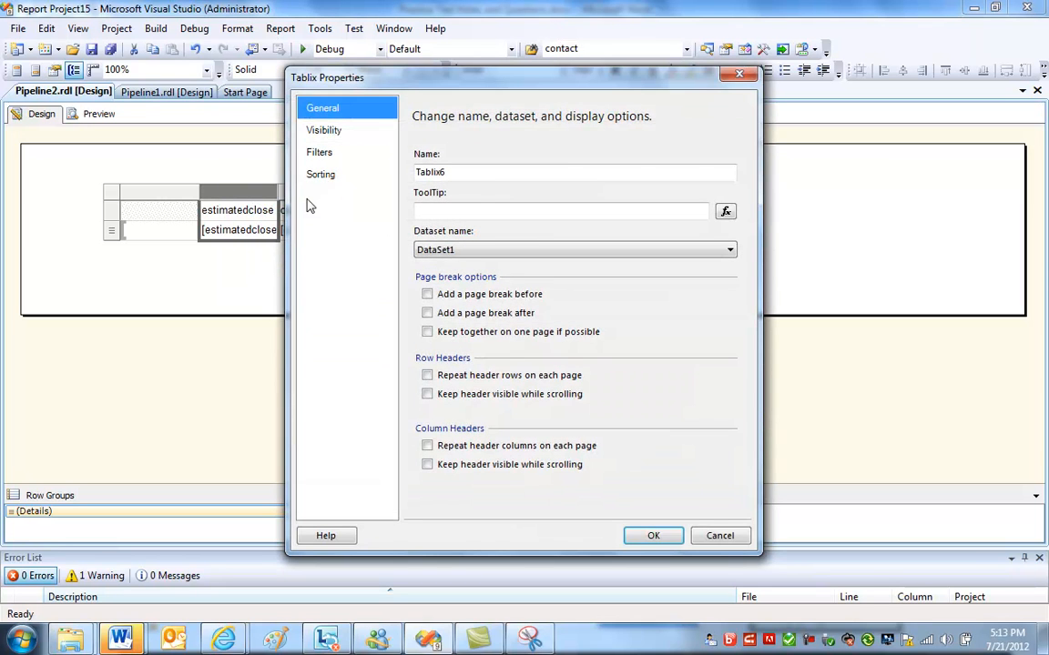
click(320, 175)
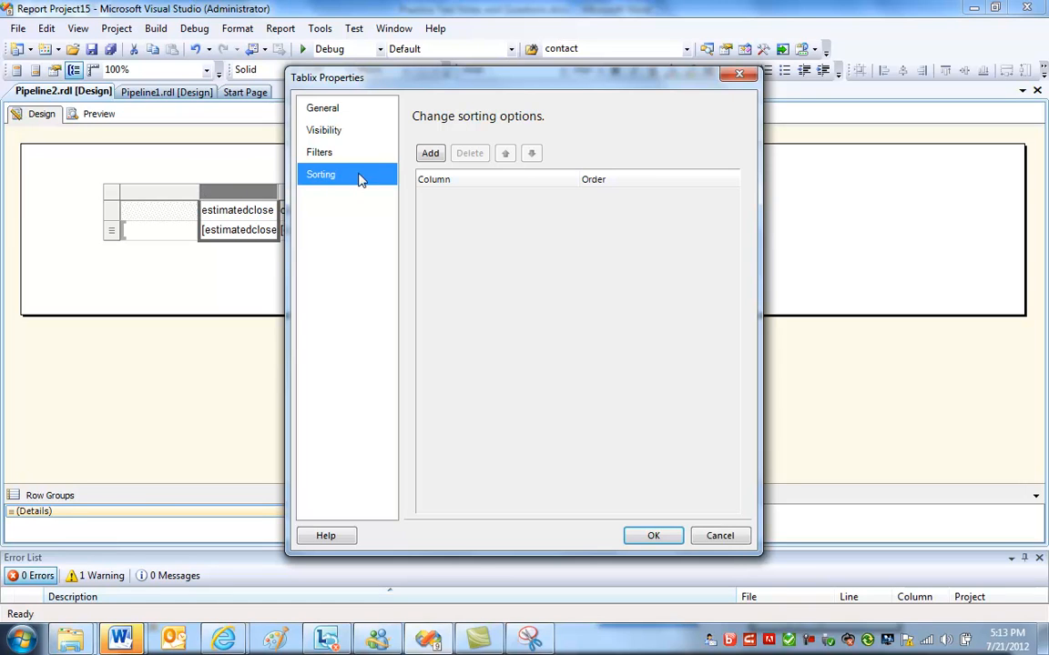
Add a sort rule on [estimatedclosedateValue].
click(429, 153)
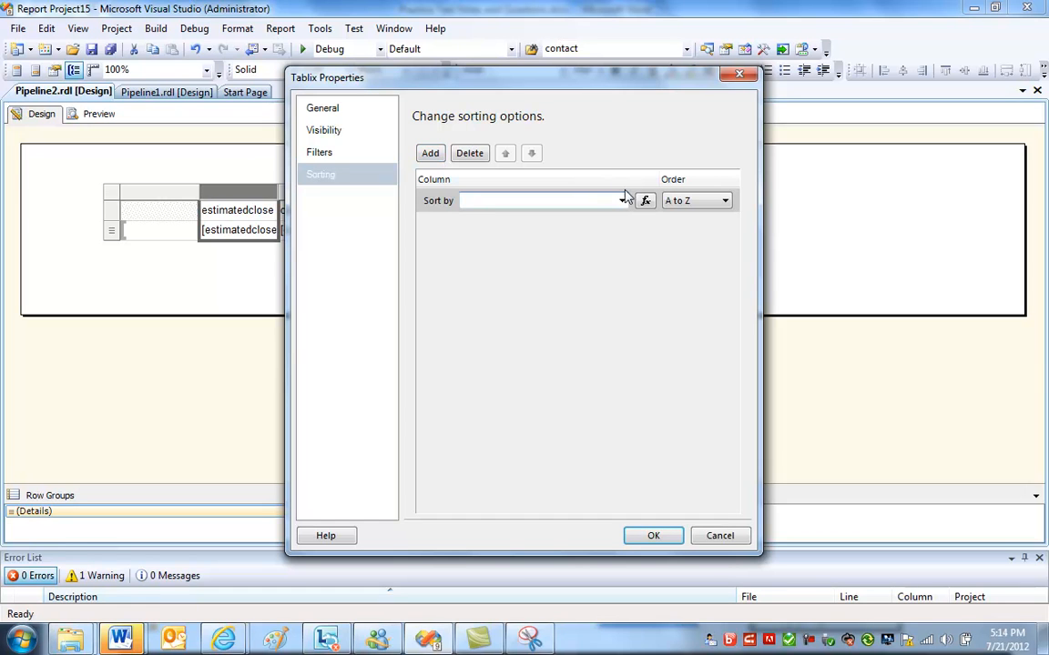
click(623, 200)
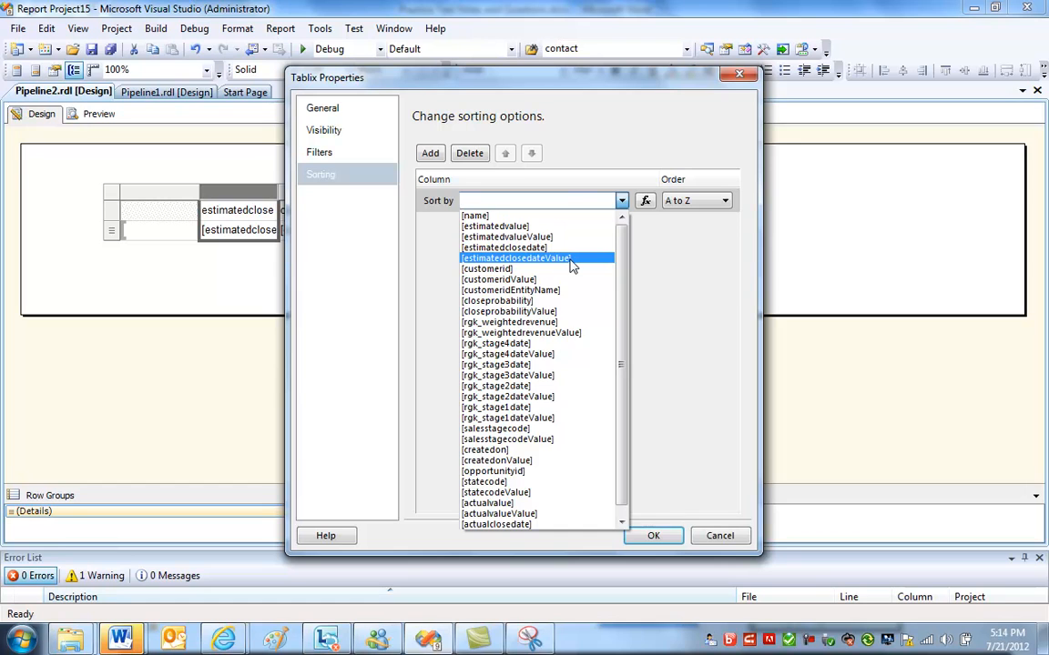
click(516, 258)
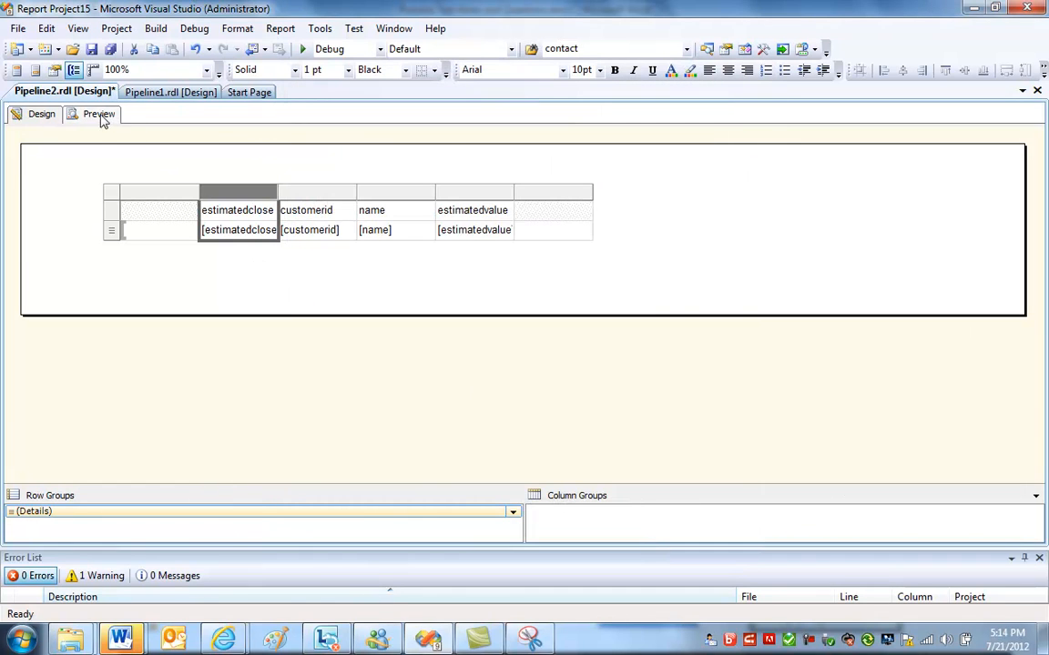
Preview the report sorted by close date, then return to the design layout.
click(98, 113)
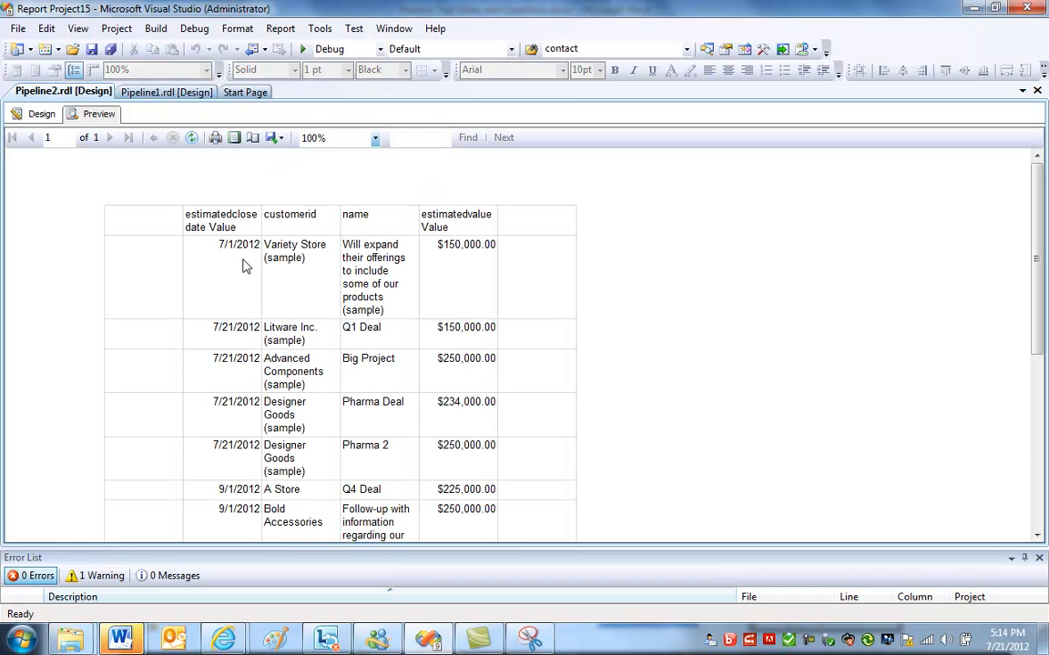
scroll(down, 3)
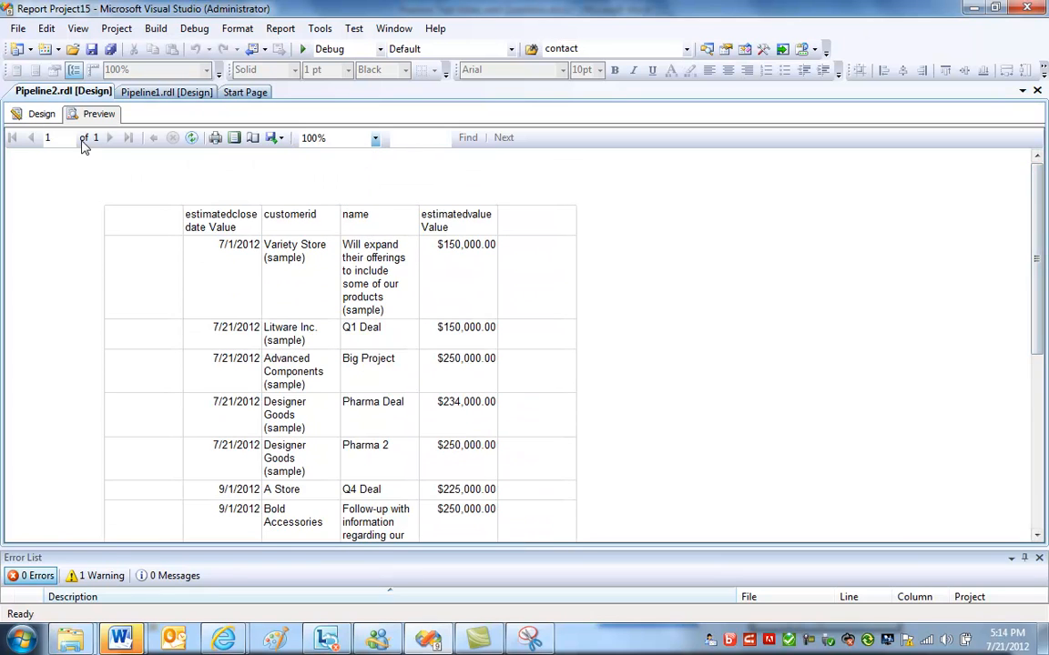
click(40, 113)
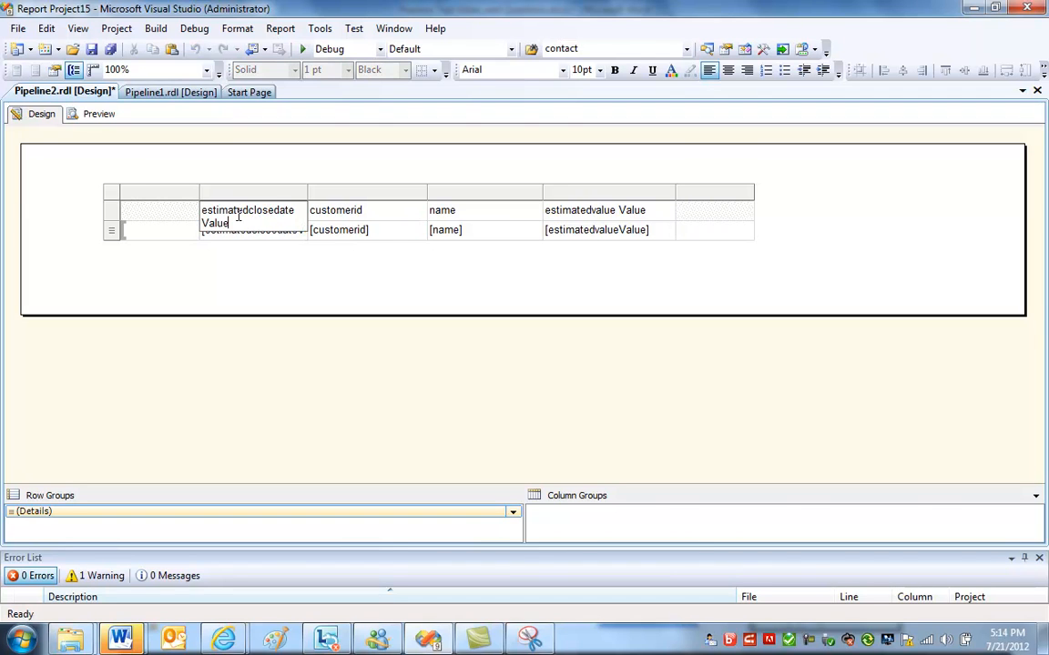
Rename the close-date and customerid headers to Est. Close and Customer.
triple_click(247, 217)
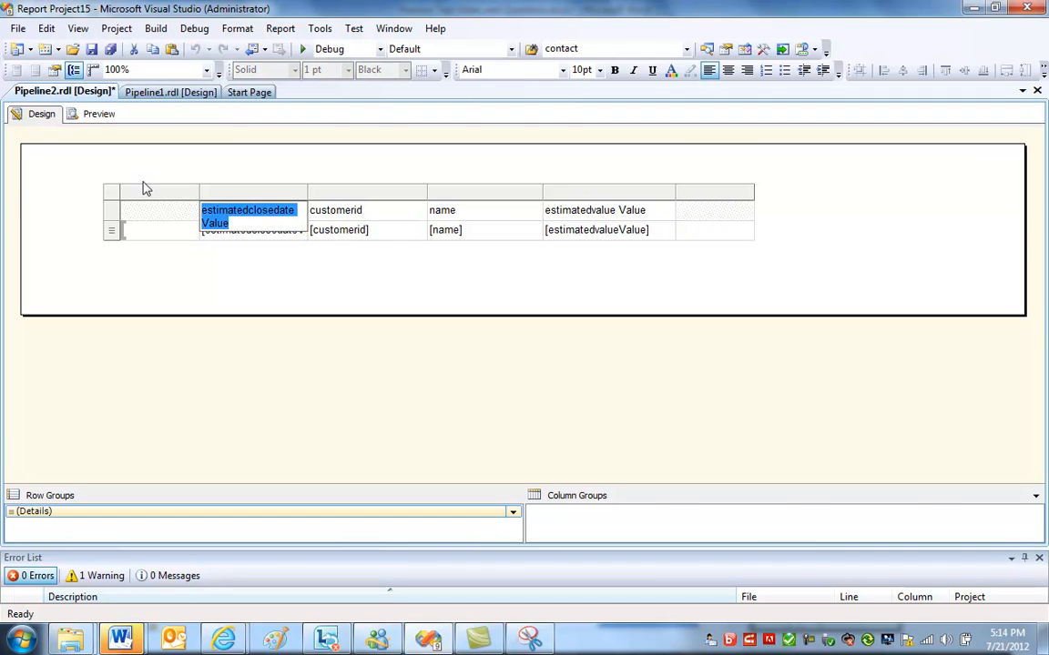
text(Est. Close)
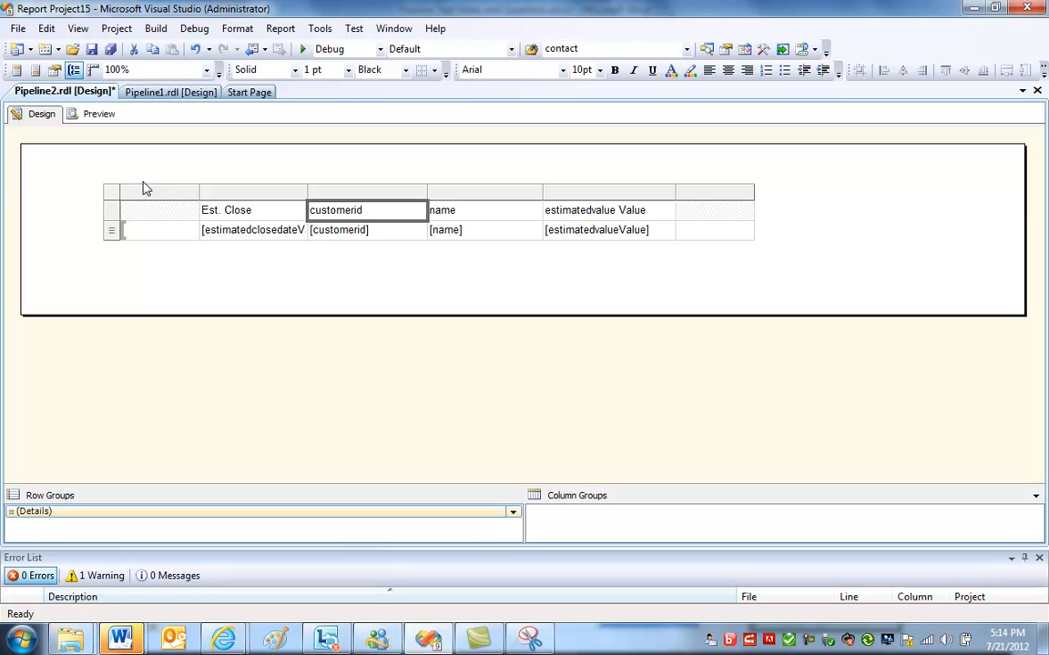
double_click(346, 210)
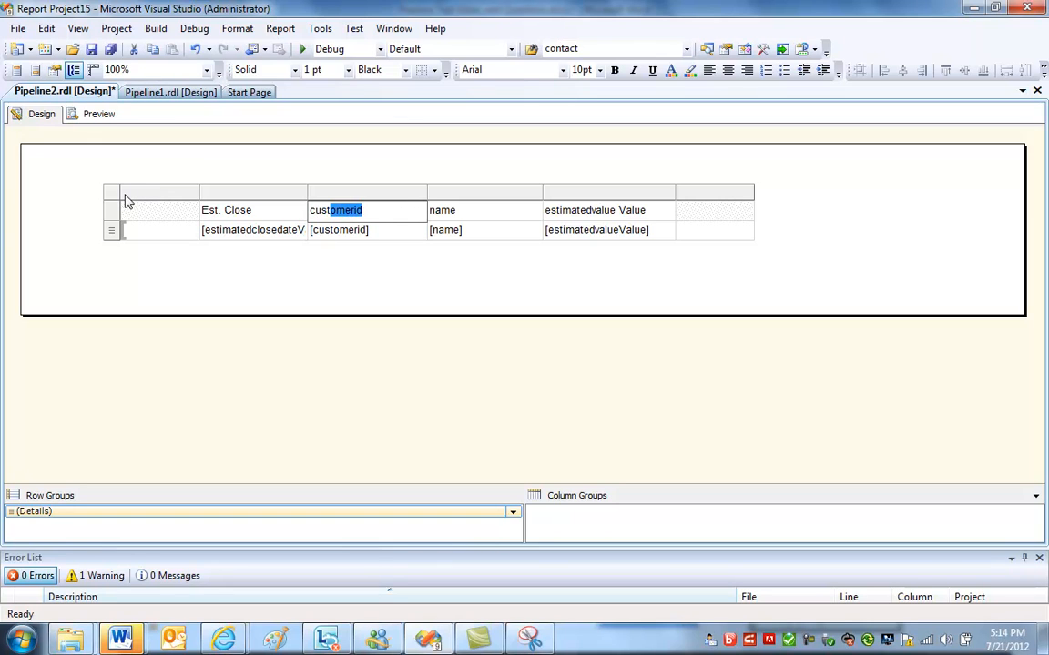
text(Cus)
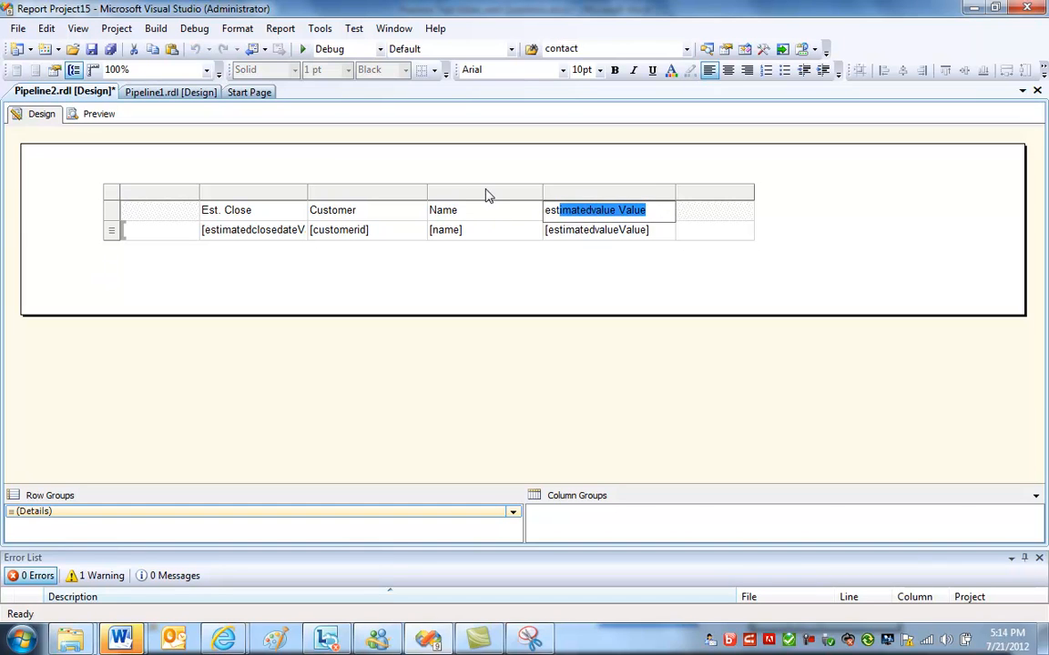
Rename the estimated value header to Est. Revenue.
text(Est.)
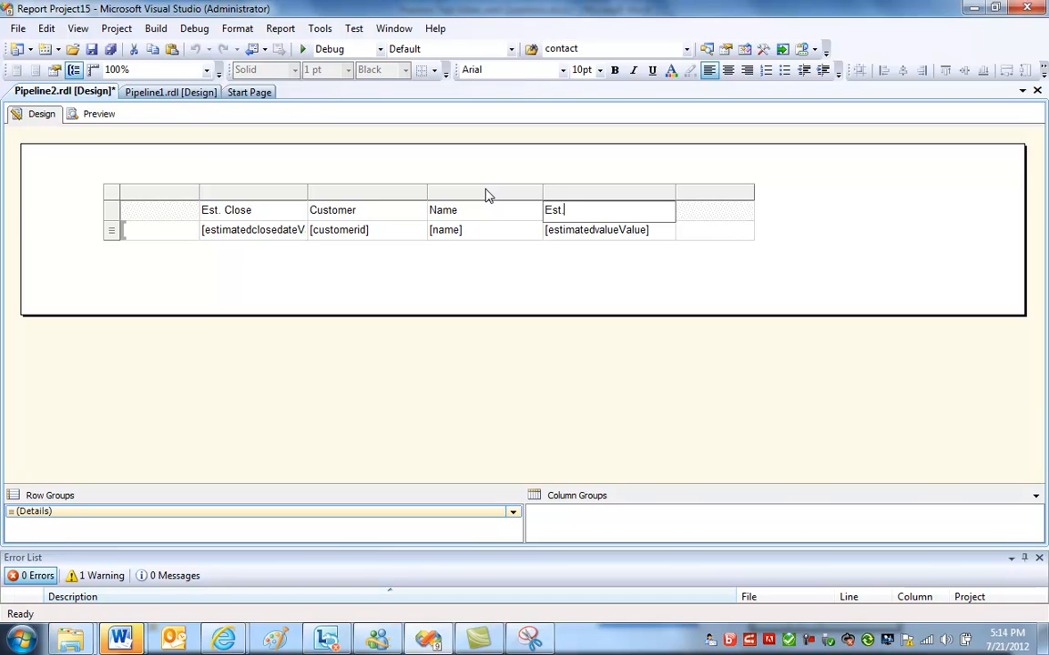
text(Revenue)
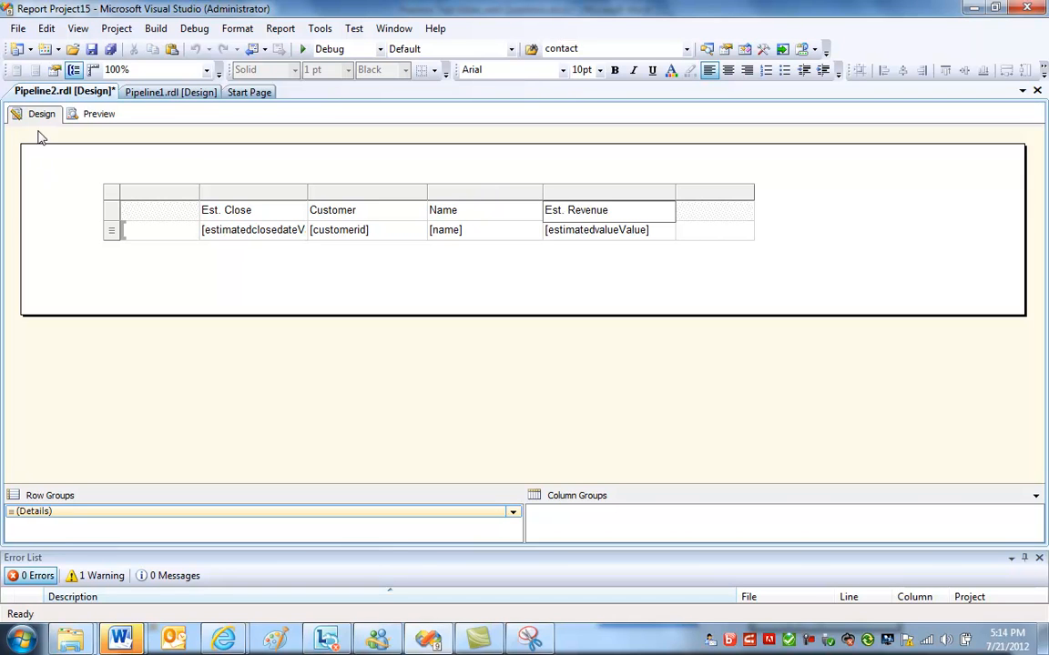
click(608, 209)
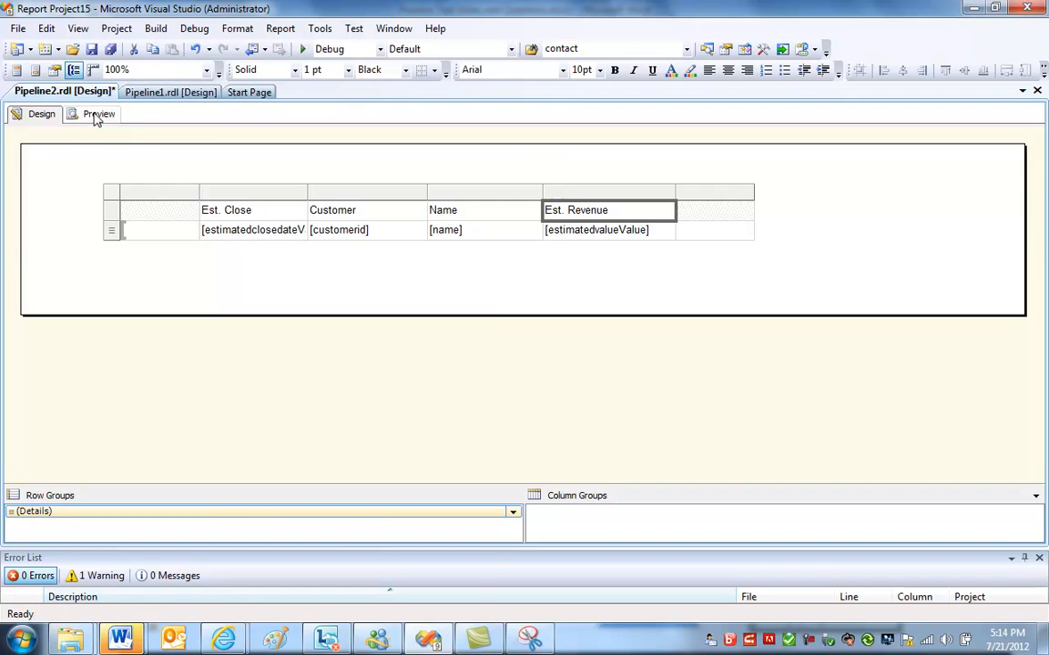
click(98, 113)
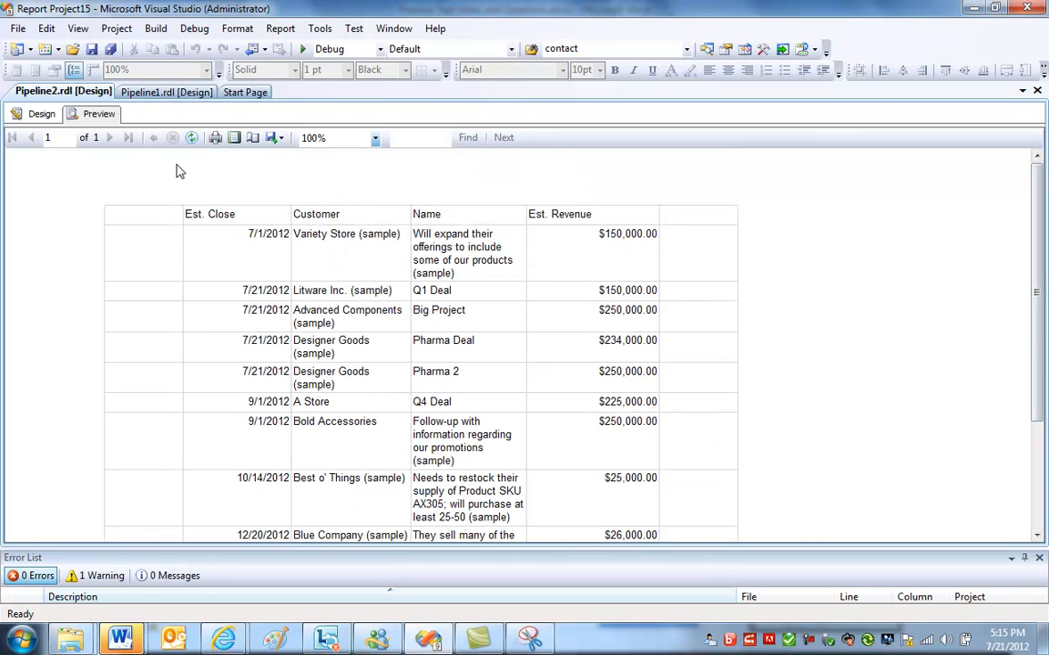
click(40, 112)
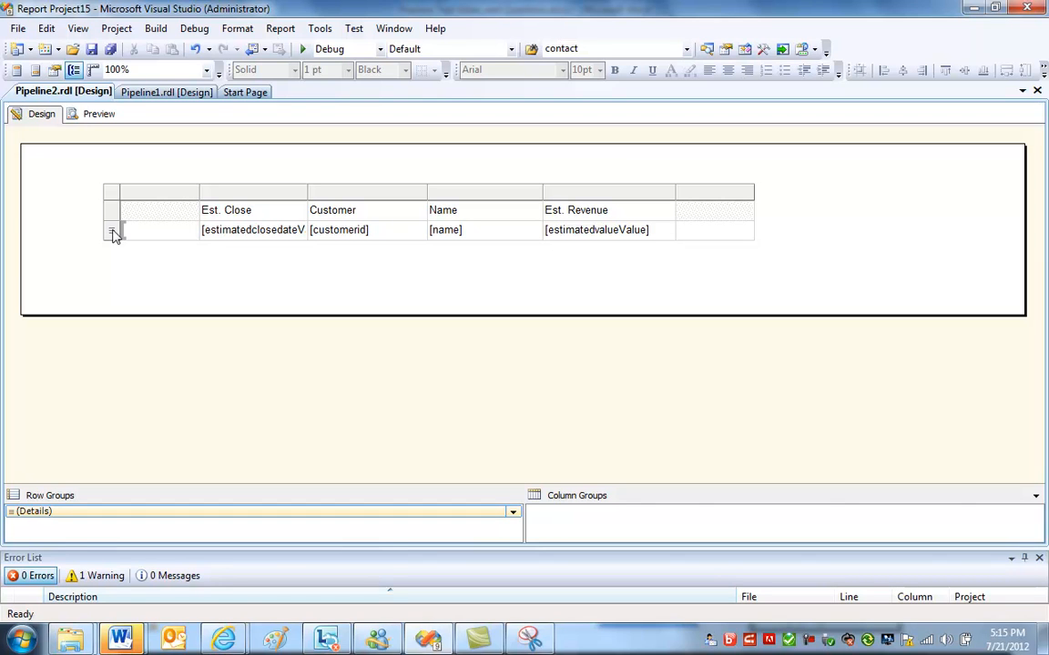
click(112, 229)
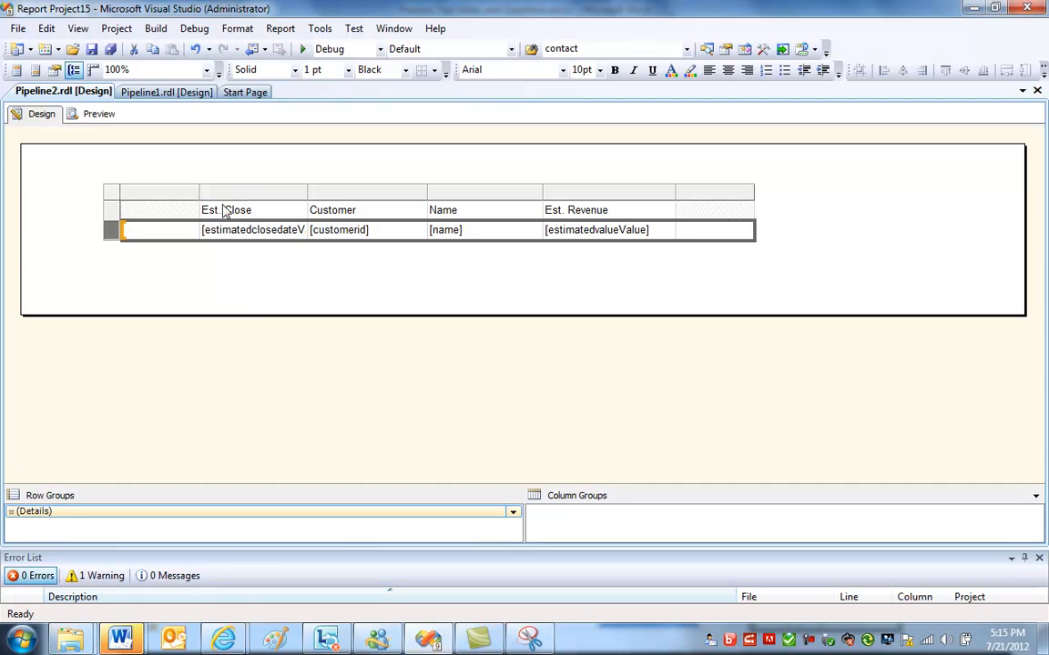
right_click(113, 229)
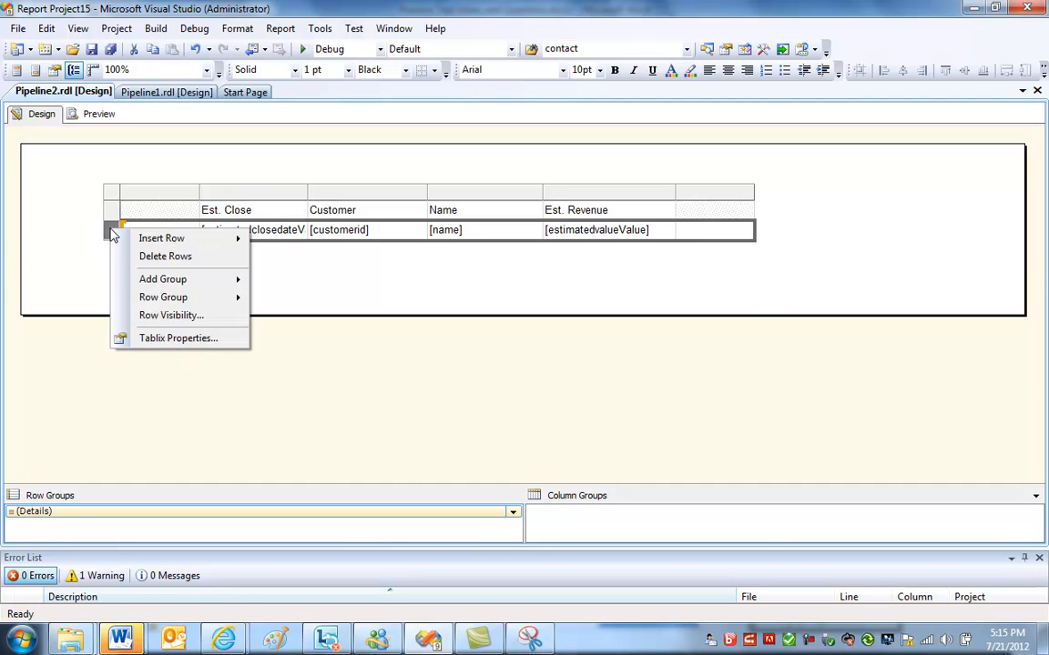
Add a tablix filter keeping only rows where statecodeValue = 0.
click(178, 336)
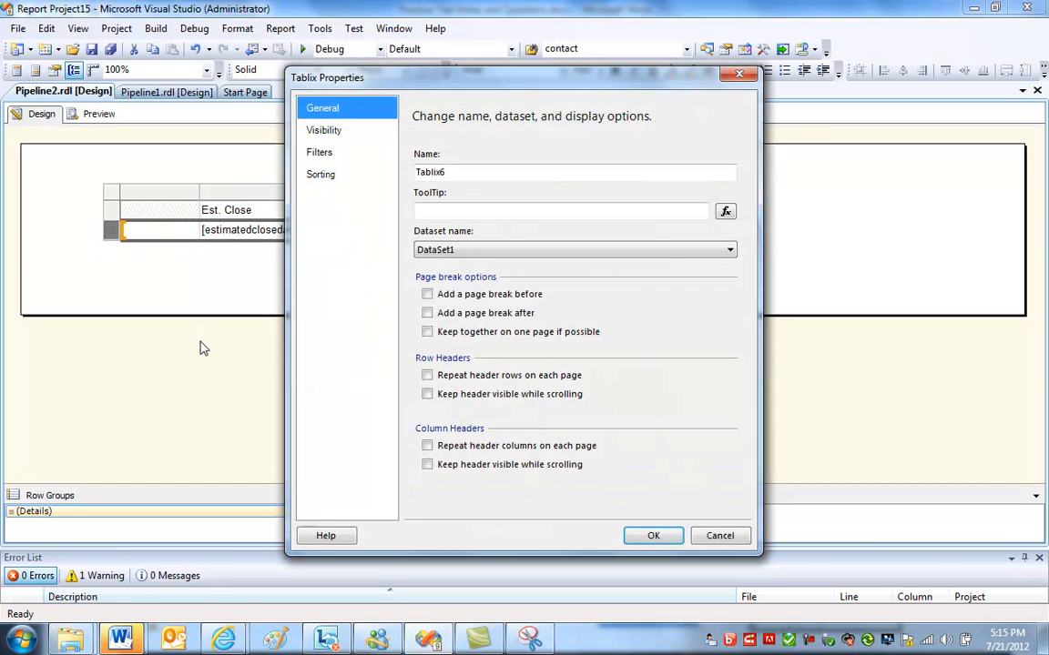
click(319, 151)
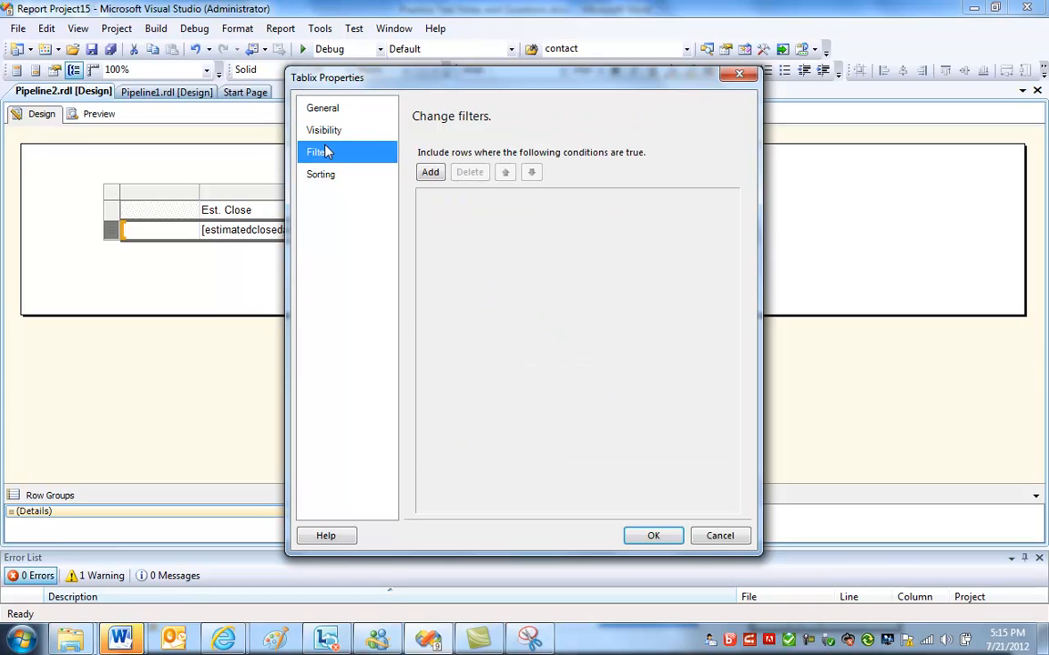
mouse_move(324, 160)
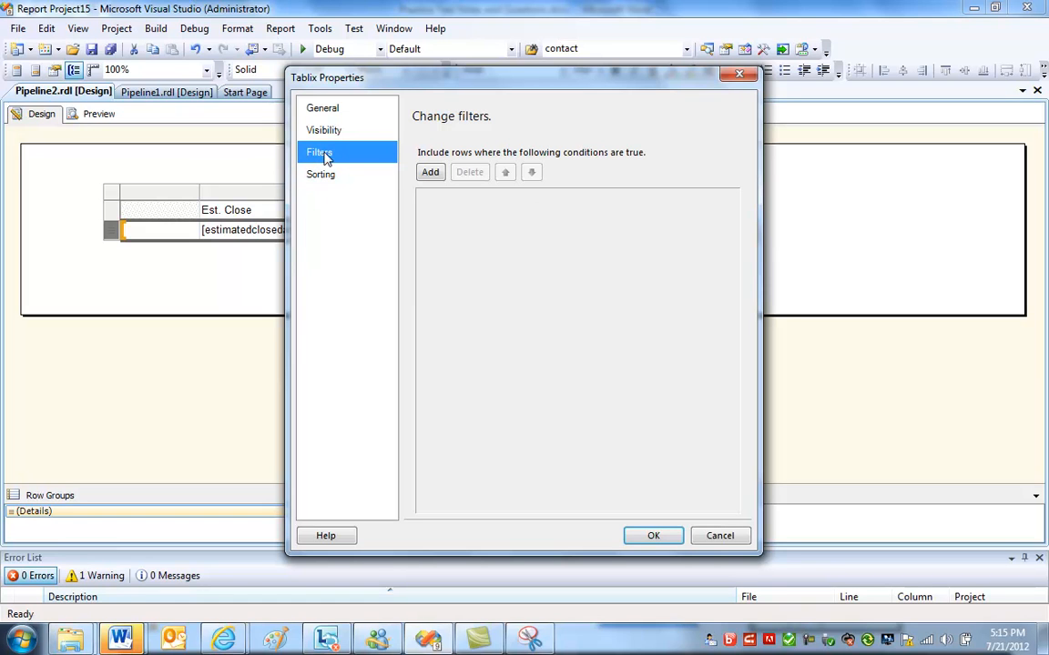
click(430, 171)
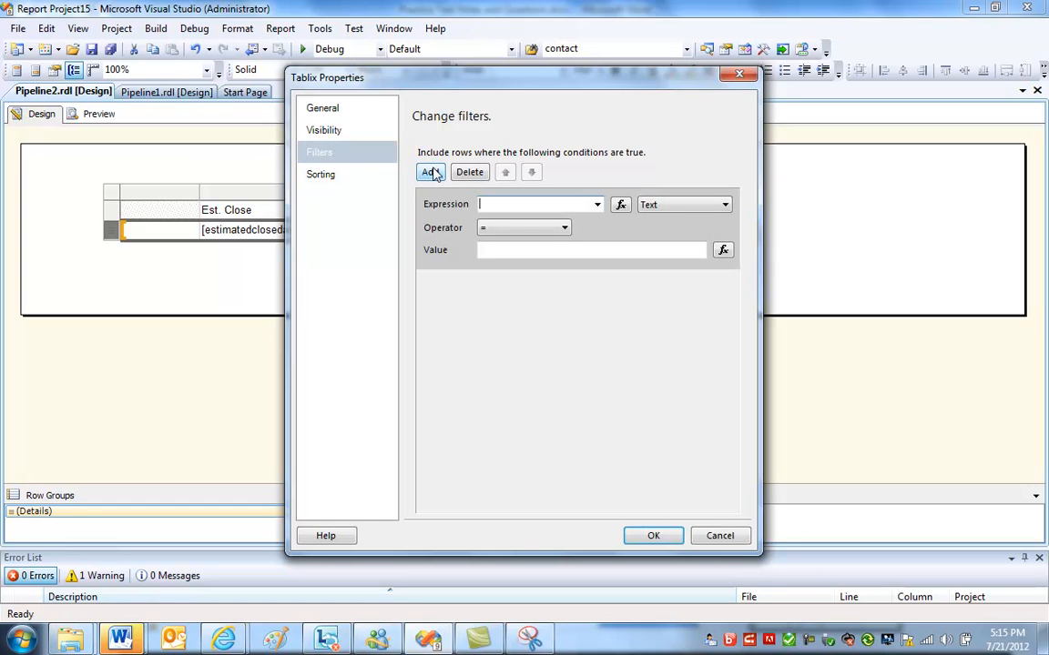
click(597, 204)
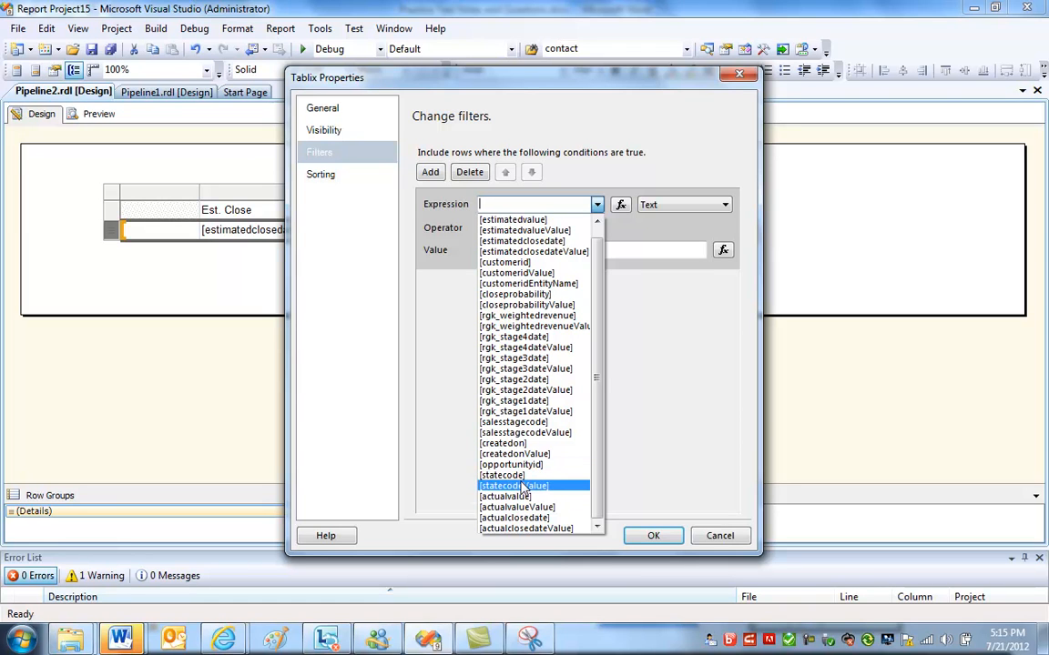
click(513, 484)
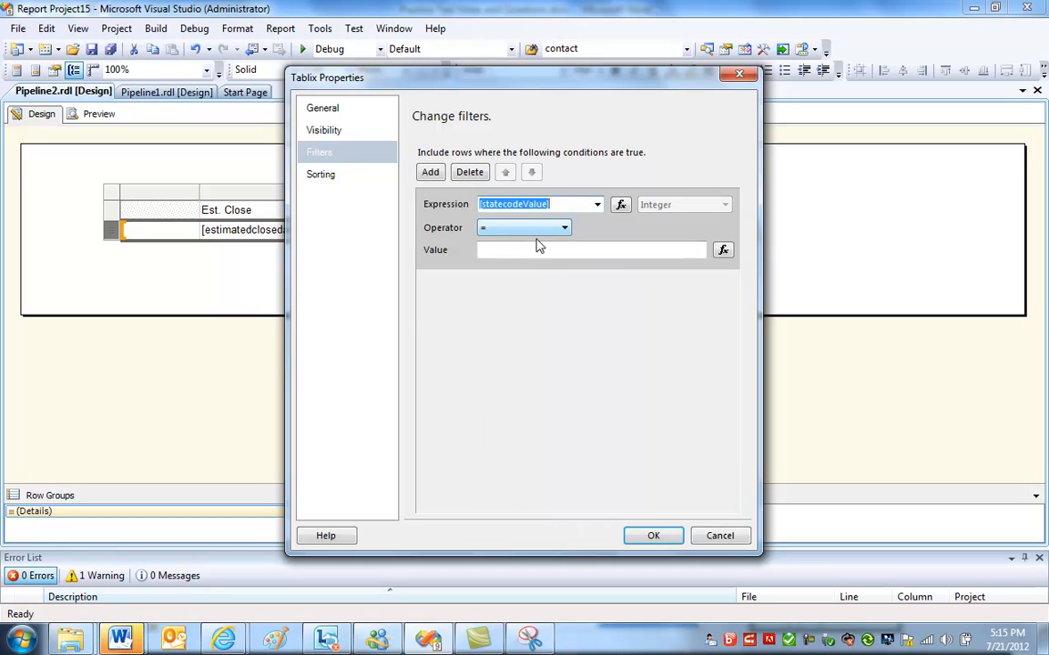
text(0)
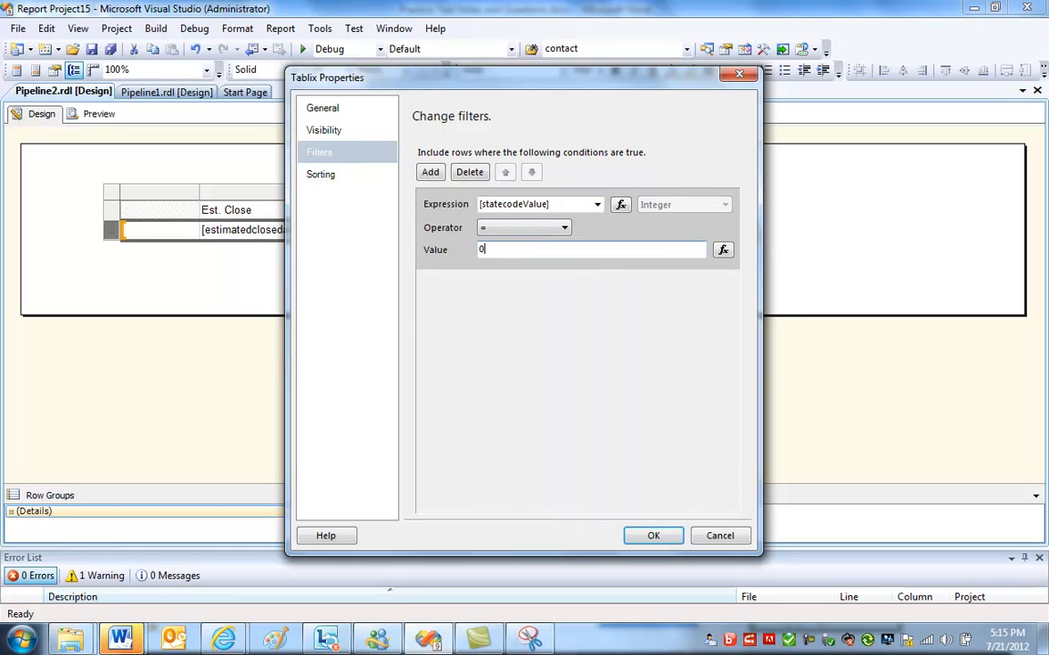
click(652, 536)
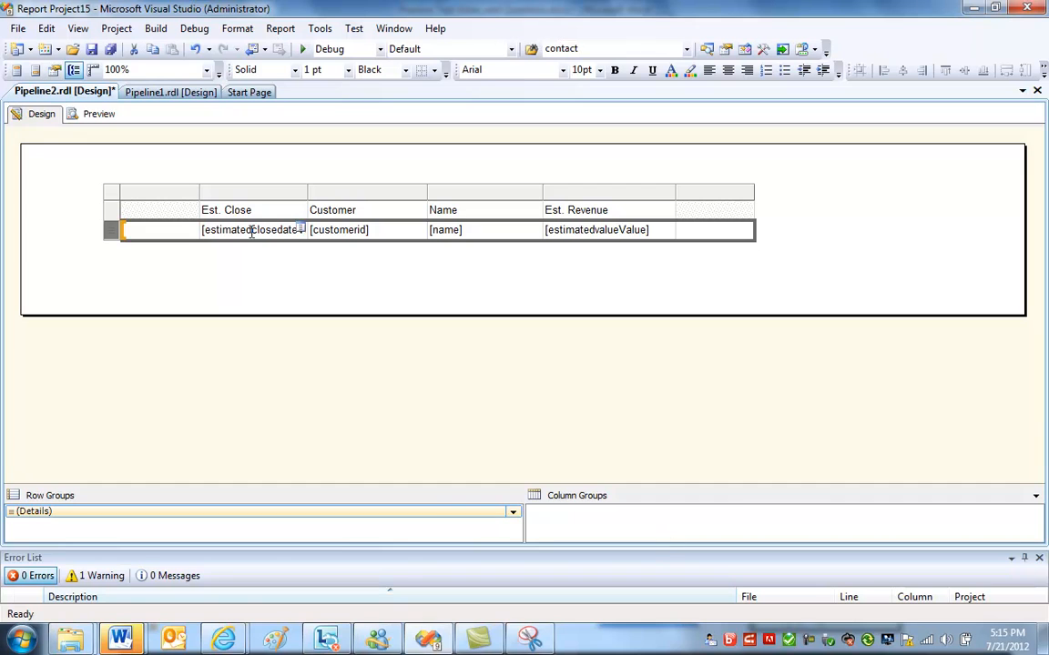
click(98, 112)
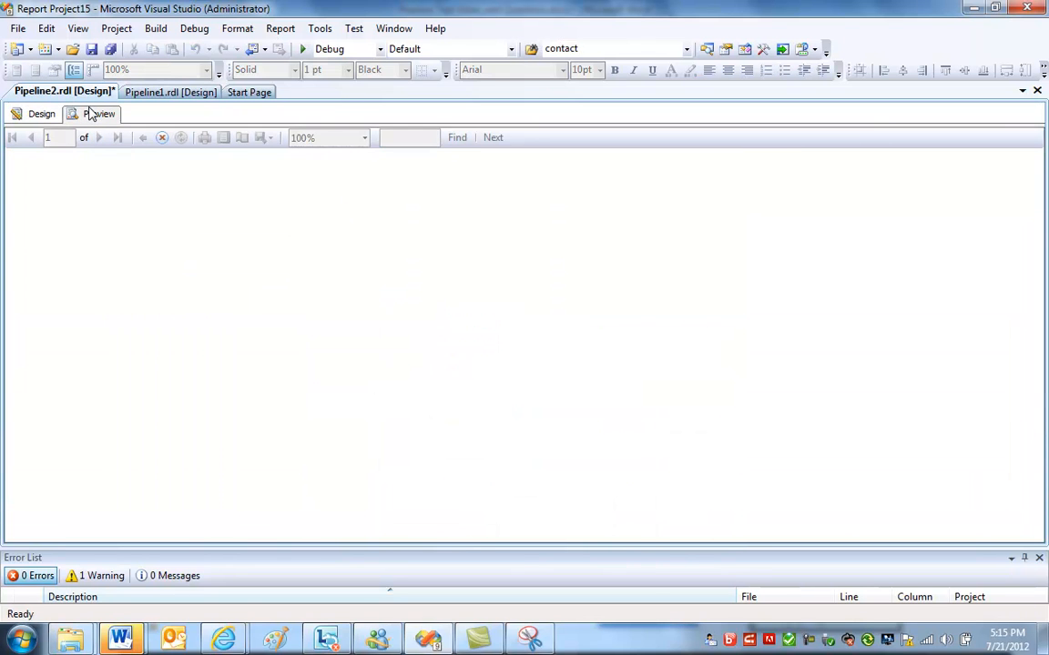
click(98, 113)
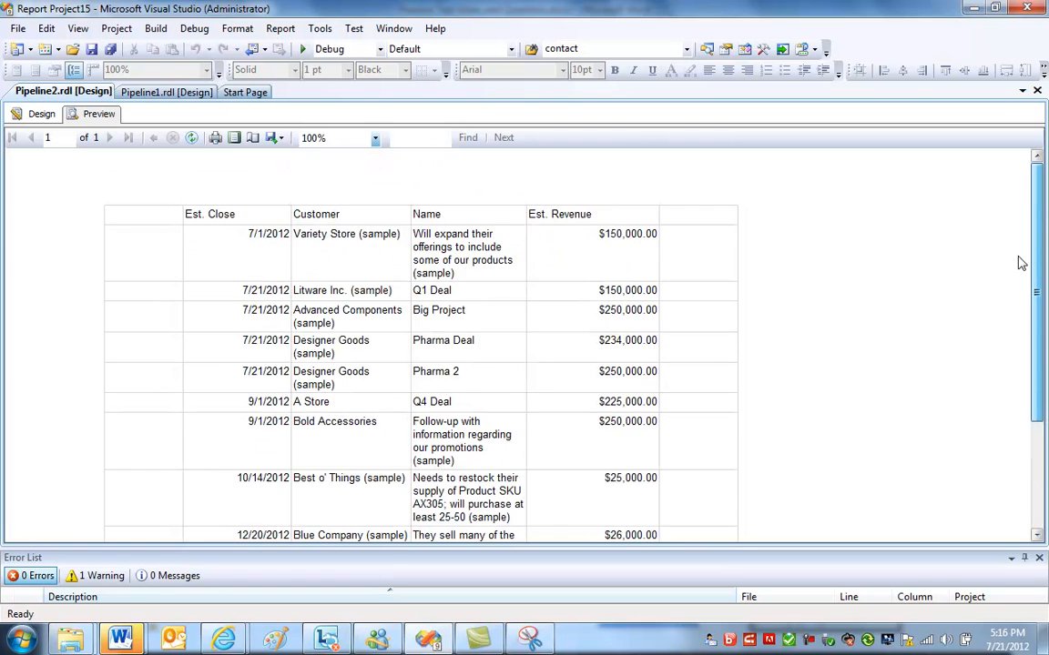
scroll(down, 3)
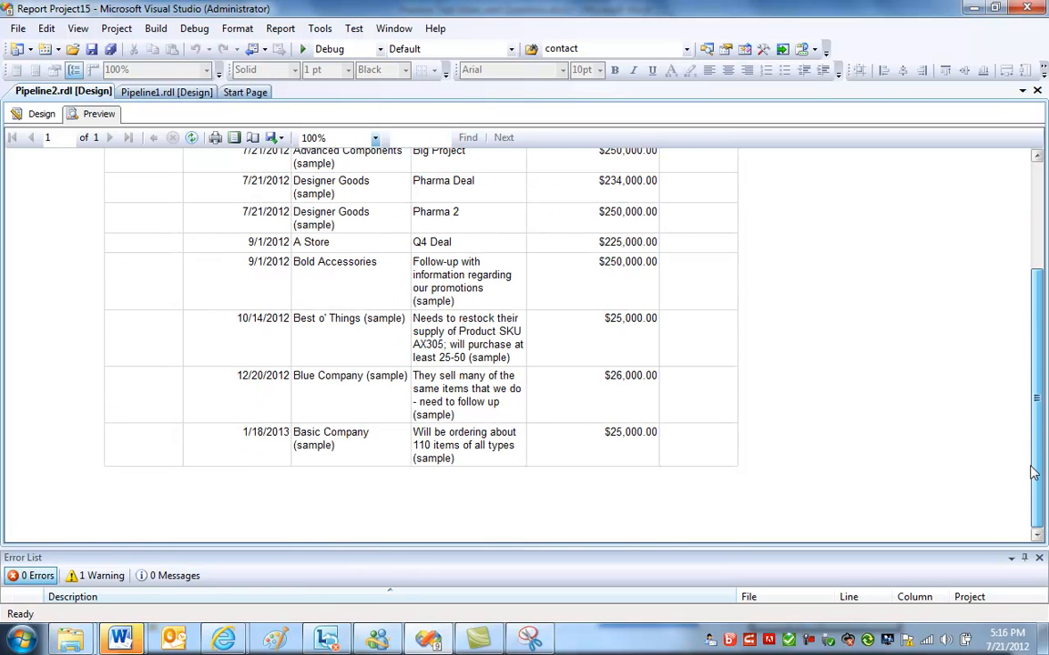
click(40, 113)
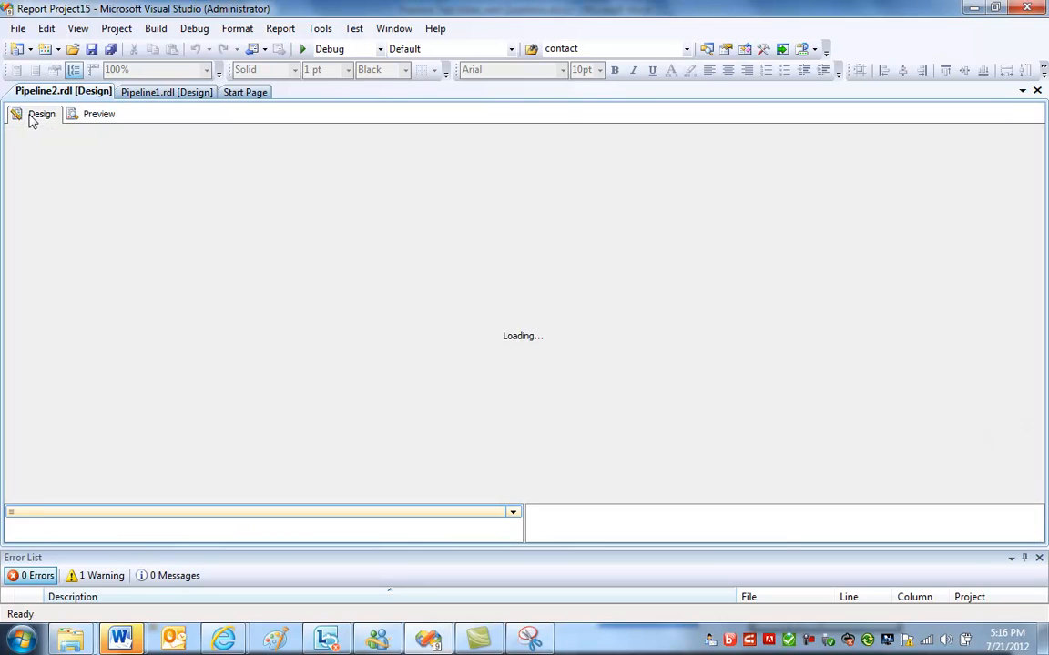
Change the statecodeValue filter to 1 and preview, which returns no rows.
right_click(222, 209)
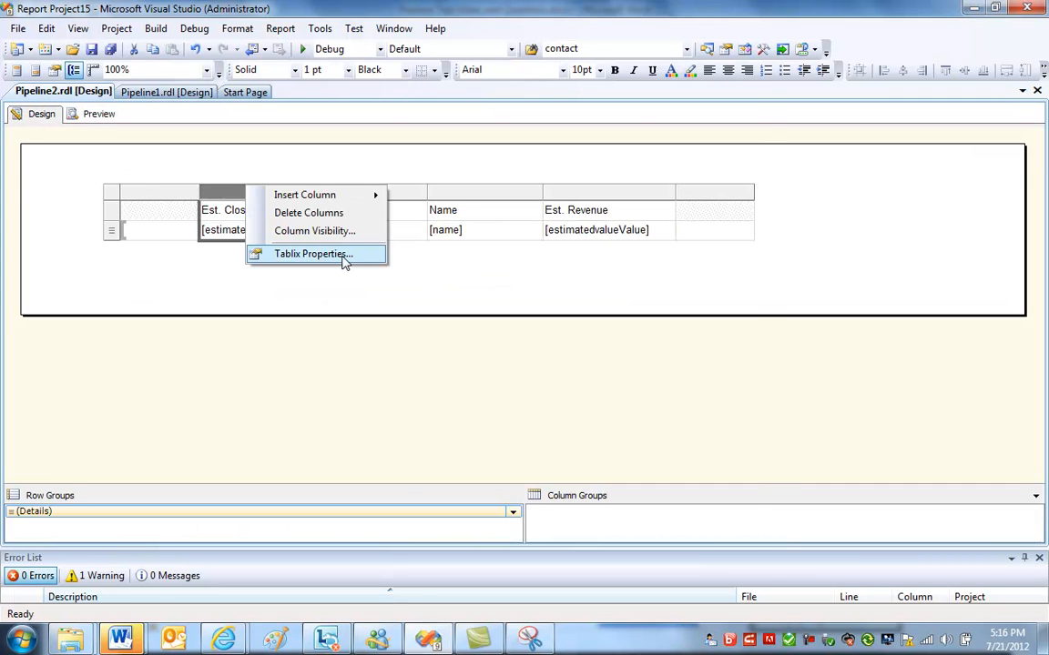
click(313, 255)
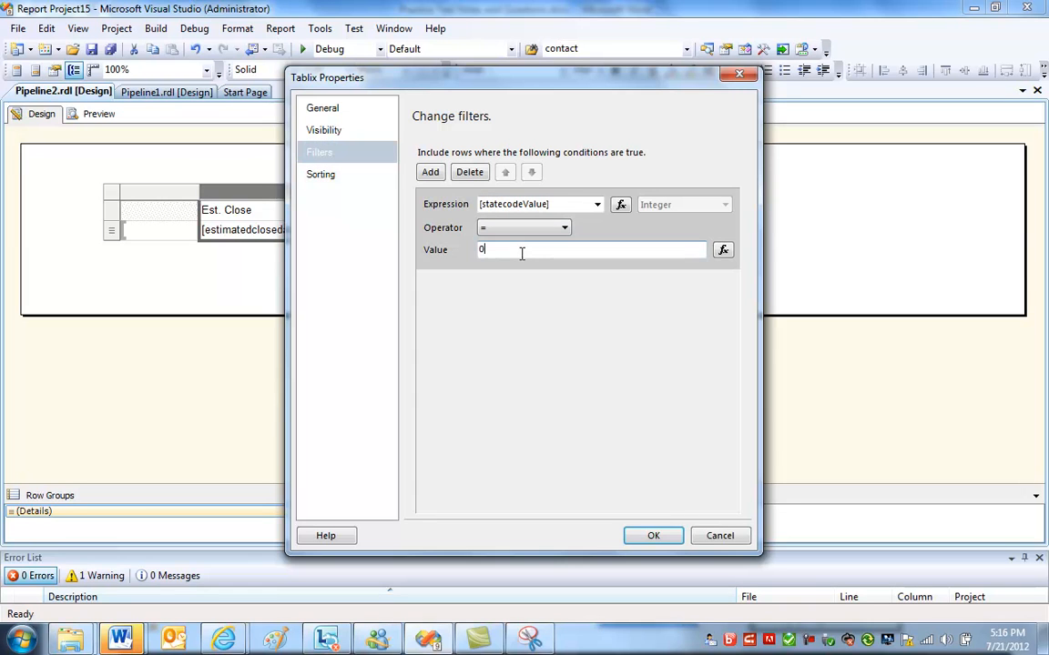
text(1)
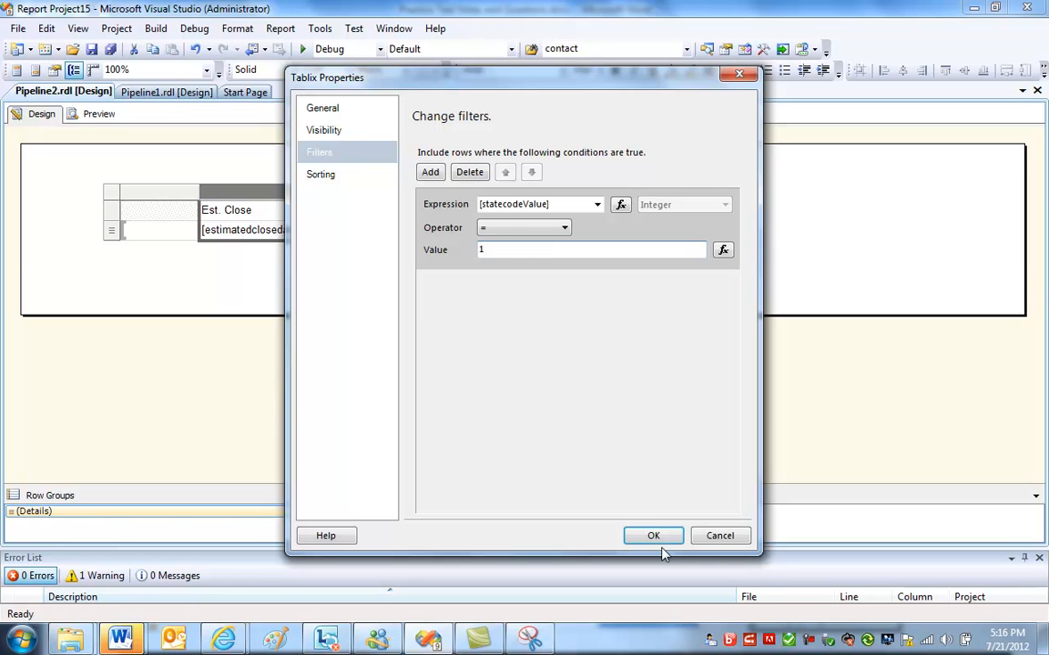
click(652, 535)
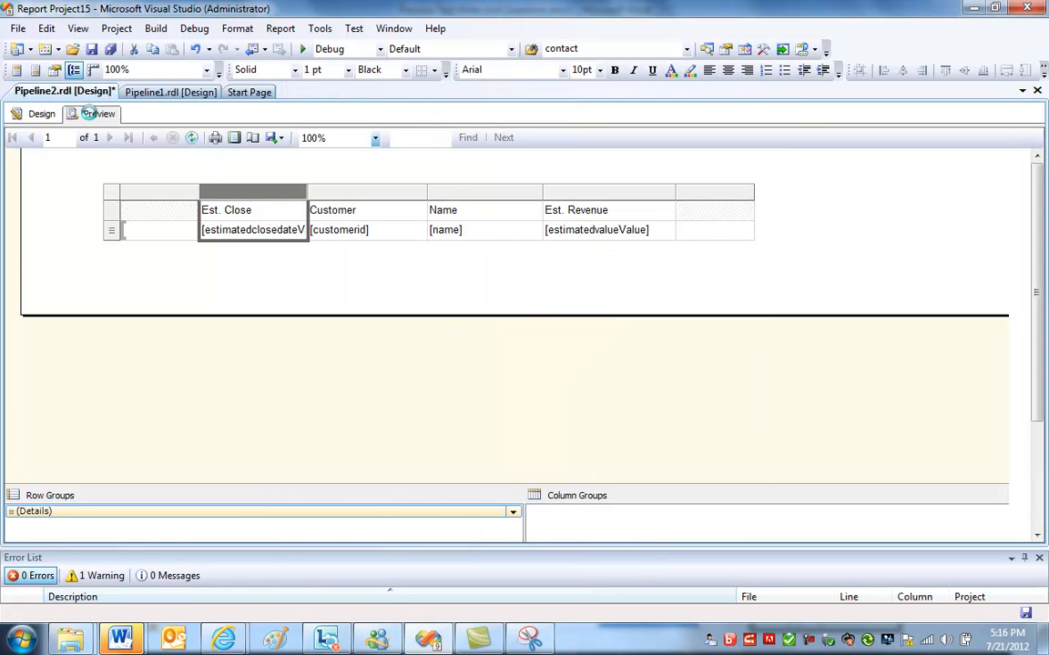
click(98, 113)
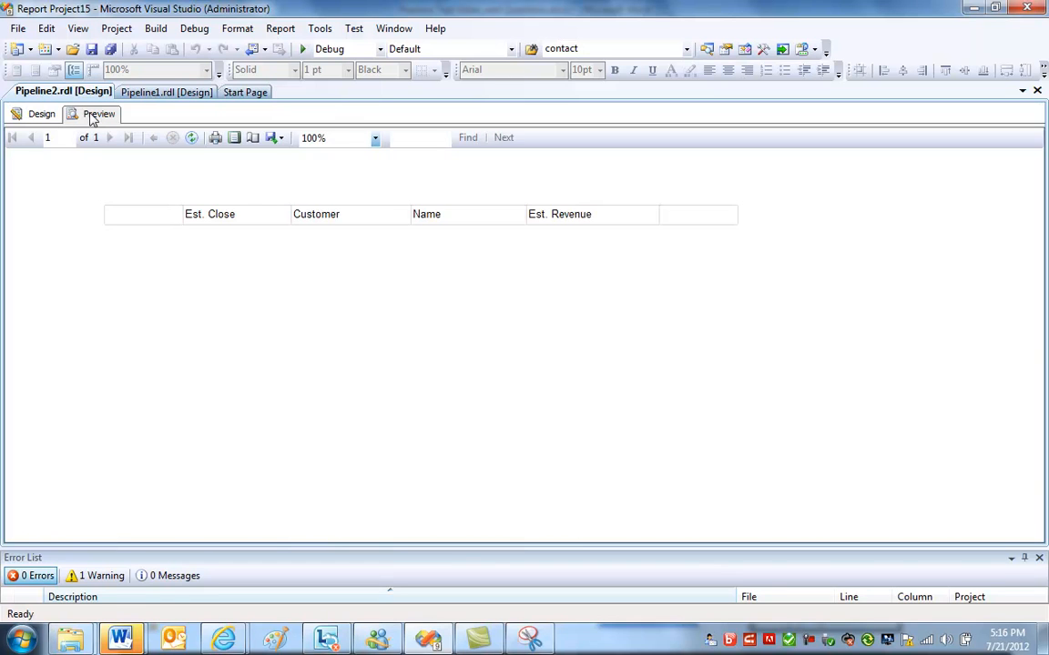
click(40, 113)
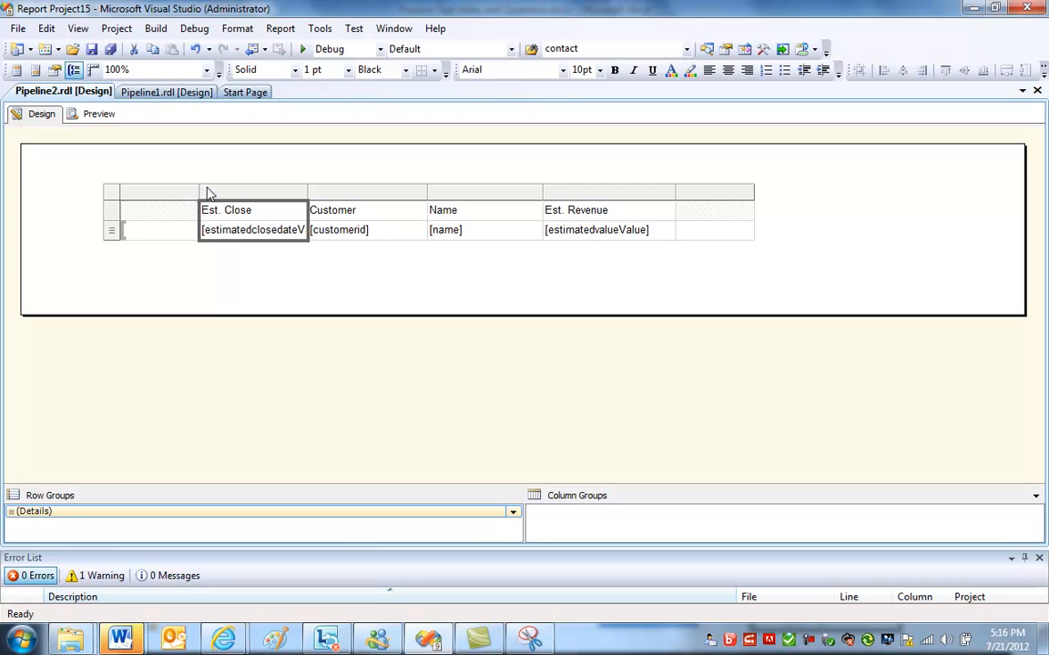
Reopen the tablix filters and edit the statecodeValue filter value again.
right_click(253, 191)
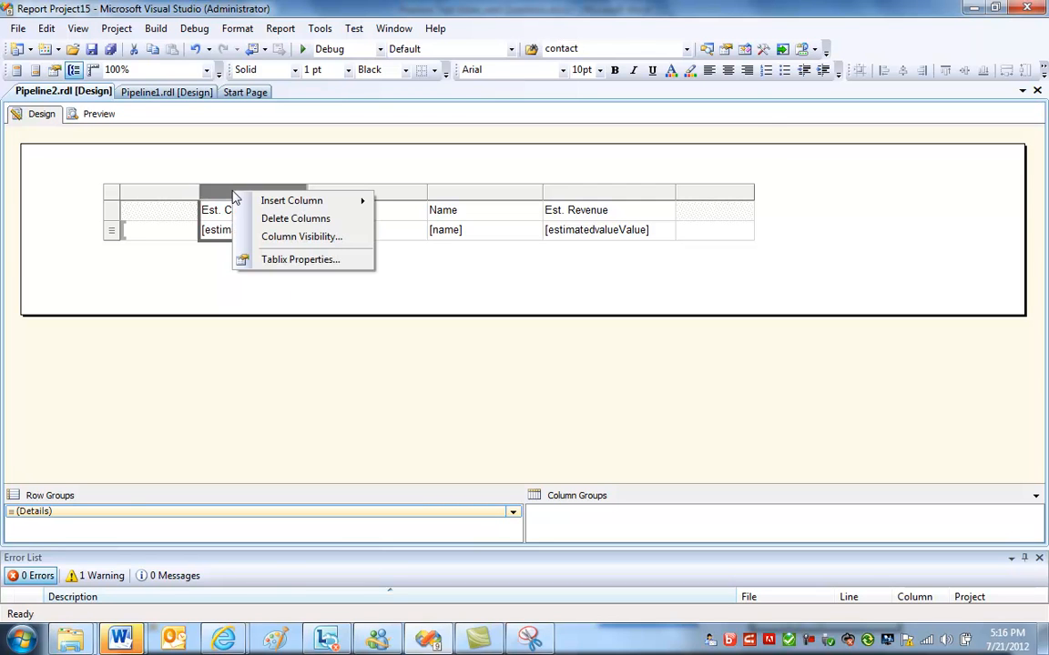
click(301, 258)
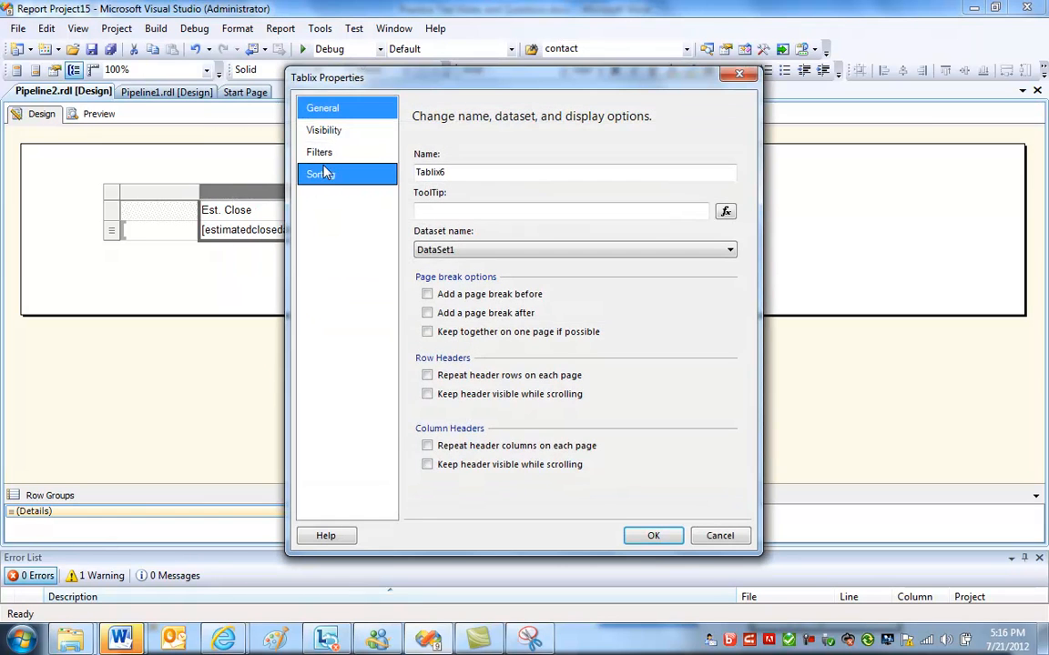
click(318, 153)
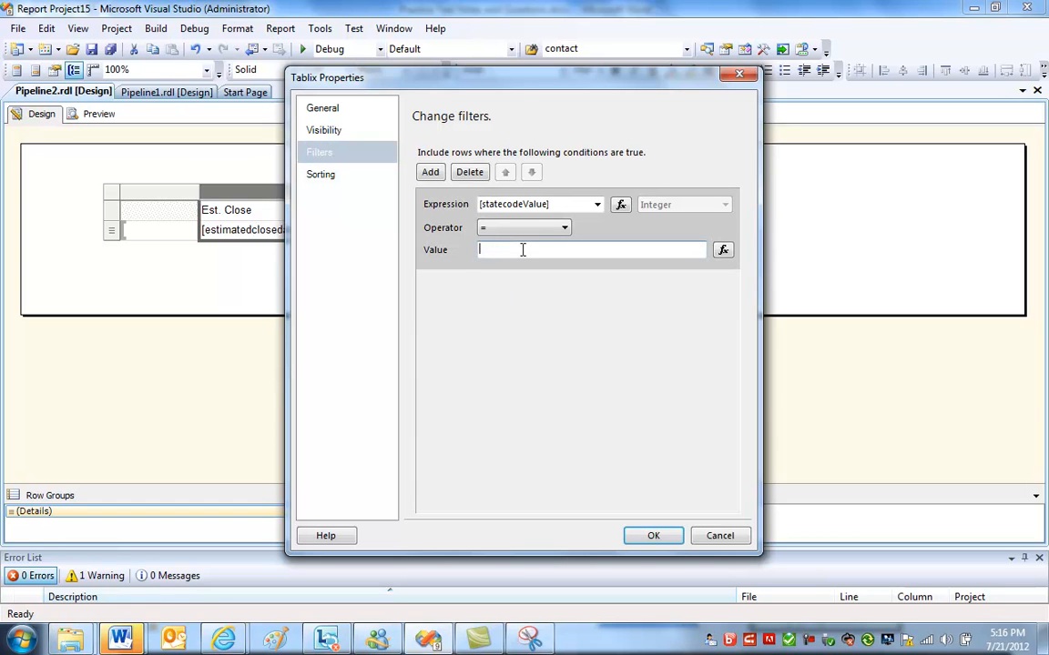
click(652, 535)
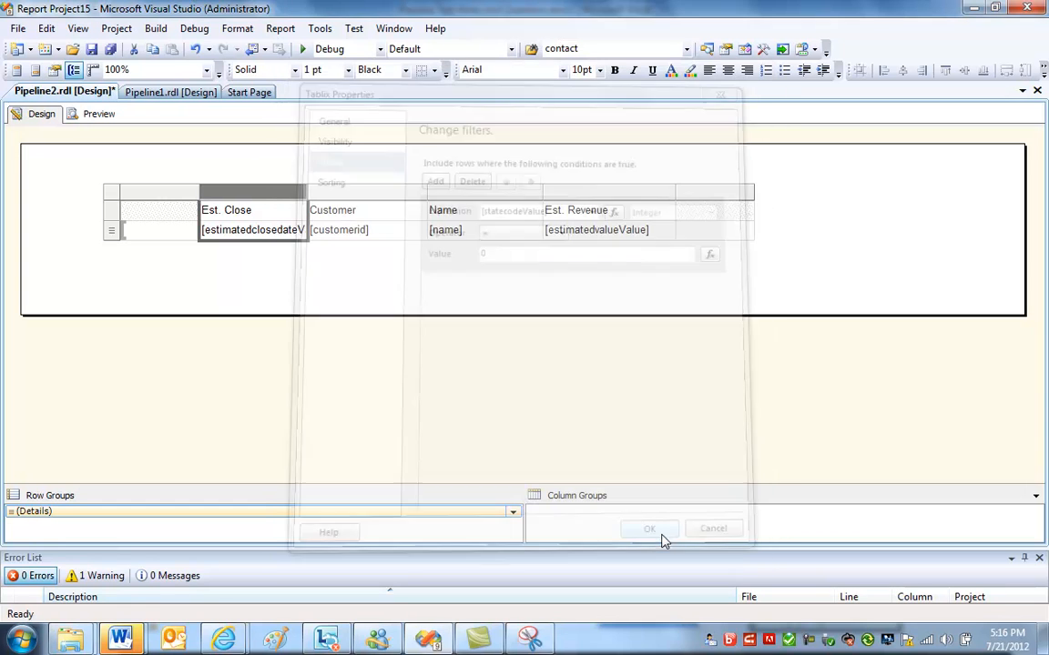
click(648, 528)
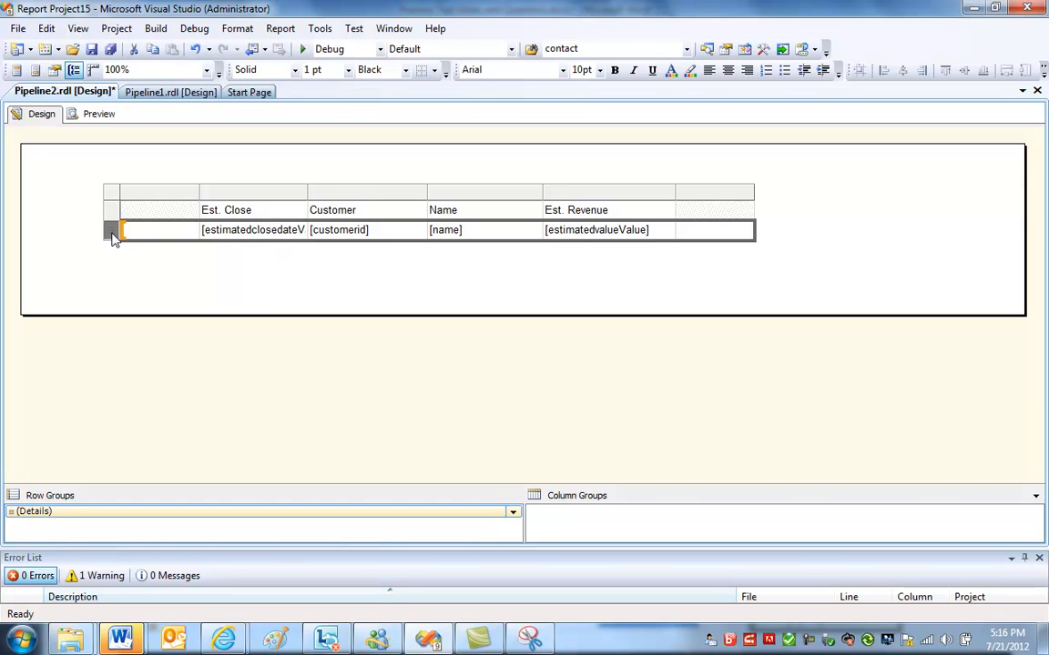
Add a parent group on salesstagecode with group header and footer rows, then preview.
right_click(124, 229)
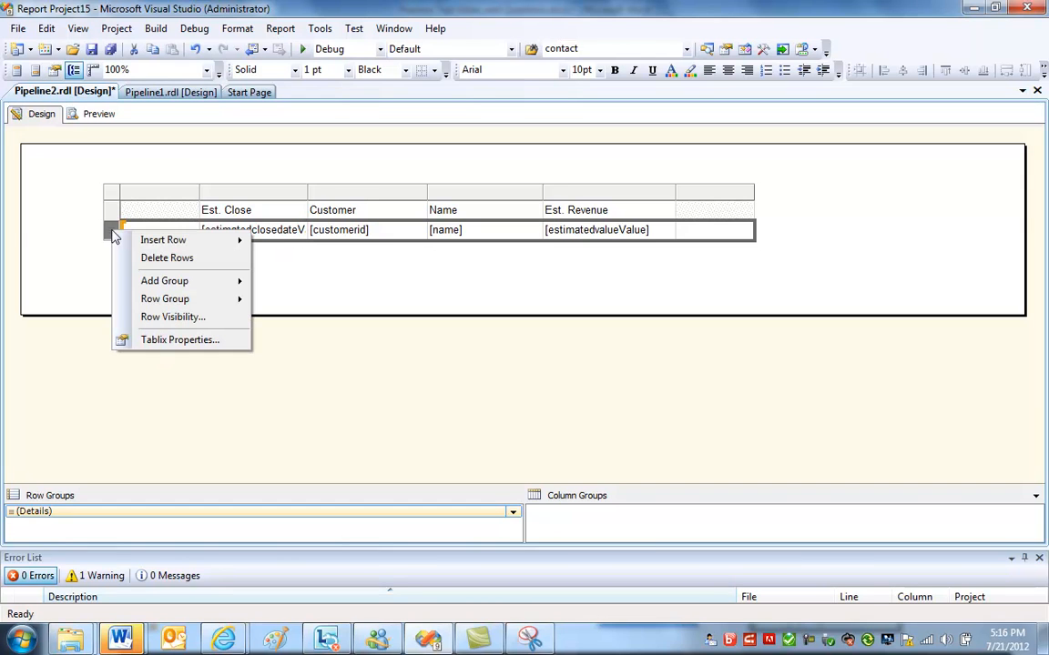
mouse_move(164, 281)
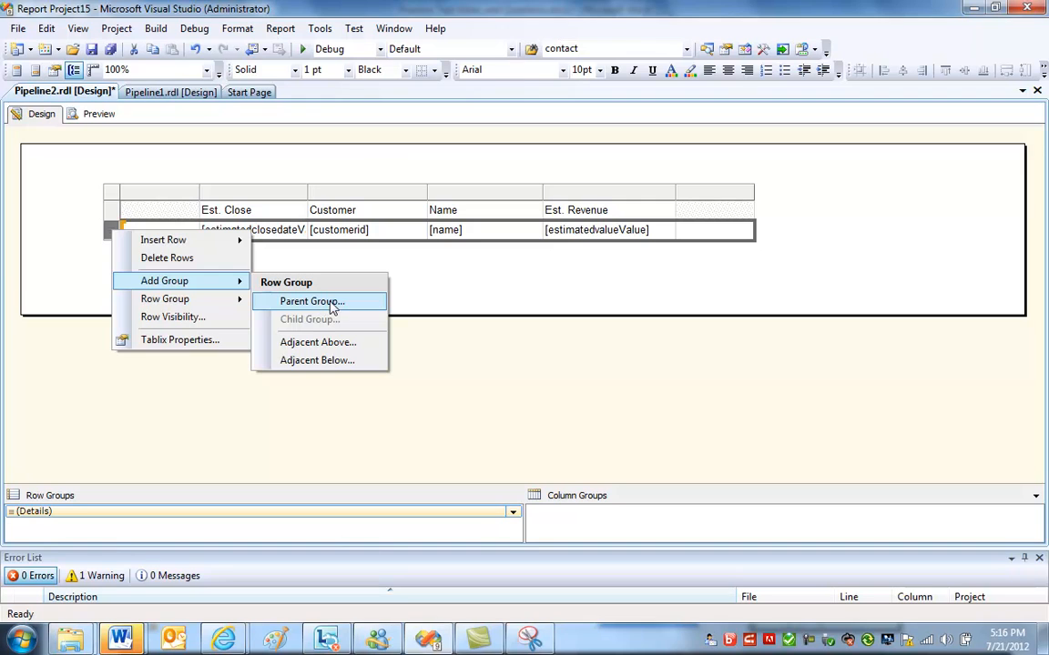
click(312, 301)
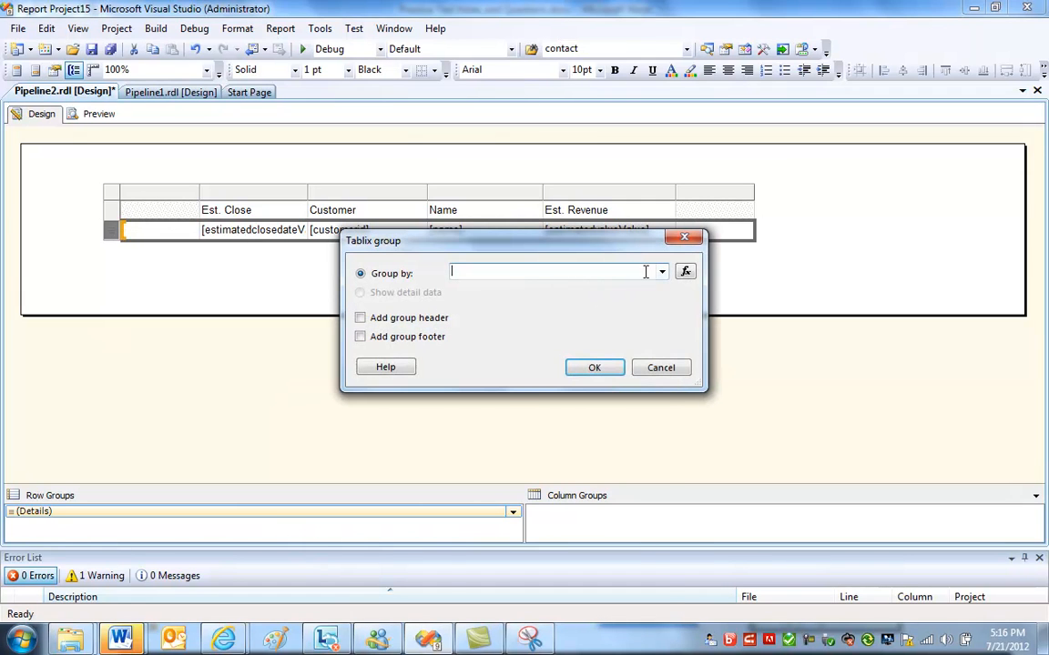
click(659, 273)
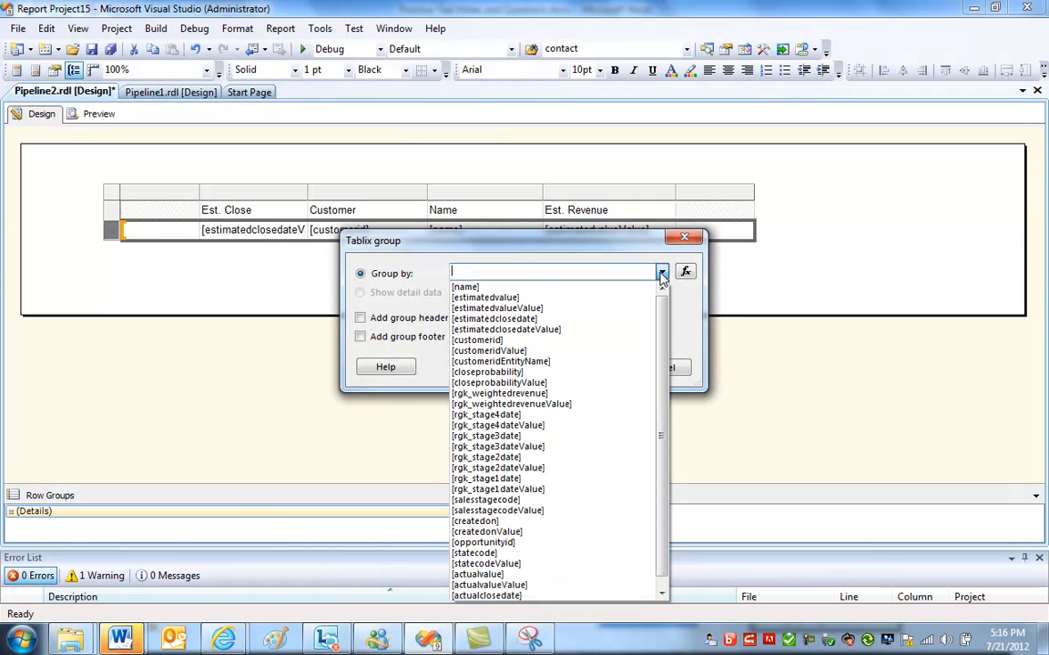
scroll(down, 3)
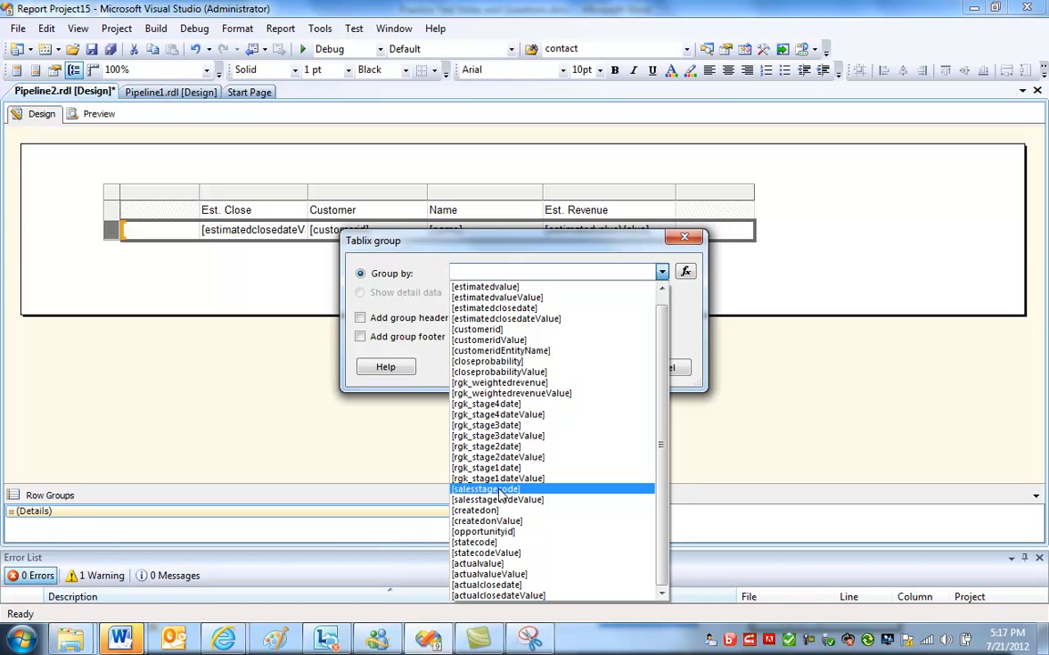
click(484, 488)
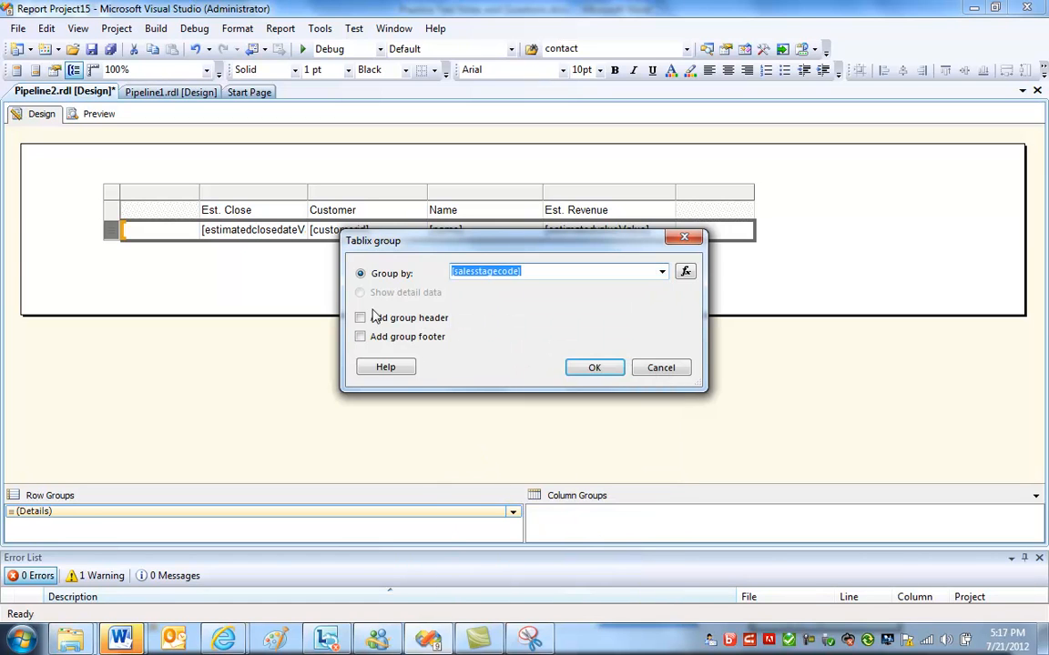
click(361, 335)
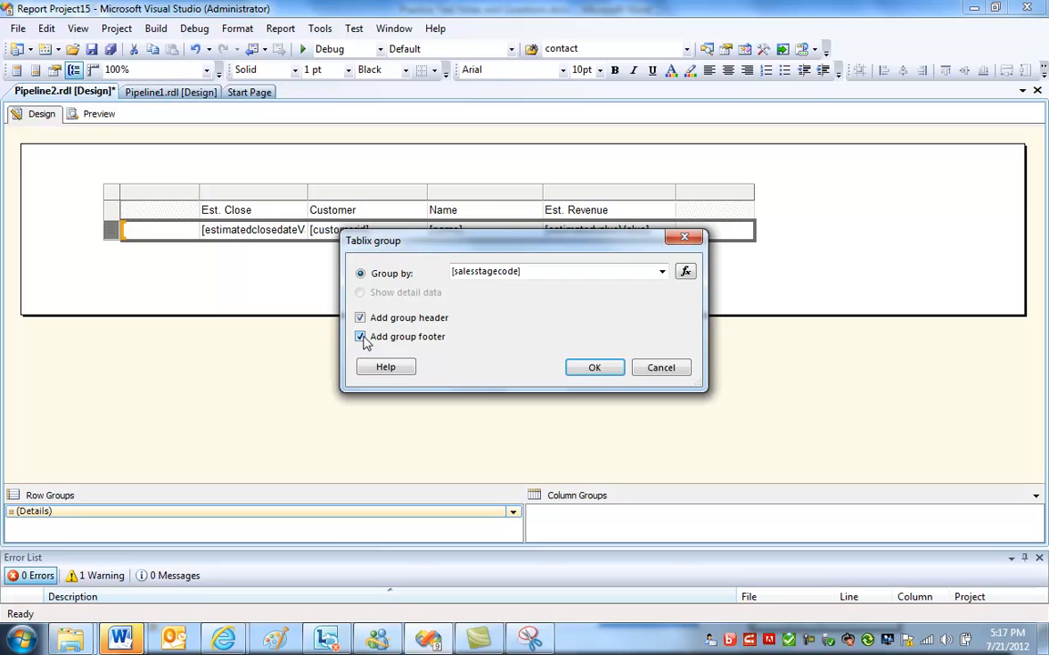
click(594, 368)
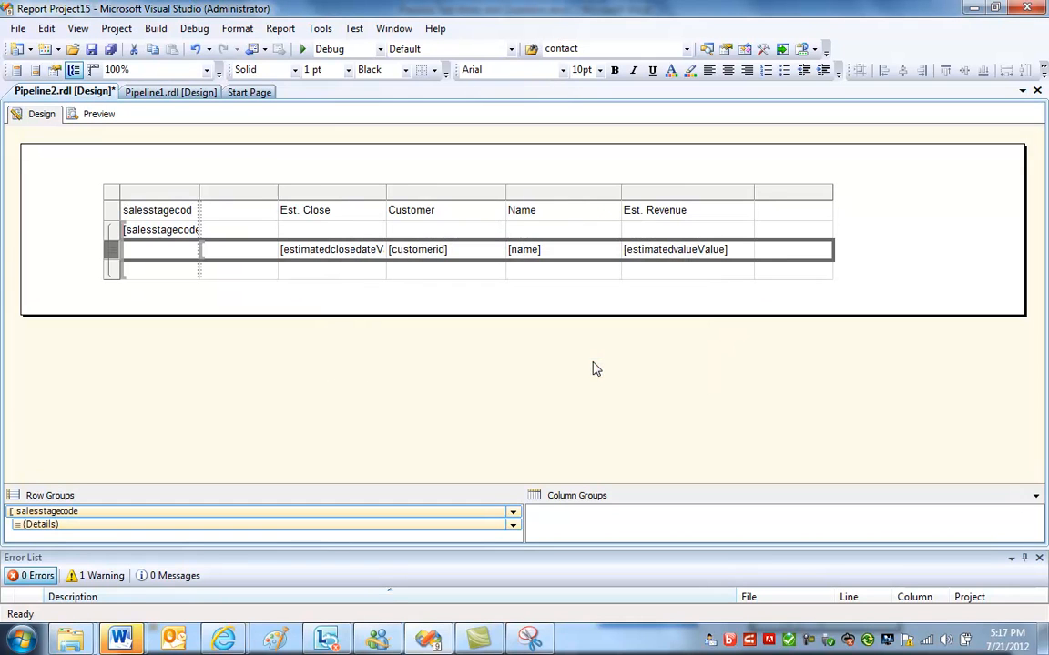
click(98, 113)
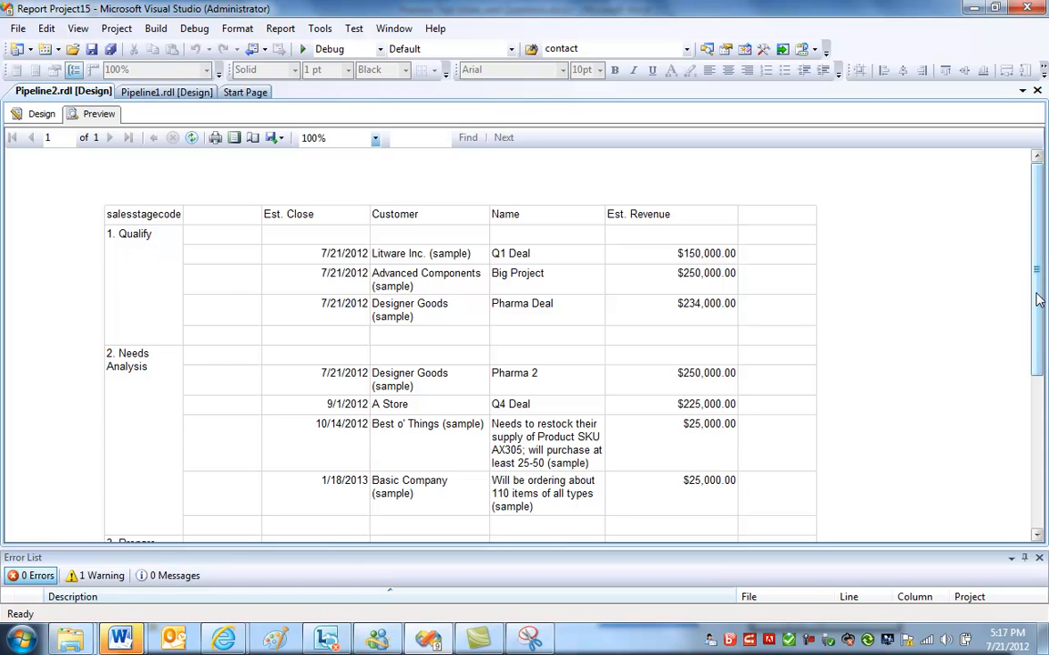
Scroll through all four grouped sales stages in preview and return to design layout.
scroll(down, 3)
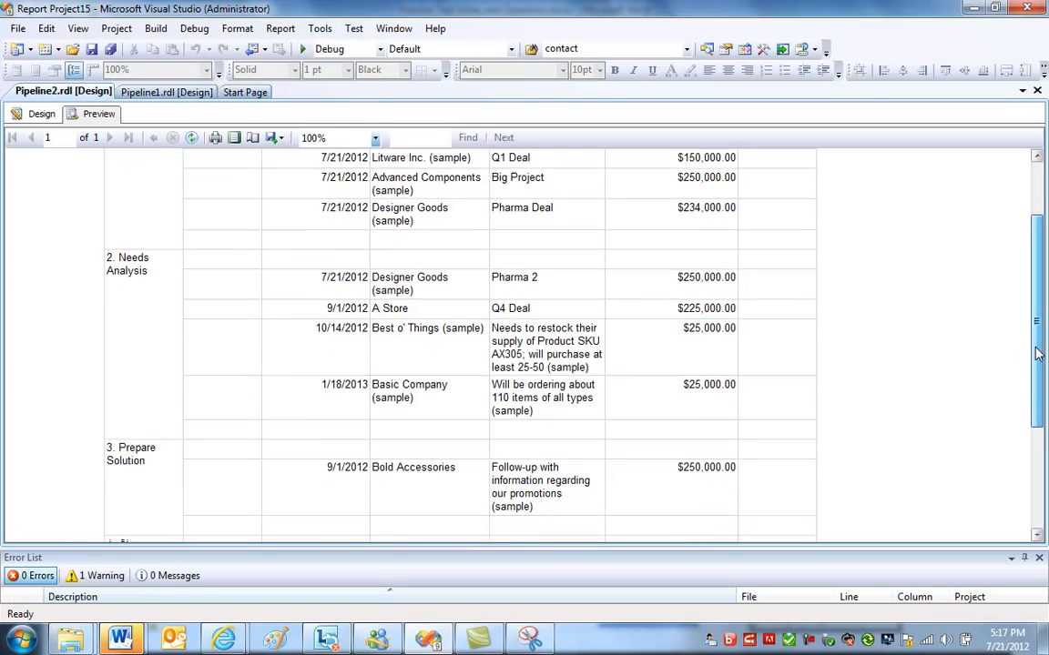
scroll(down, 3)
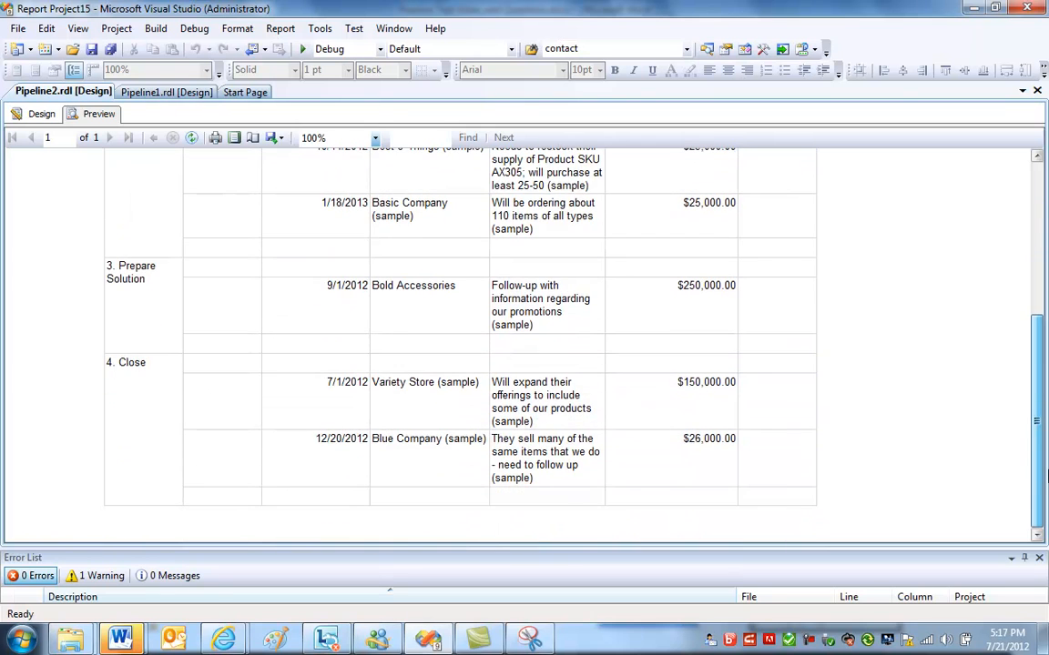
scroll(up, 3)
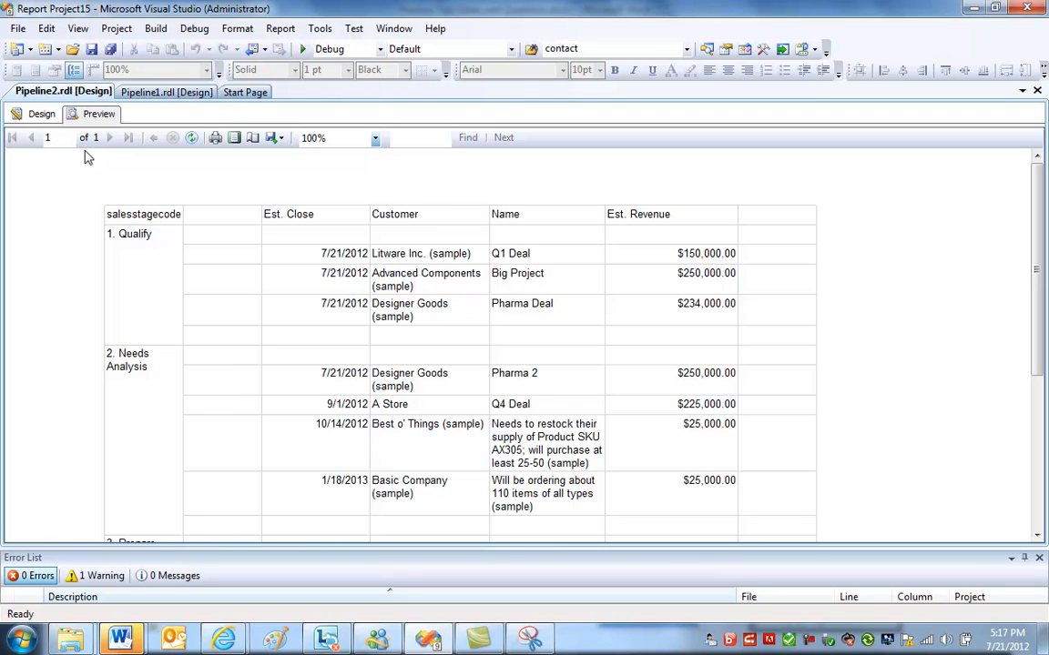
click(40, 113)
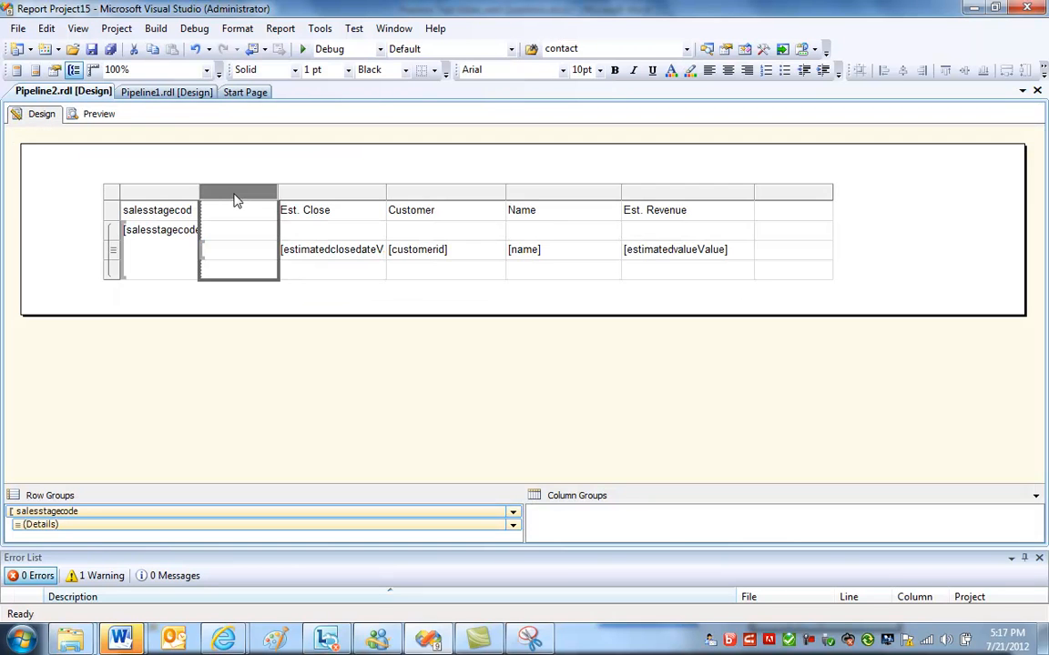
Delete the empty column and add a currency-formatted estimatedvalueValue sum per stage, then preview.
right_click(237, 198)
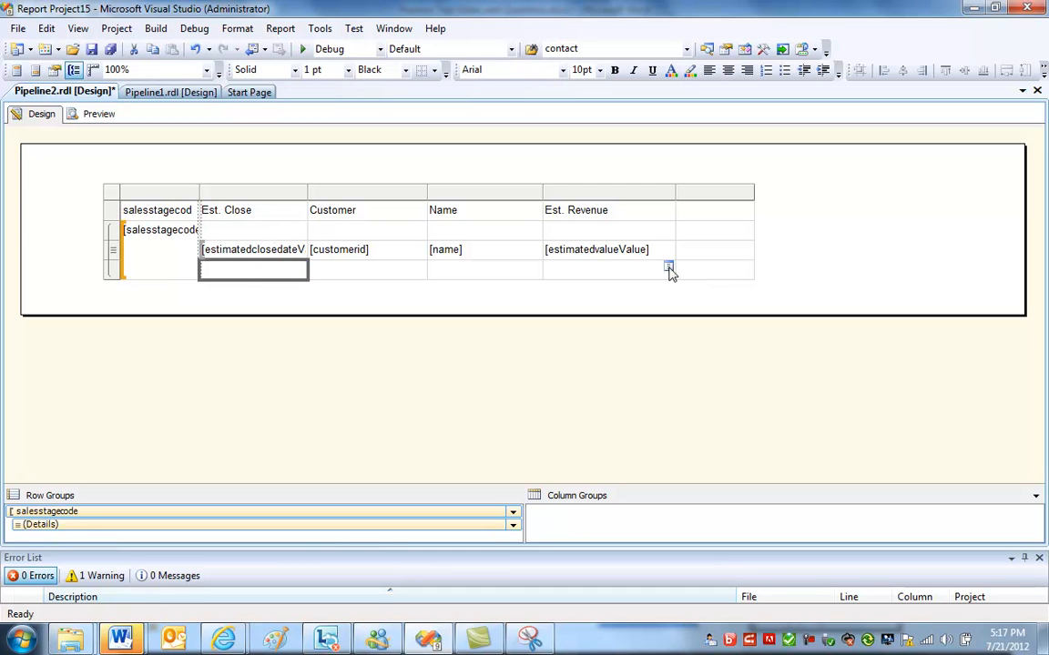
click(669, 270)
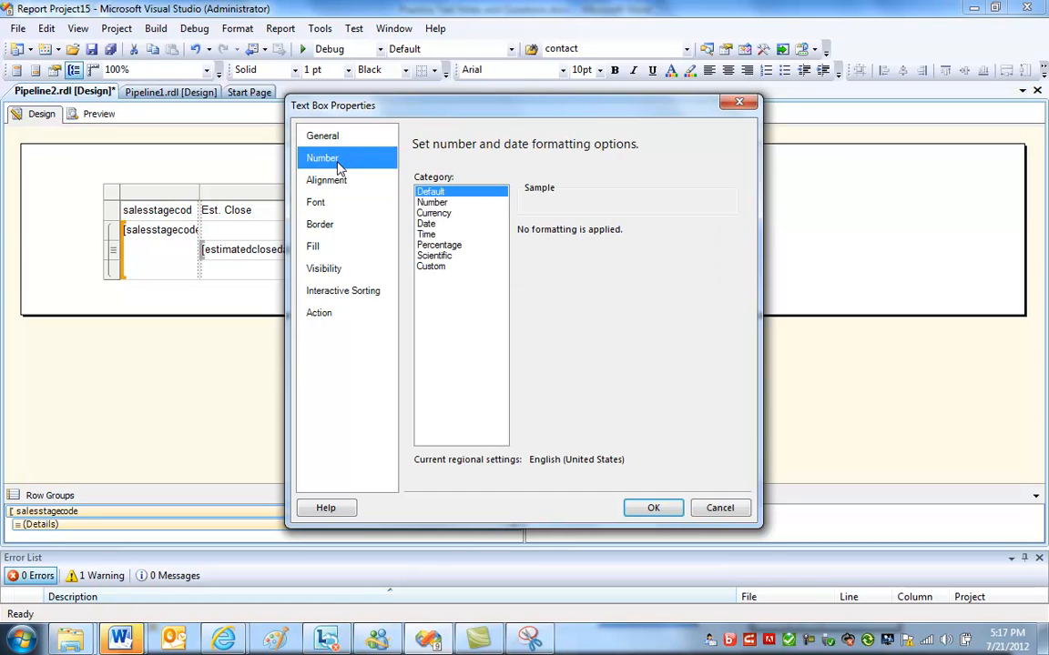
click(433, 212)
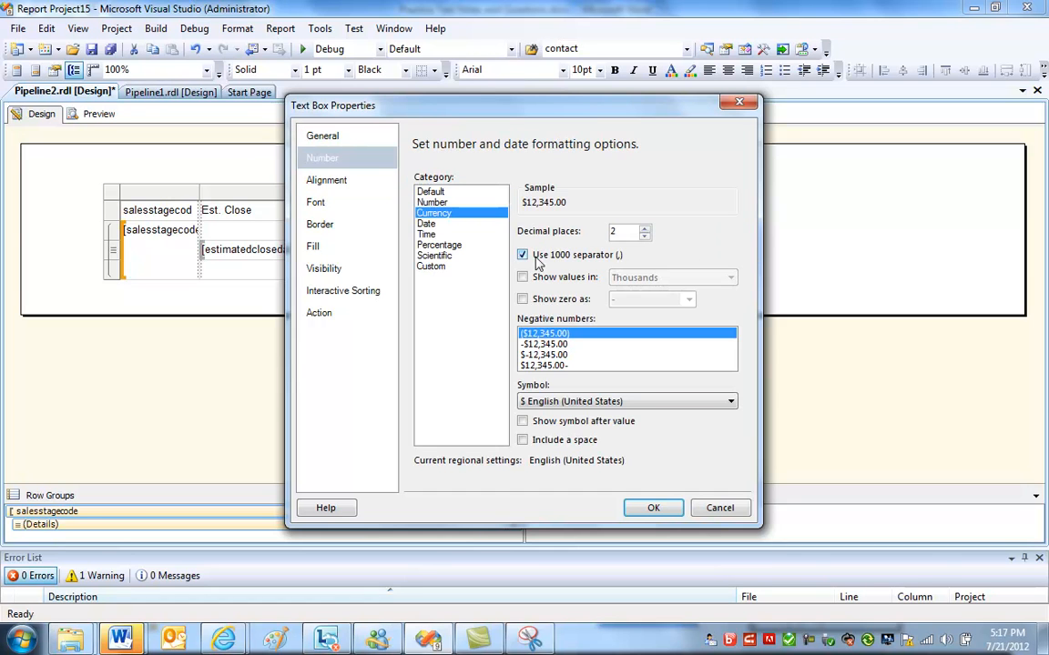
click(652, 506)
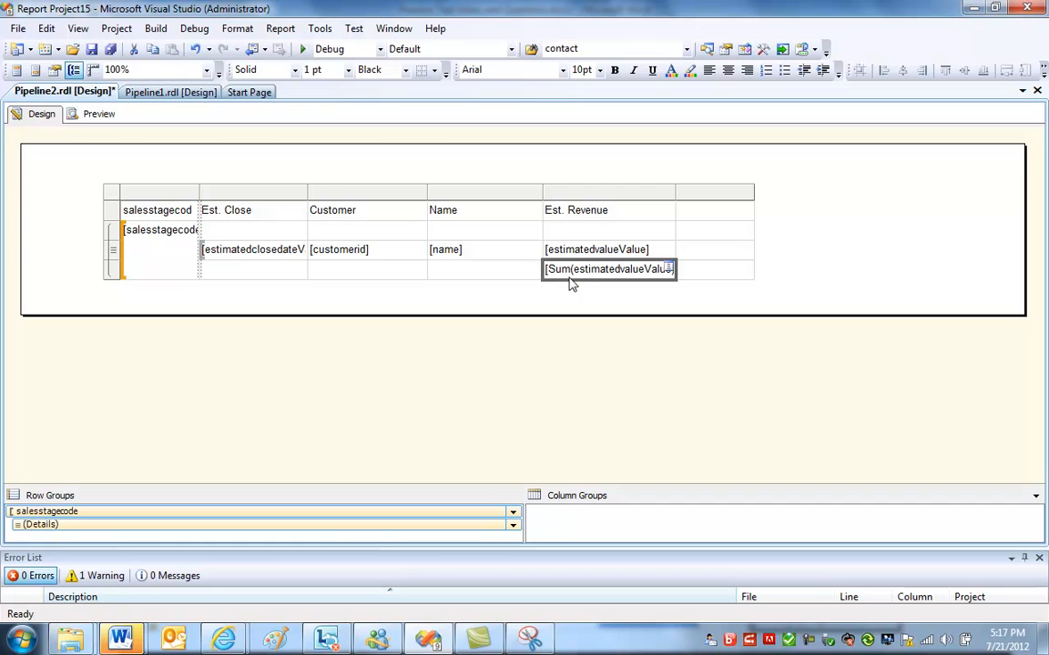
click(98, 112)
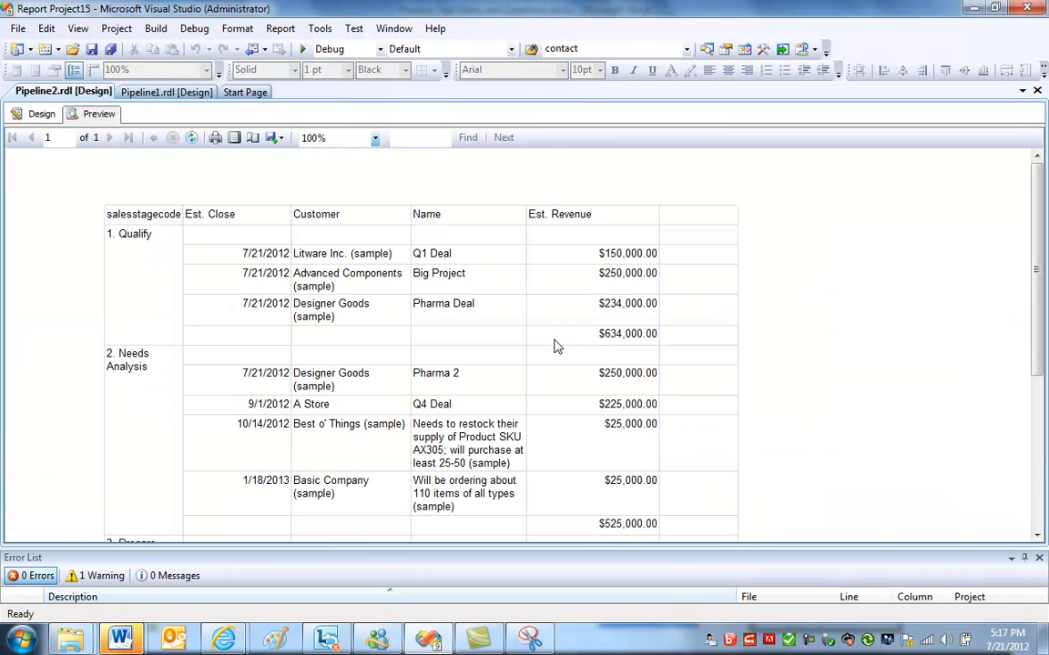
mouse_move(651, 343)
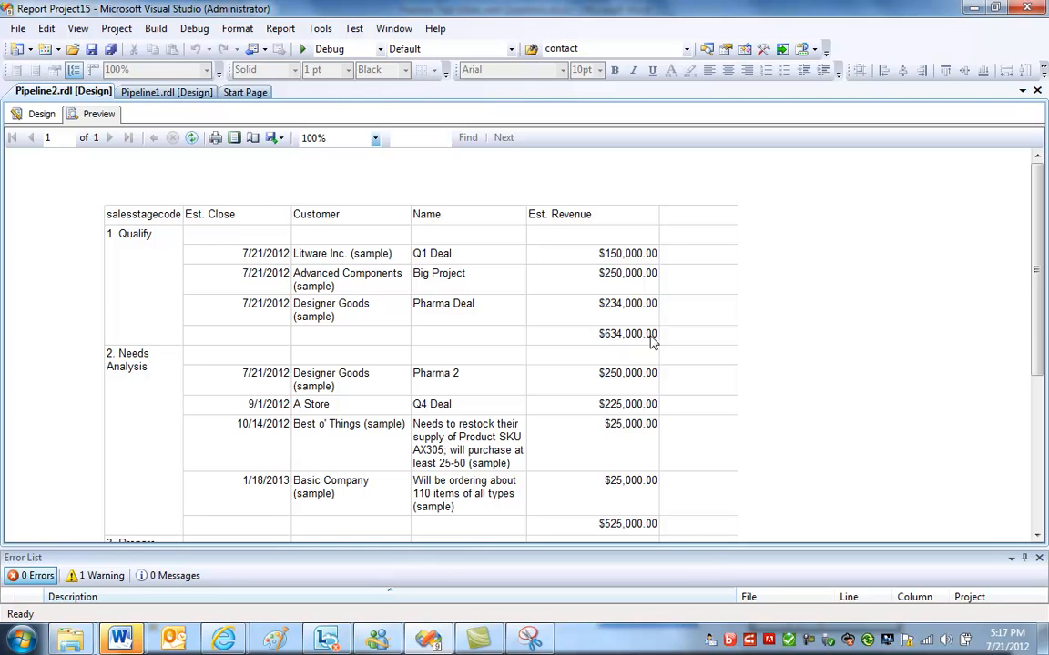
mouse_move(42, 113)
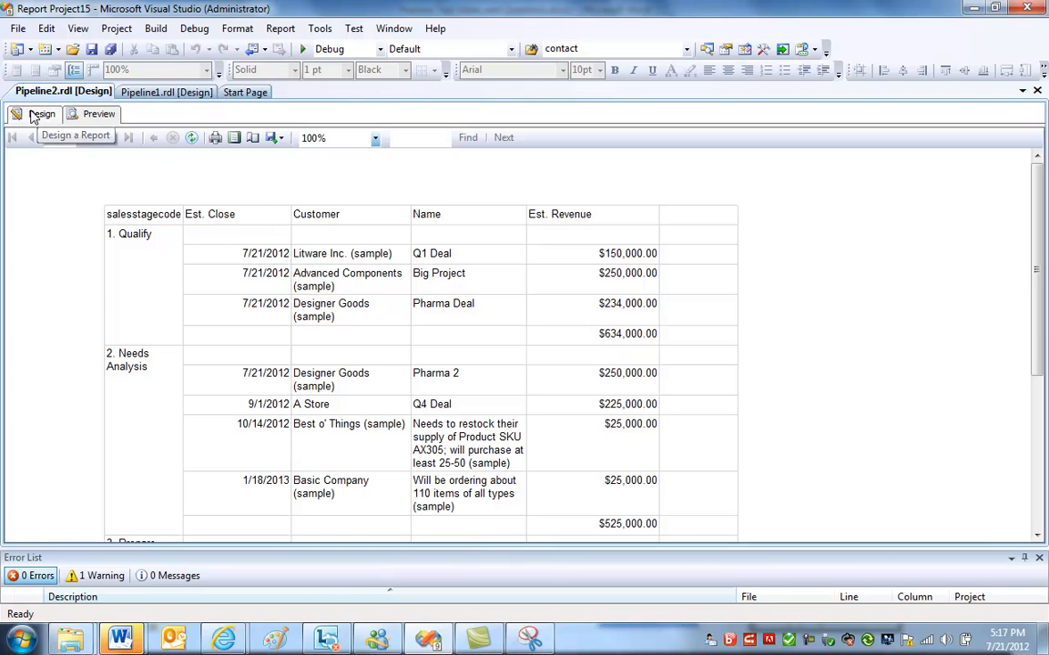
Return from the subtotal preview to the design layout.
click(42, 113)
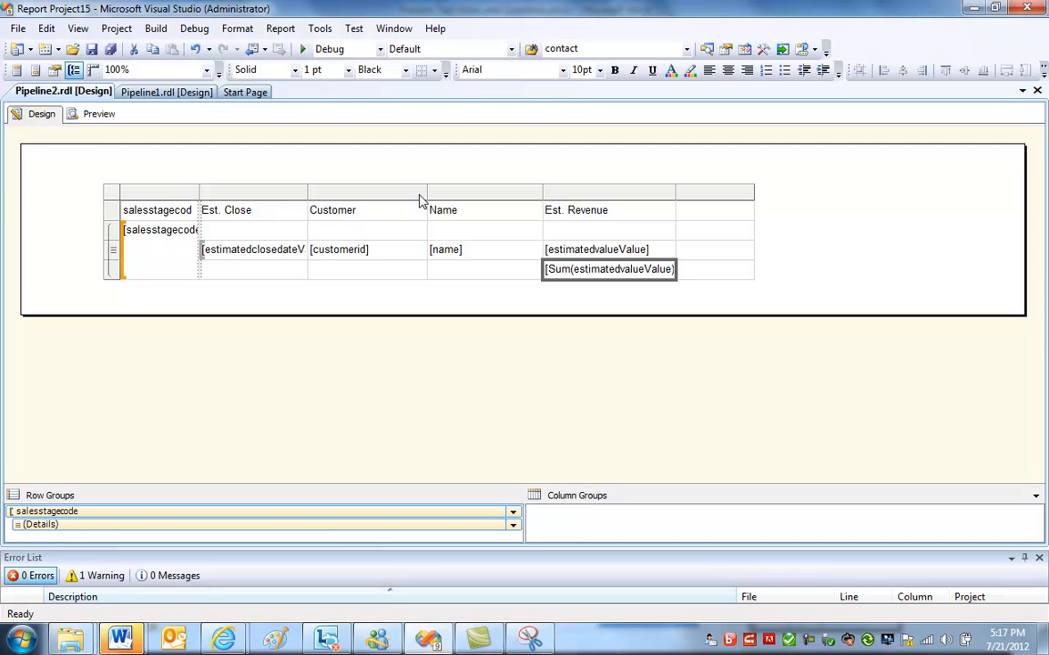
mouse_move(531, 270)
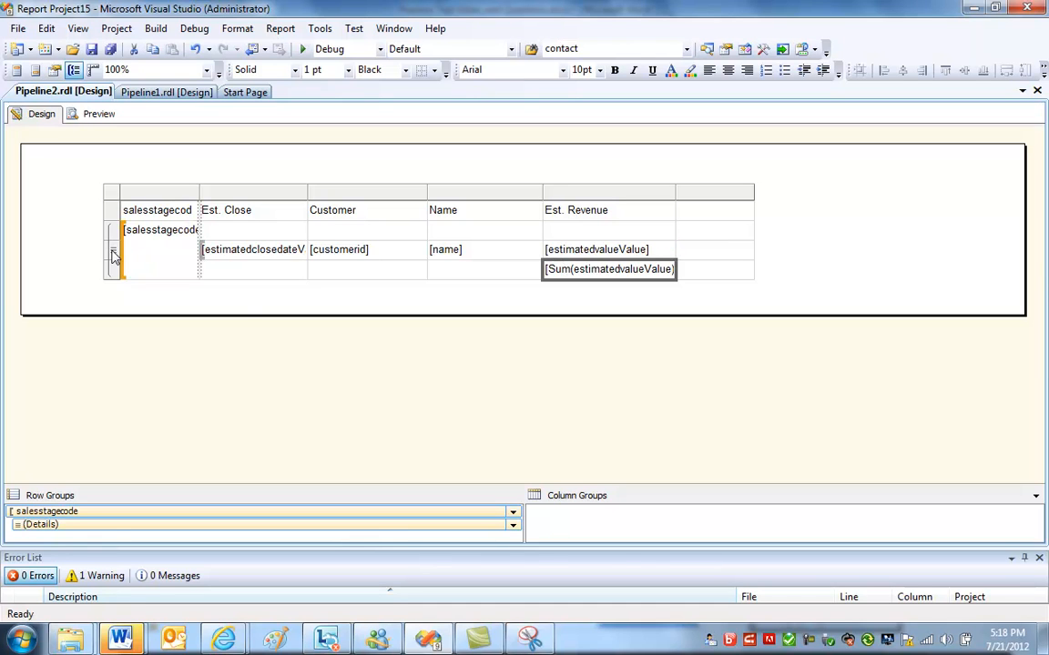
Set detail rows hidden initially, toggled by the salesstagecode cell, then preview.
right_click(113, 255)
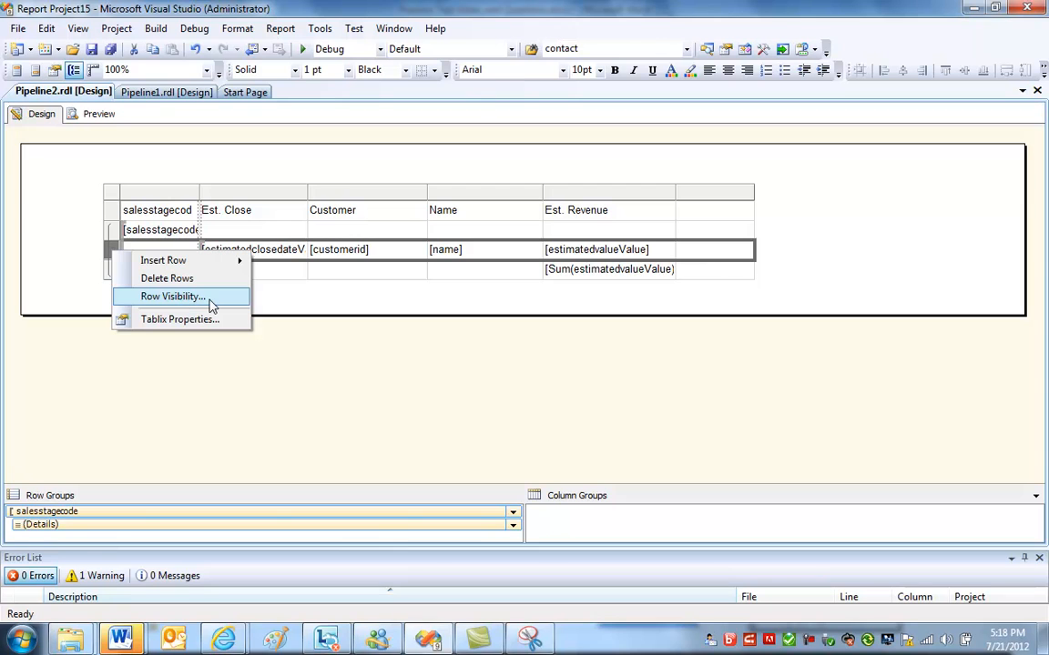
click(171, 295)
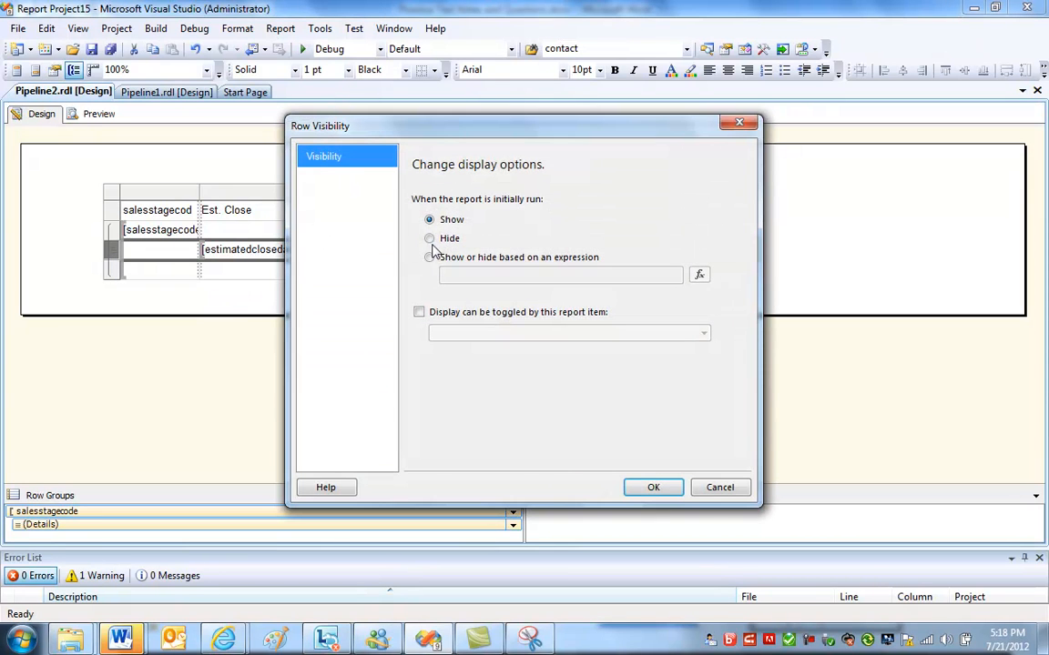
click(430, 237)
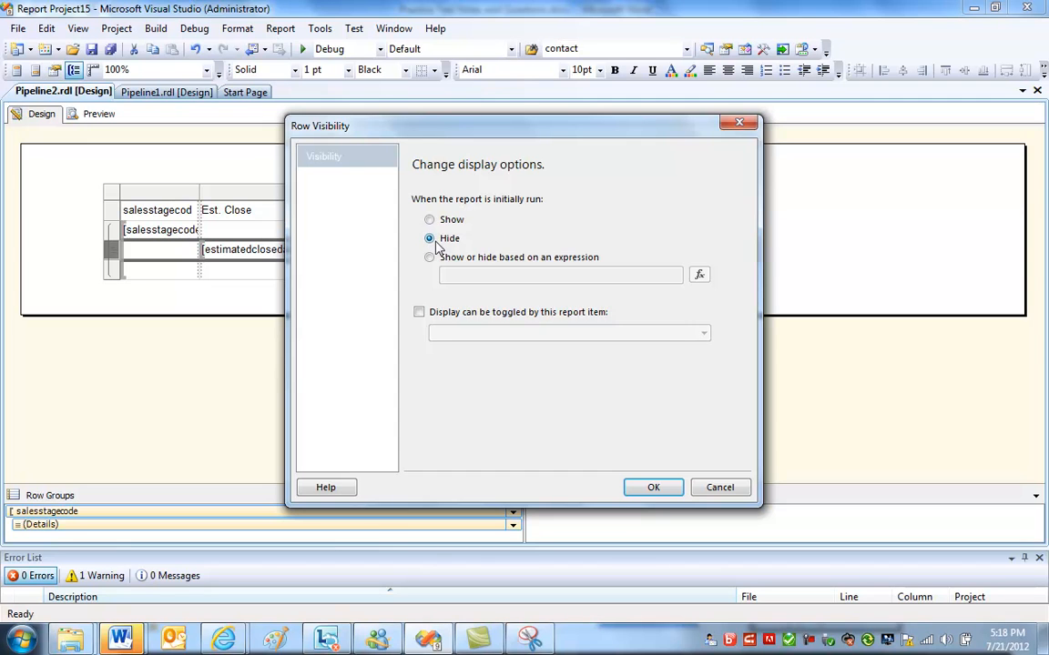
click(419, 313)
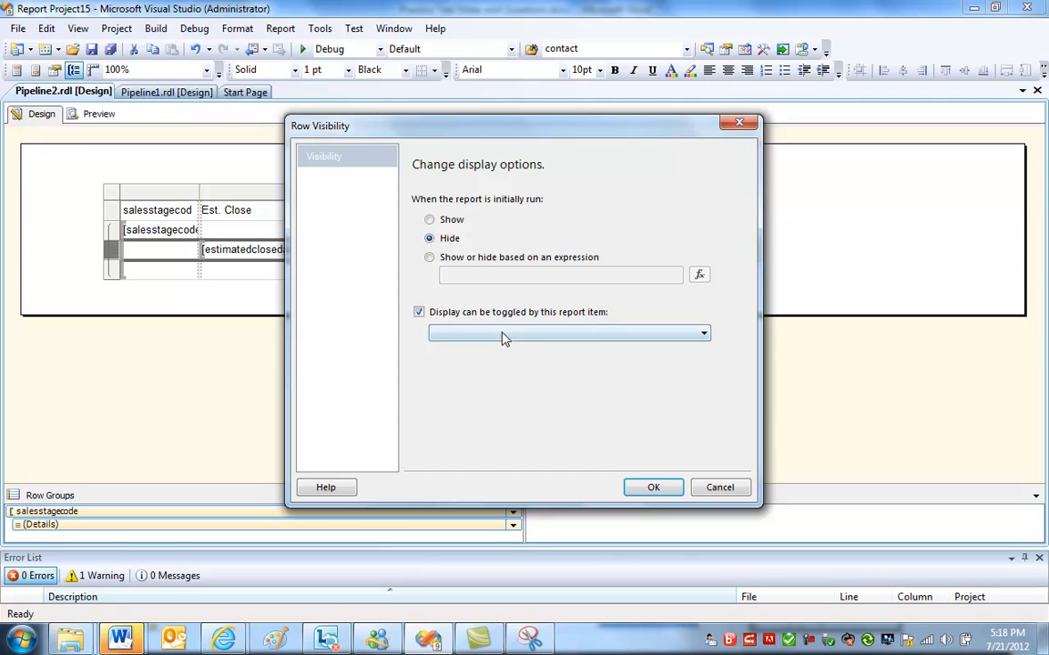
click(703, 333)
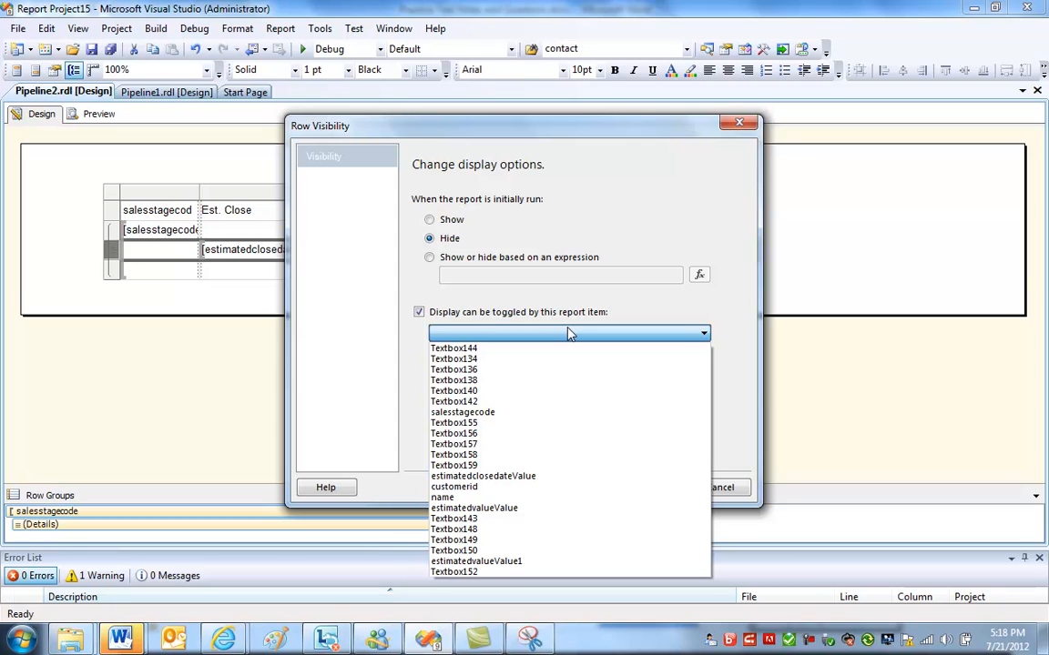
click(463, 411)
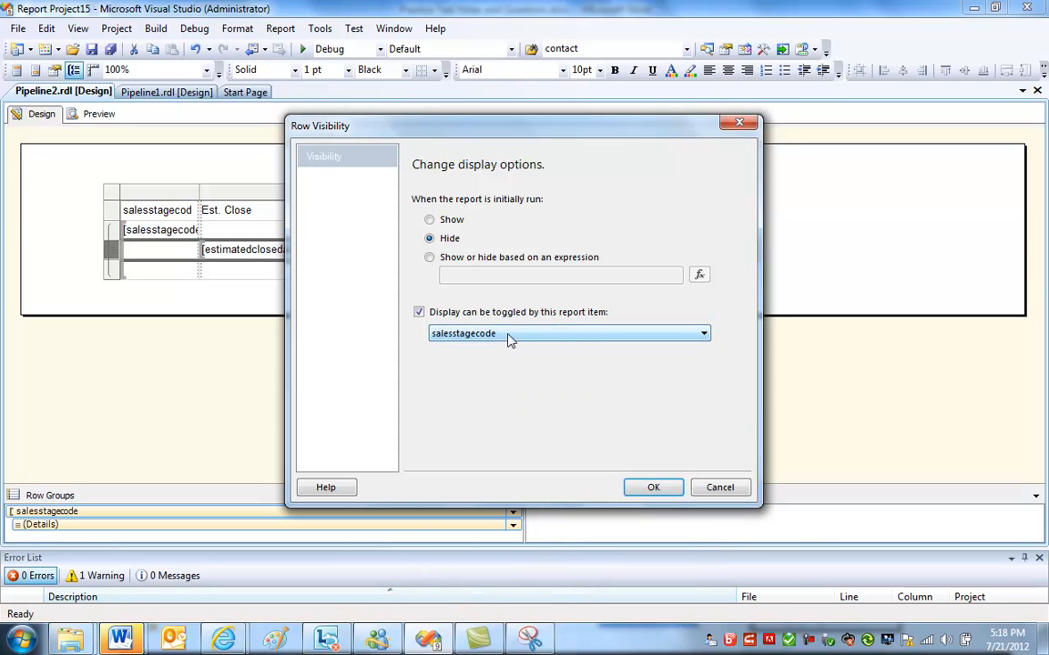
click(651, 488)
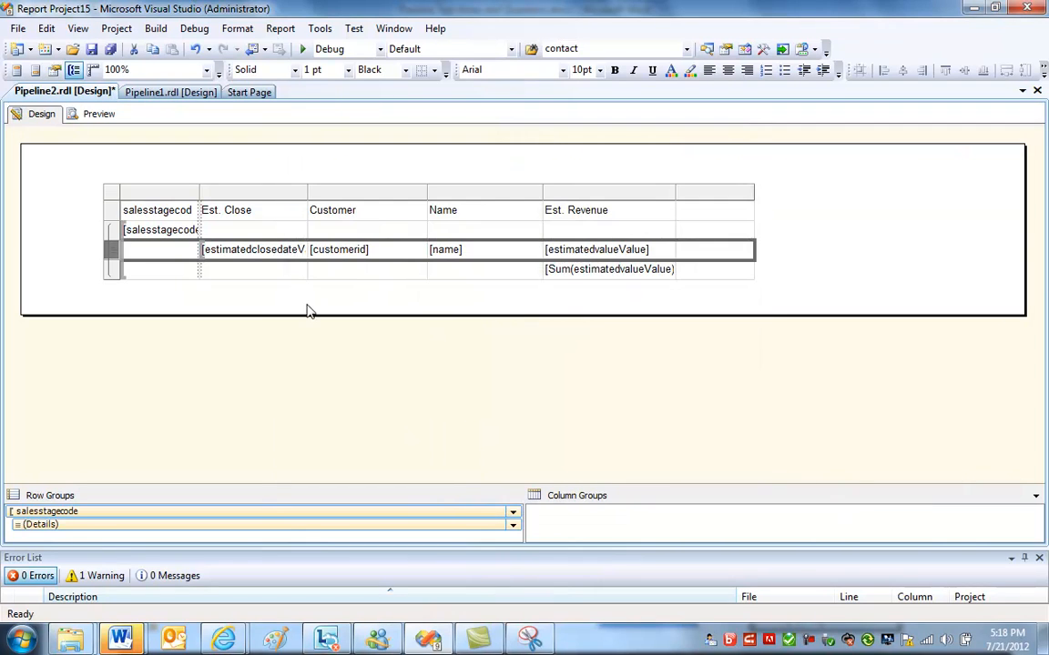
click(98, 113)
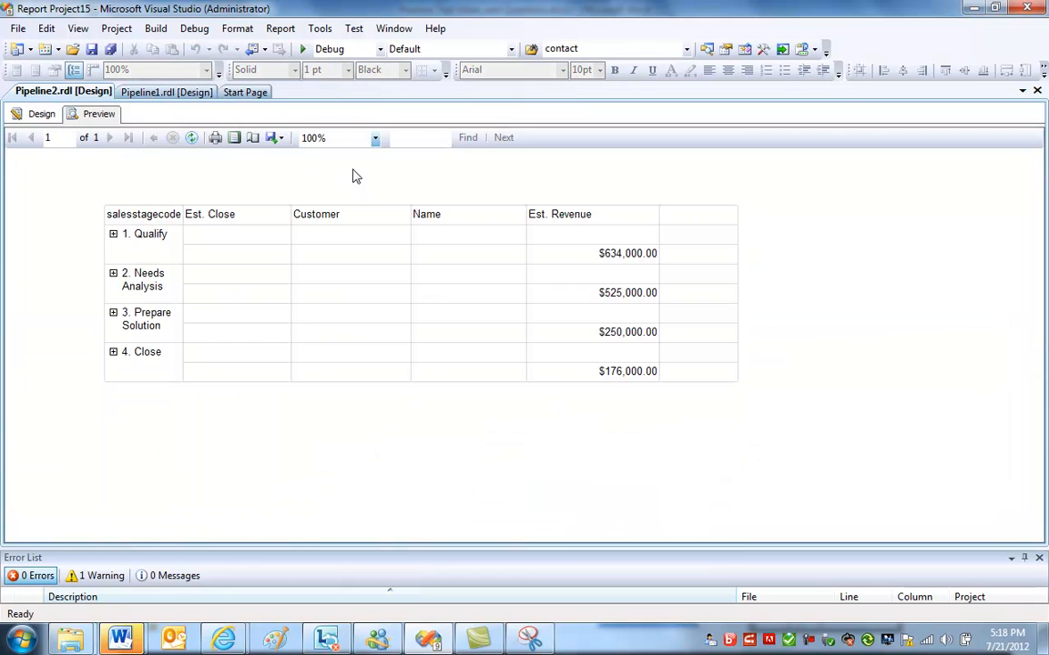
Expand and collapse the Needs Analysis and Qualify stages, then return to design layout.
click(113, 273)
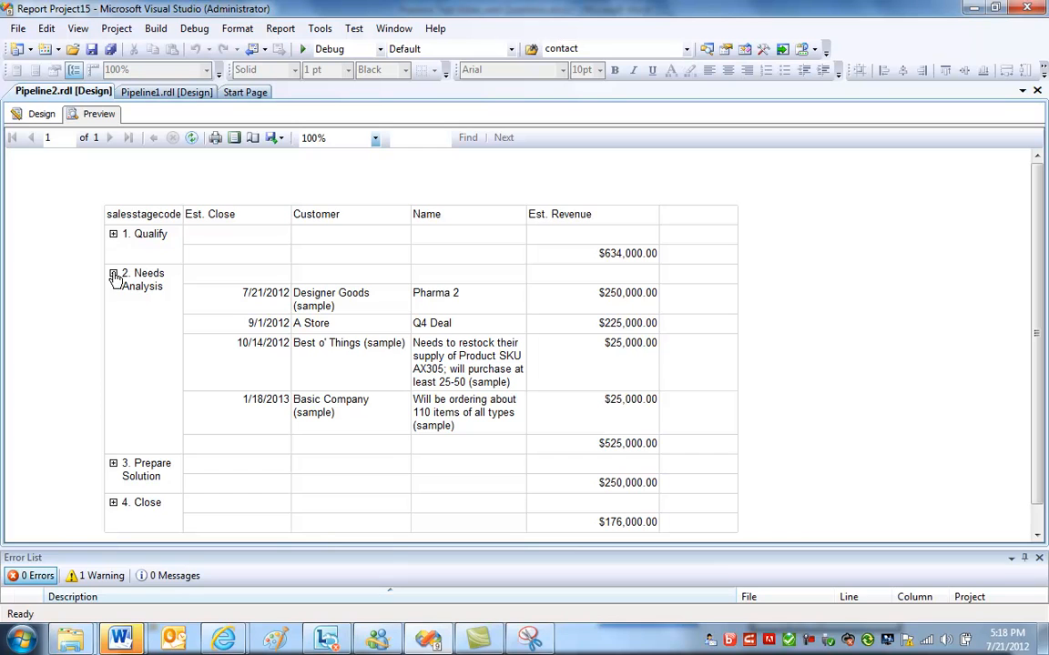
click(113, 233)
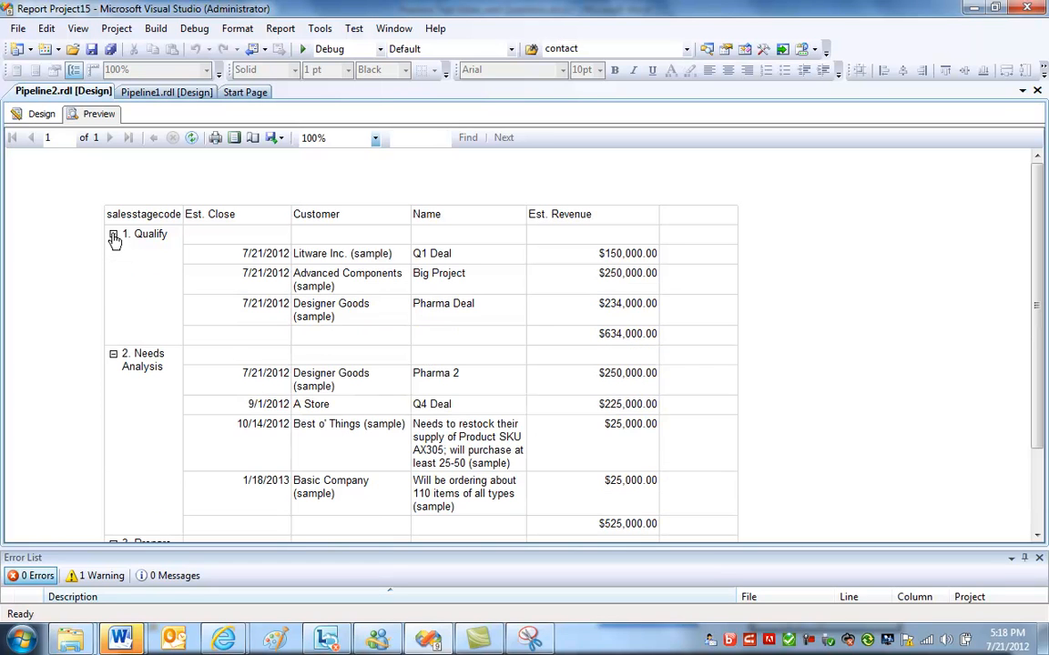
click(113, 233)
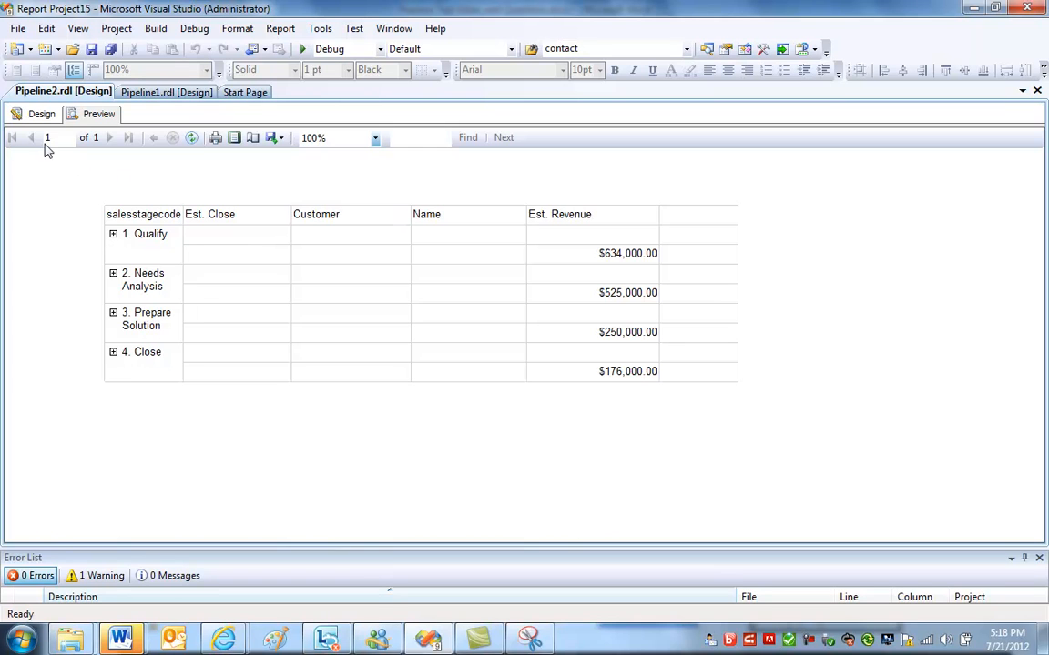
click(40, 113)
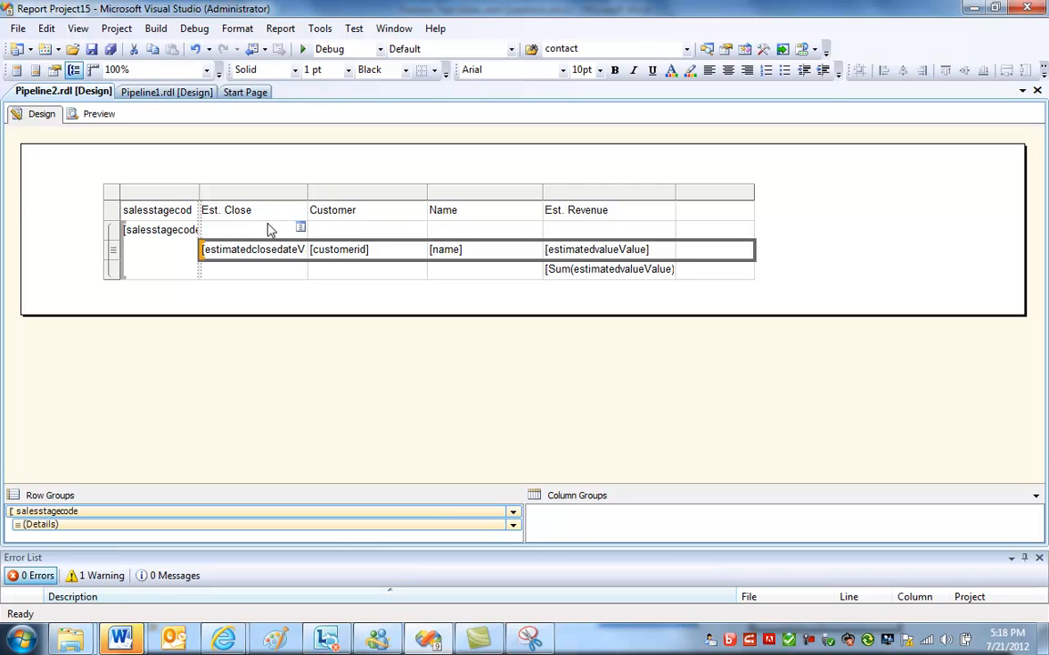
Move the Est. Close and Customer headings into the sales stage group row.
click(365, 229)
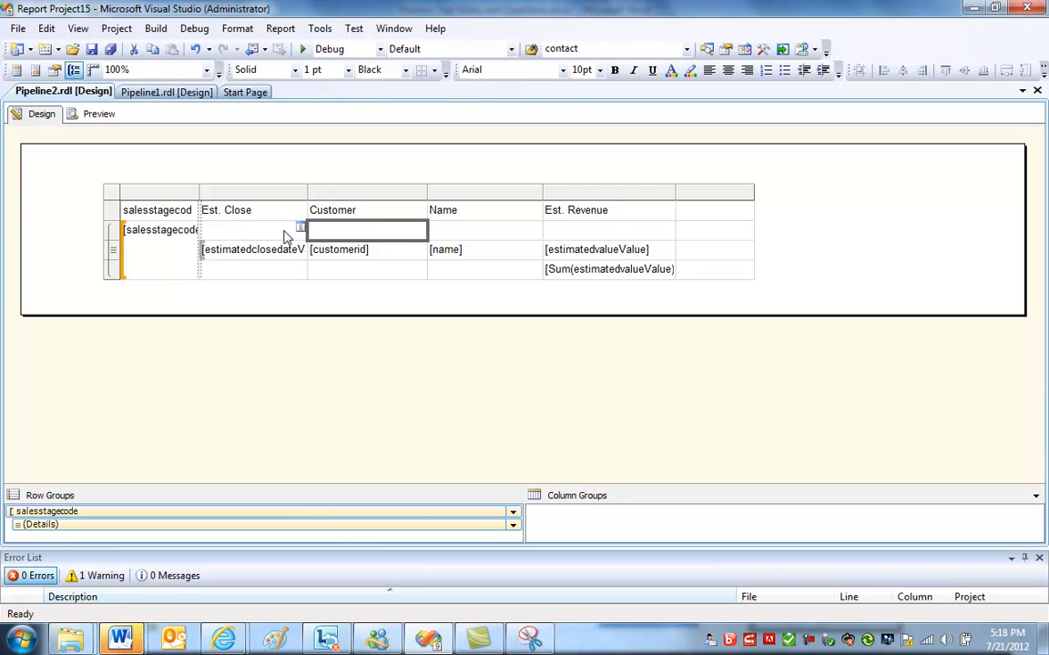
click(253, 229)
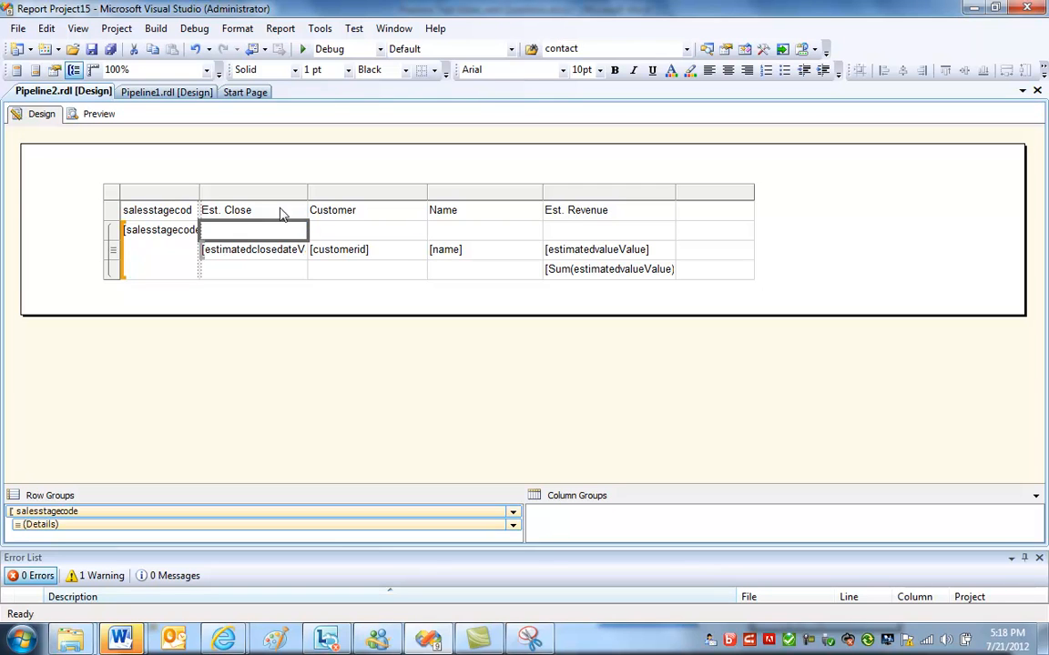
click(253, 211)
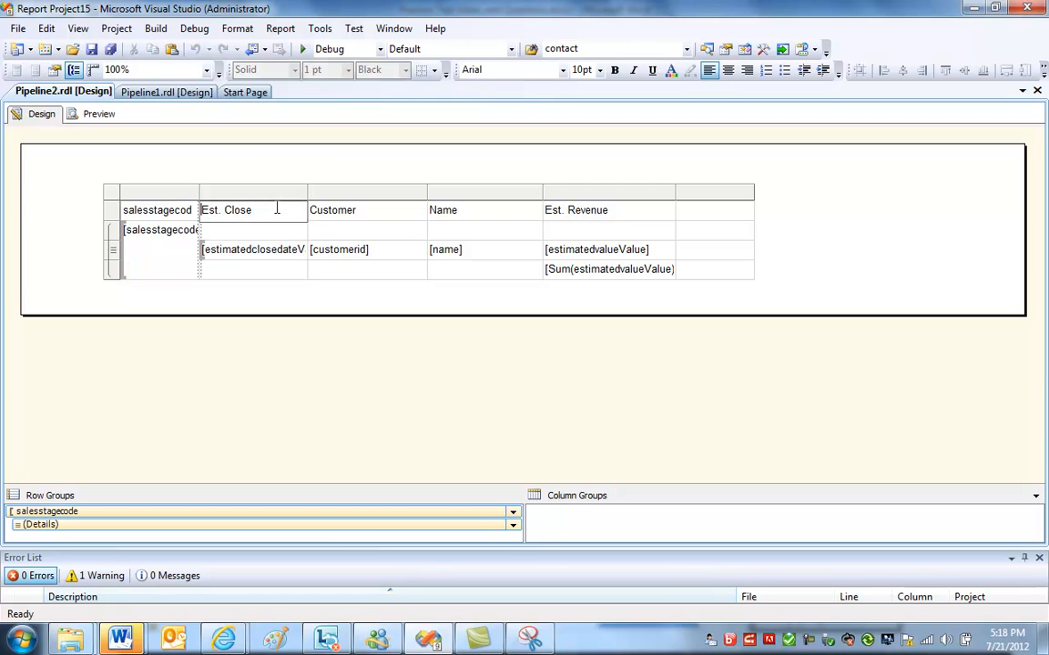
double_click(225, 210)
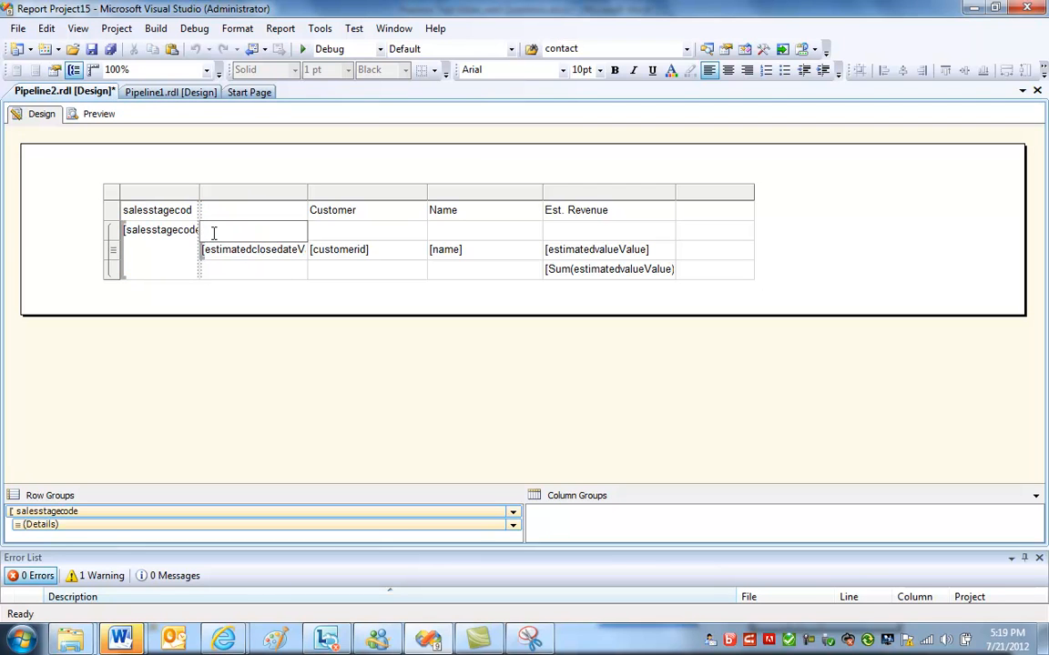
text(Est. Close)
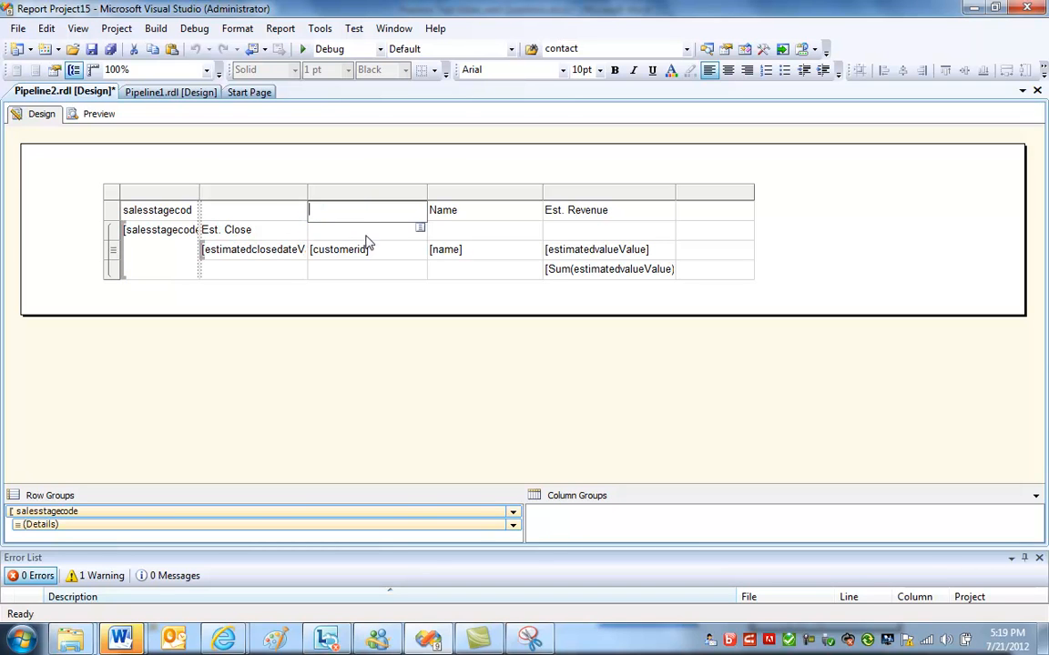
text(Customer)
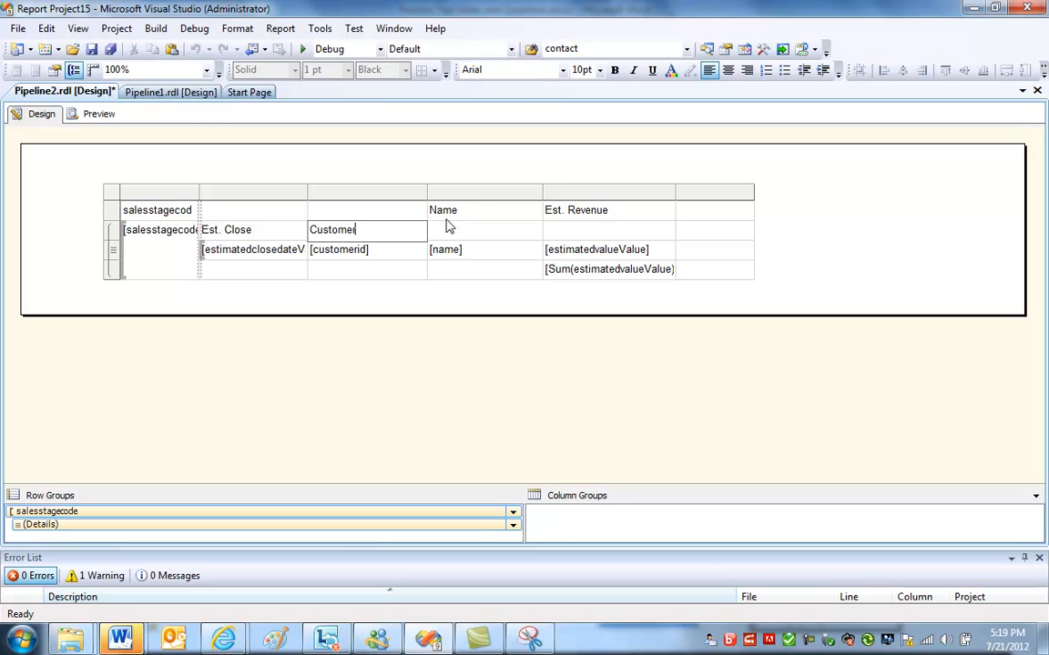
Move the Name heading into the group row cell, clearing the original header.
double_click(443, 209)
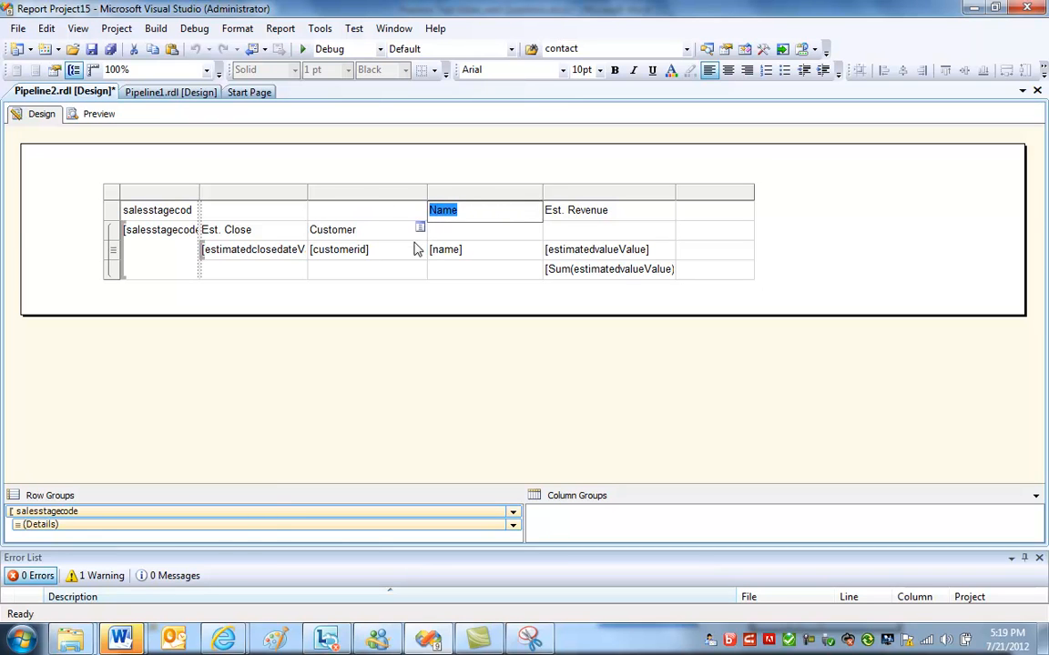
click(482, 230)
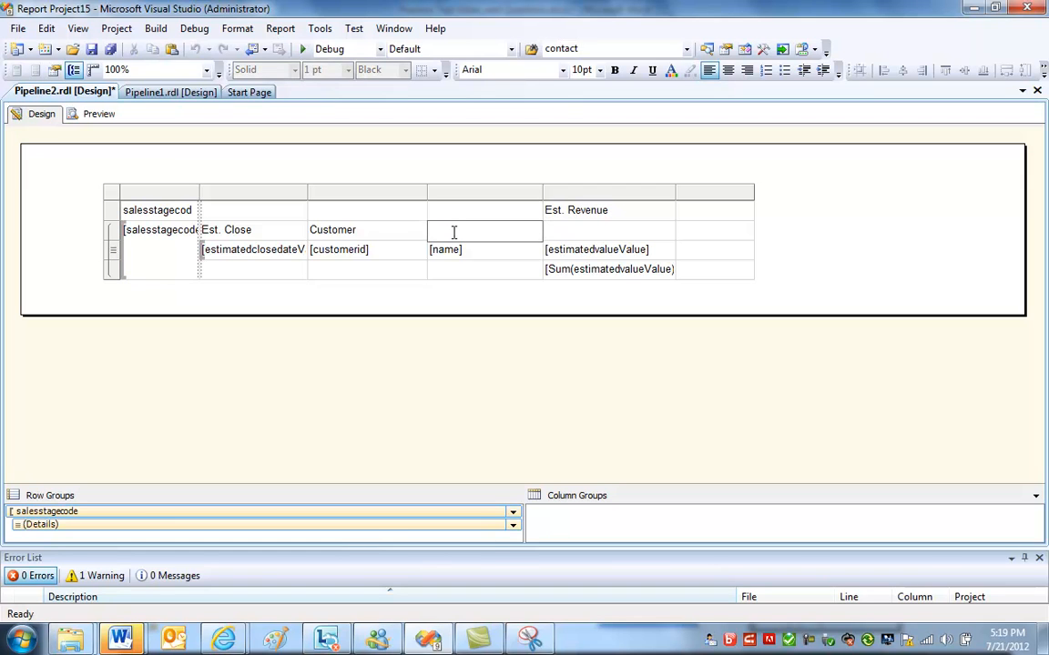
text(Name)
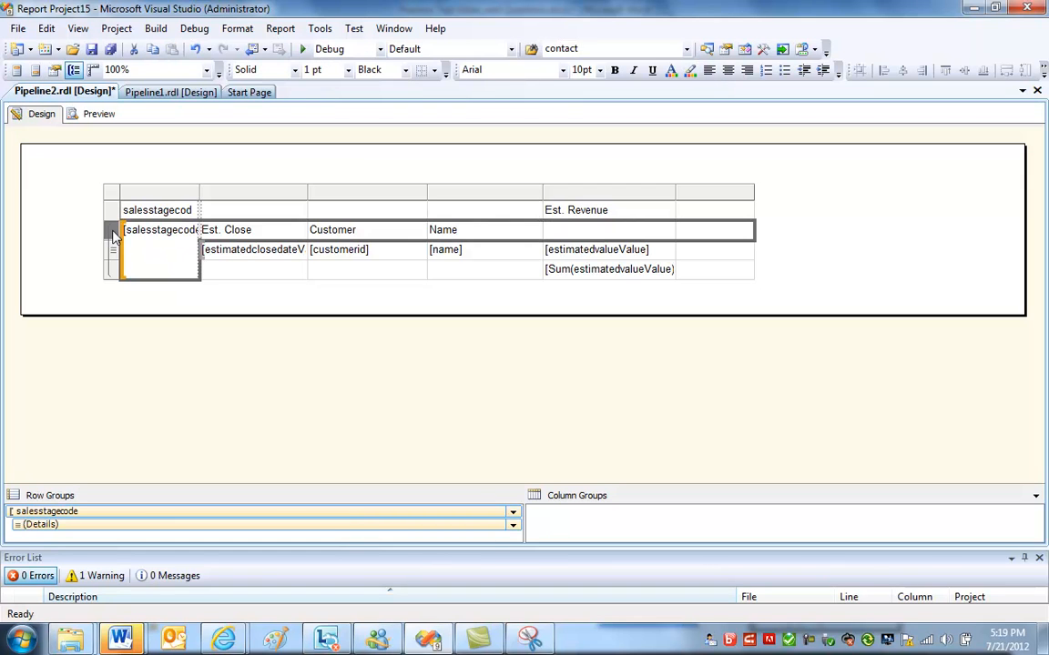
Set the detail rows to start hidden and toggle from the salesstagecode cell.
right_click(113, 230)
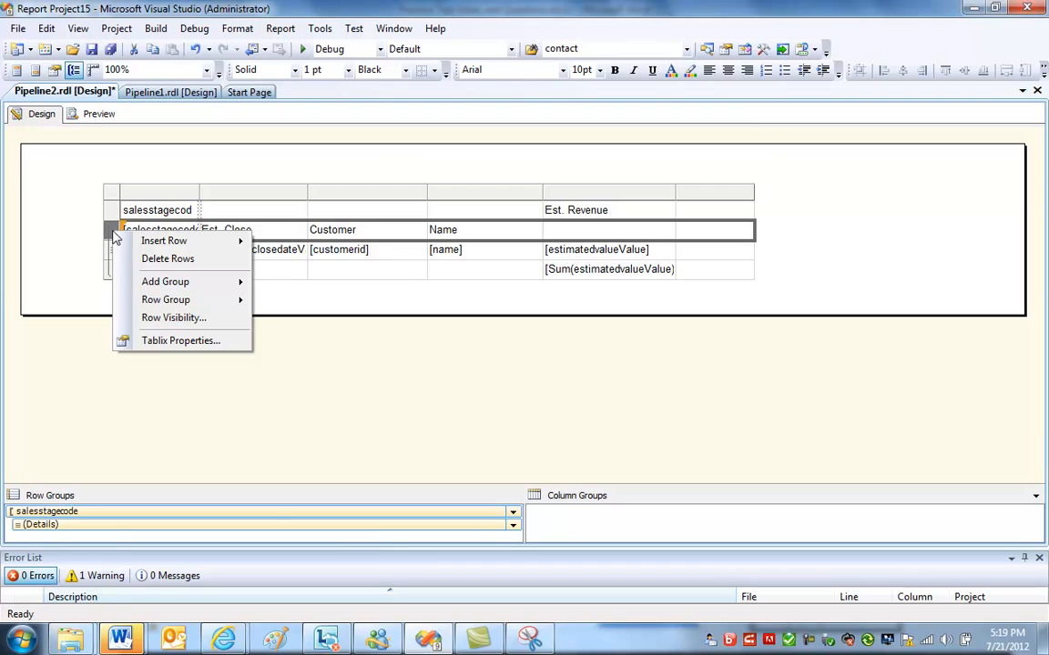
click(173, 316)
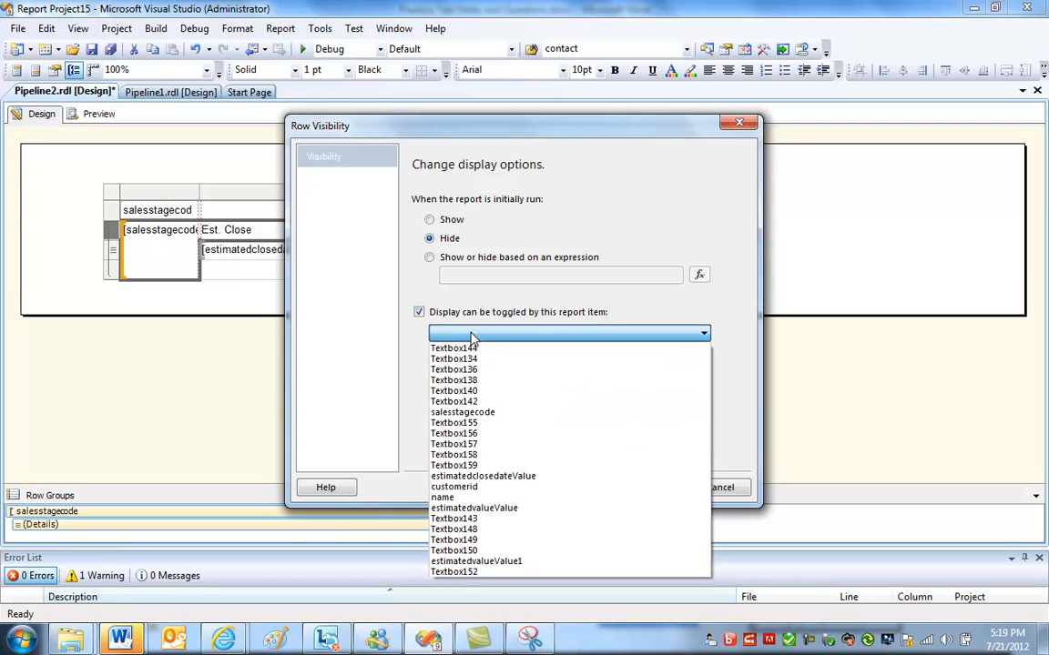
click(462, 412)
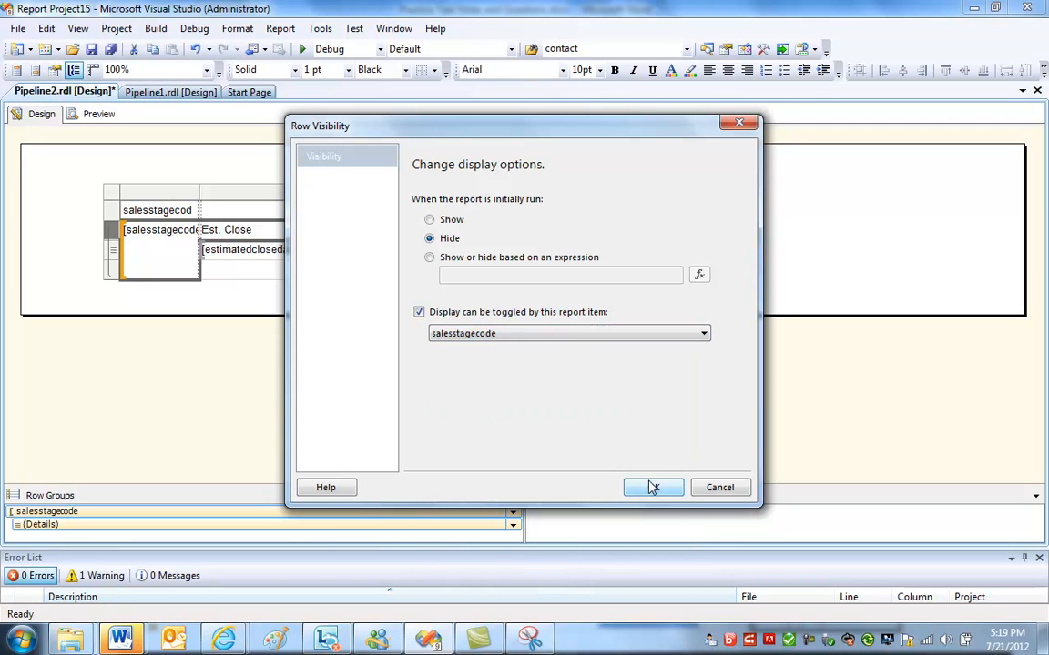
click(651, 488)
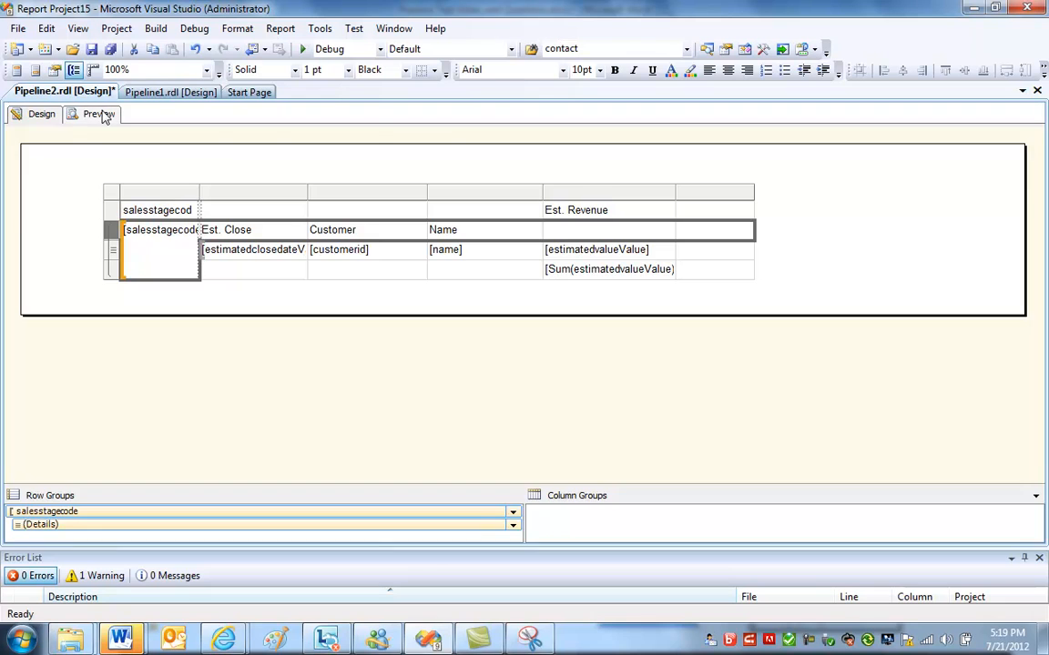
click(98, 113)
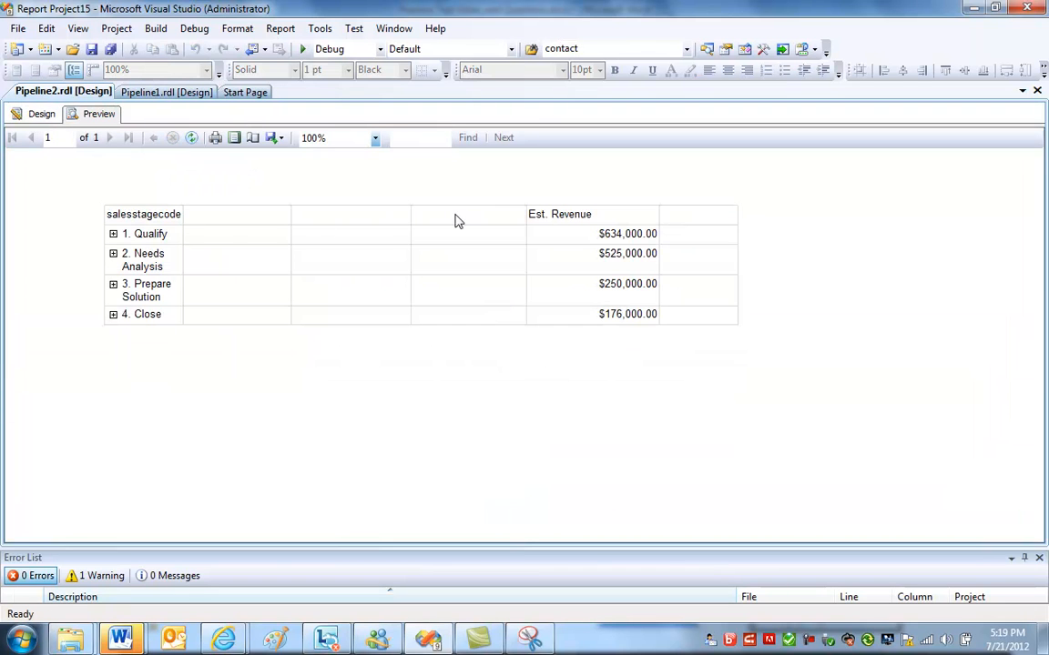
click(113, 233)
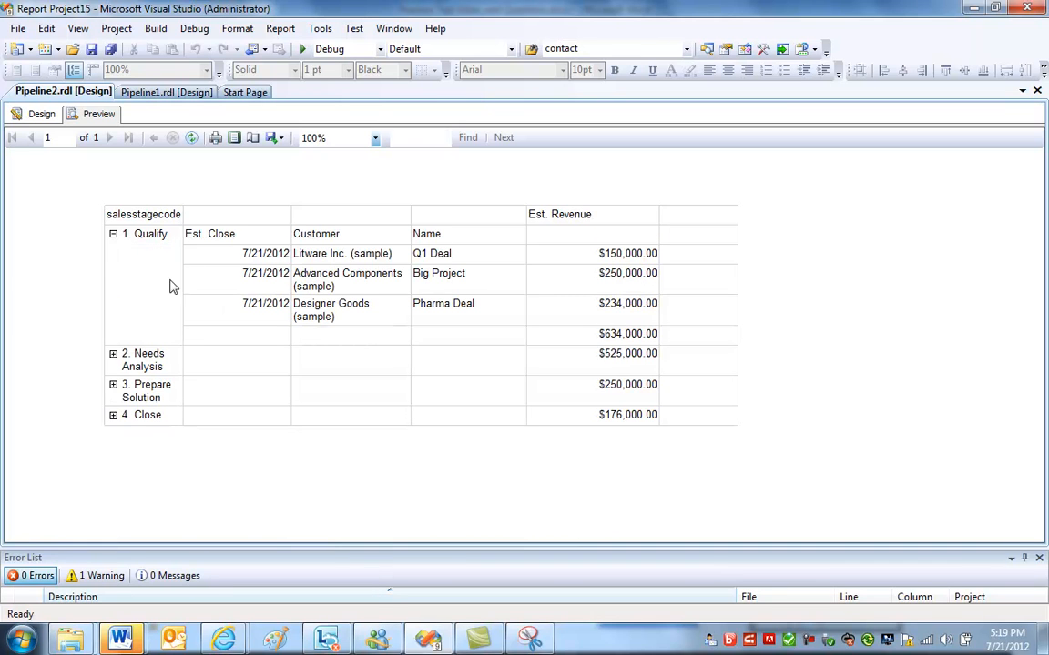
mouse_move(474, 318)
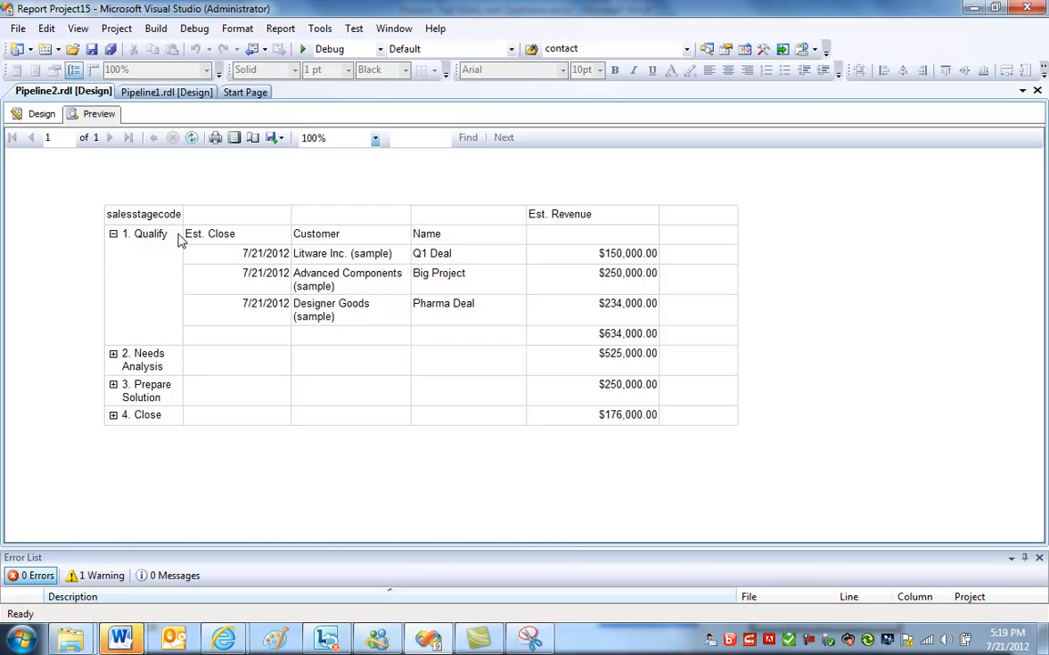
click(40, 113)
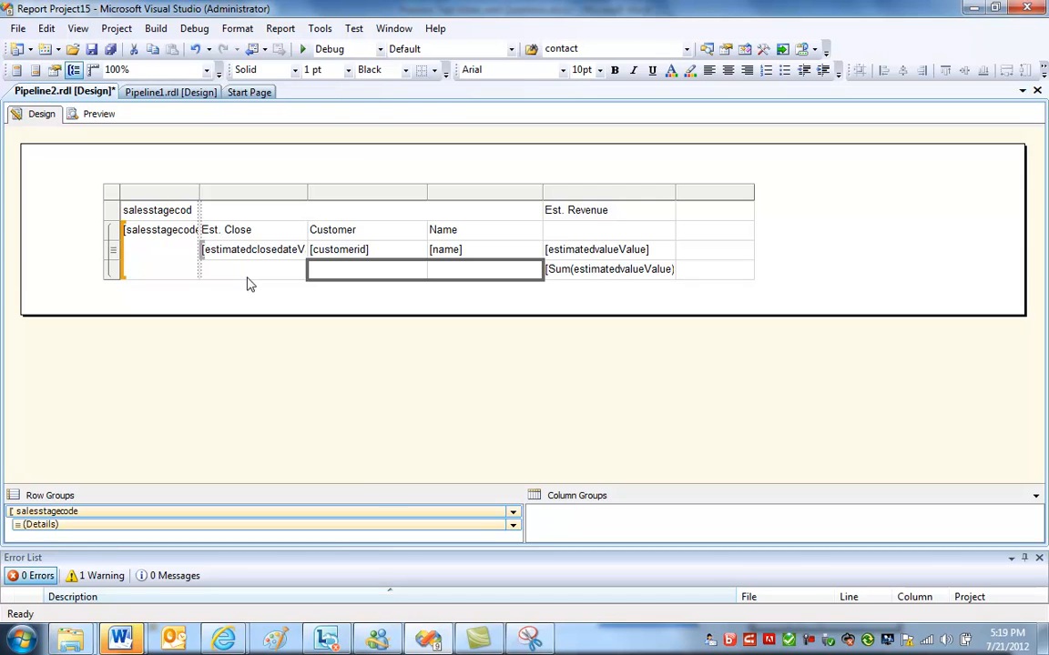
Delete the empty extra column to the right of Est. Revenue.
right_click(426, 269)
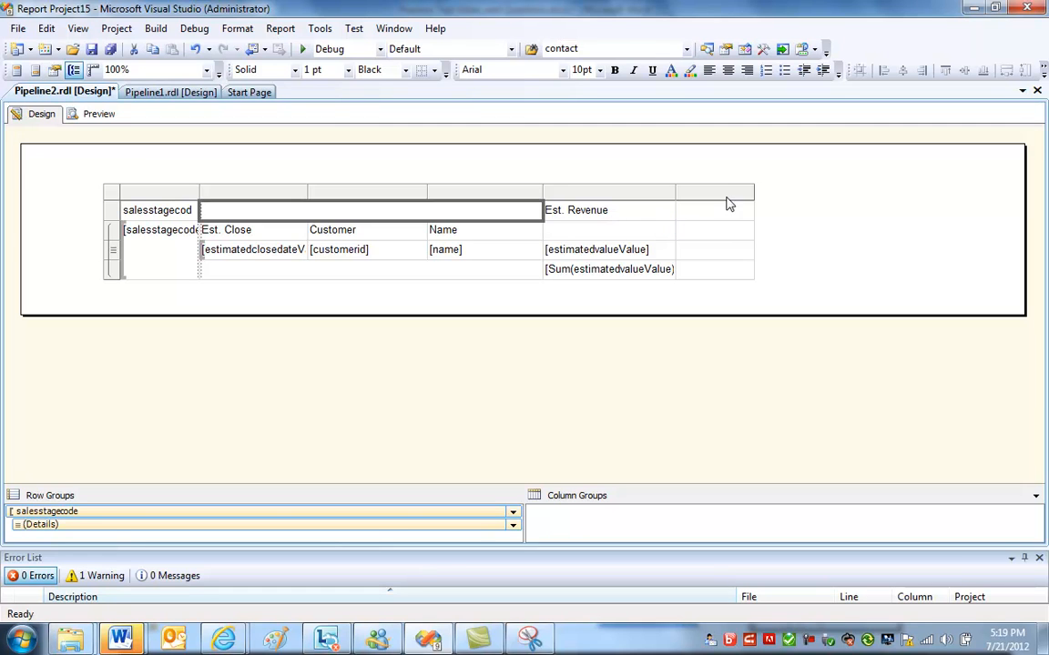
right_click(714, 193)
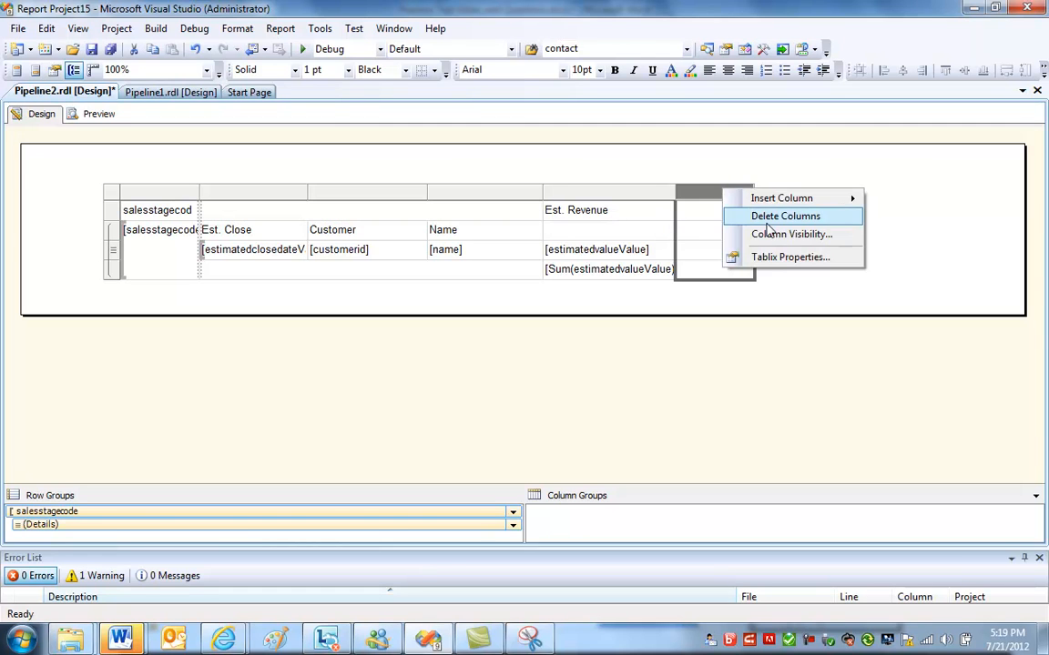
click(785, 215)
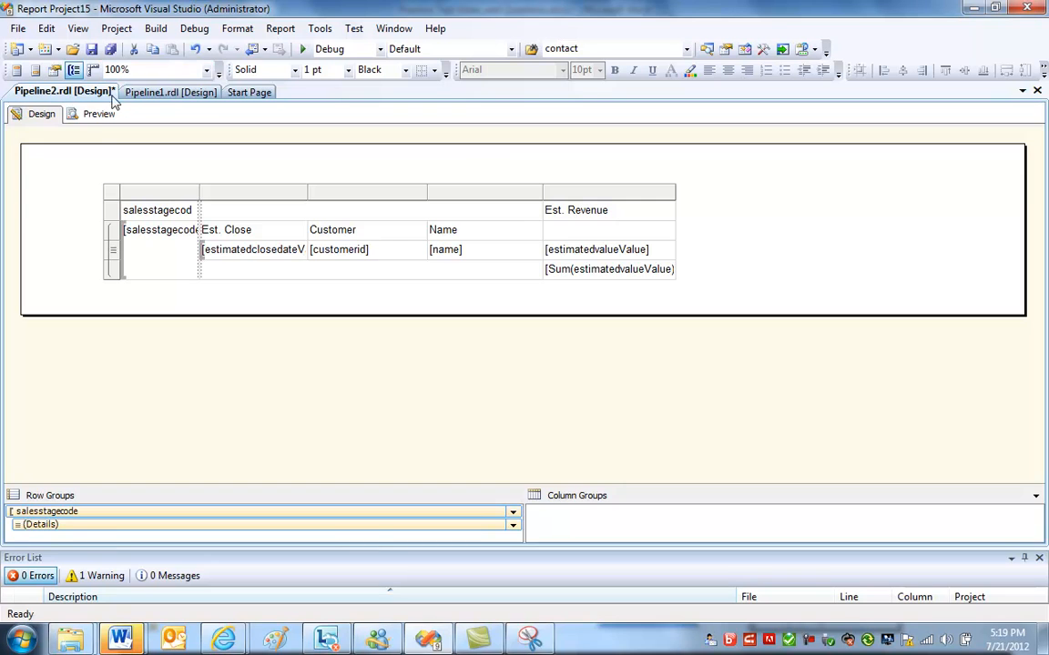
Preview the report, expand the Qualify stage, and return to the design layout.
click(98, 113)
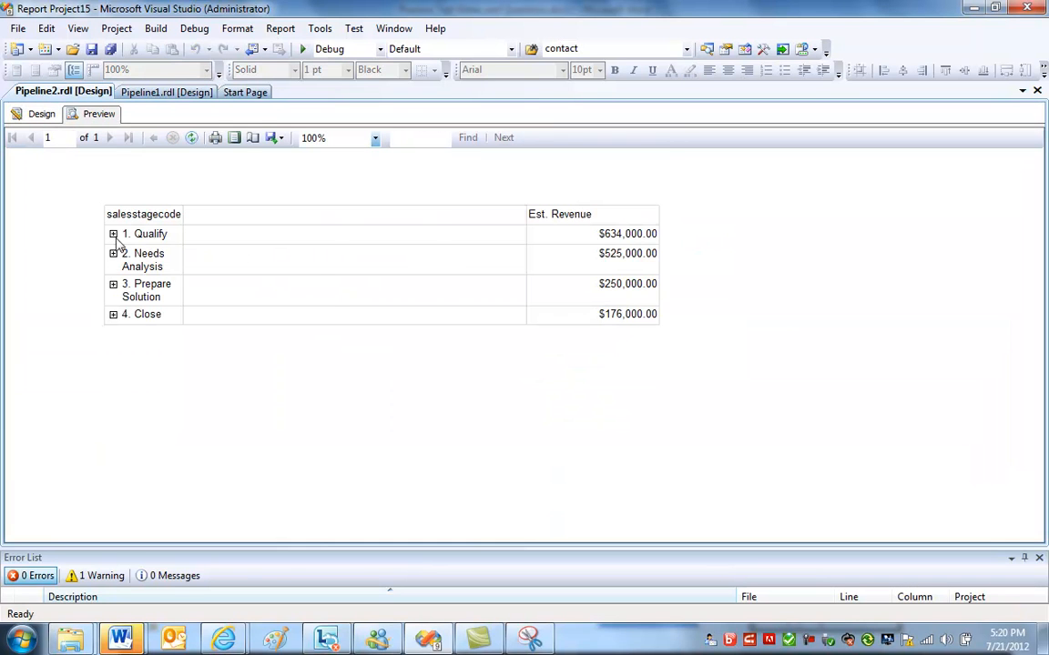
click(112, 233)
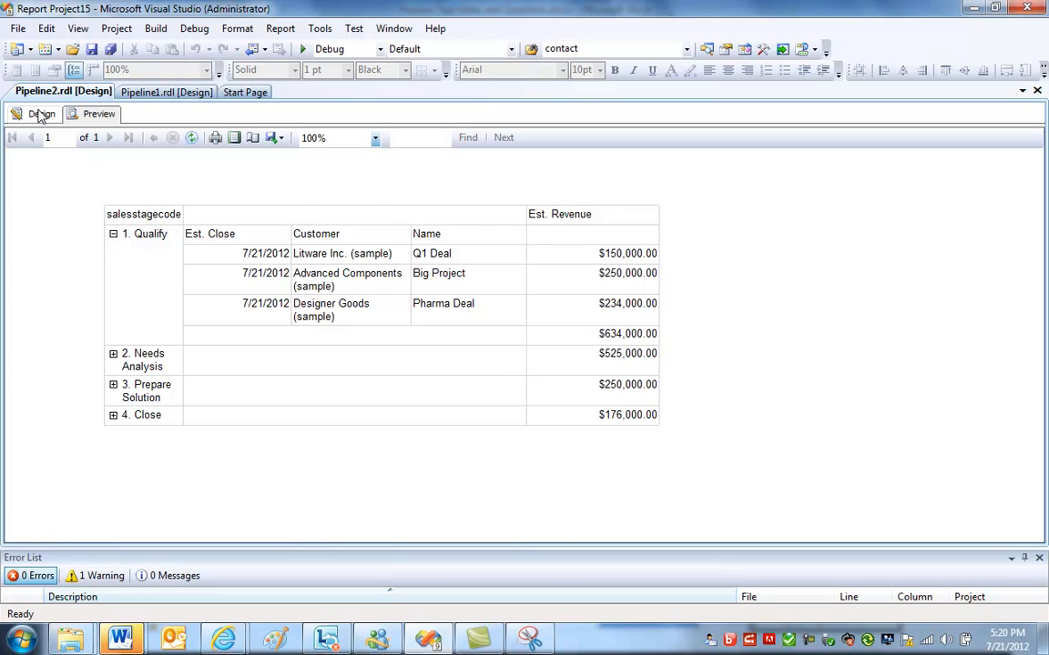
click(40, 113)
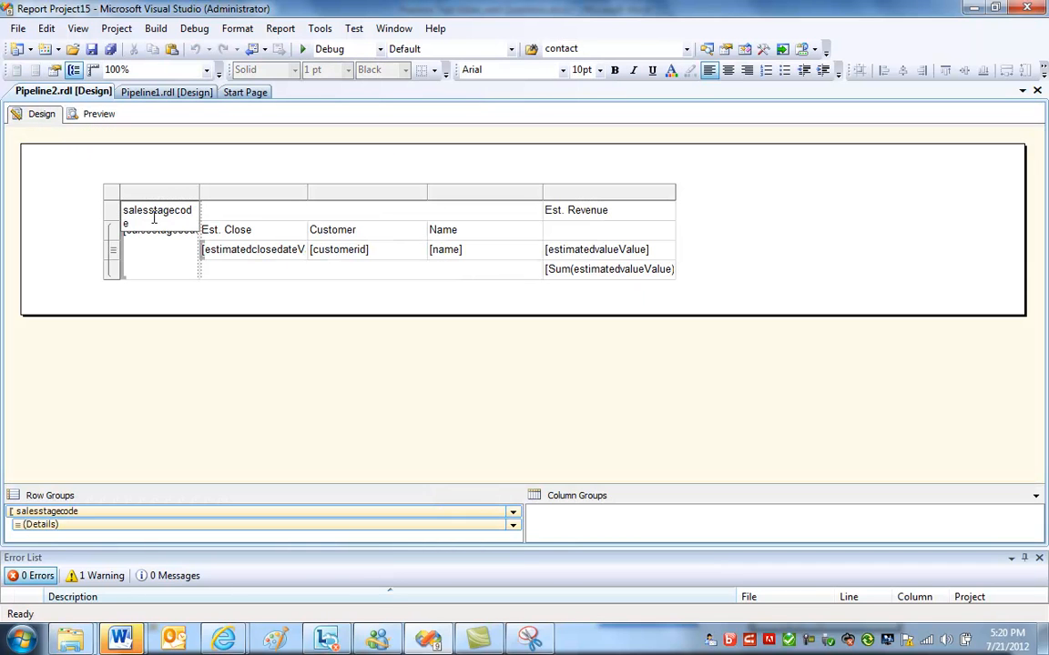
Rename the salesstagecode header textbox to Sales Stage.
double_click(156, 215)
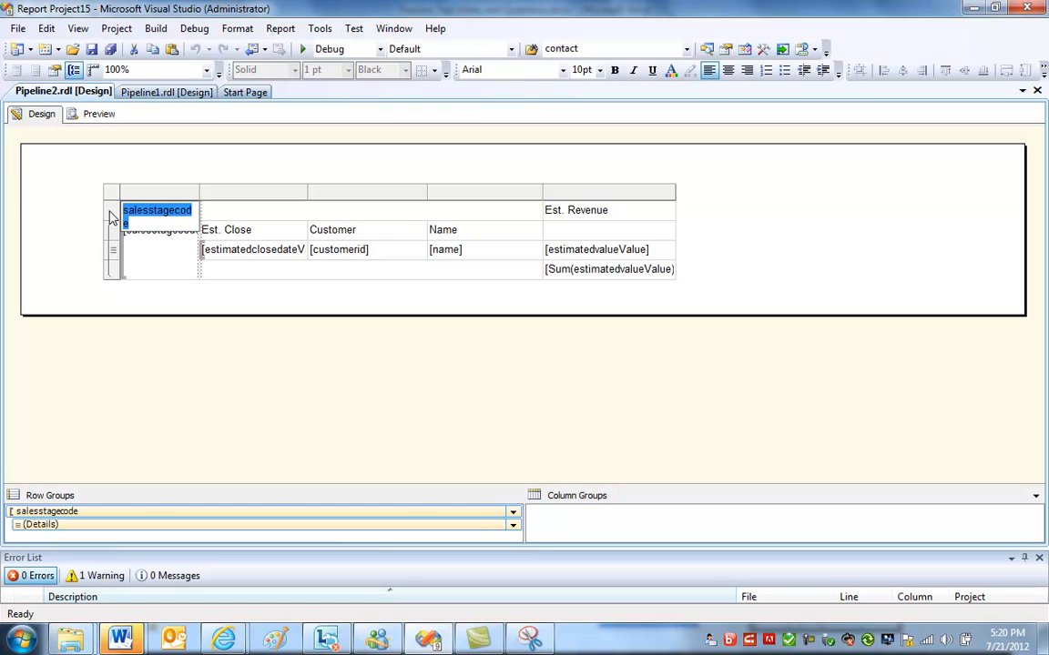
text(Sa)
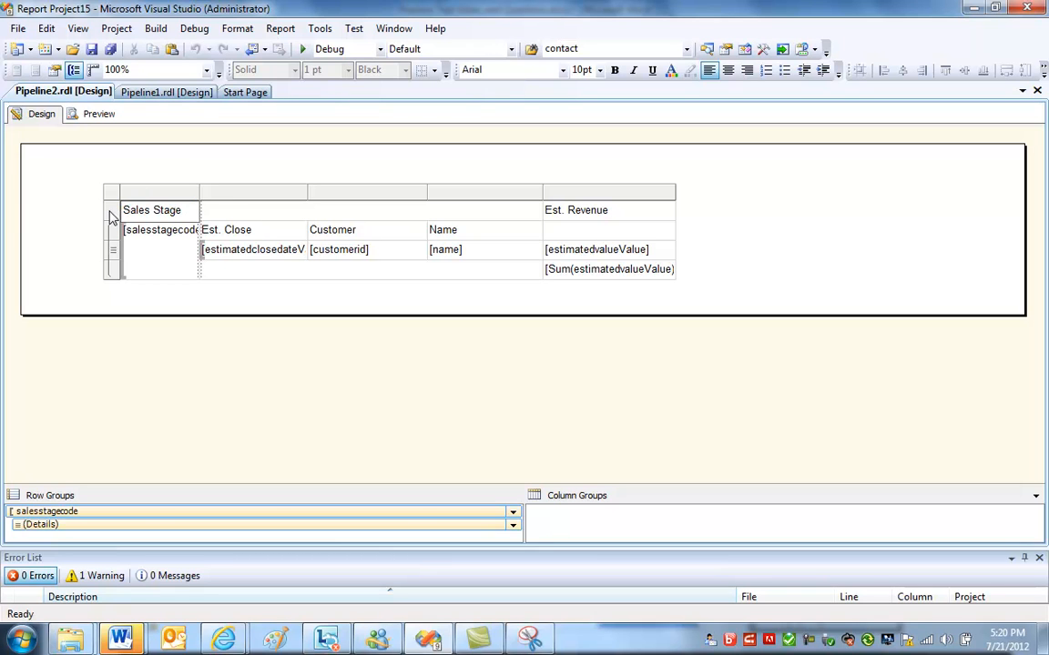
click(482, 248)
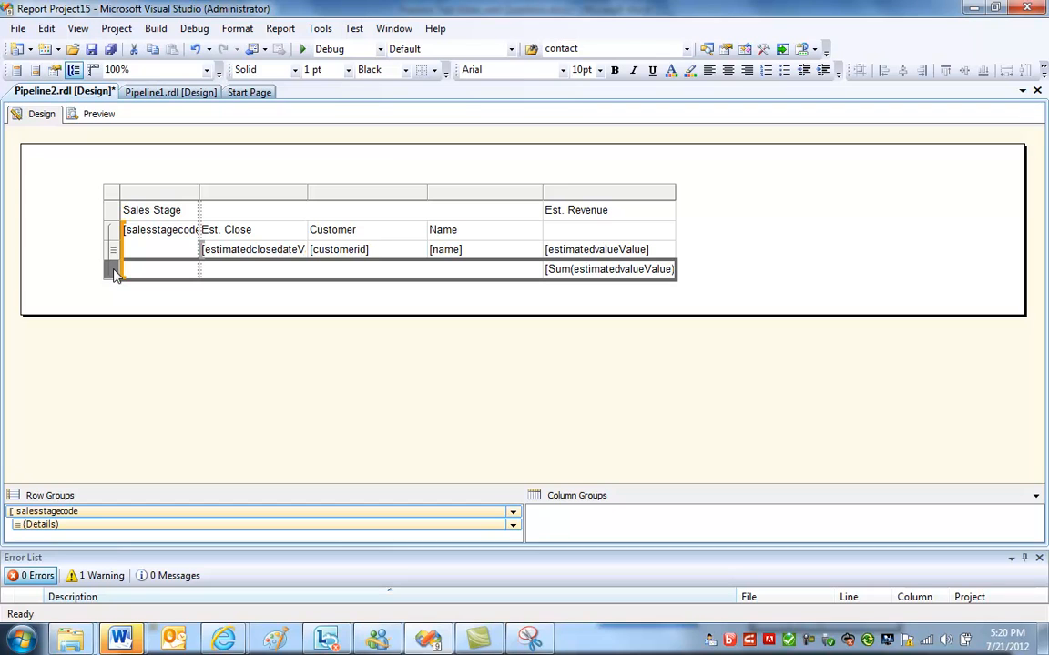
Insert a new row inside the stage group below the subtotal row.
right_click(113, 270)
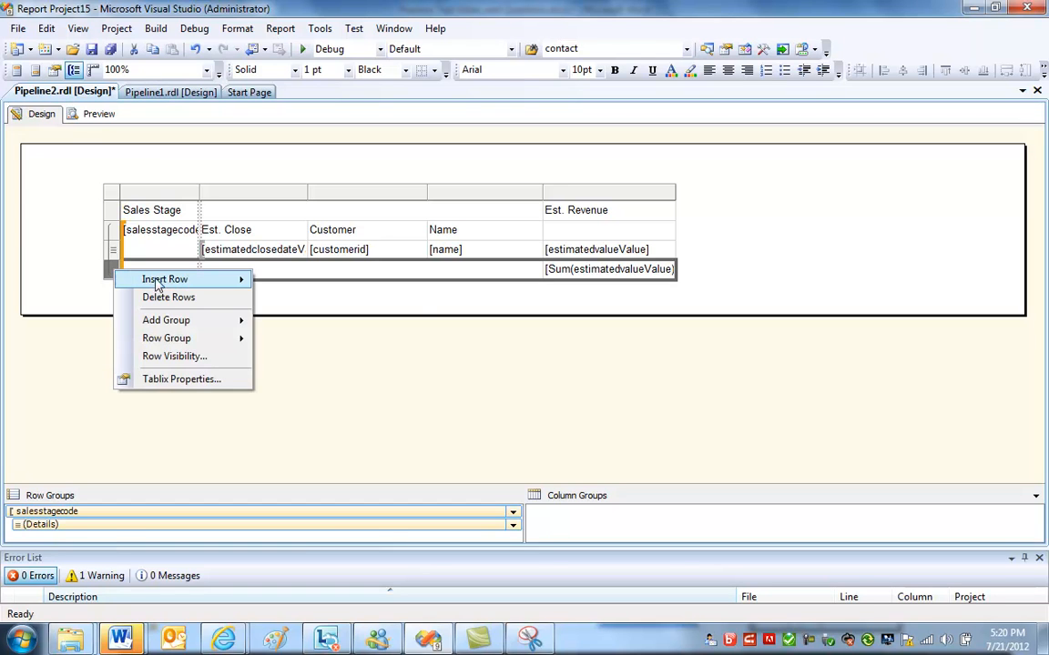
mouse_move(164, 280)
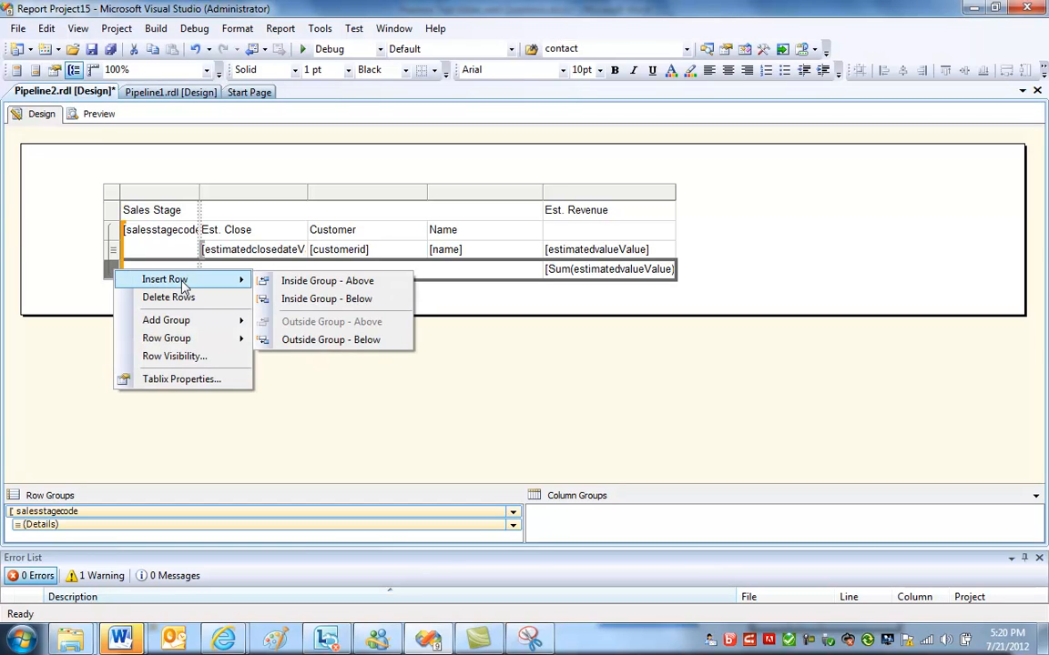
mouse_move(327, 280)
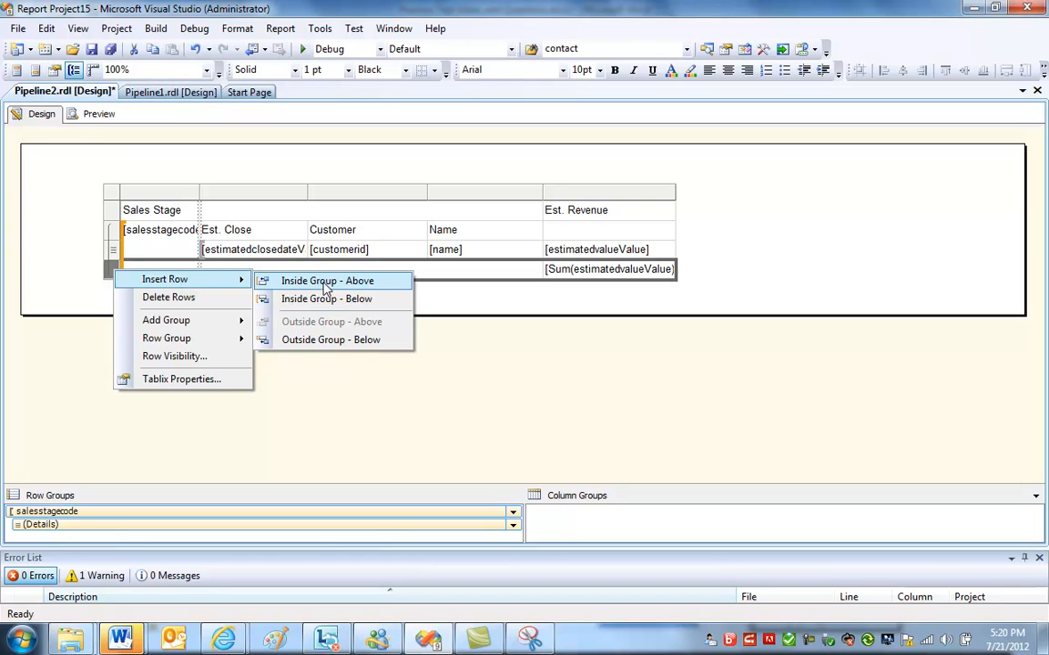
mouse_move(326, 299)
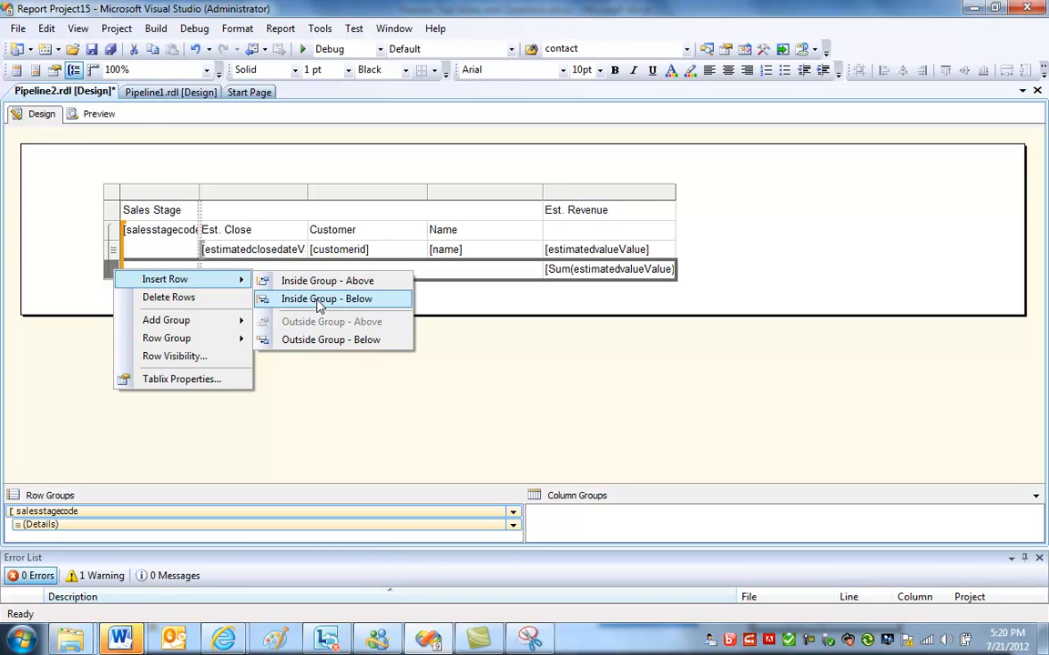
click(328, 298)
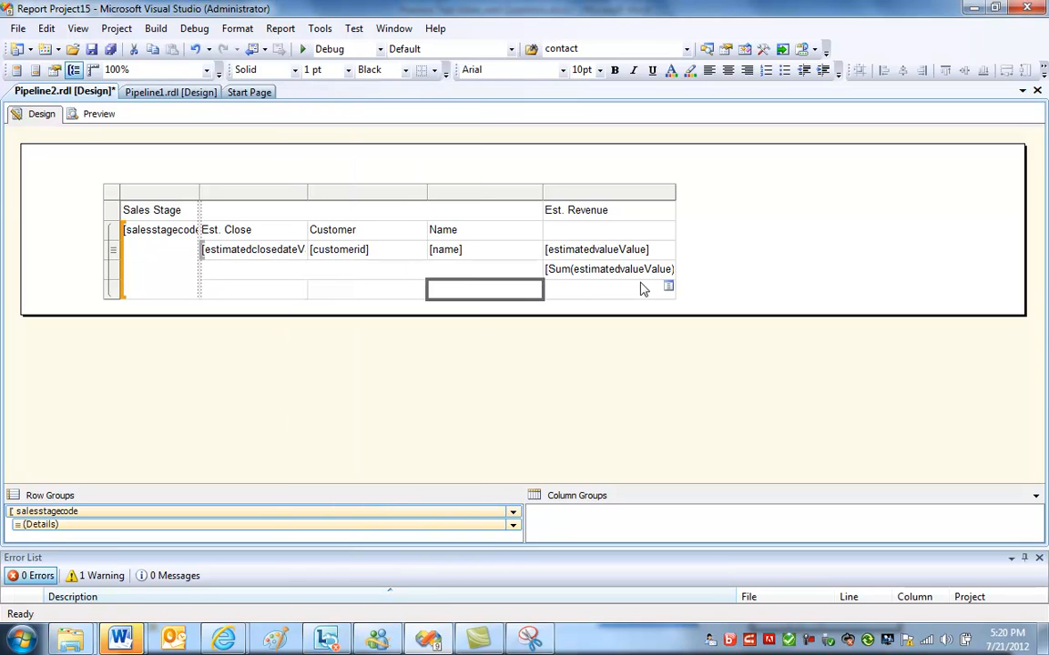
mouse_move(672, 292)
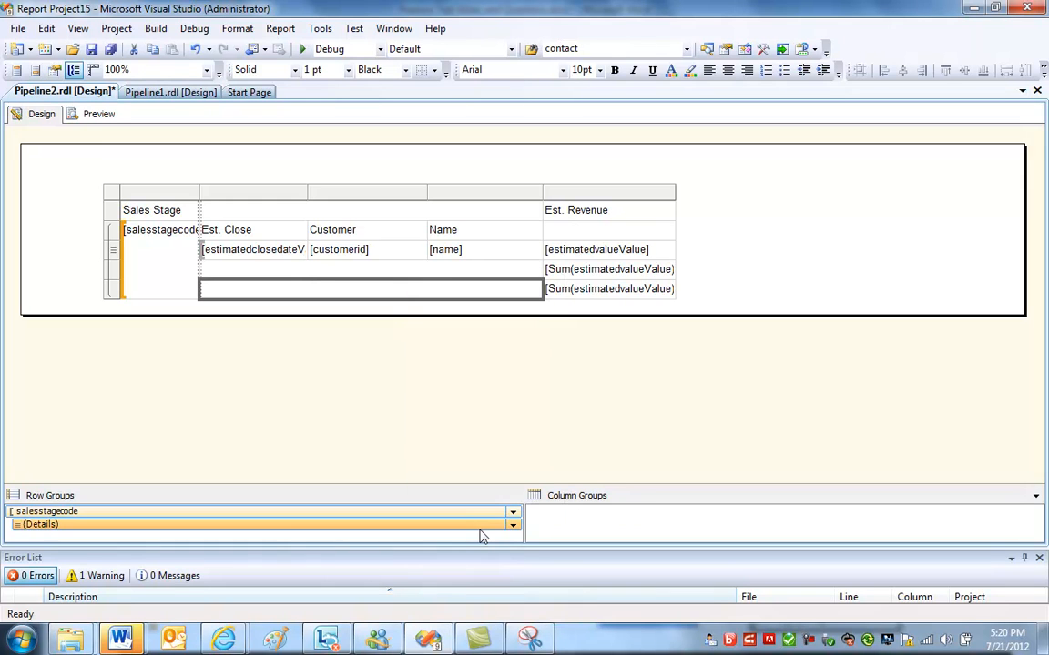
click(99, 113)
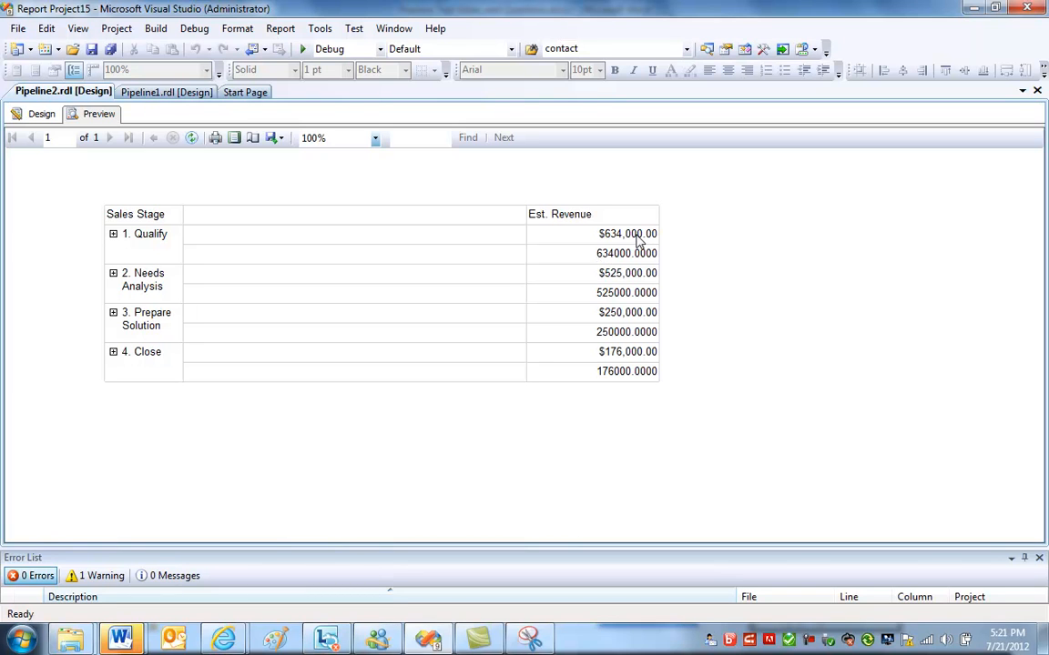
mouse_move(646, 262)
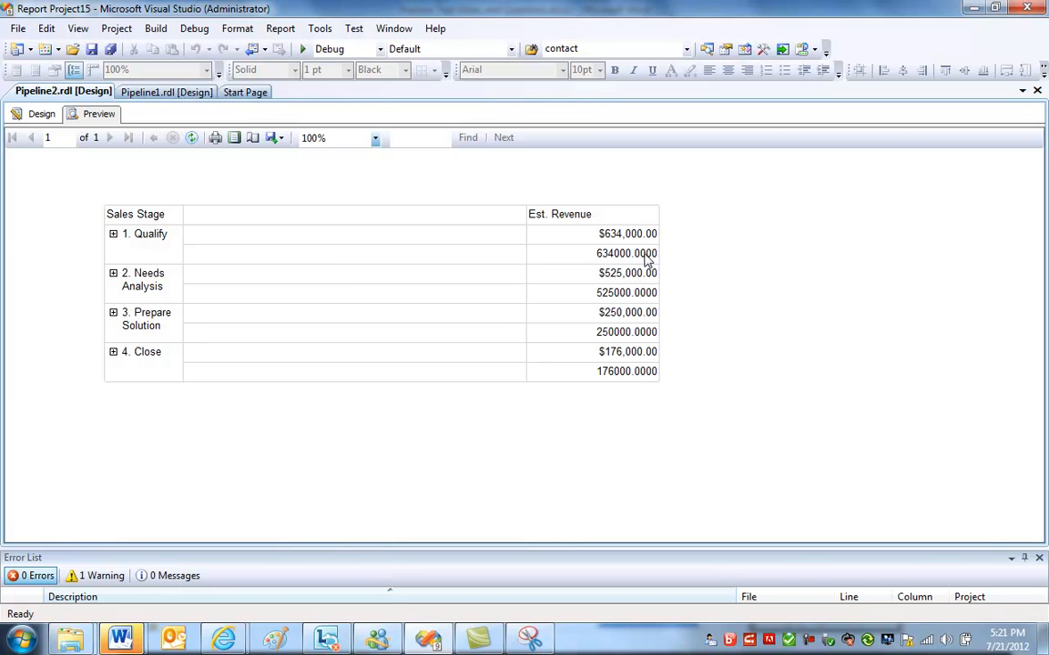
mouse_move(291, 262)
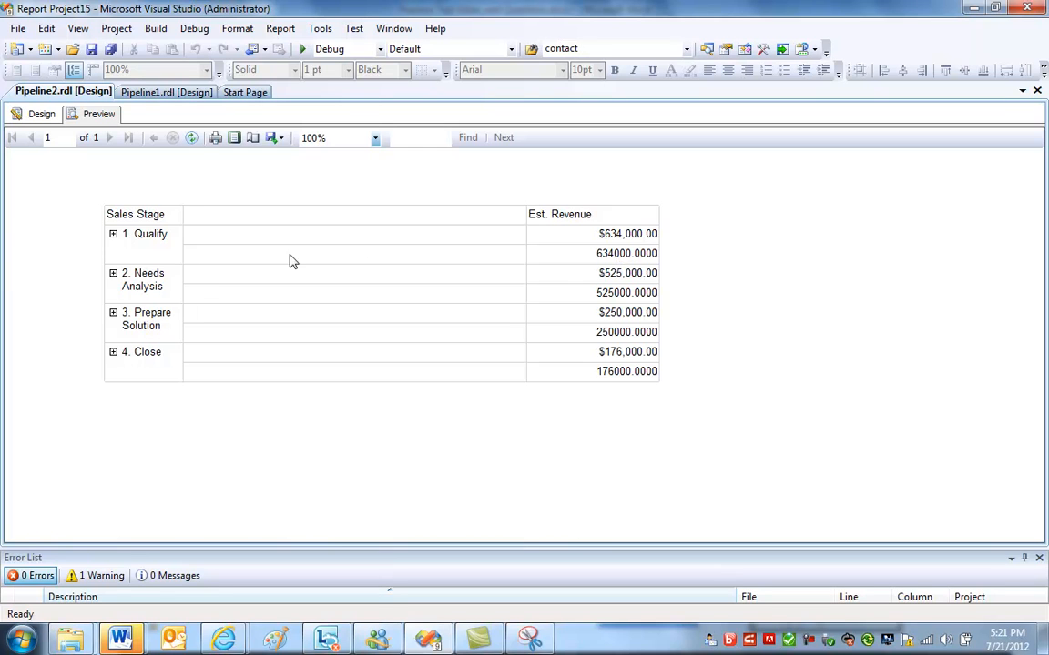
click(40, 113)
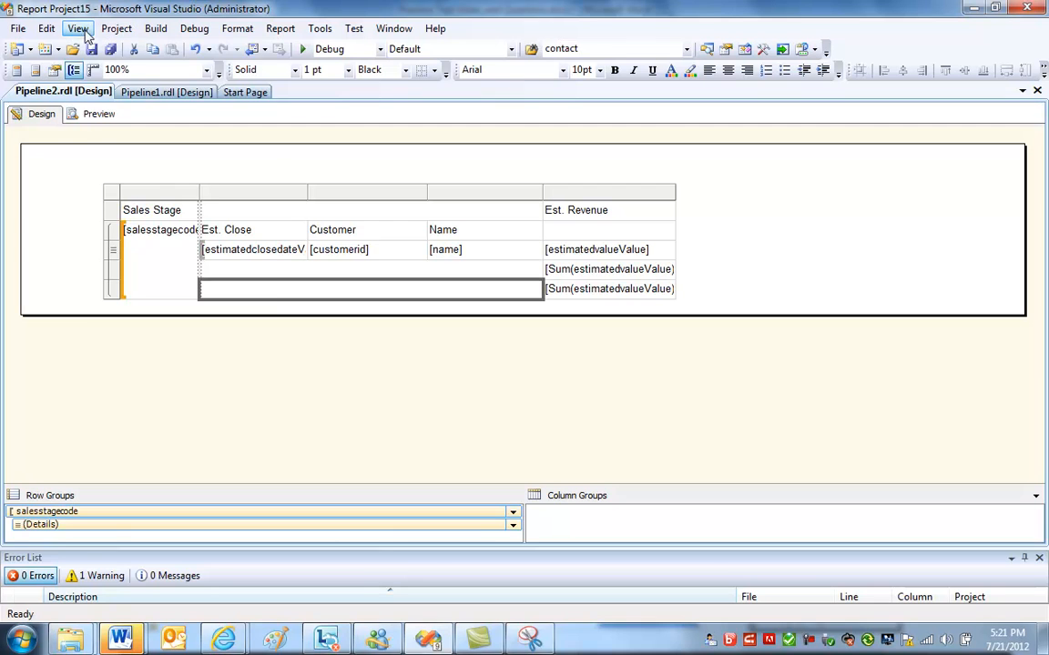
Add a basic horizontal data bar from the Toolbox into the new Est. Revenue cell.
click(79, 29)
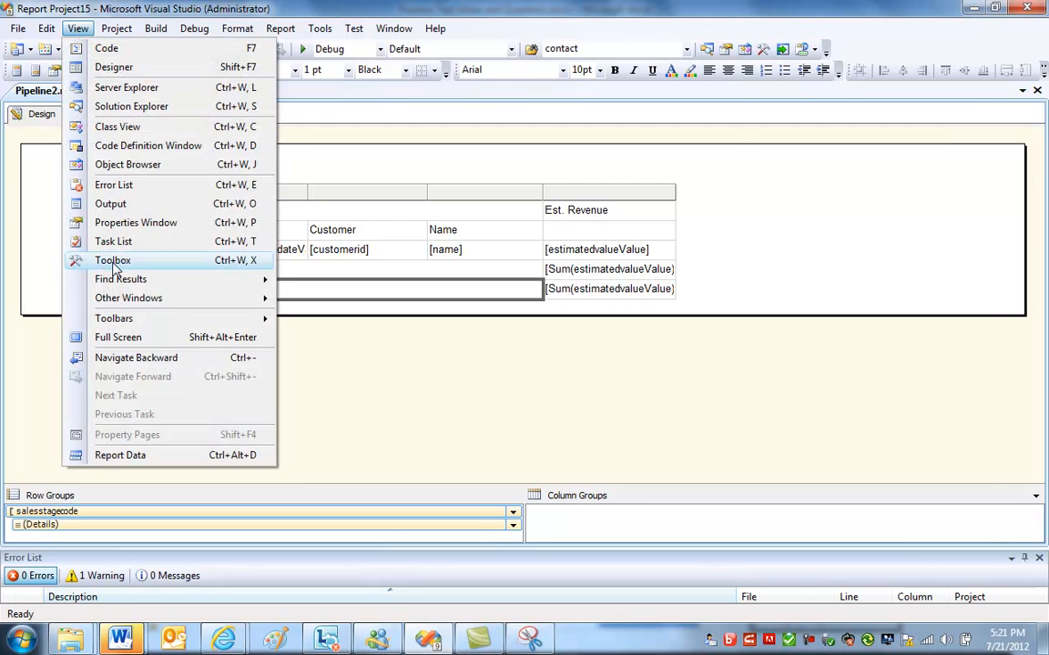
click(113, 261)
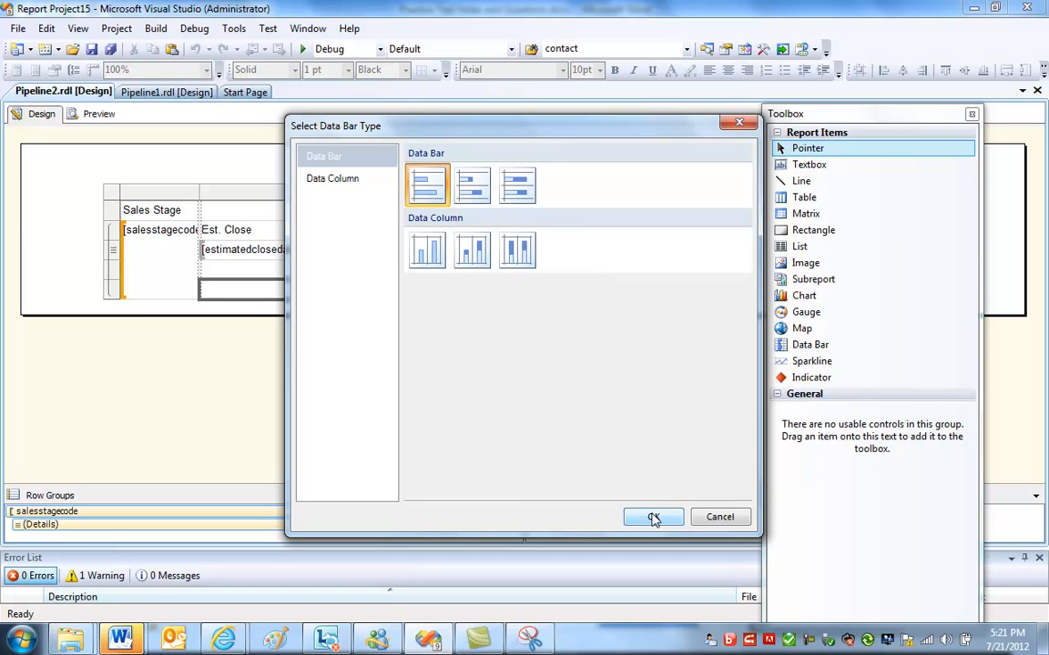
click(654, 517)
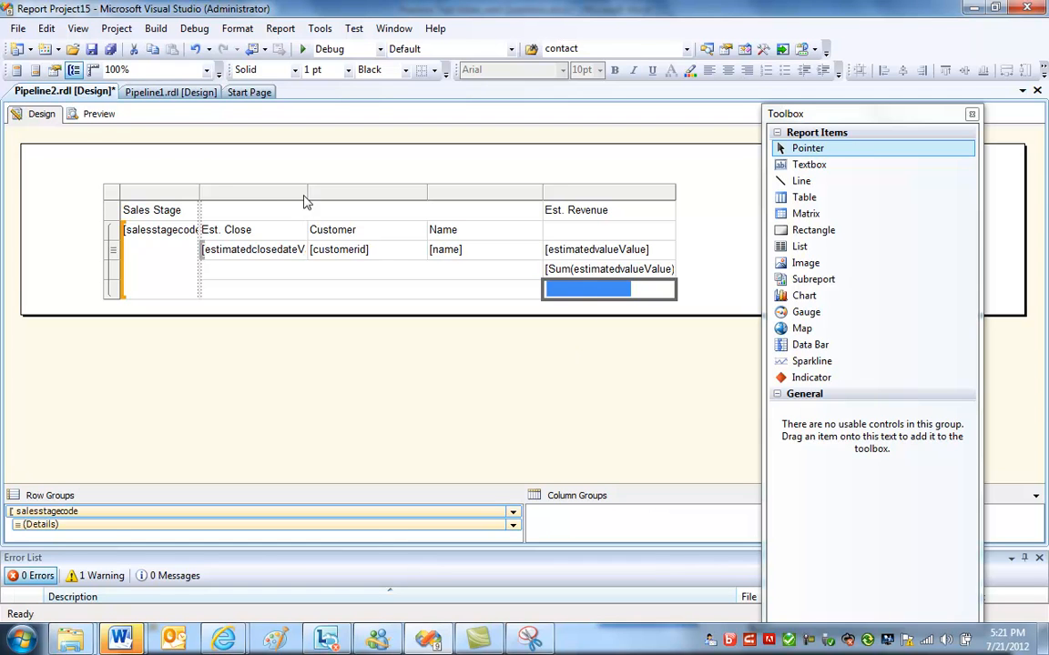
Preview the data bars, expand the Qualify stage, and return to the design layout.
click(98, 113)
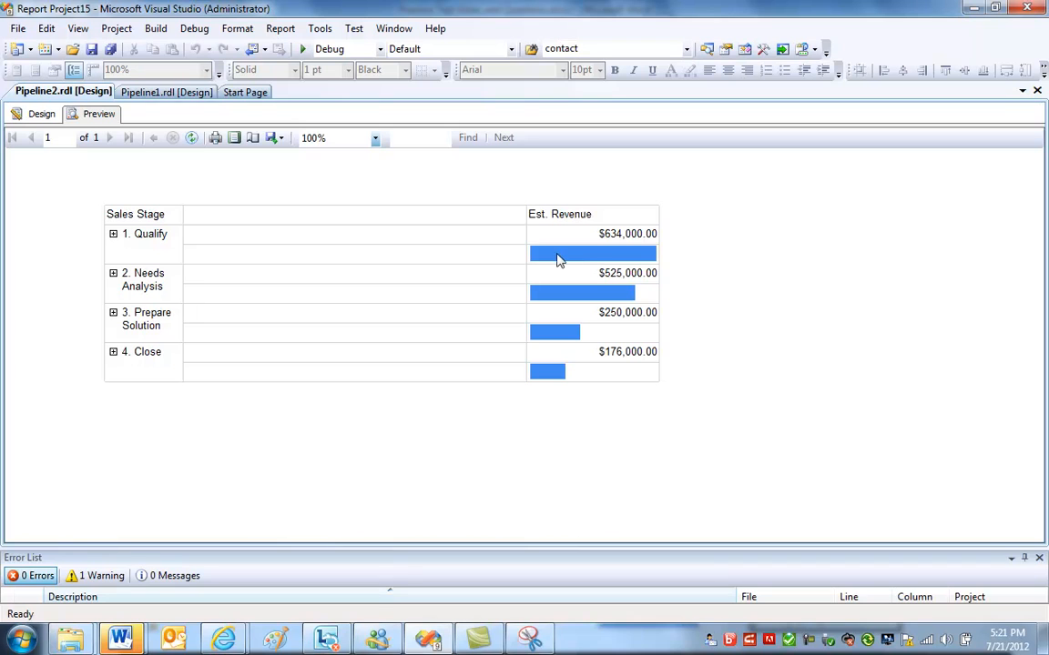
mouse_move(641, 264)
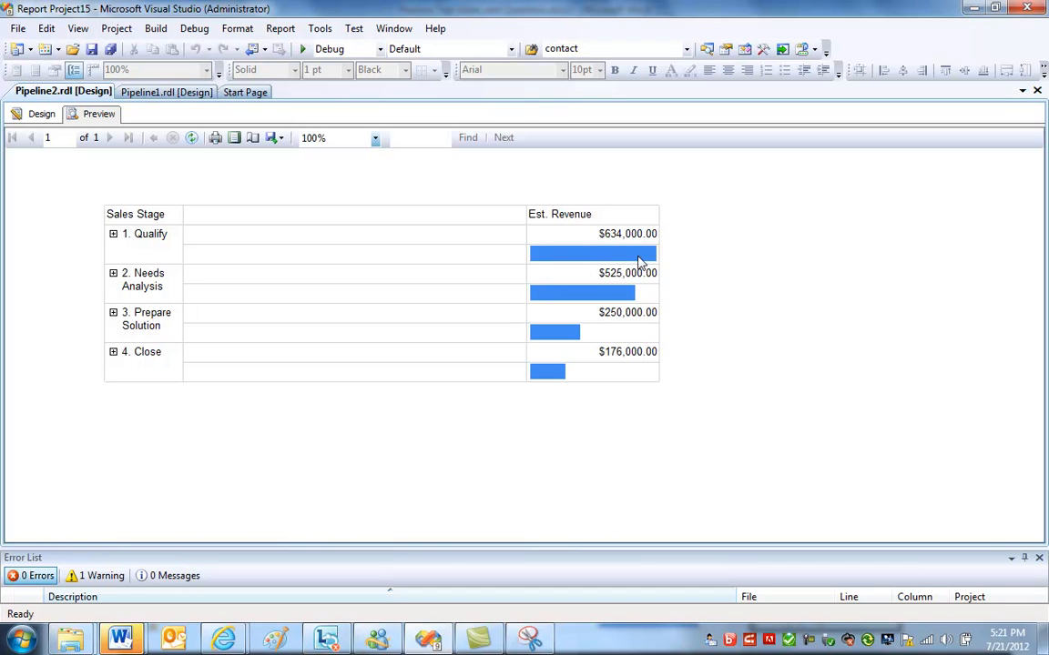
mouse_move(631, 244)
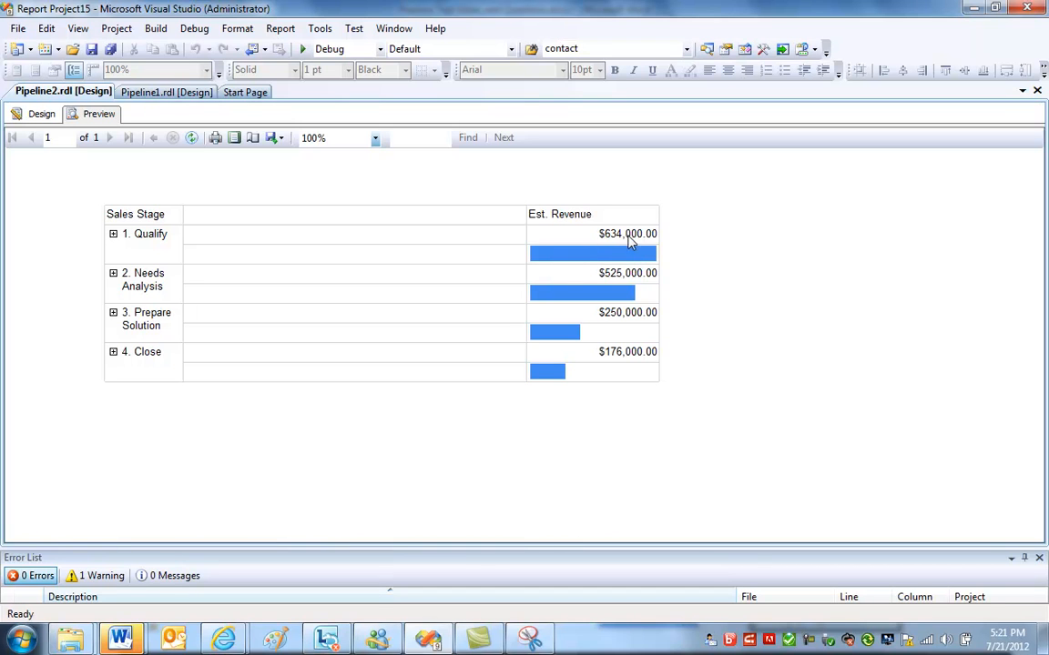
mouse_move(650, 240)
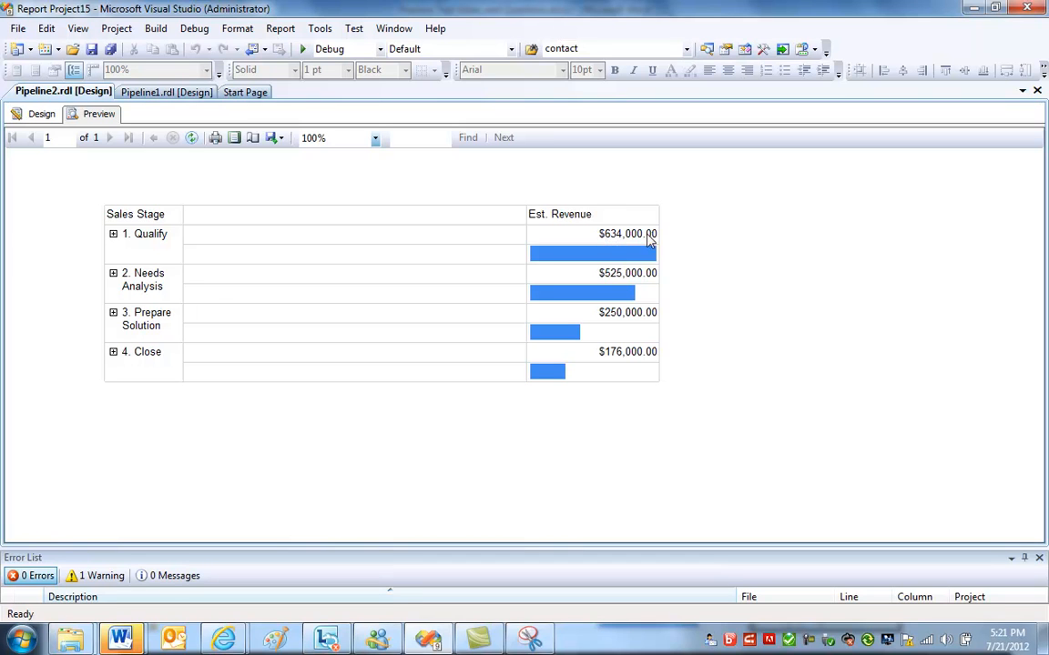
mouse_move(664, 262)
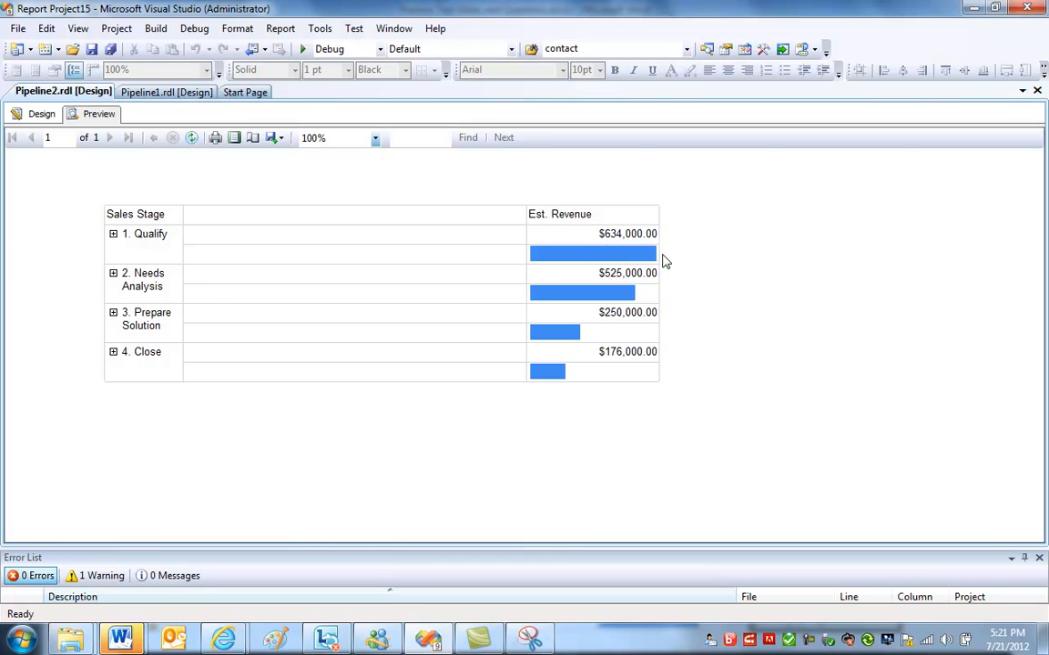
mouse_move(575, 403)
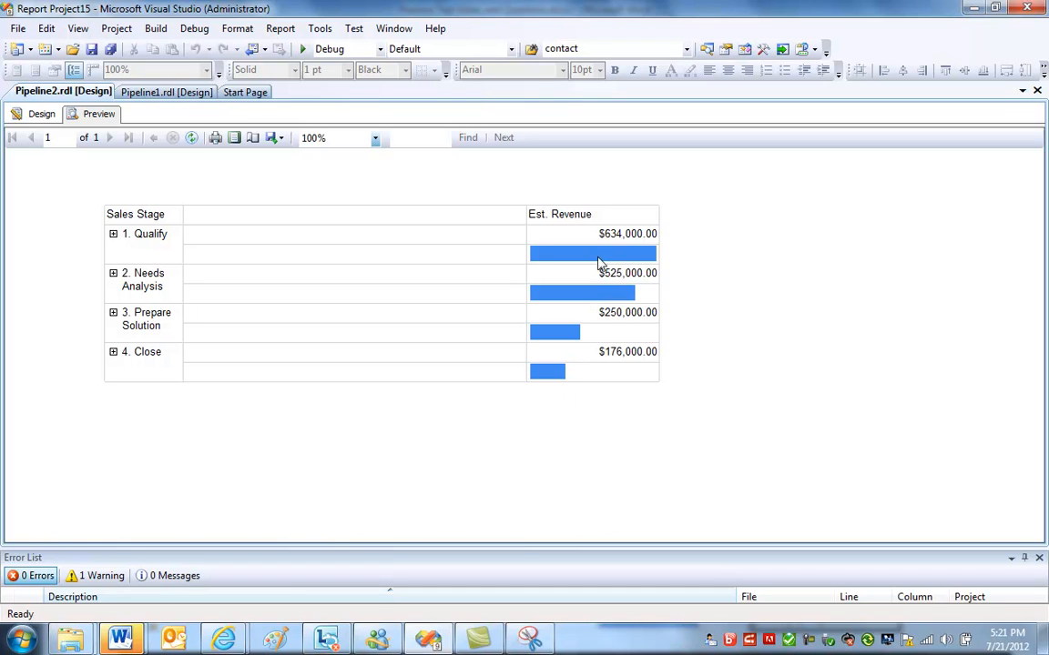
mouse_move(99, 178)
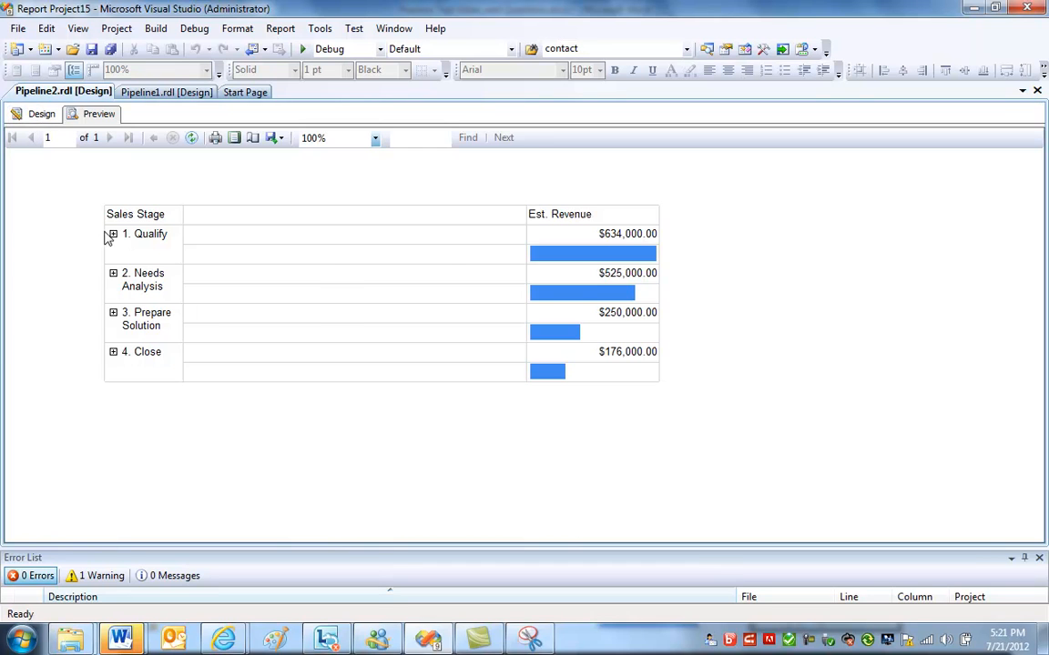
click(113, 233)
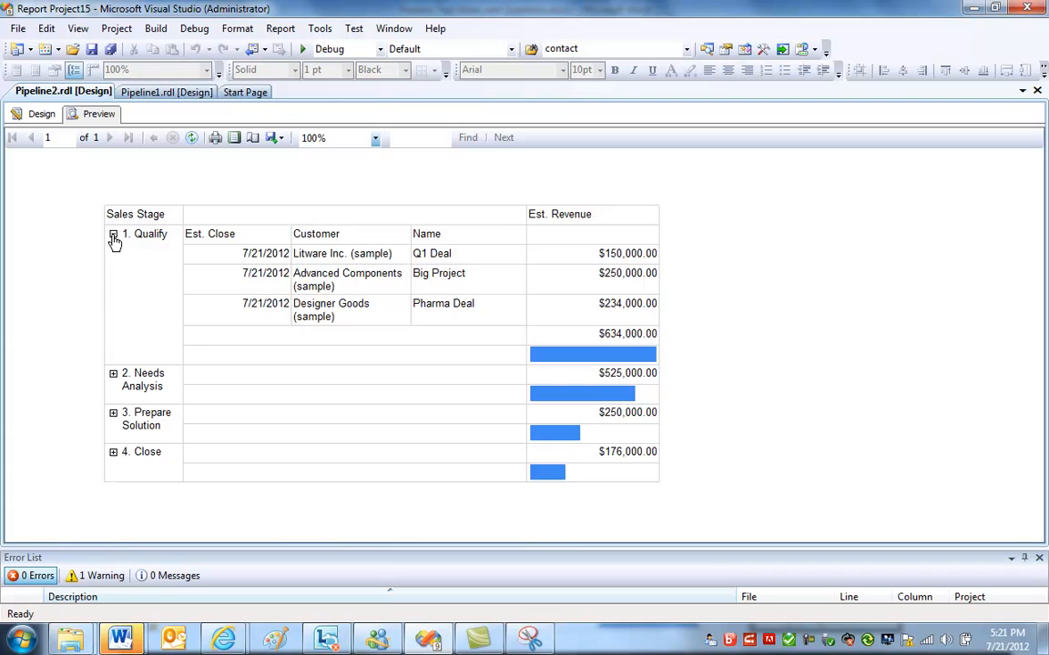
click(40, 113)
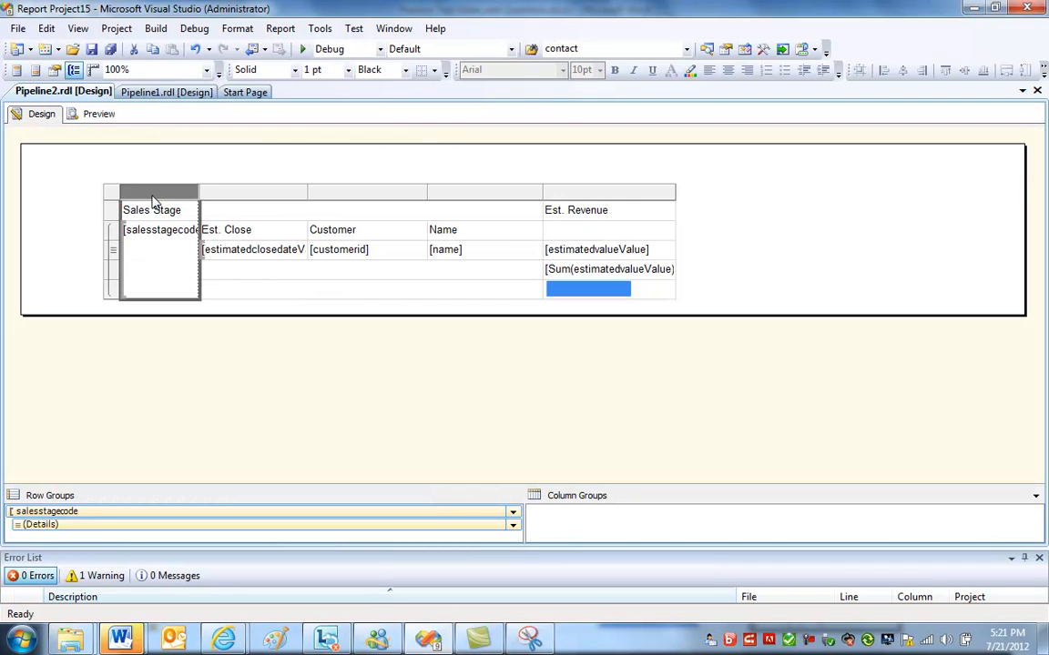
Bold the header and sales stage cells, then preview the report.
click(615, 69)
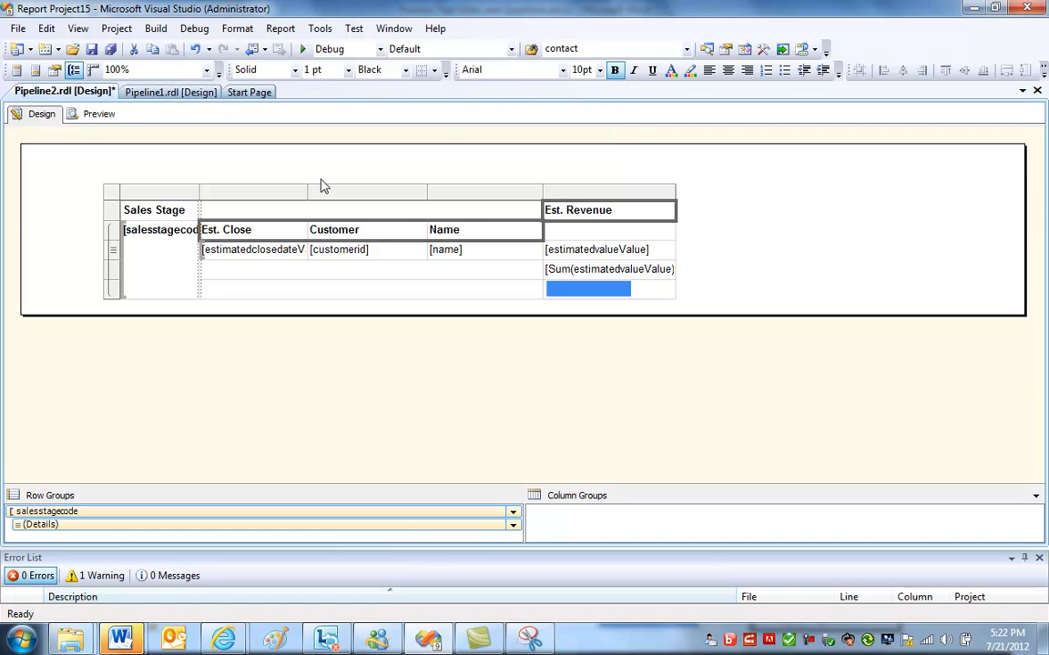
click(98, 113)
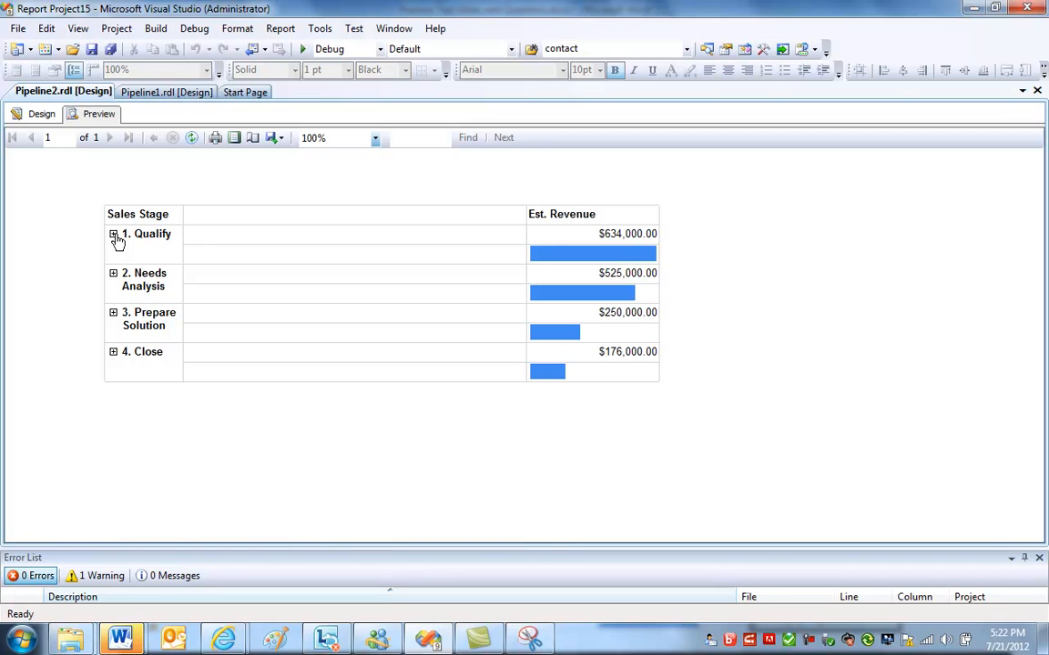
Expand and collapse the Qualify stage twice in preview, then return to design.
click(112, 235)
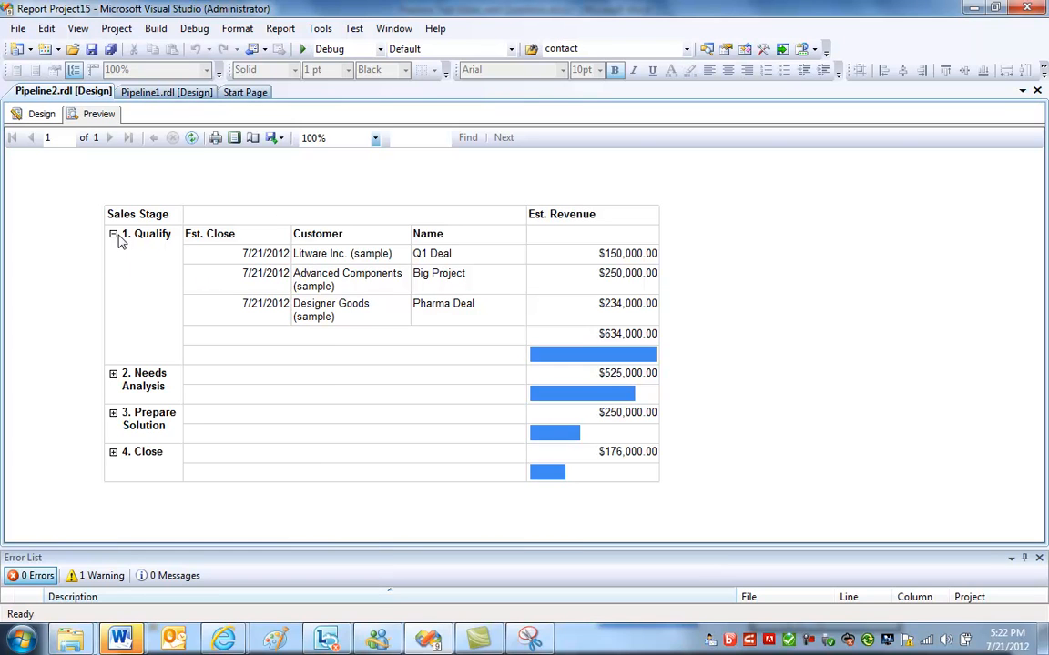
click(113, 233)
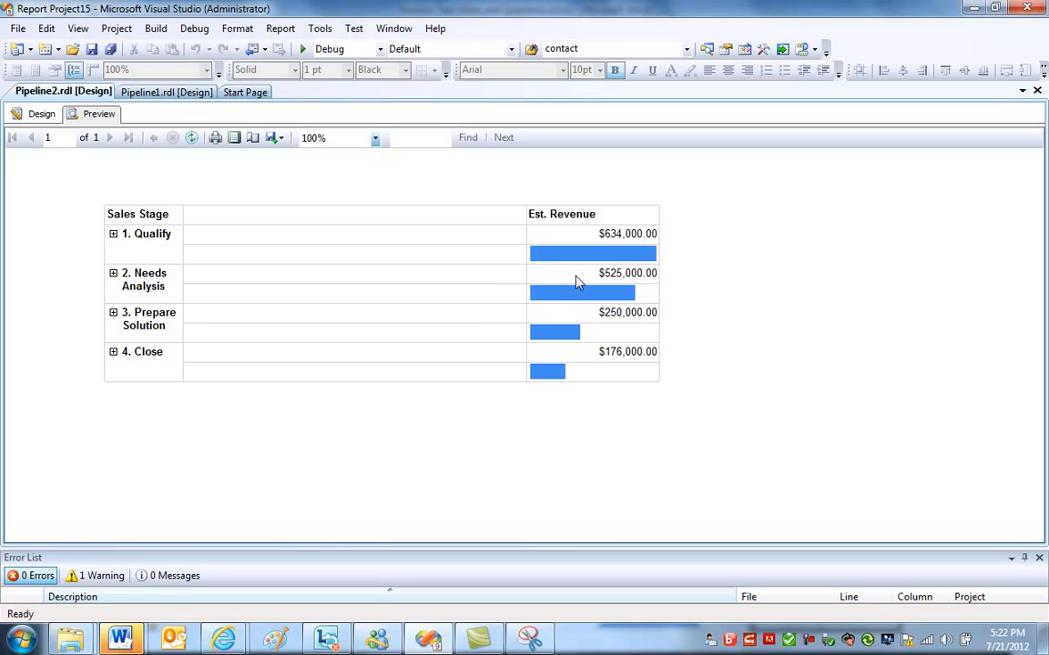
mouse_move(600, 240)
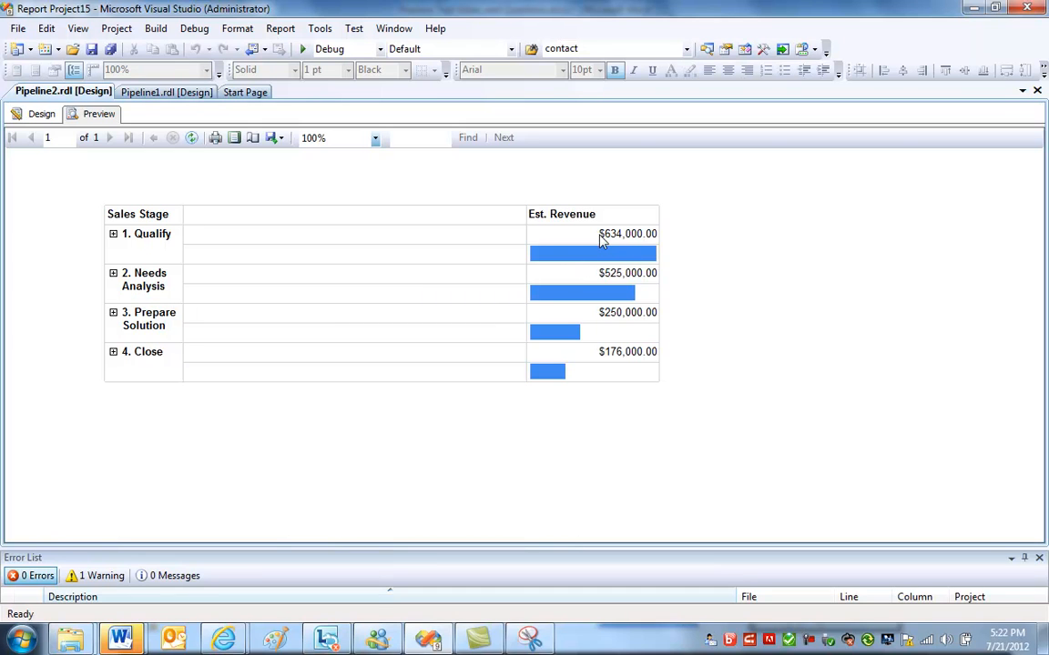
mouse_move(634, 246)
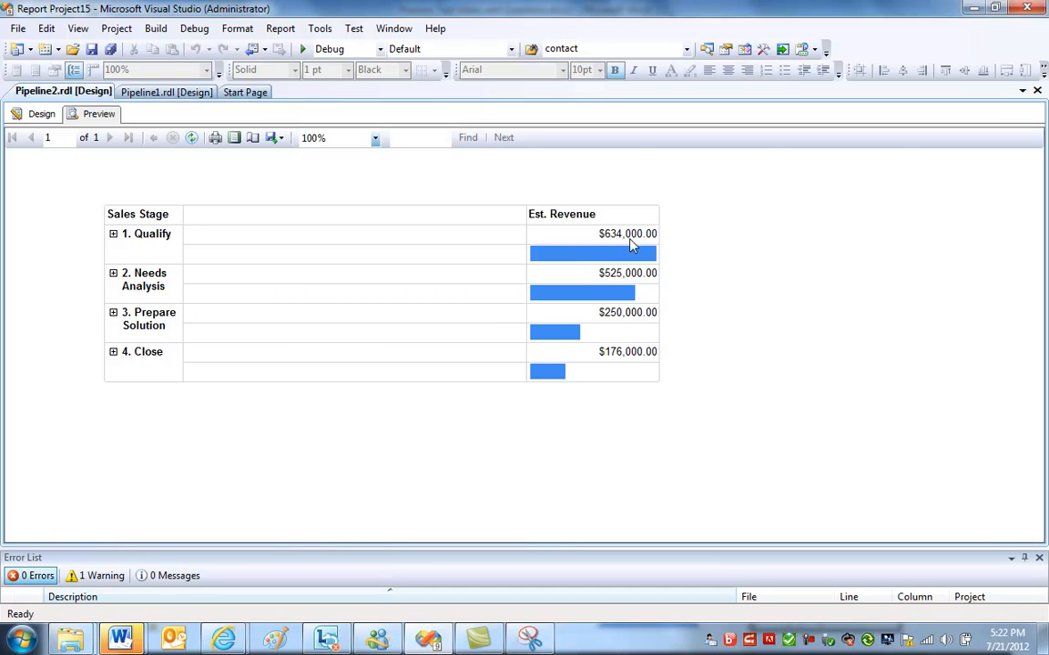
mouse_move(208, 386)
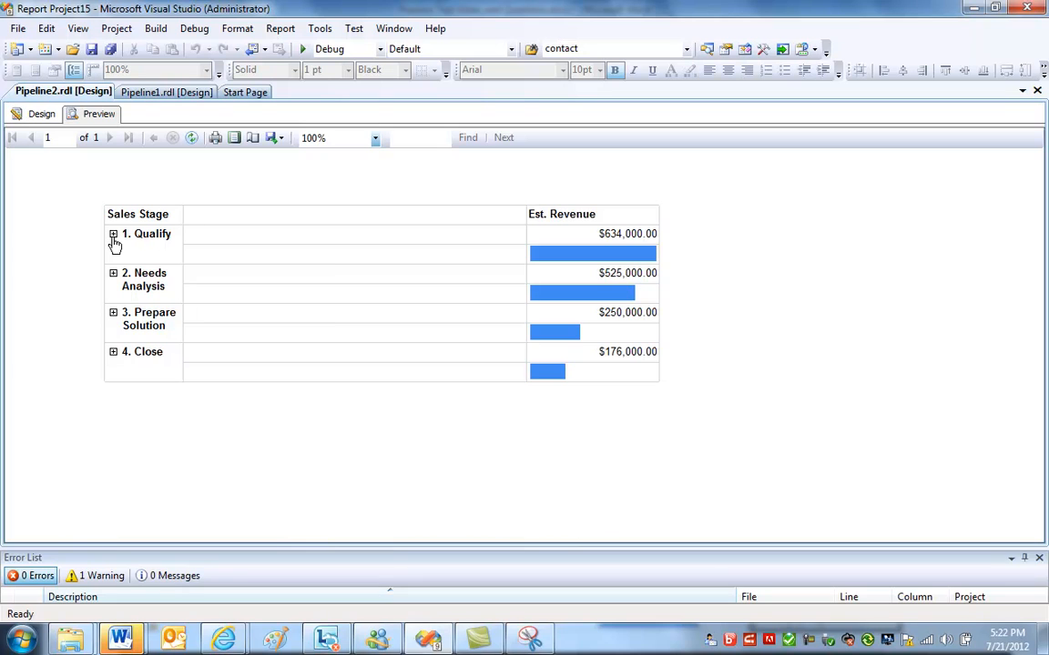
click(113, 233)
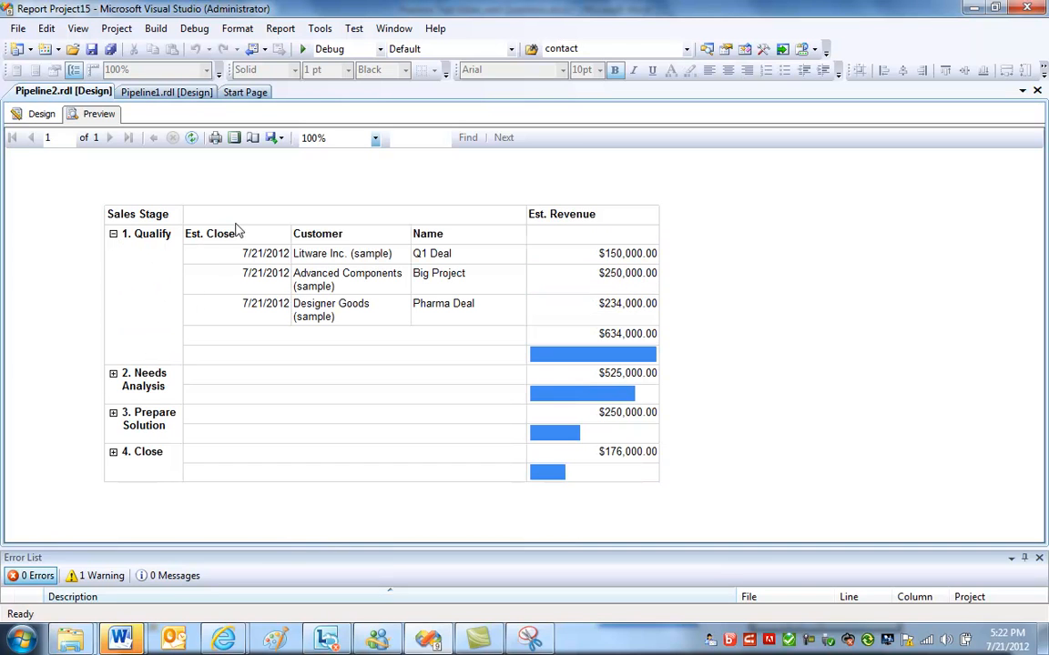
click(113, 233)
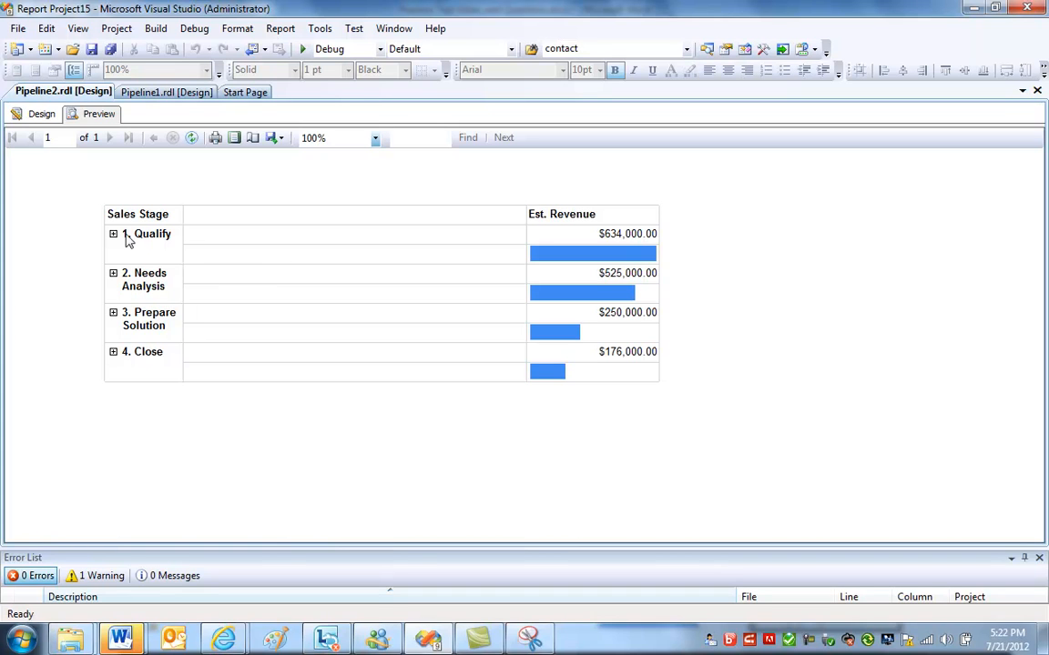
mouse_move(117, 182)
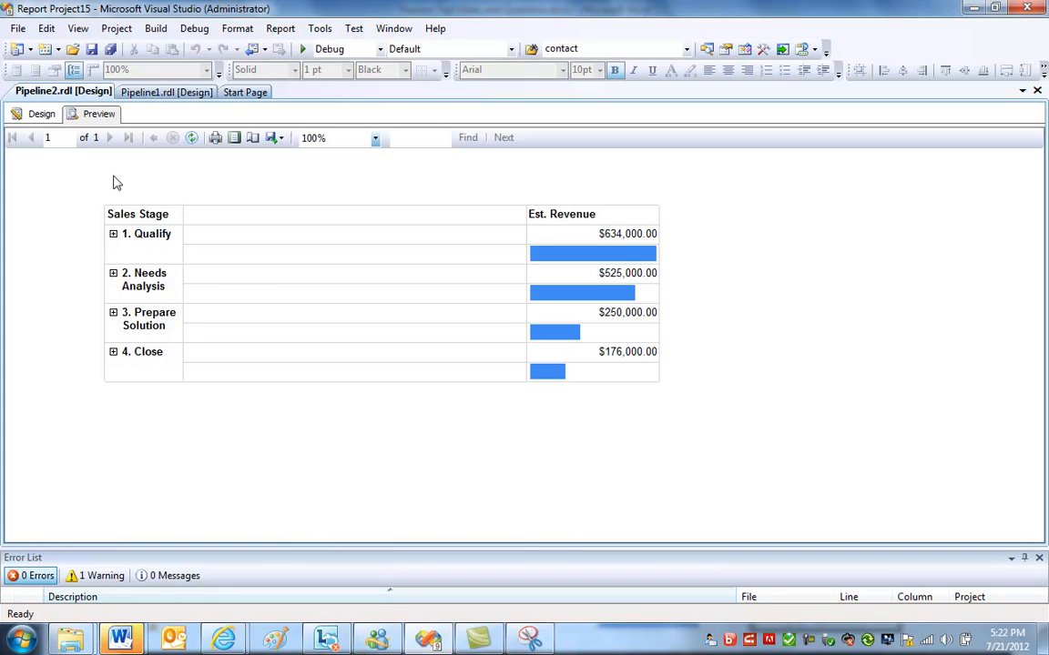
click(40, 113)
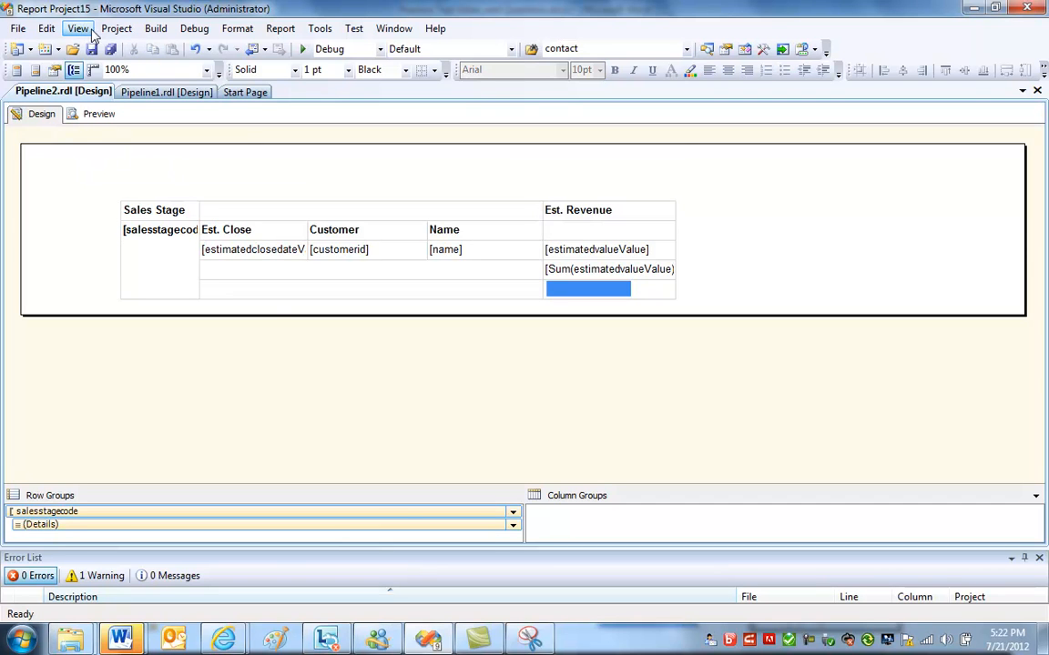
click(79, 30)
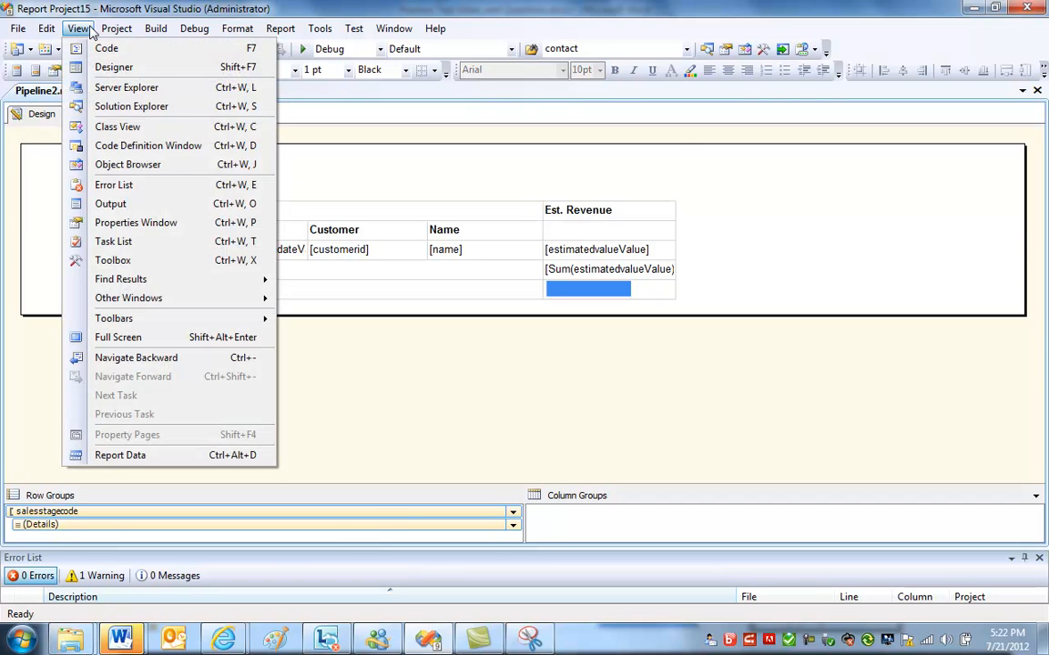
click(113, 259)
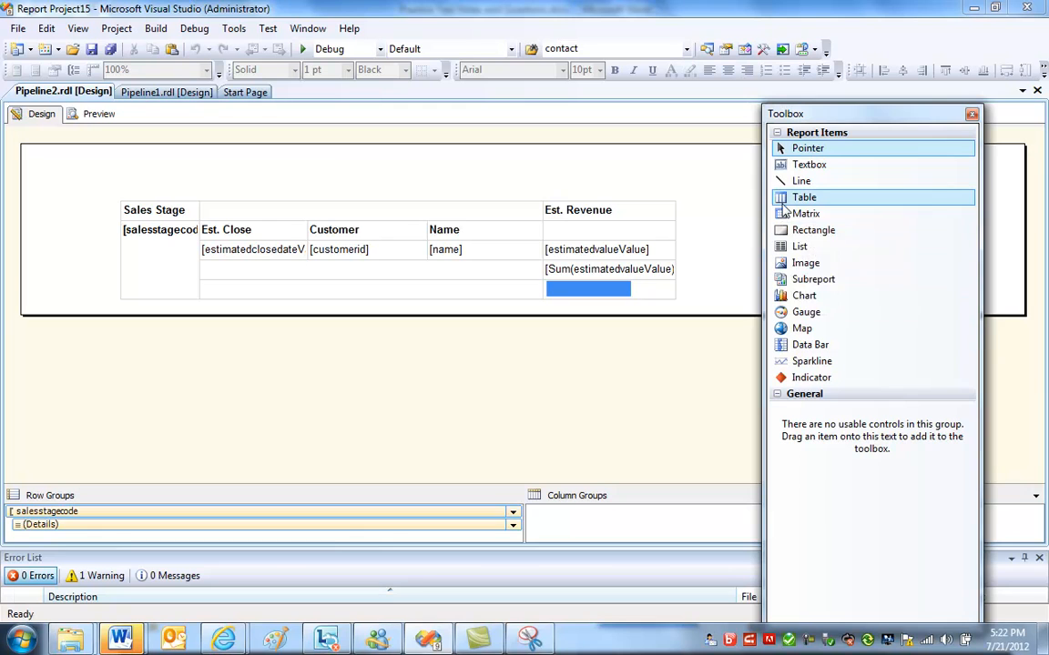
mouse_move(805, 213)
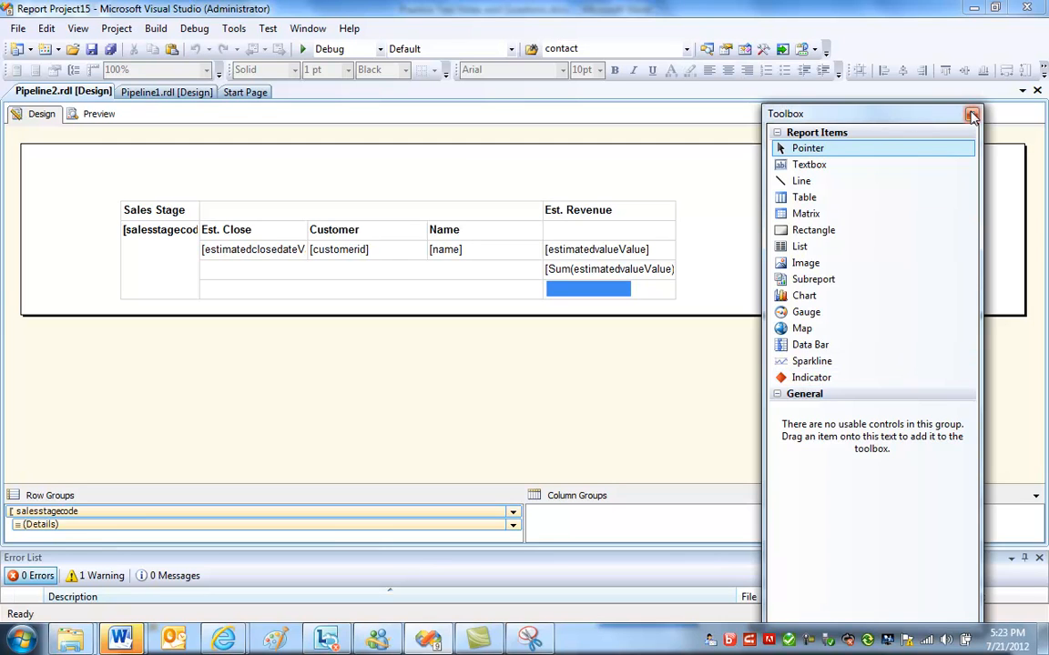
click(972, 113)
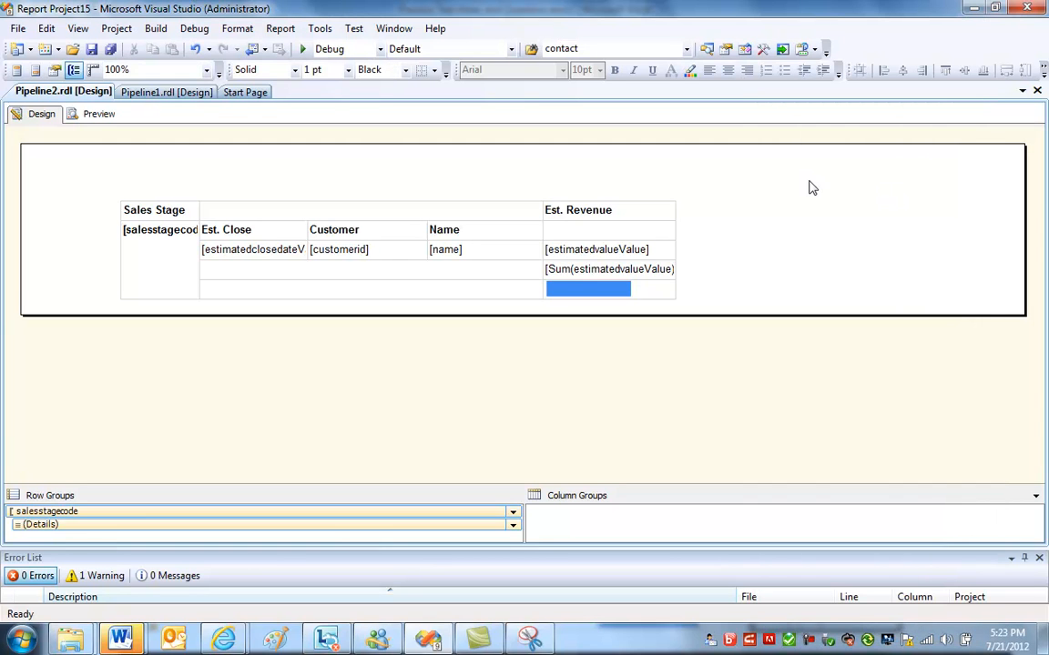
mouse_move(753, 186)
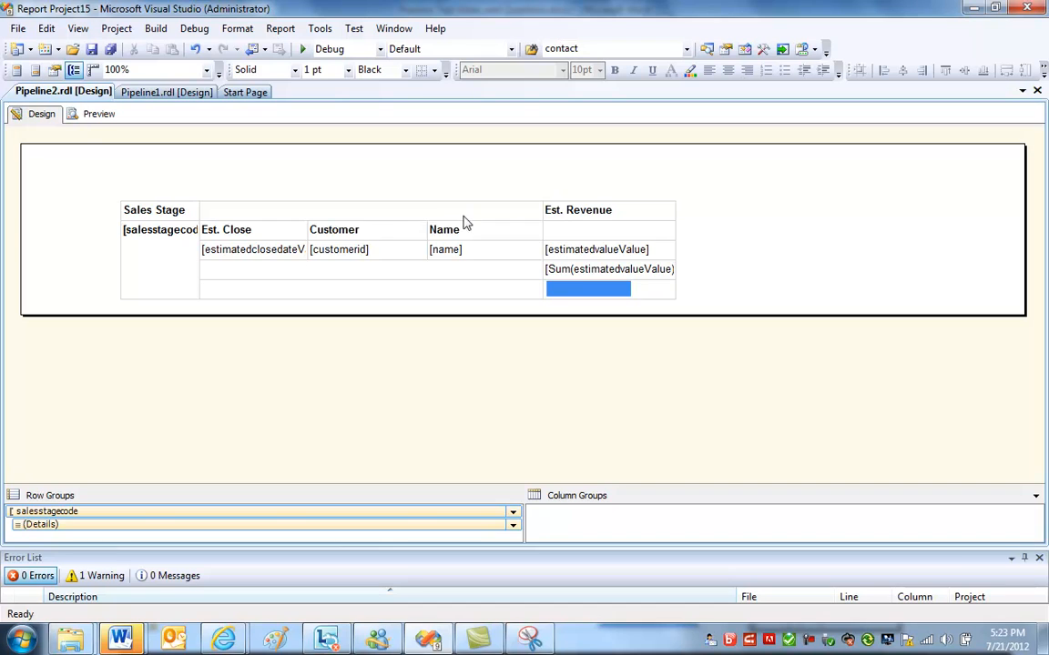
click(365, 209)
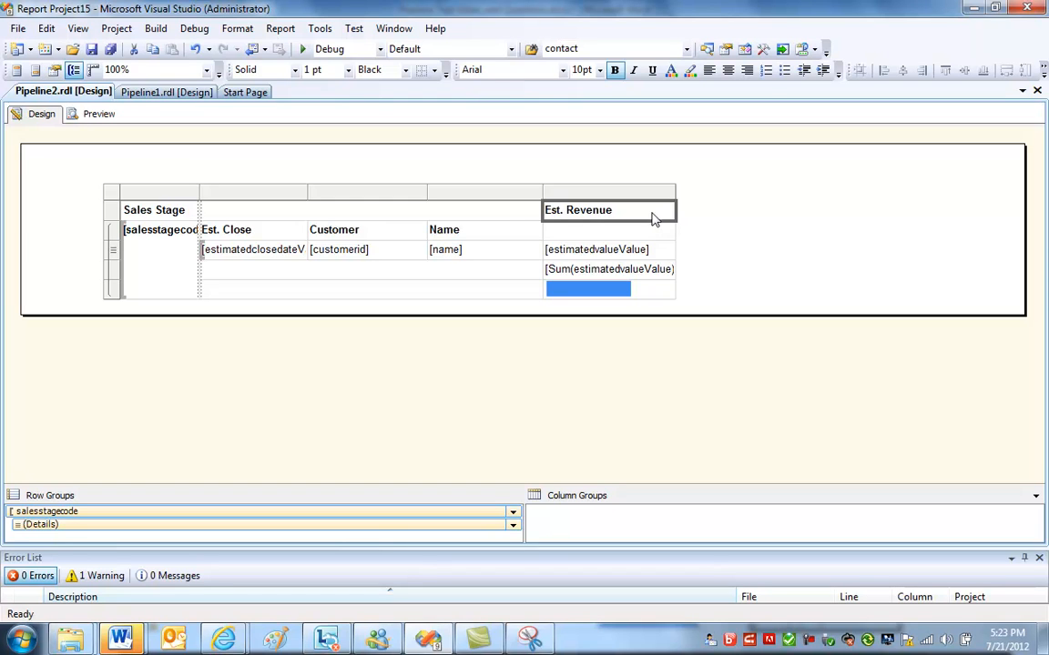
mouse_move(466, 222)
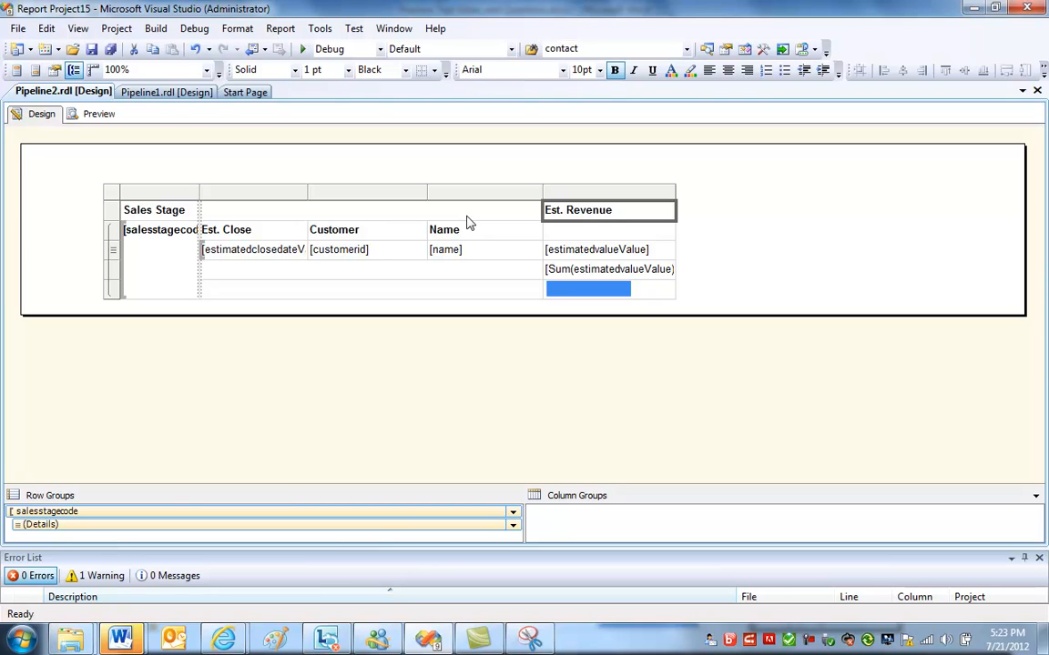
mouse_move(149, 211)
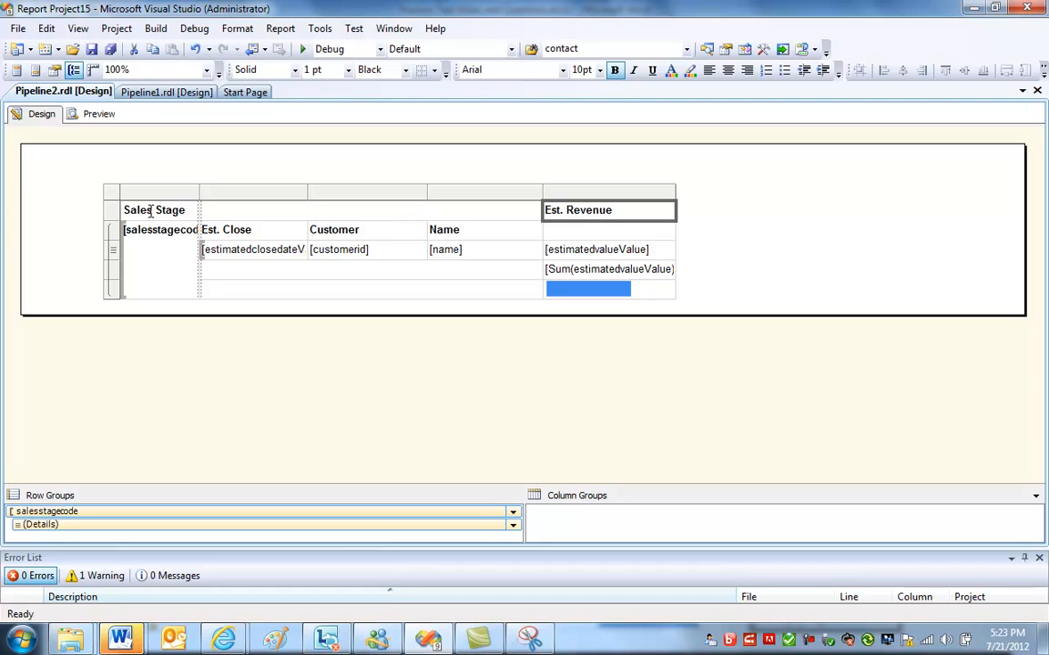